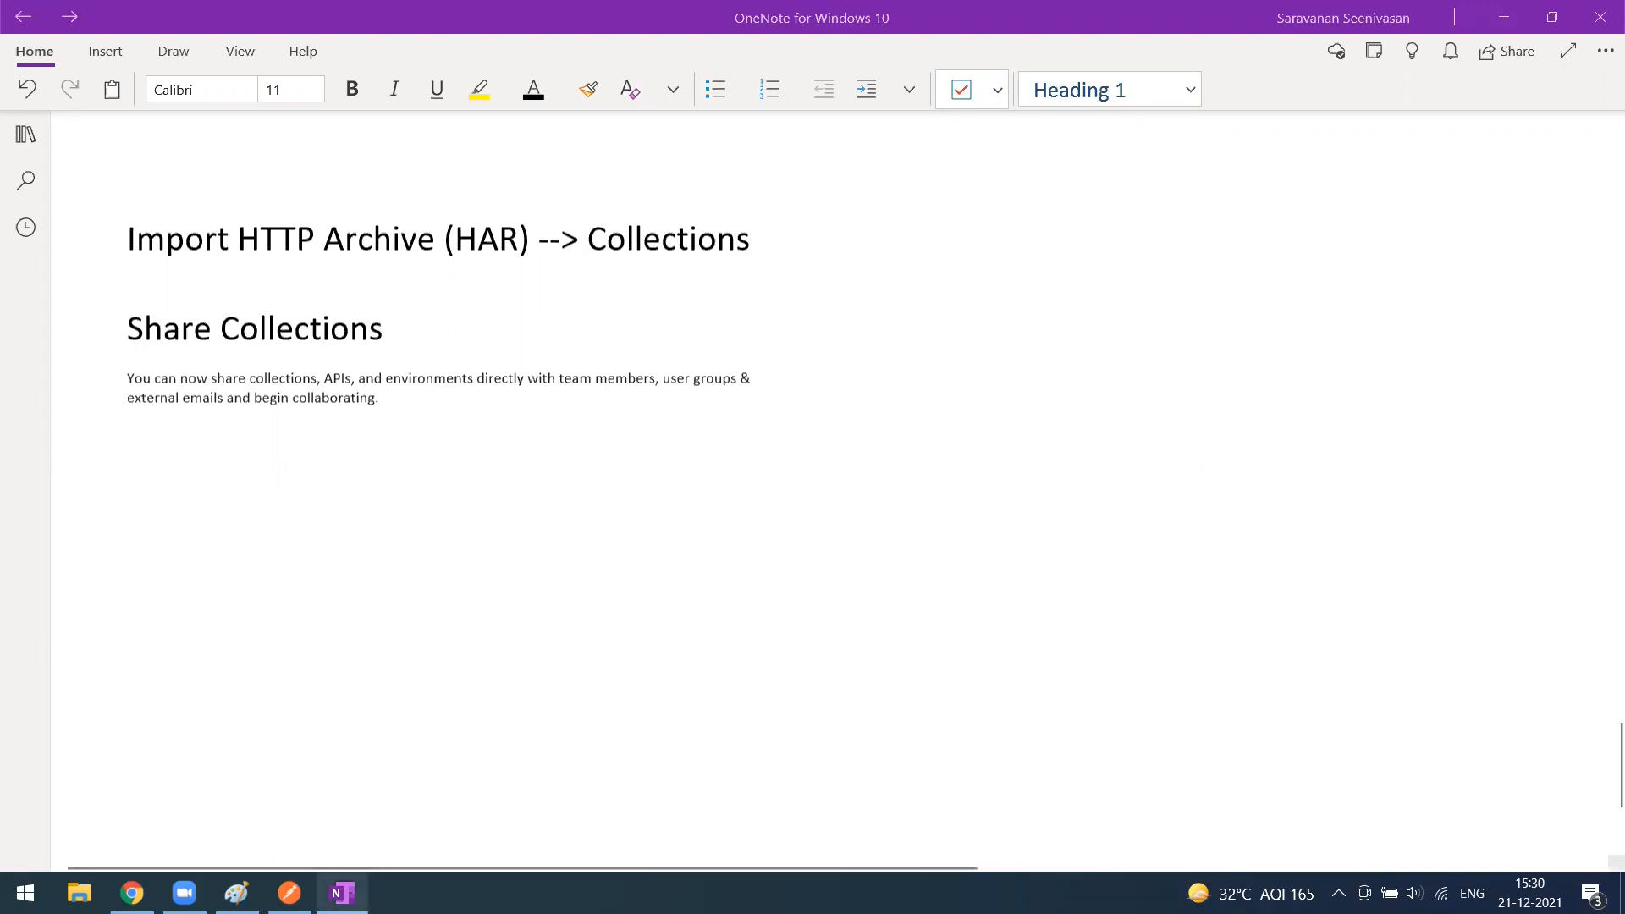
Switch from OneNote to Postman via the taskbar.
left_click(289, 892)
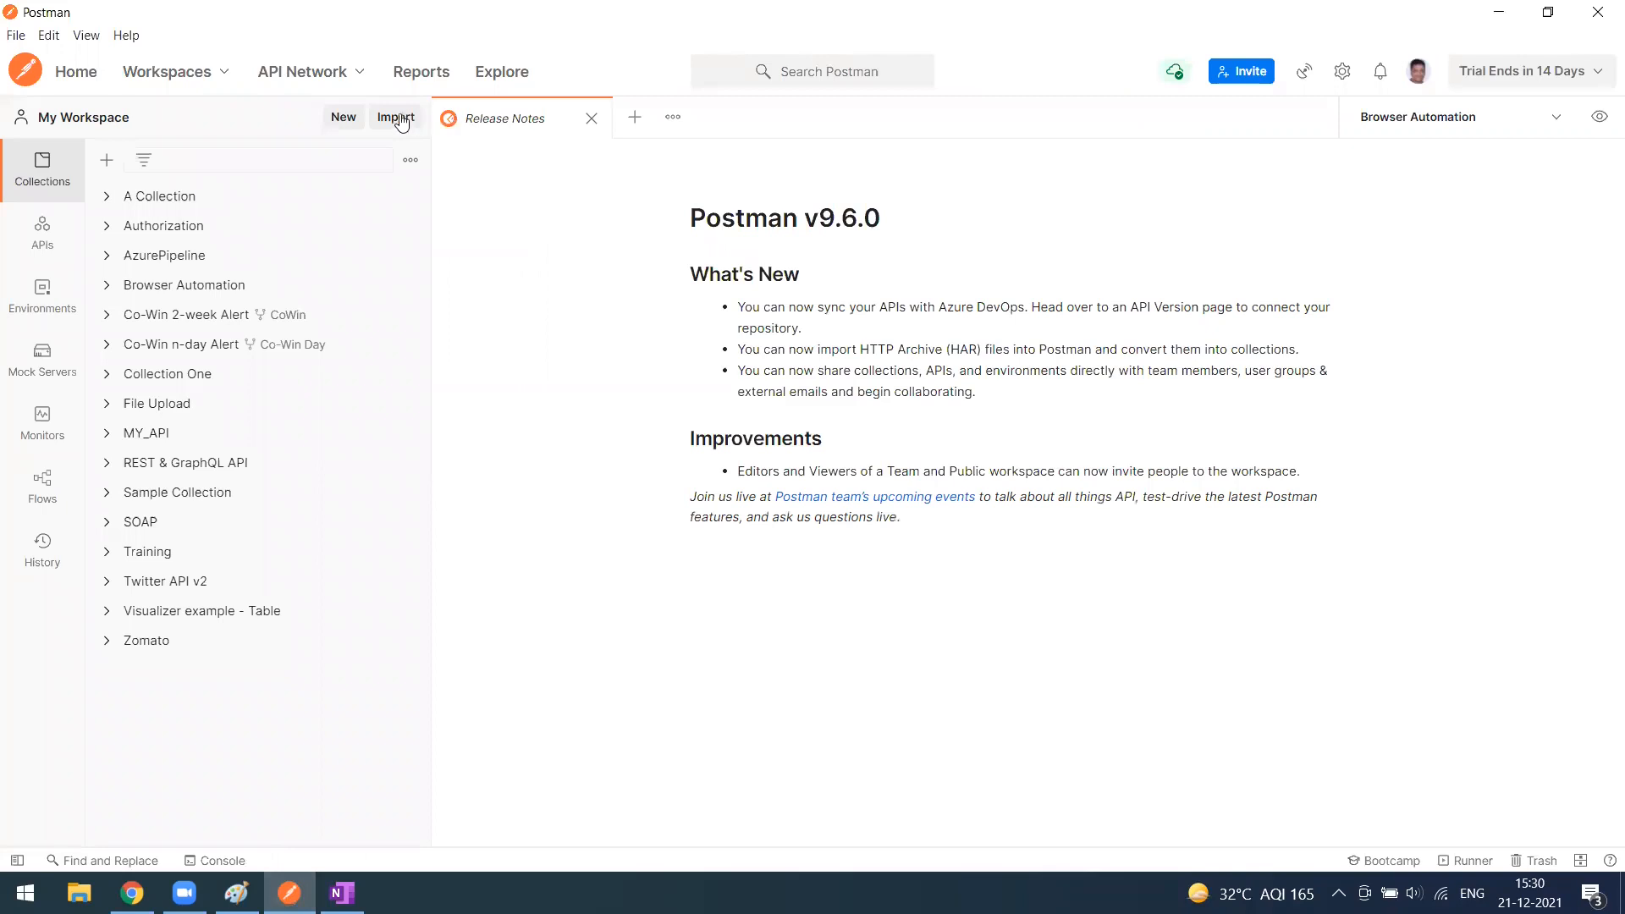
Review the Import dialog's Folder, Link, Raw text and Code repository options, ending on File.
left_click(395, 118)
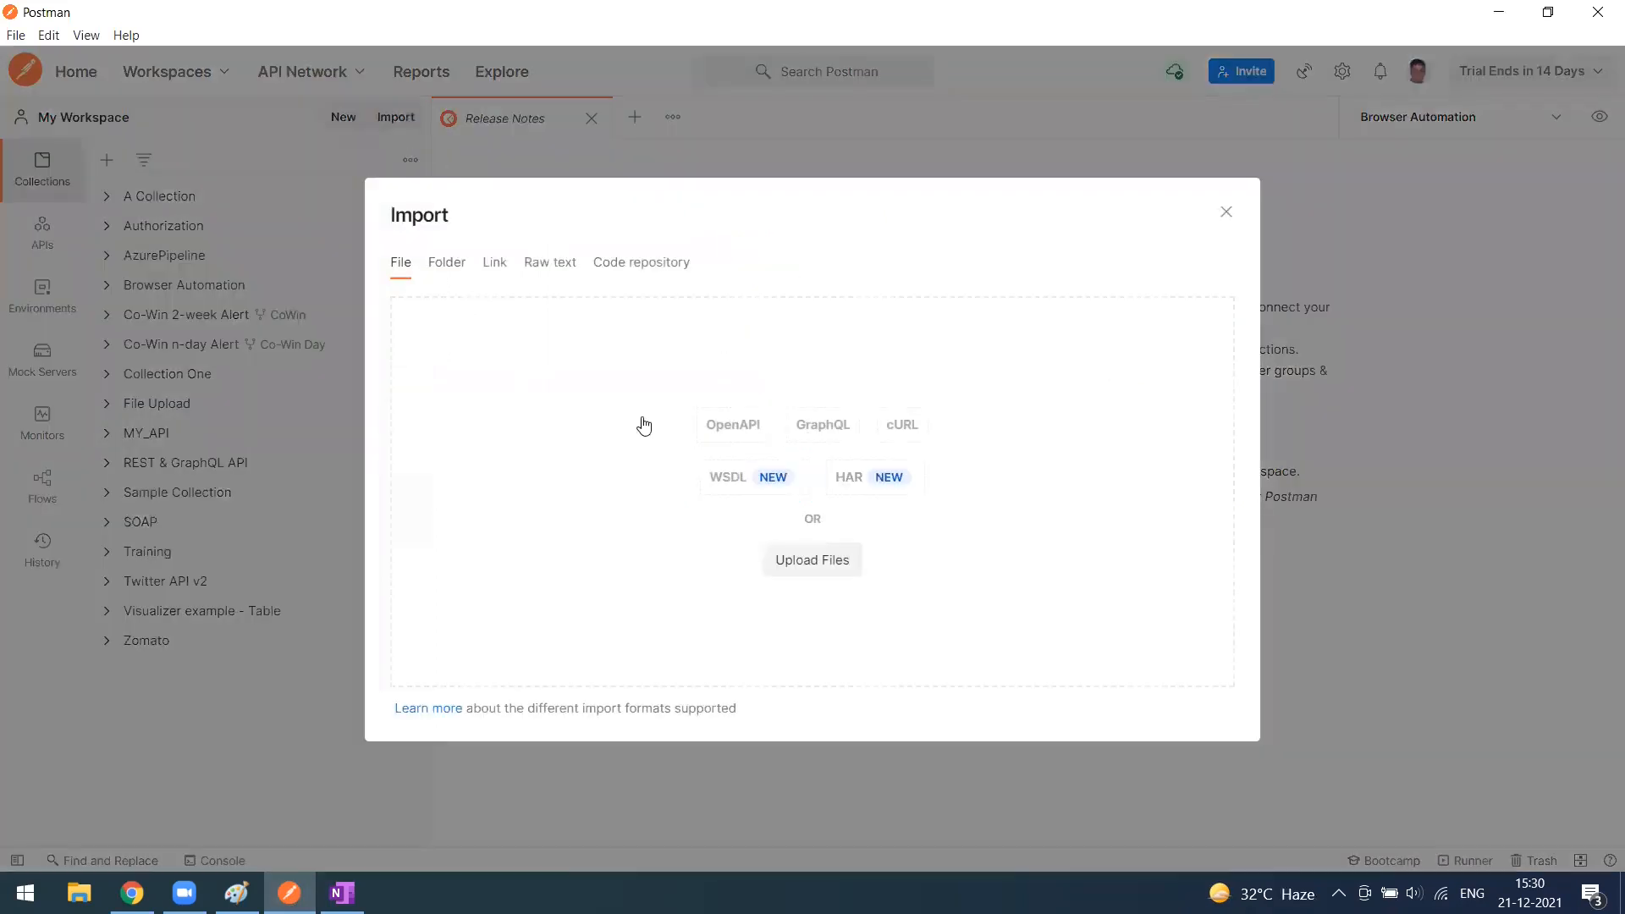
mouse_move(907, 435)
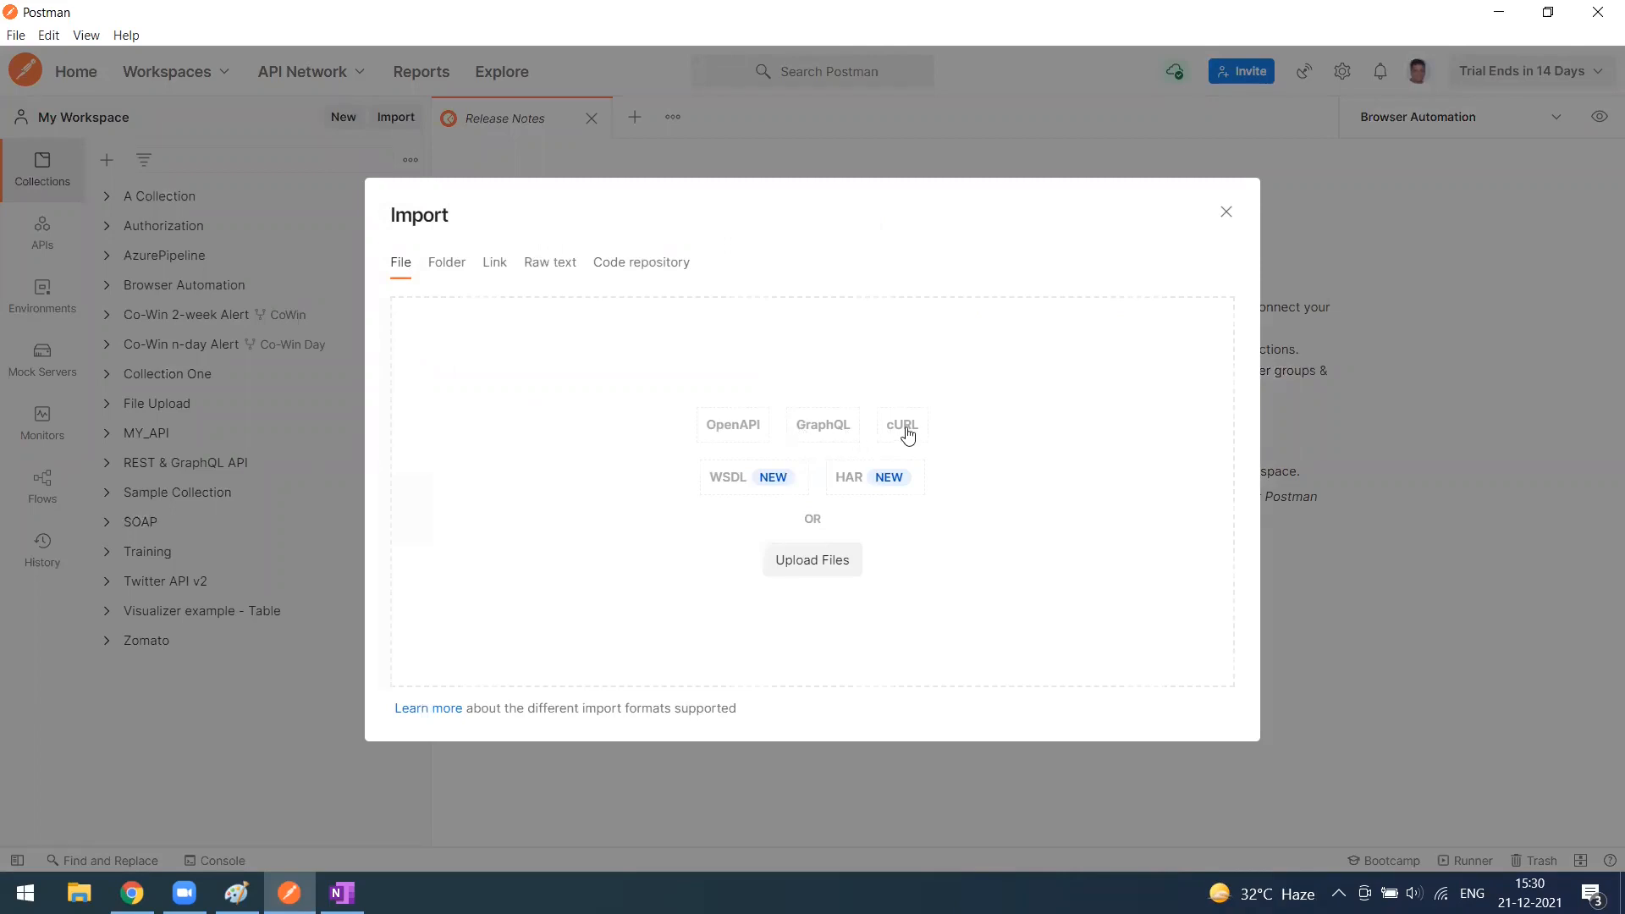
mouse_move(749, 440)
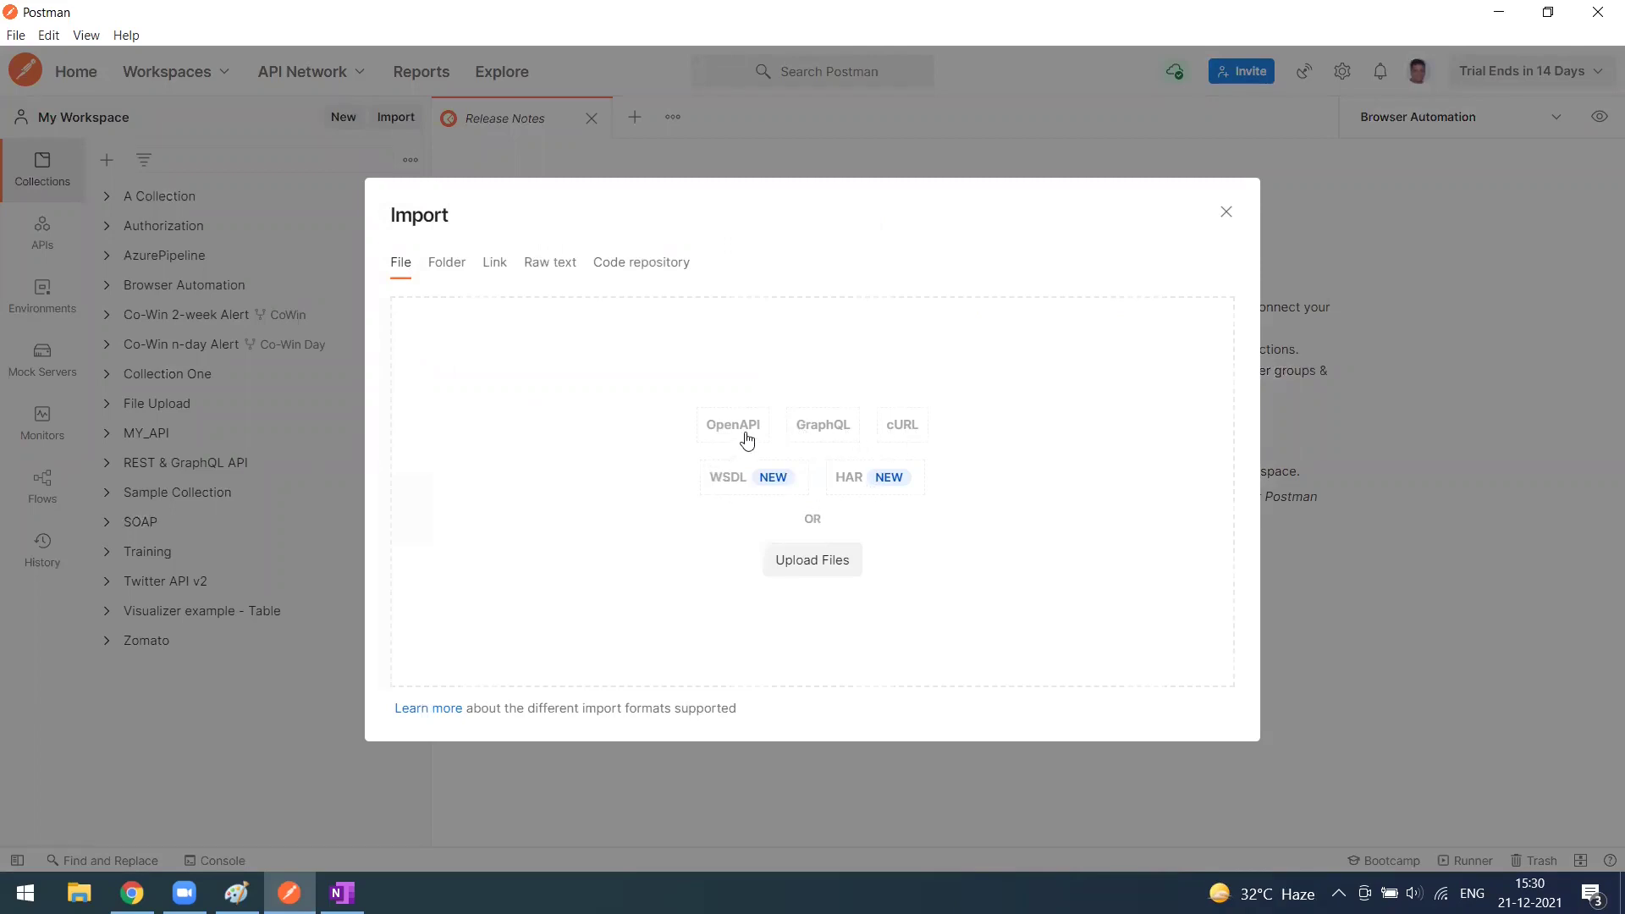
left_click(447, 263)
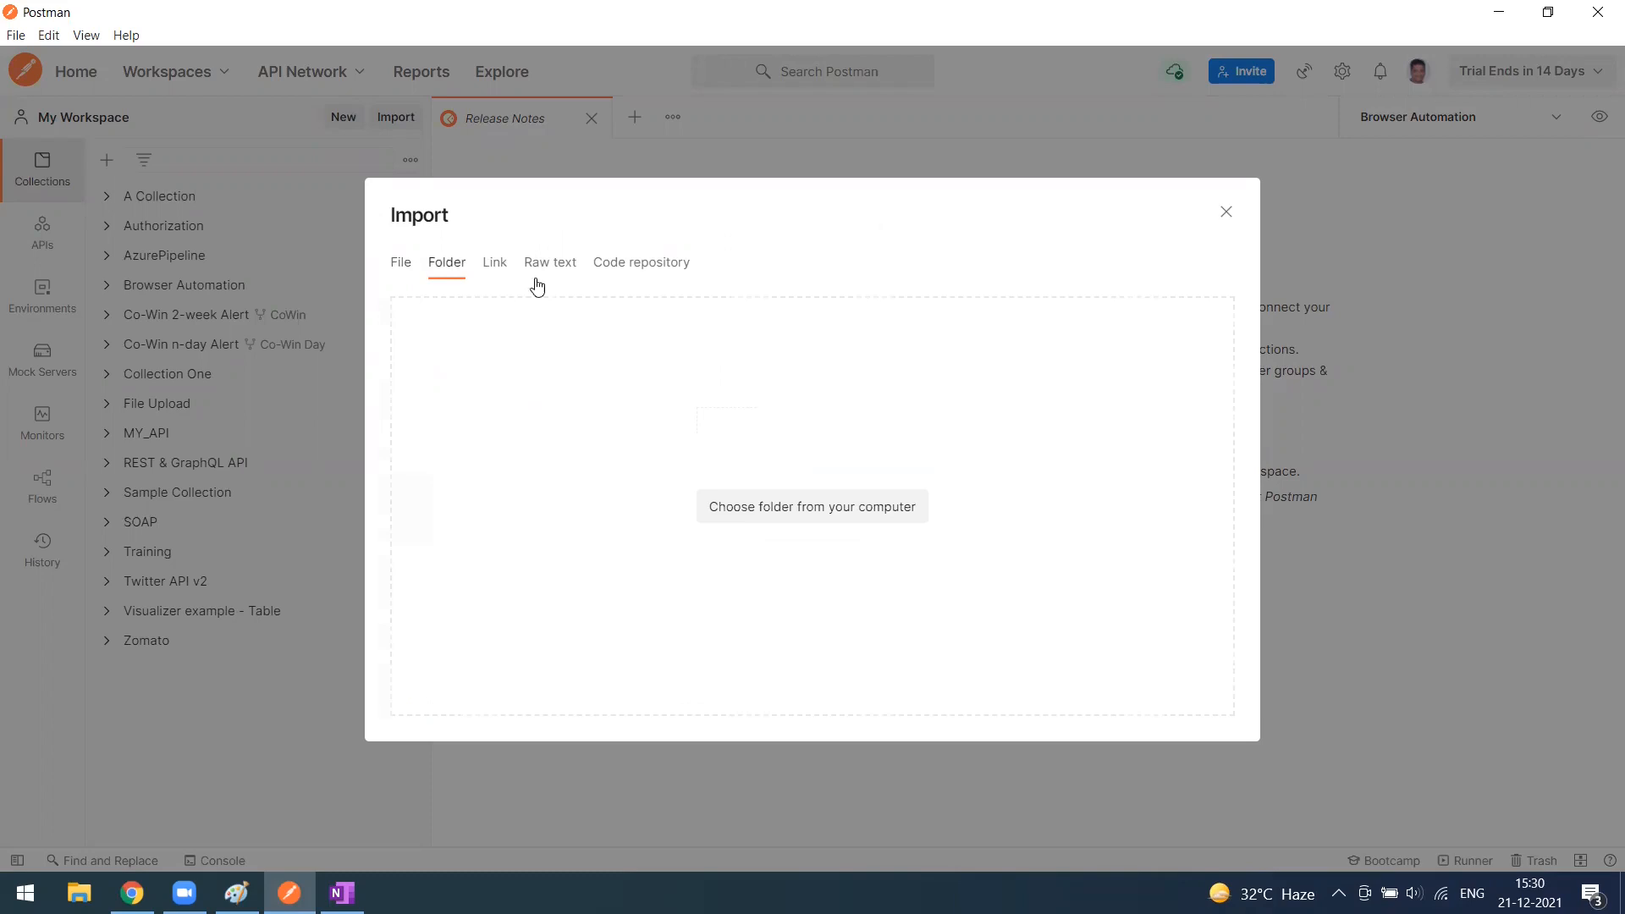
left_click(495, 261)
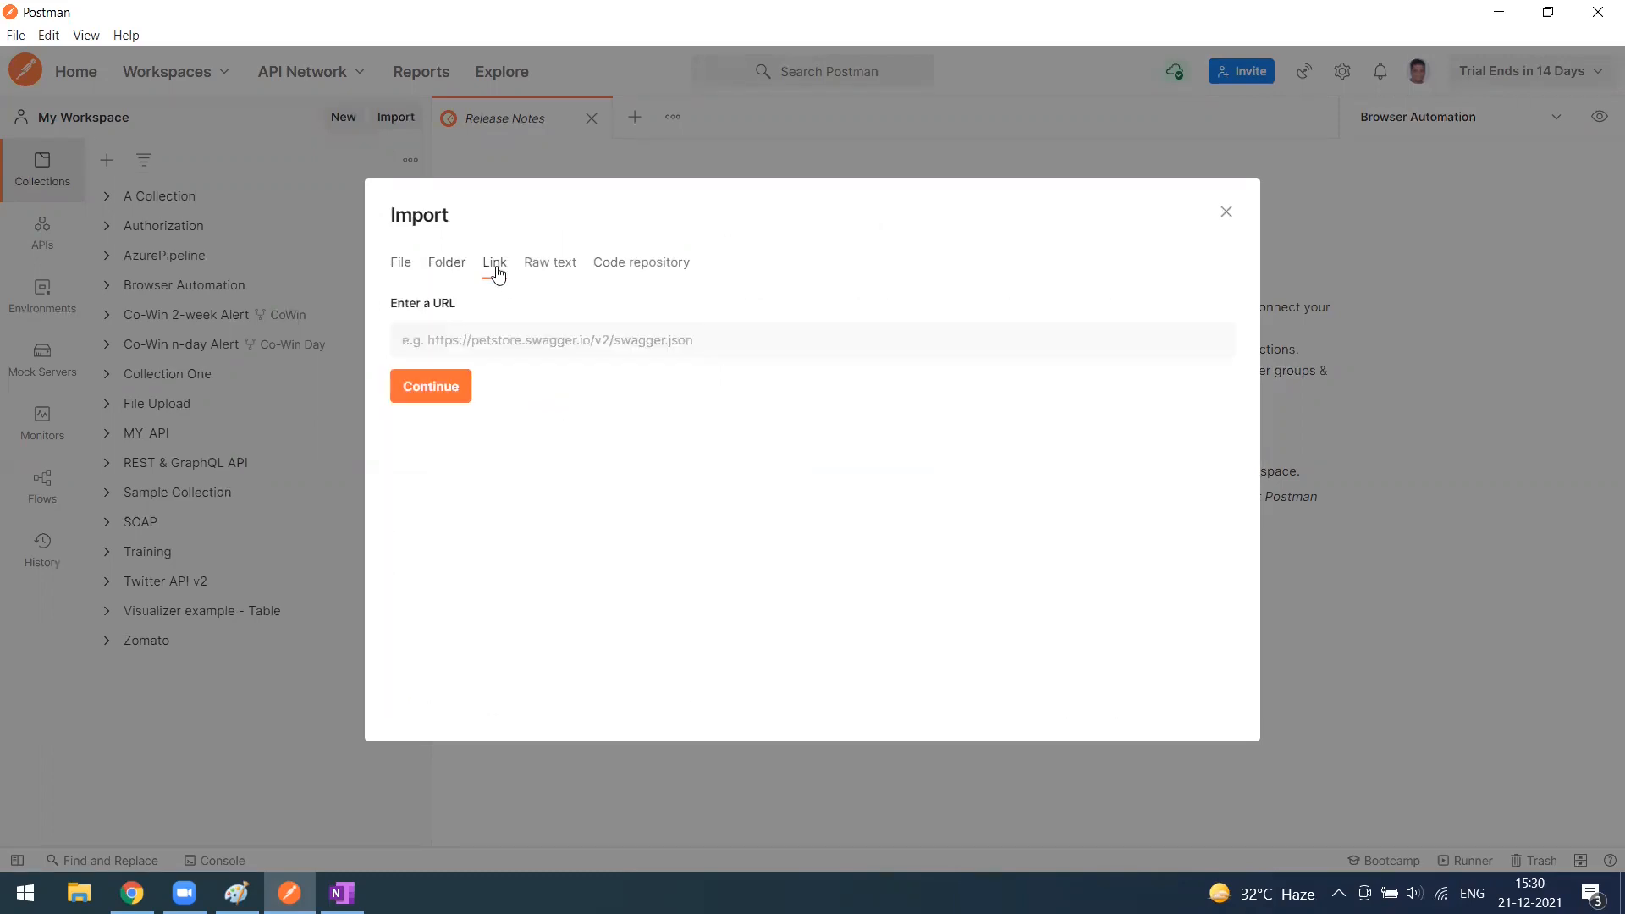
left_click(551, 262)
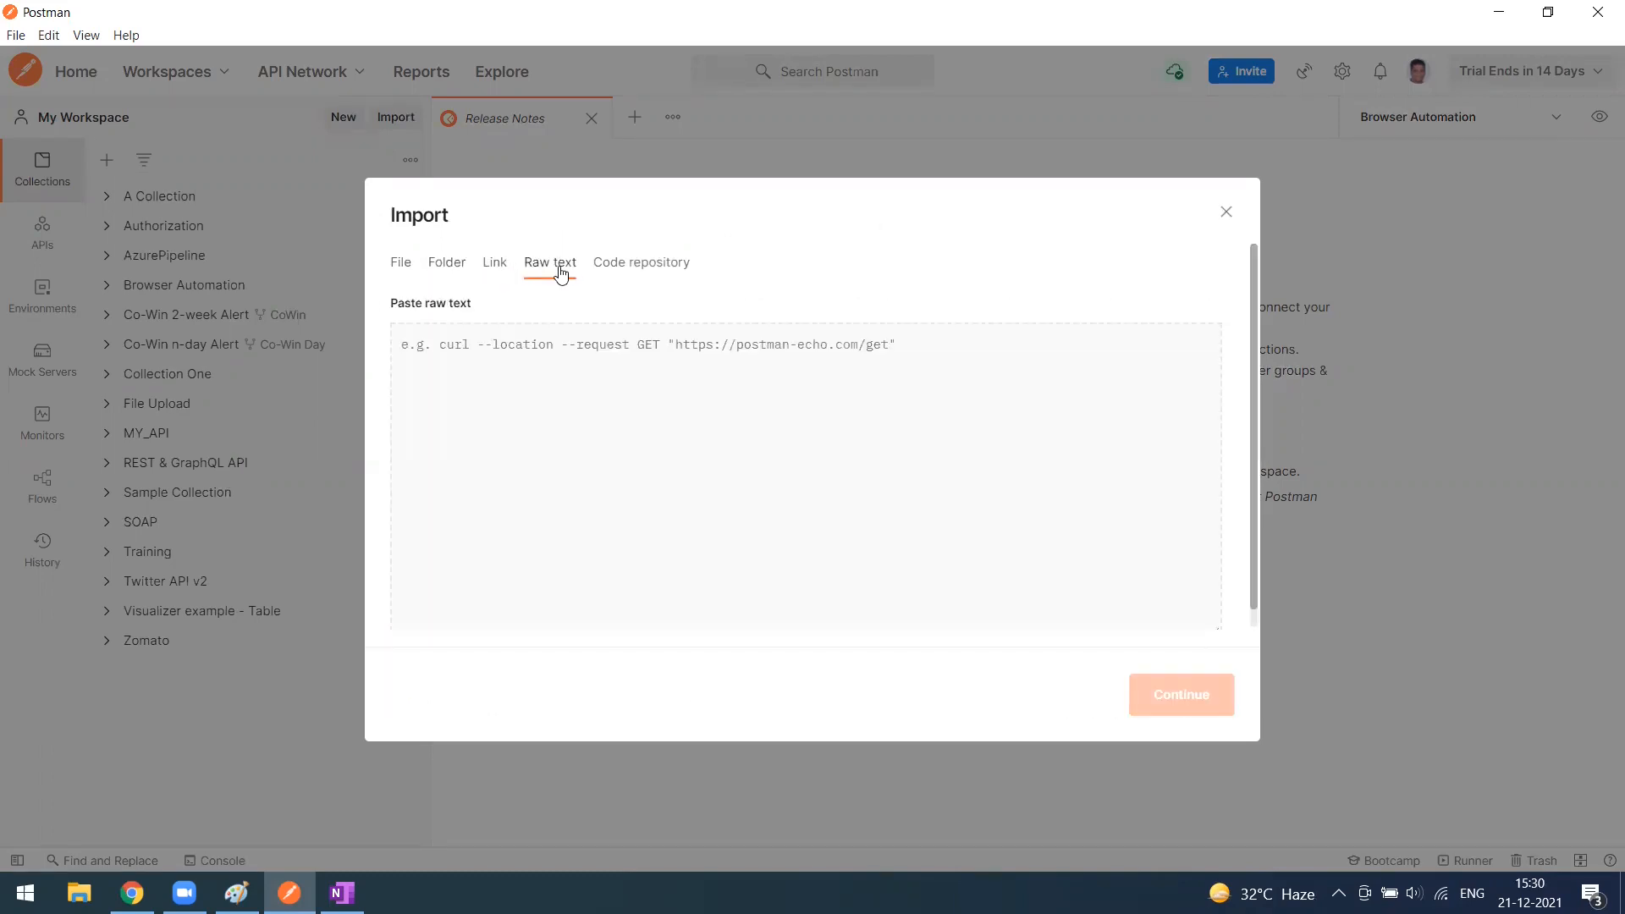
left_click(642, 262)
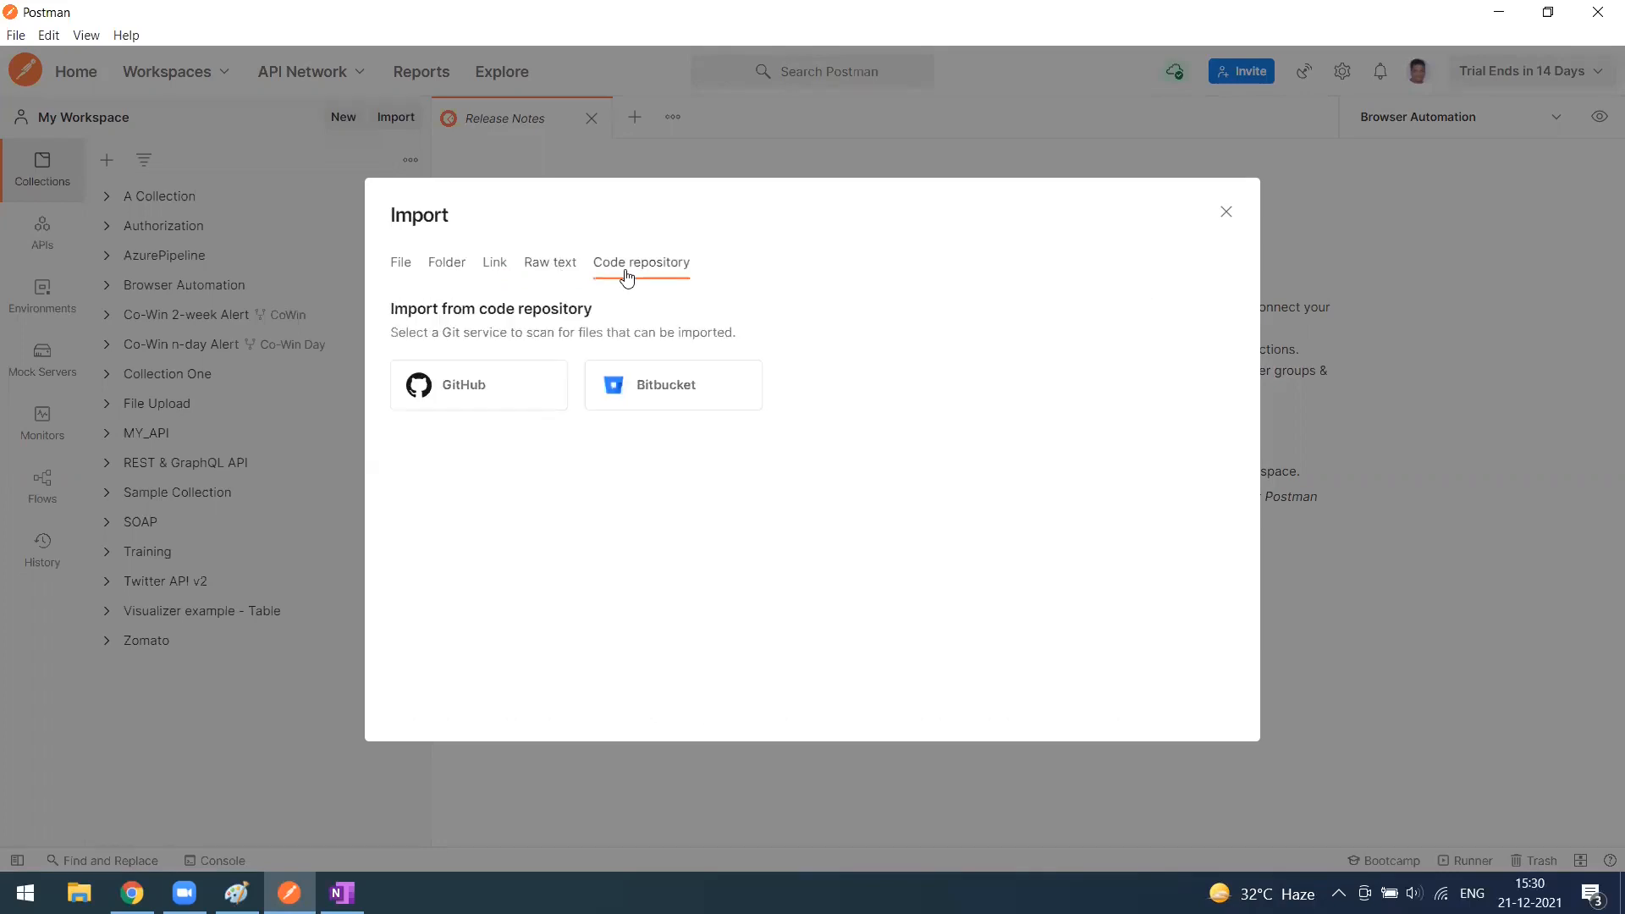
mouse_move(551, 399)
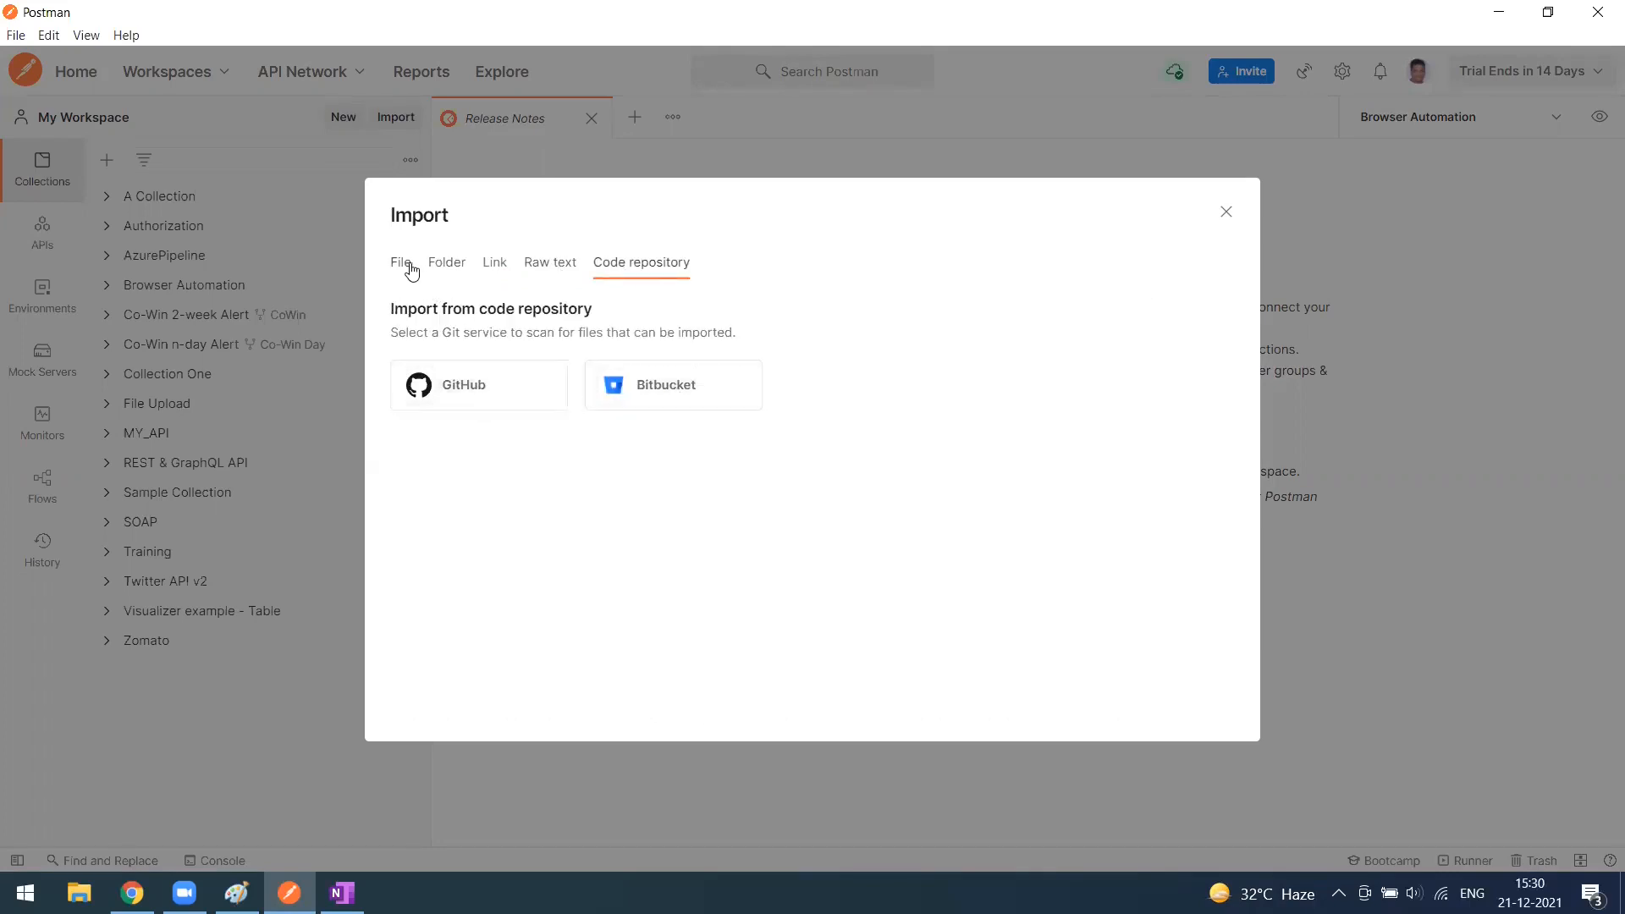
left_click(400, 262)
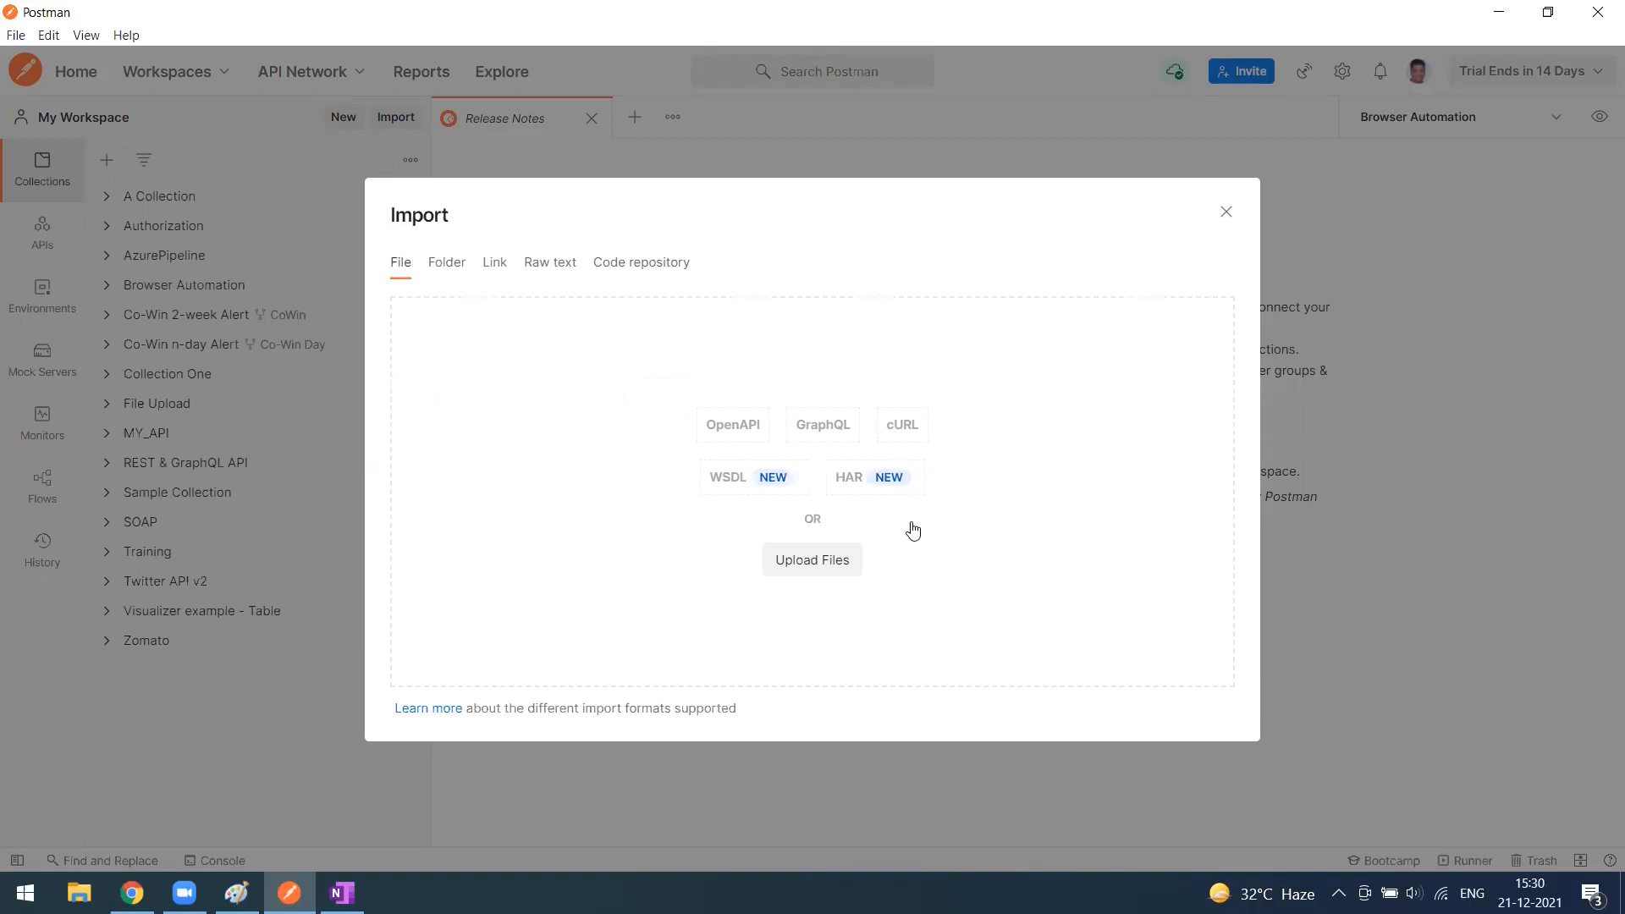
mouse_move(894, 512)
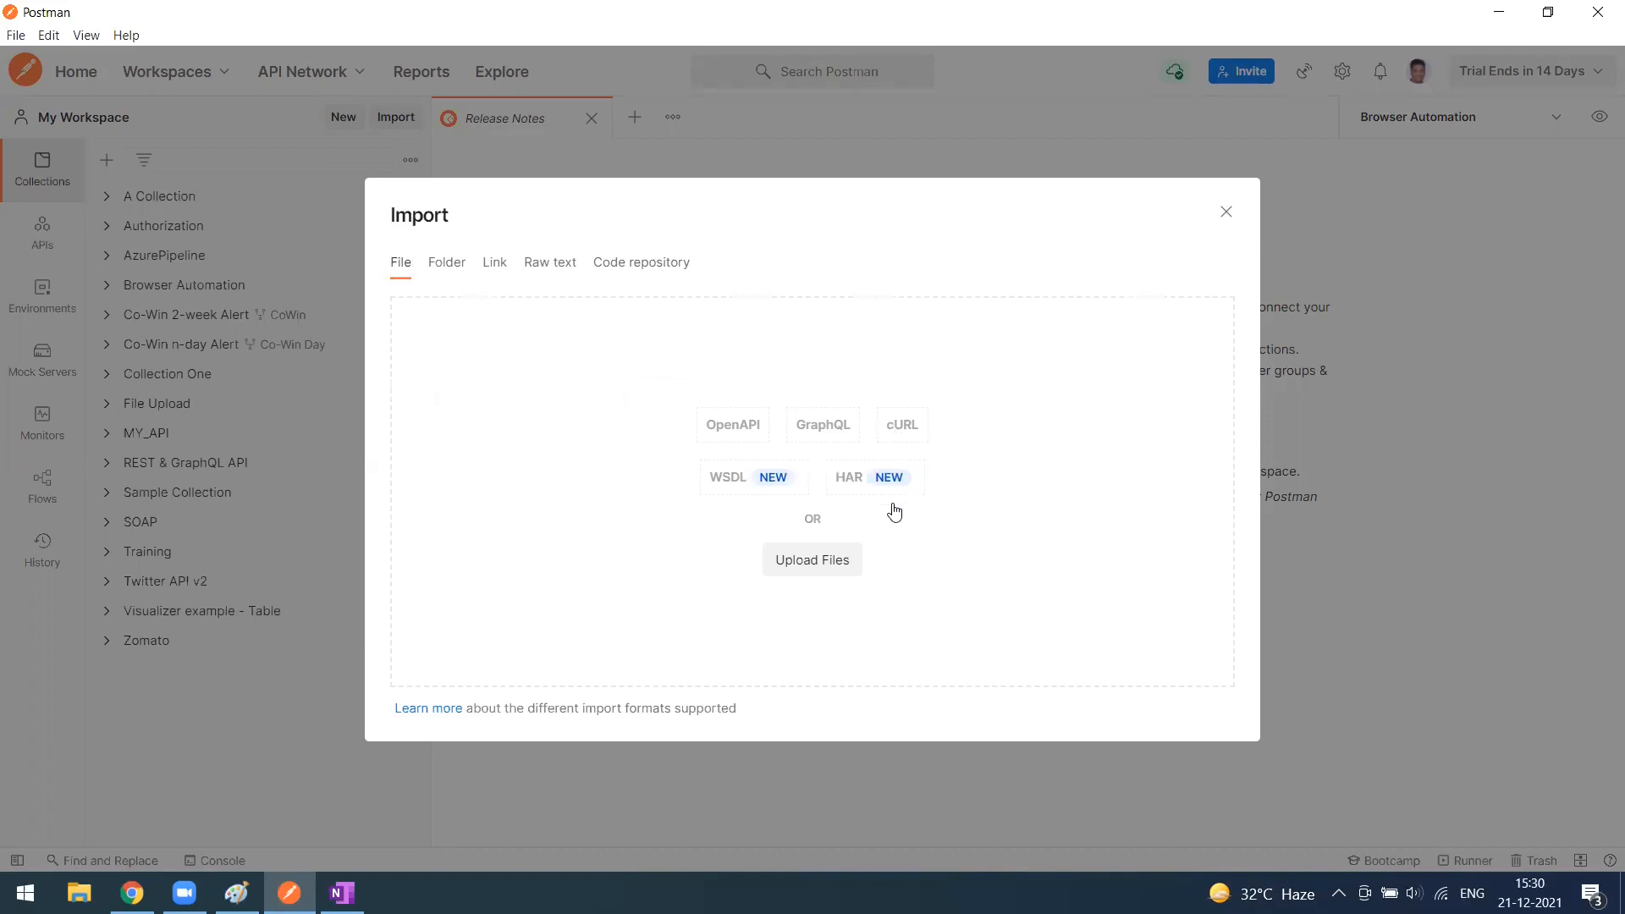
mouse_move(863, 493)
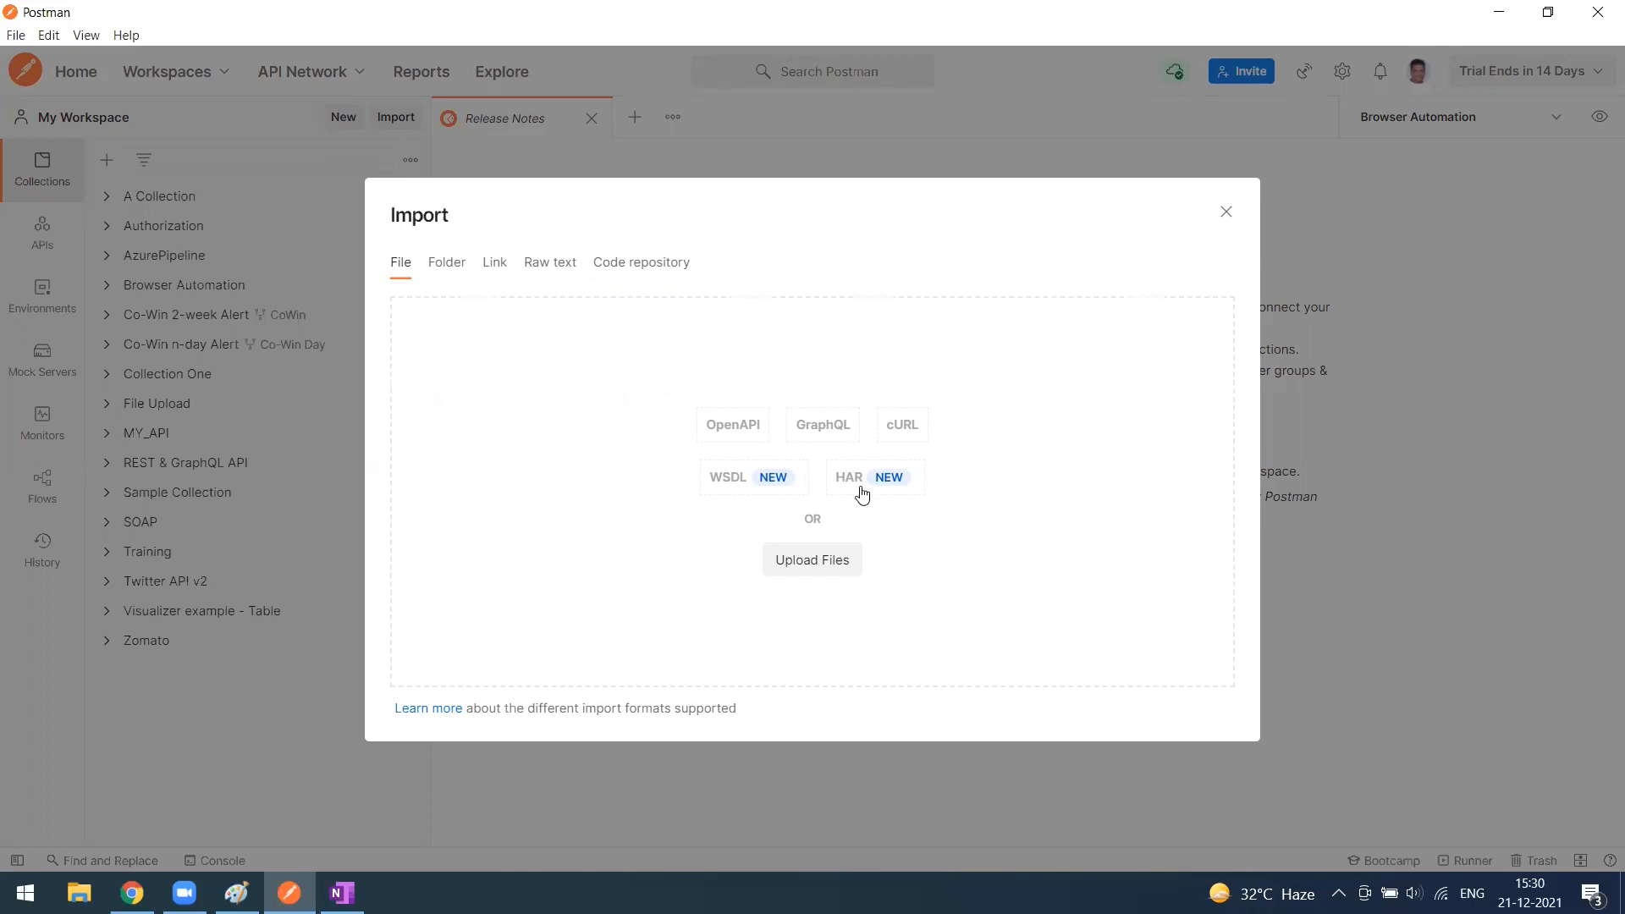
Switch back to the OneNote page on HAR import and sharing collections.
left_click(342, 892)
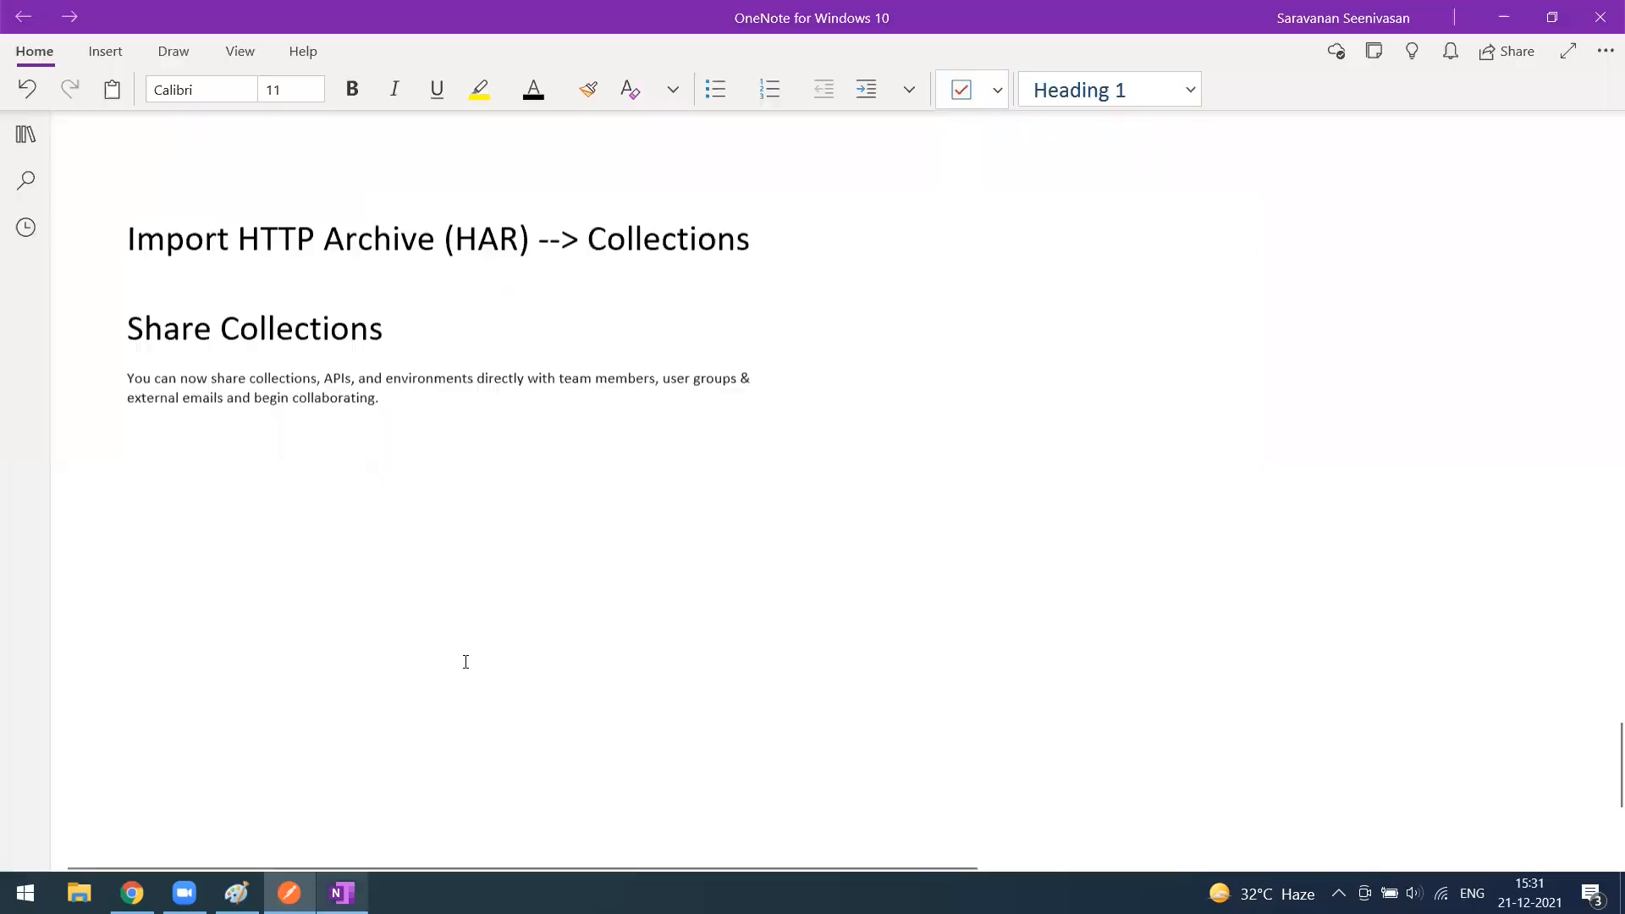
left_click(516, 262)
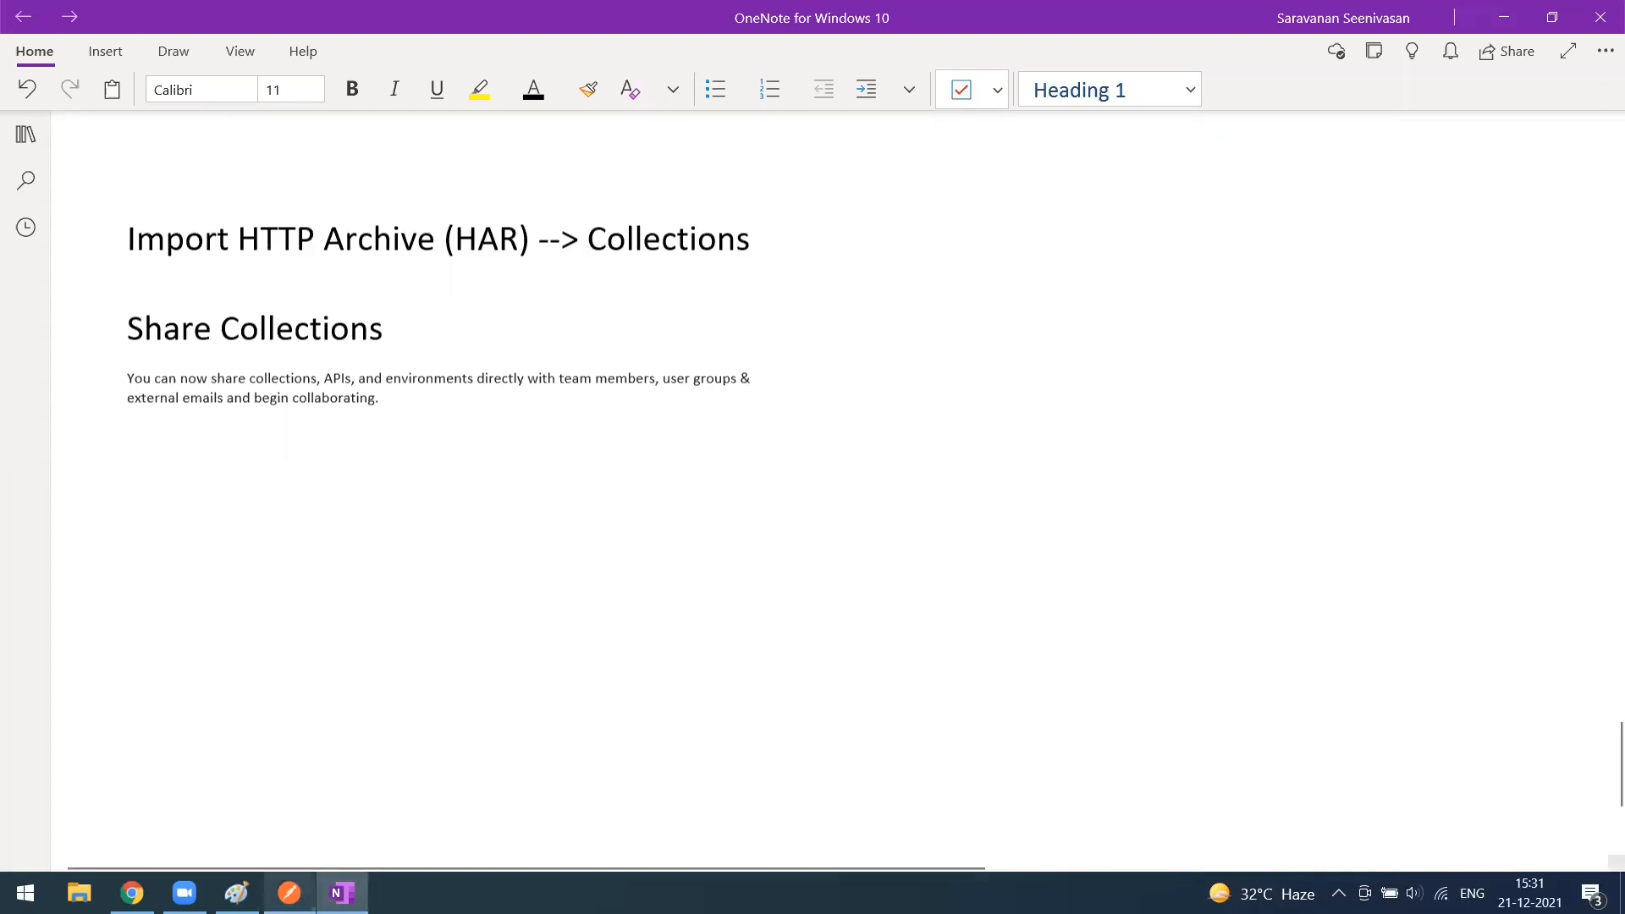
Return to Postman's Release Notes and highlight the 9.6.0 version number.
left_click(290, 893)
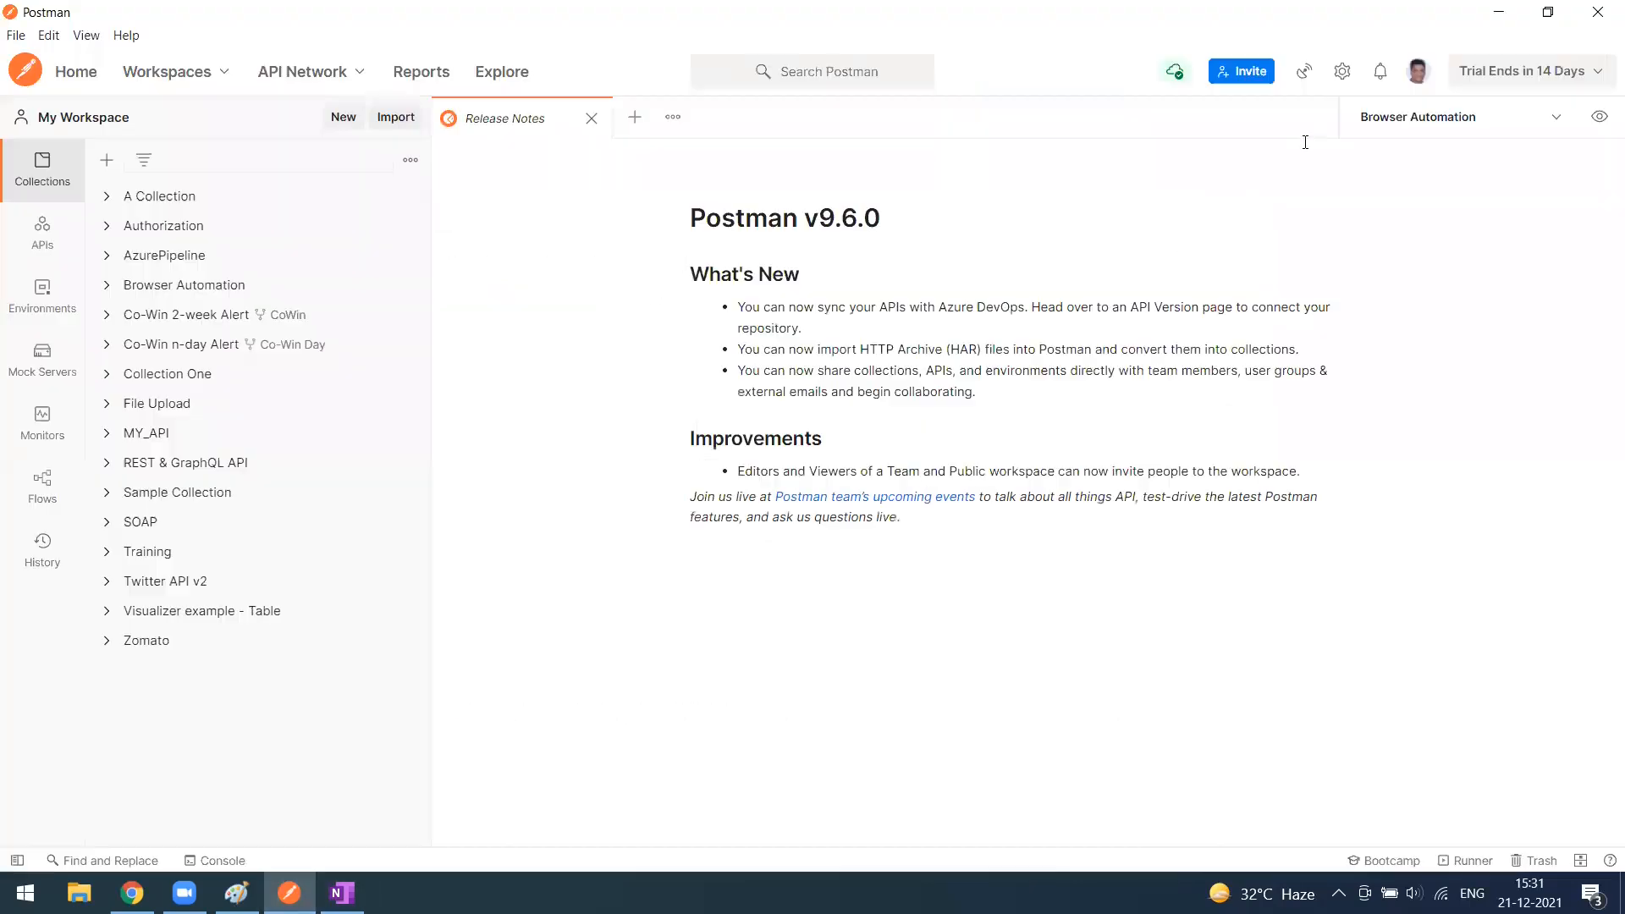
double_click(850, 219)
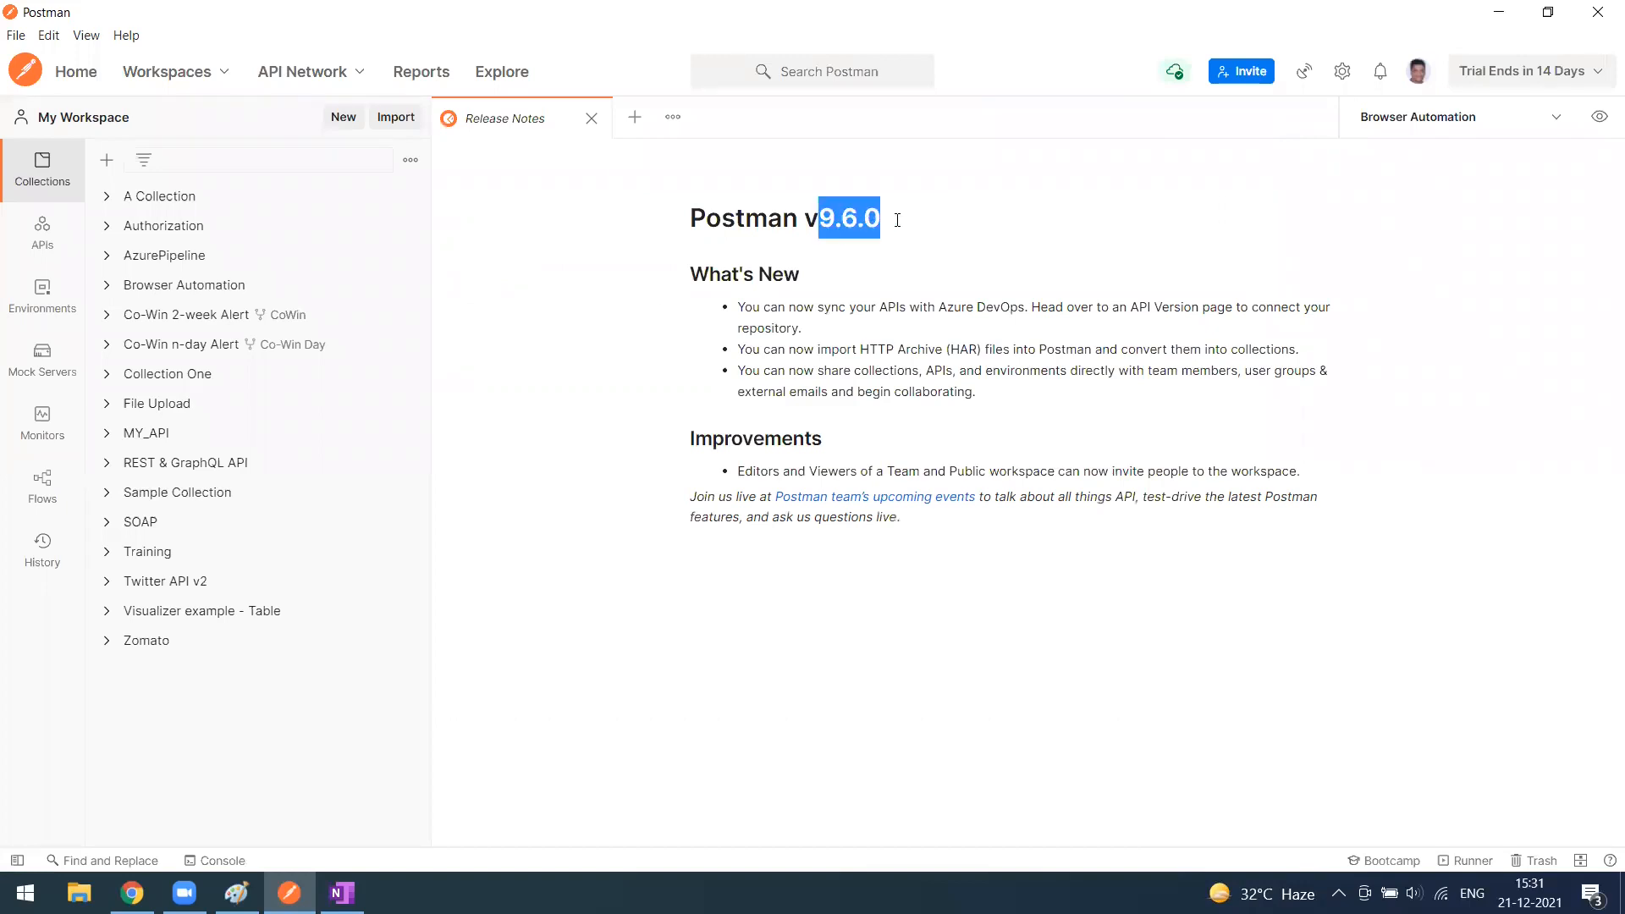
left_click(907, 237)
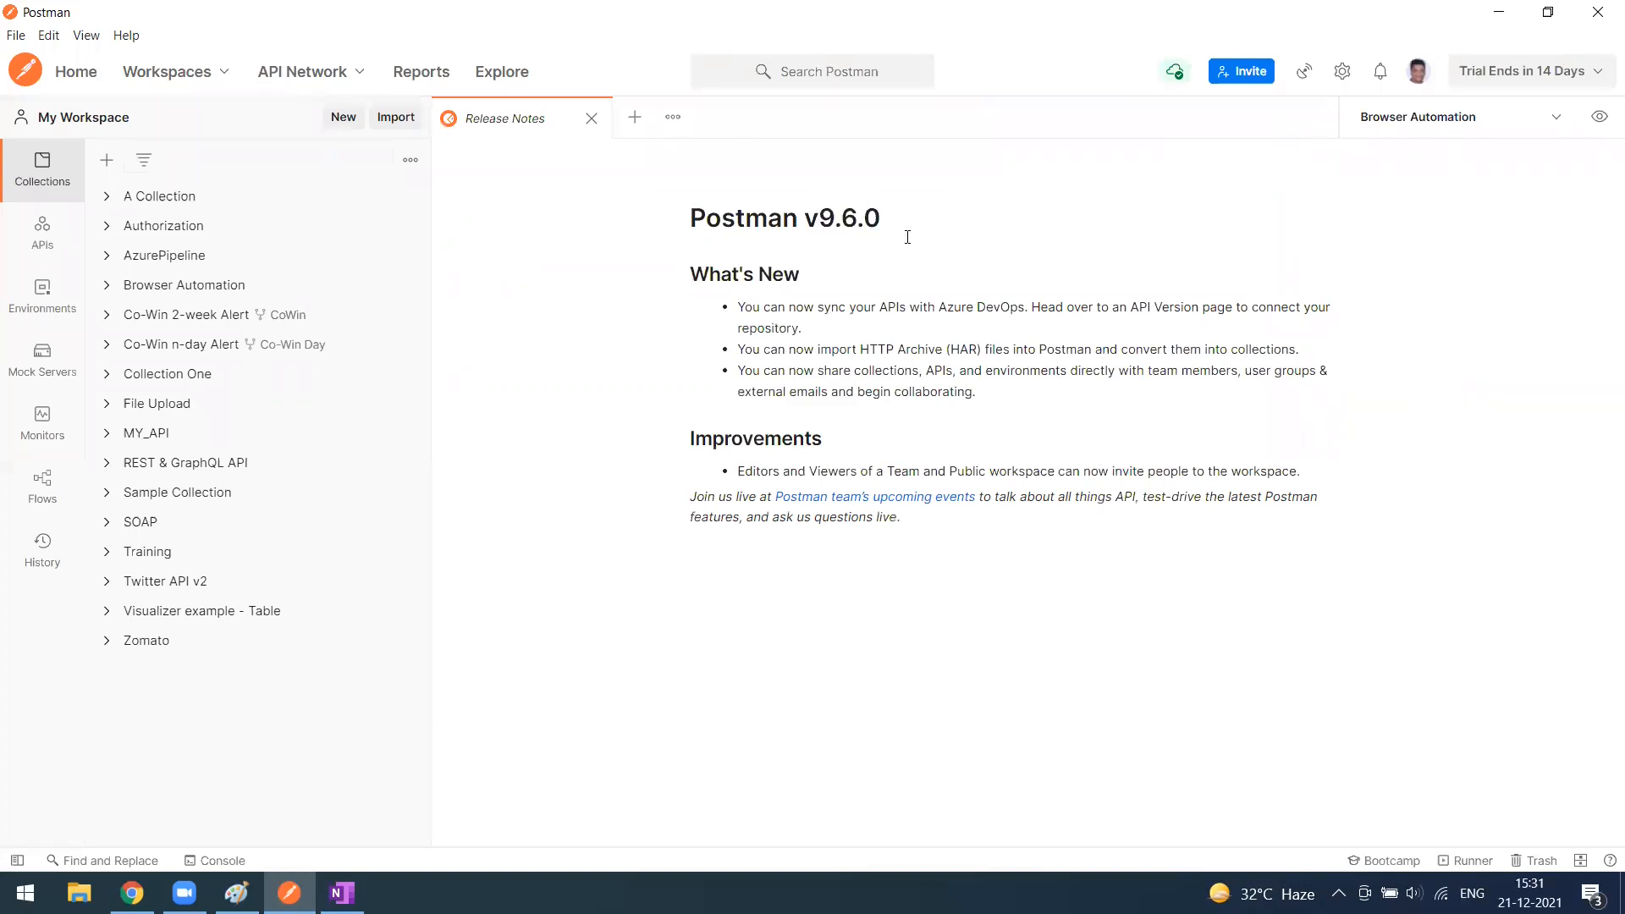
double_click(847, 218)
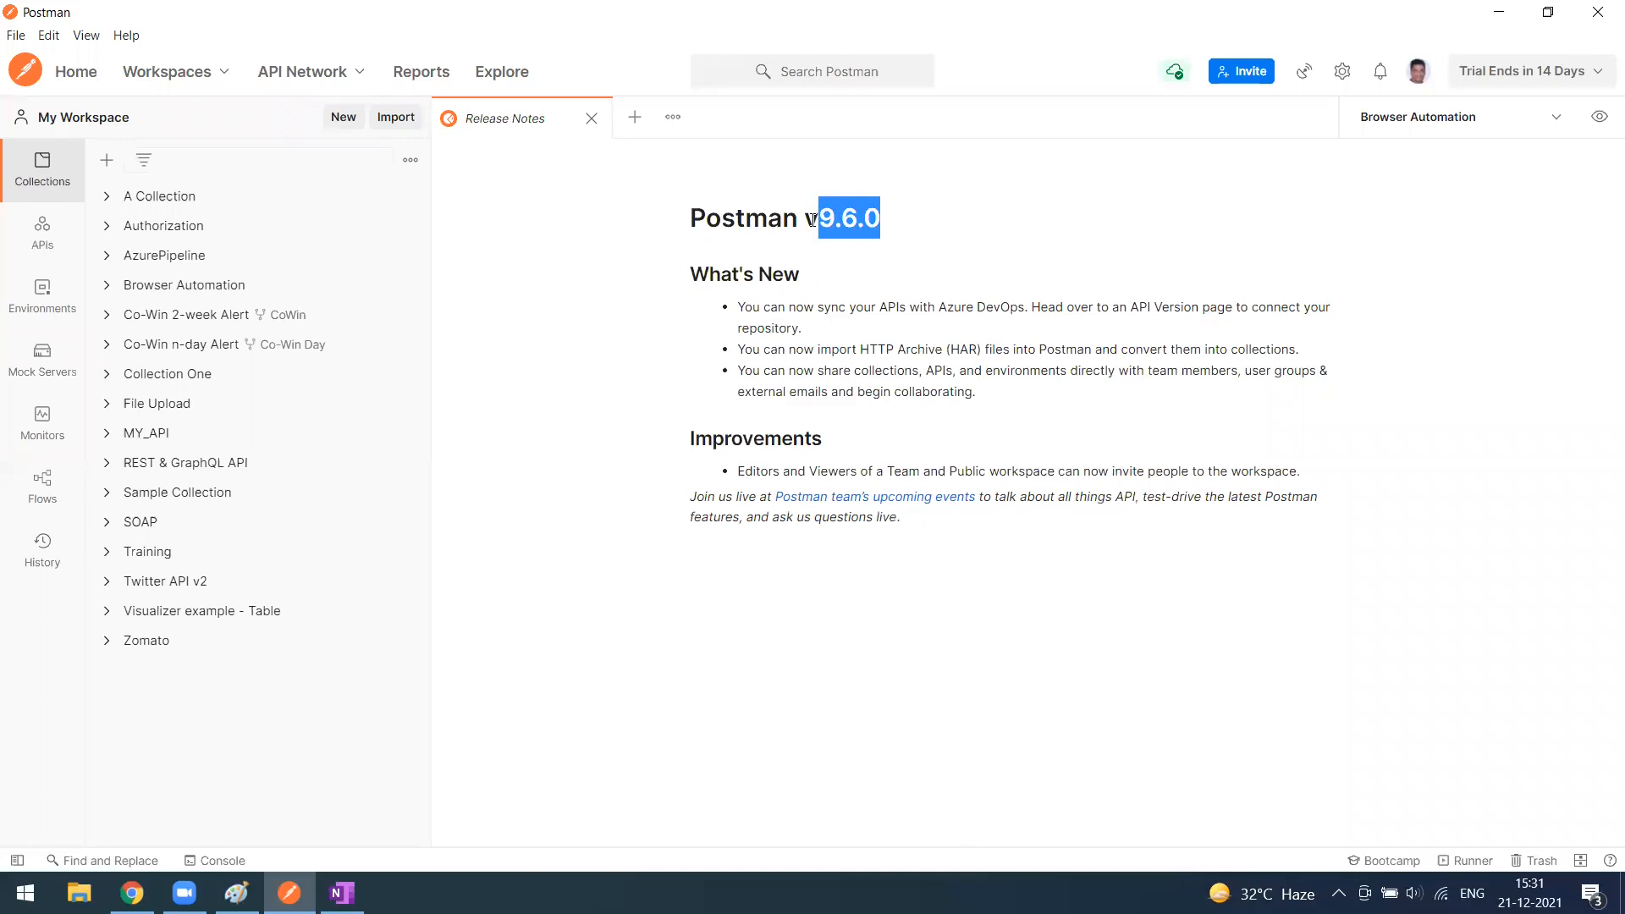
left_click(841, 322)
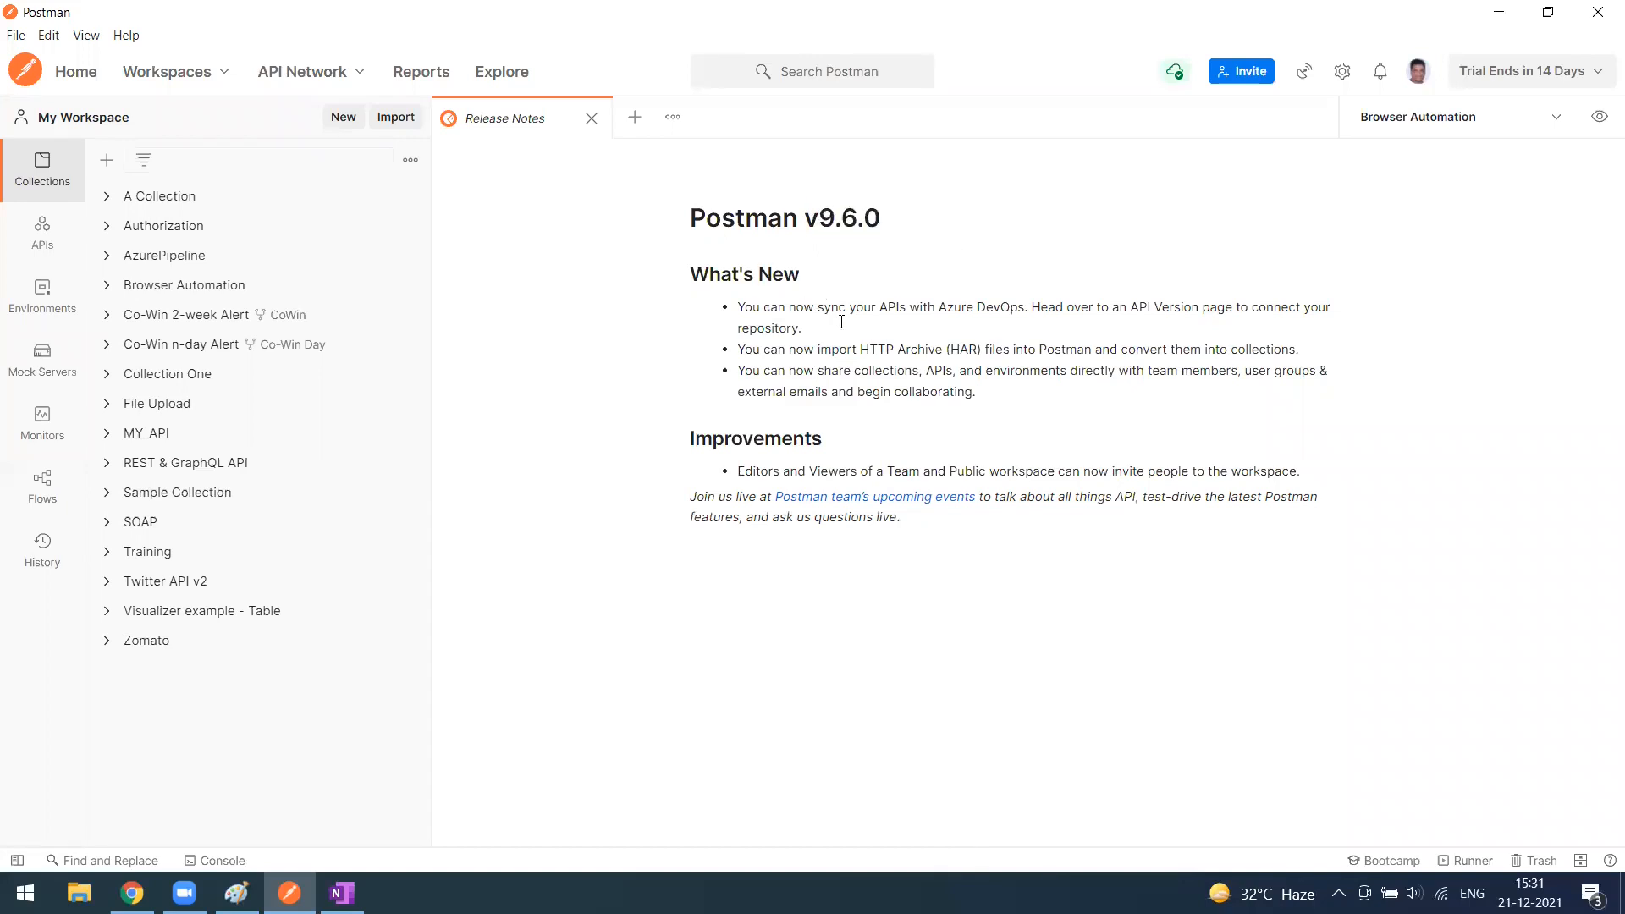
Highlight the release-note sentence about importing HAR files.
left_click_drag(737, 349, 878, 349)
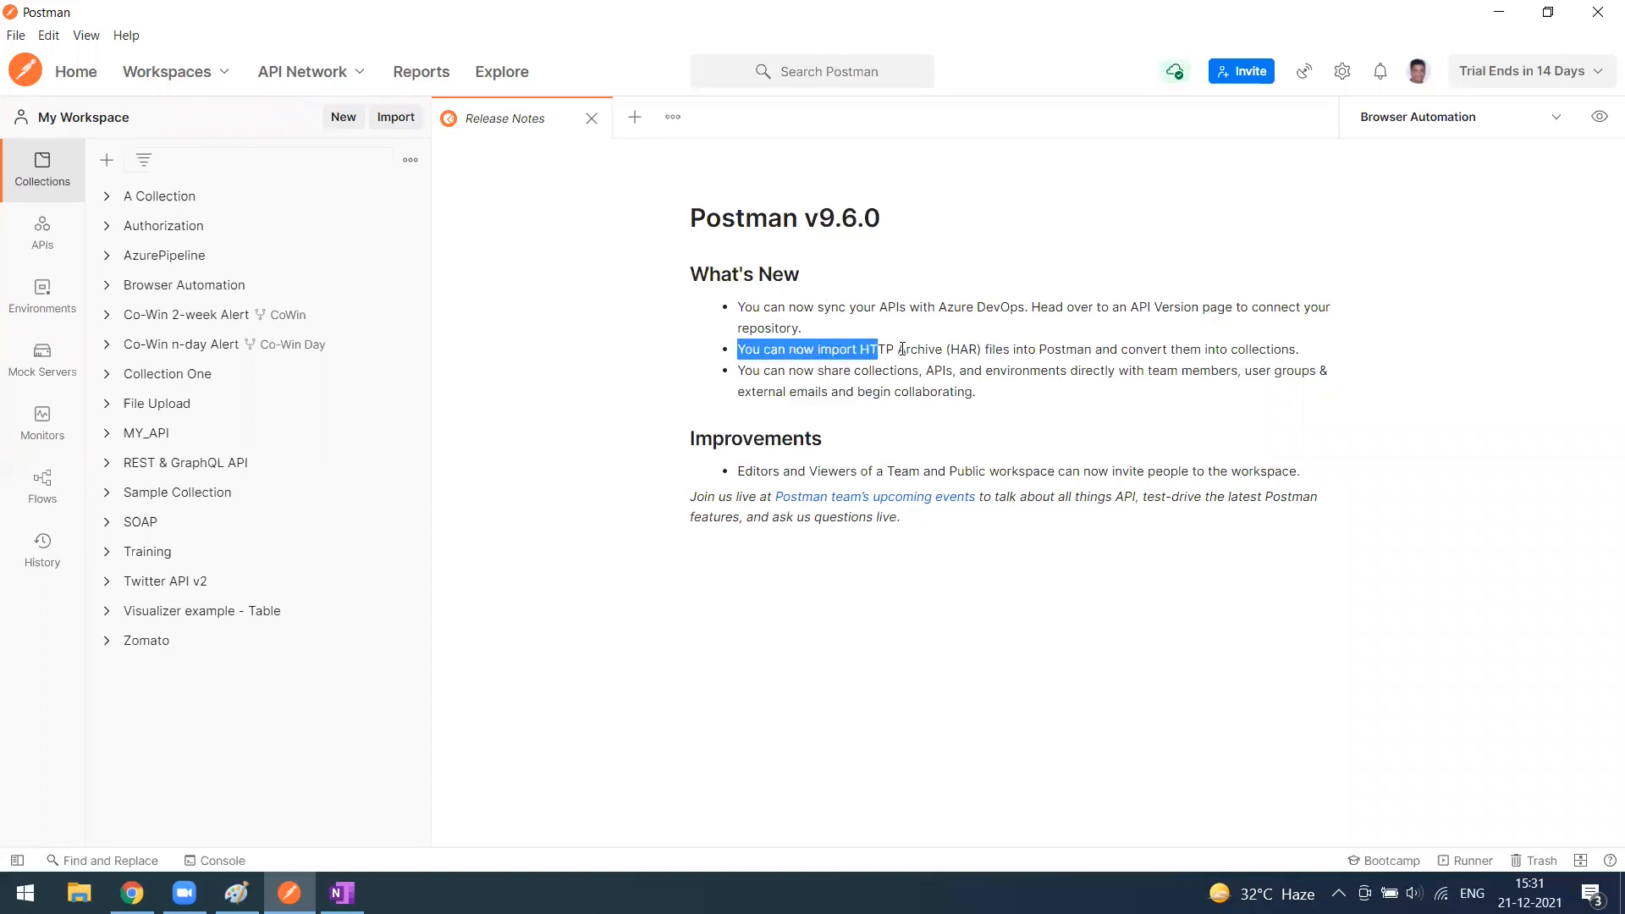
left_click_drag(874, 349, 1152, 349)
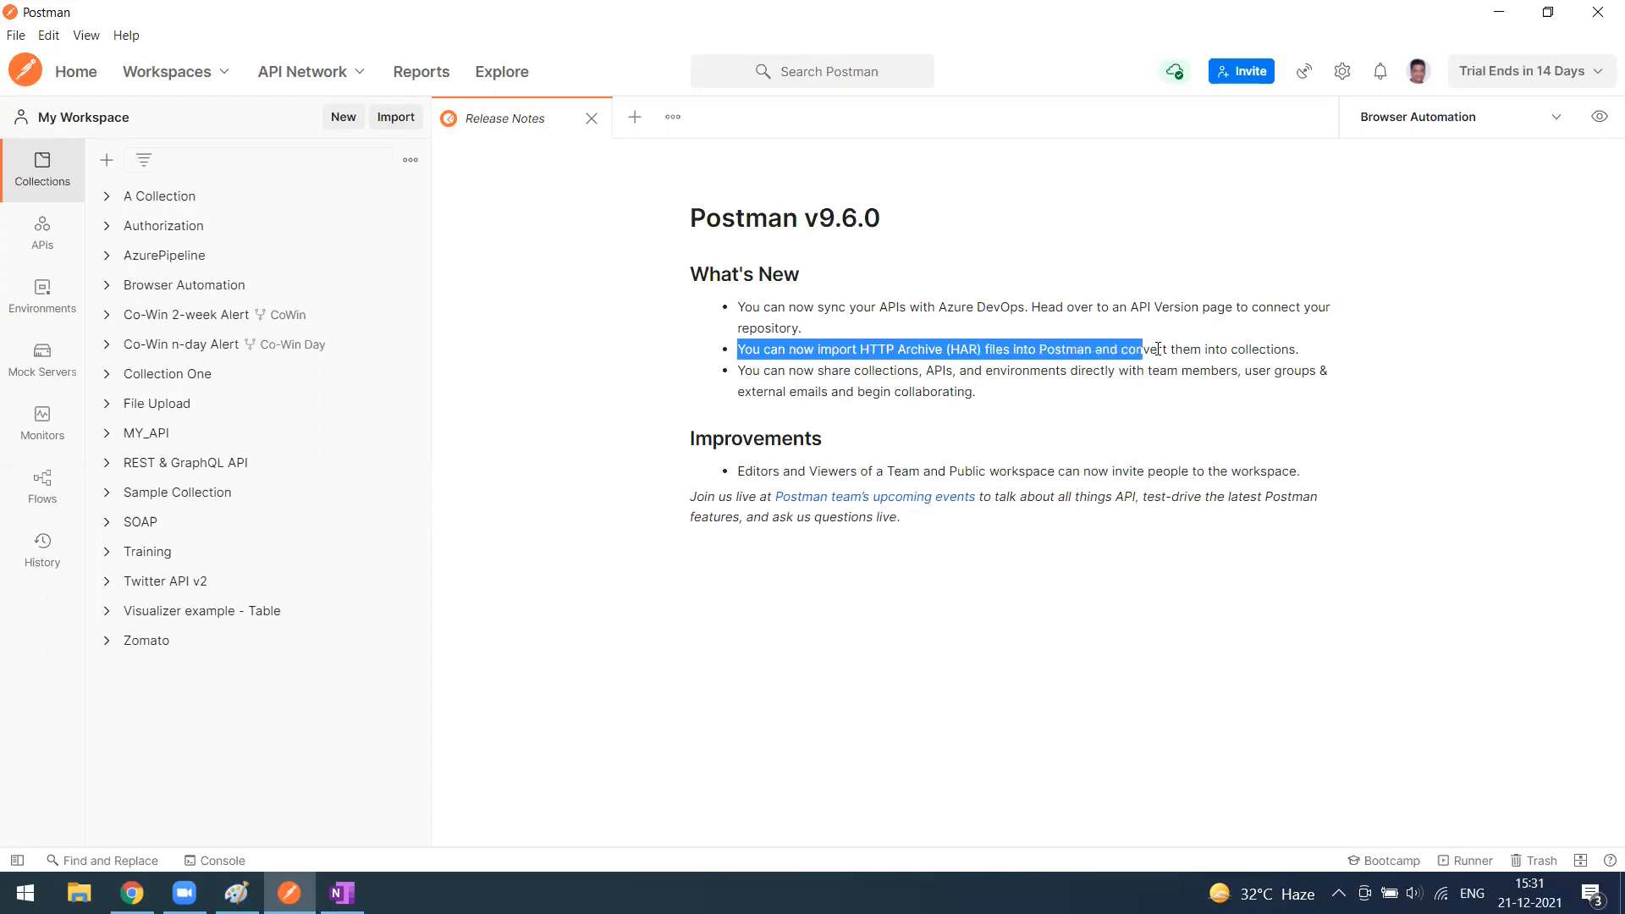
left_click_drag(1137, 348, 1300, 349)
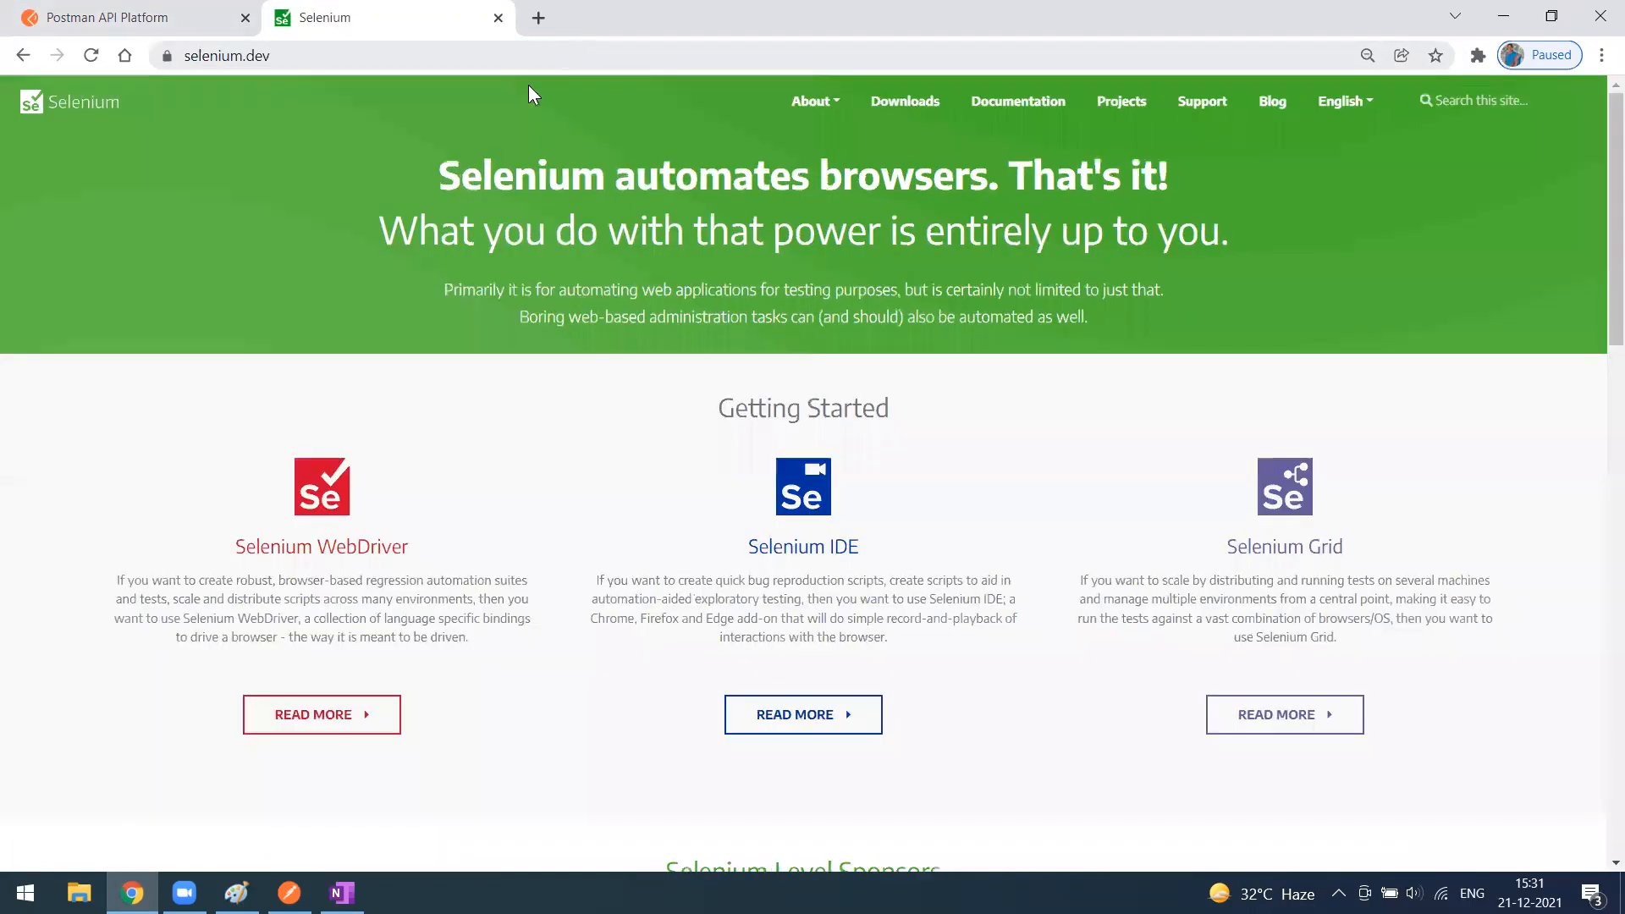
Open Chrome's developer tools on the selenium.dev page with F12.
right_click(803, 488)
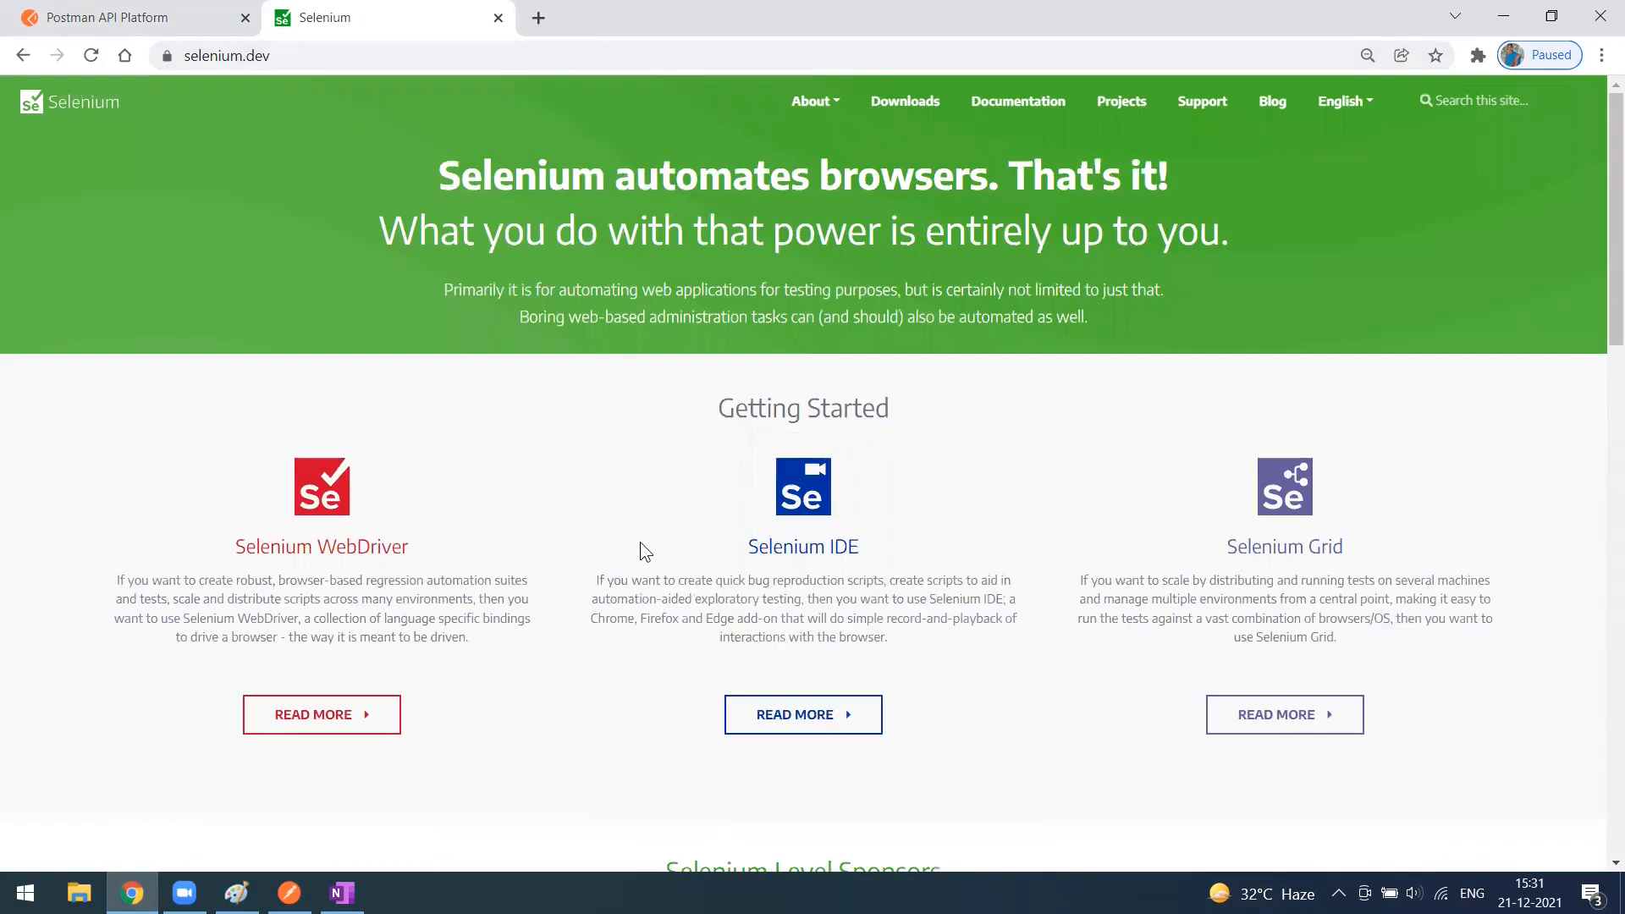
key("F12")
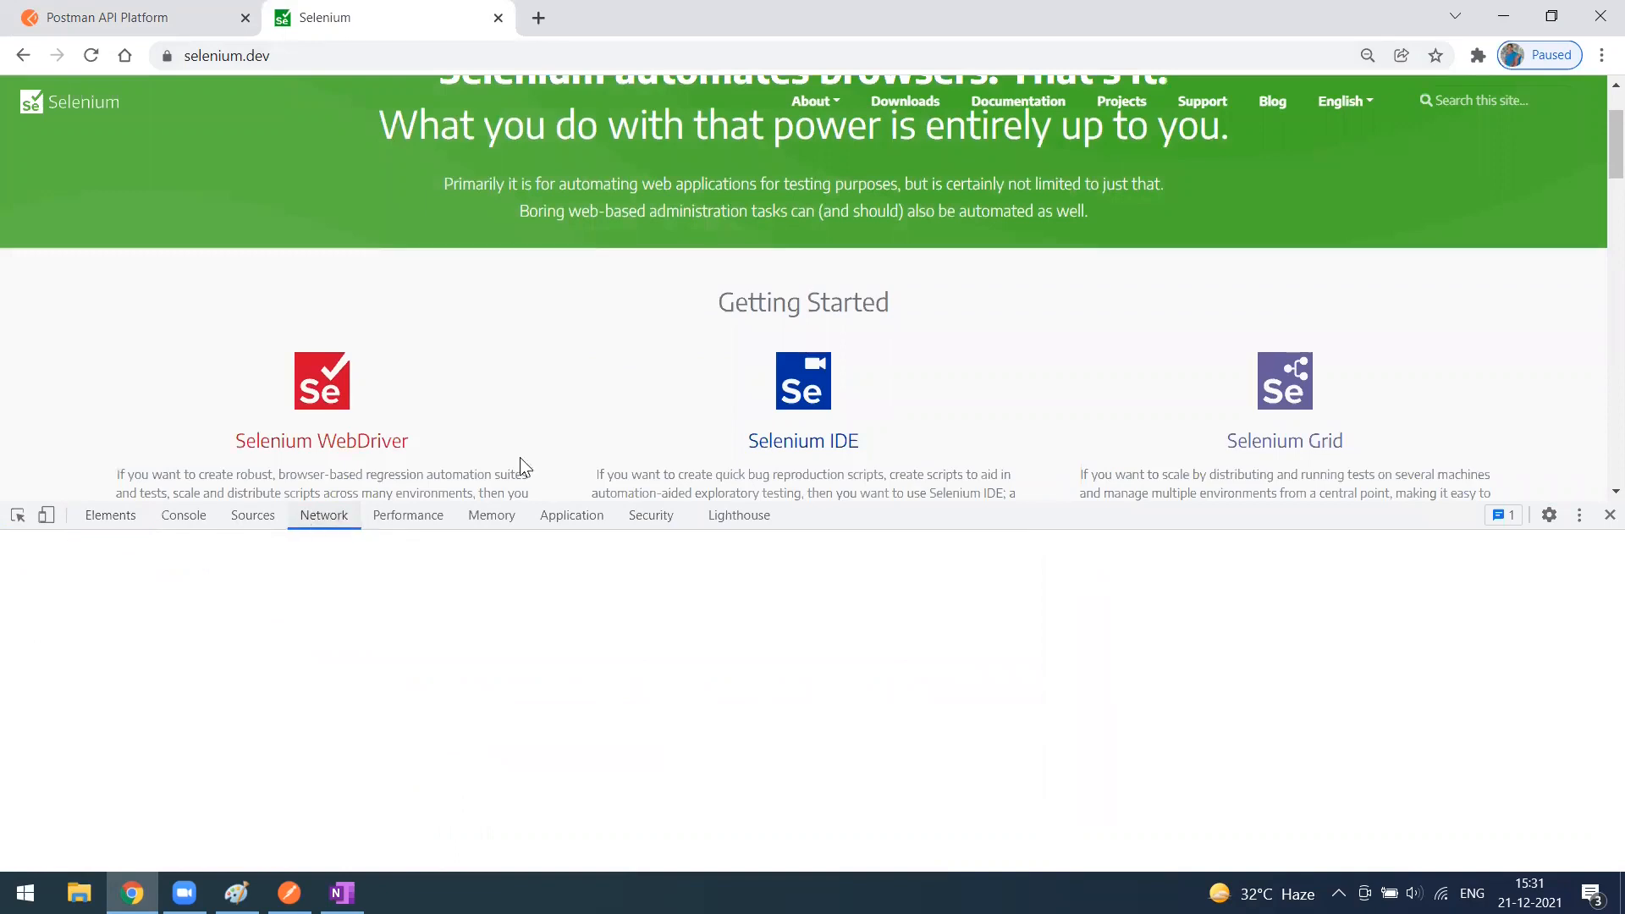
Clear the Network log, enable Preserve log and reload selenium.dev to capture its requests.
left_click(323, 514)
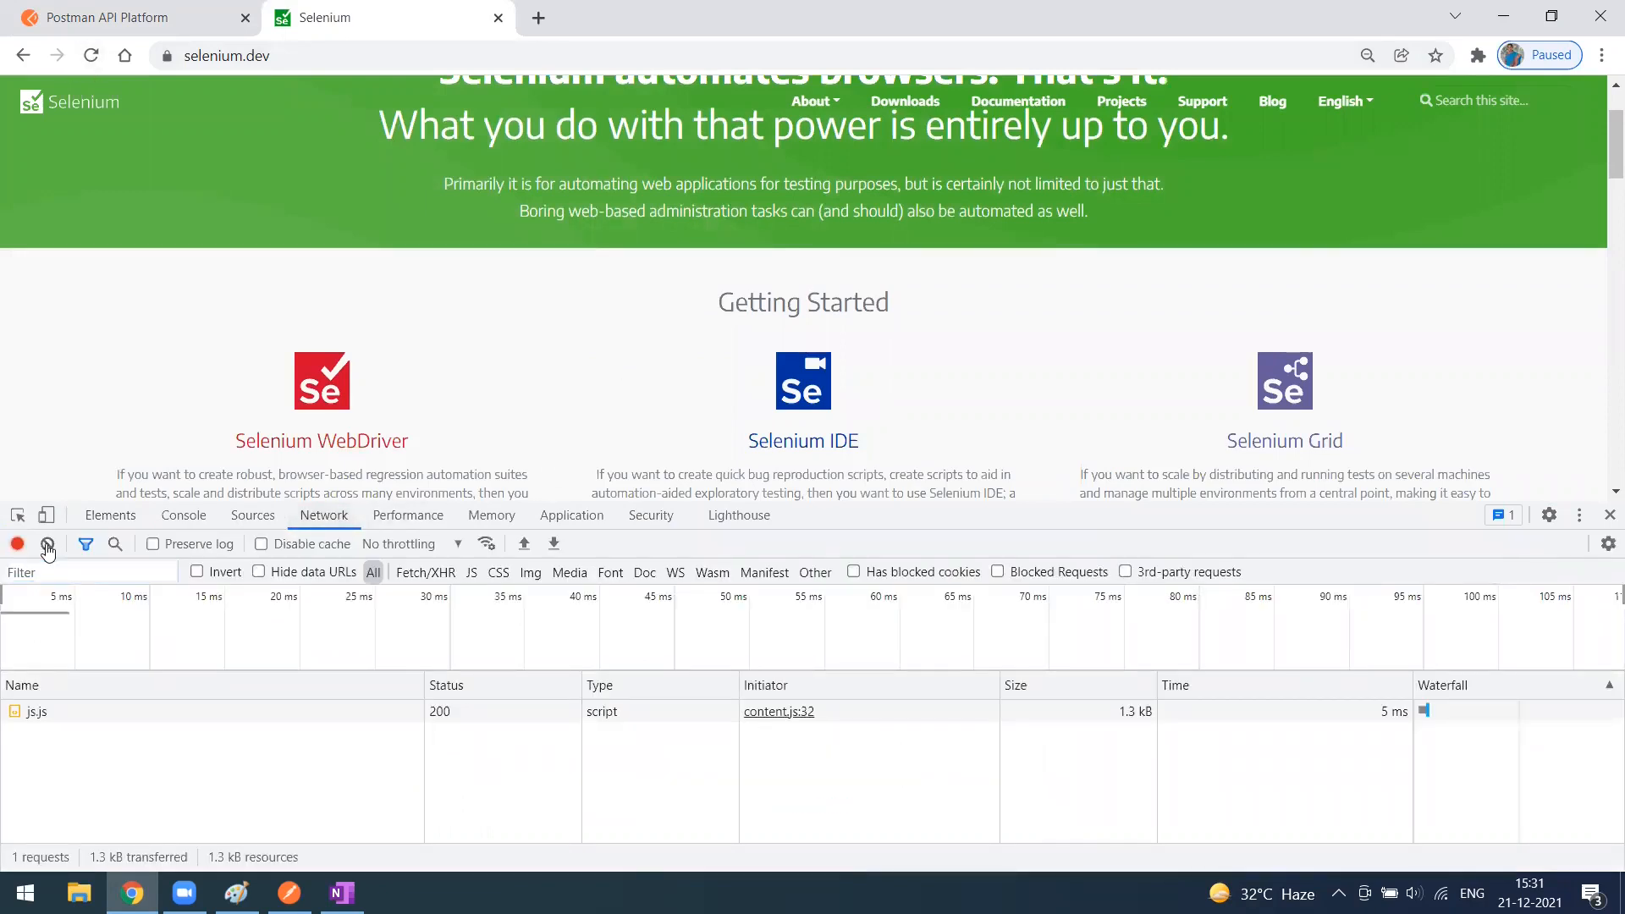
left_click(48, 544)
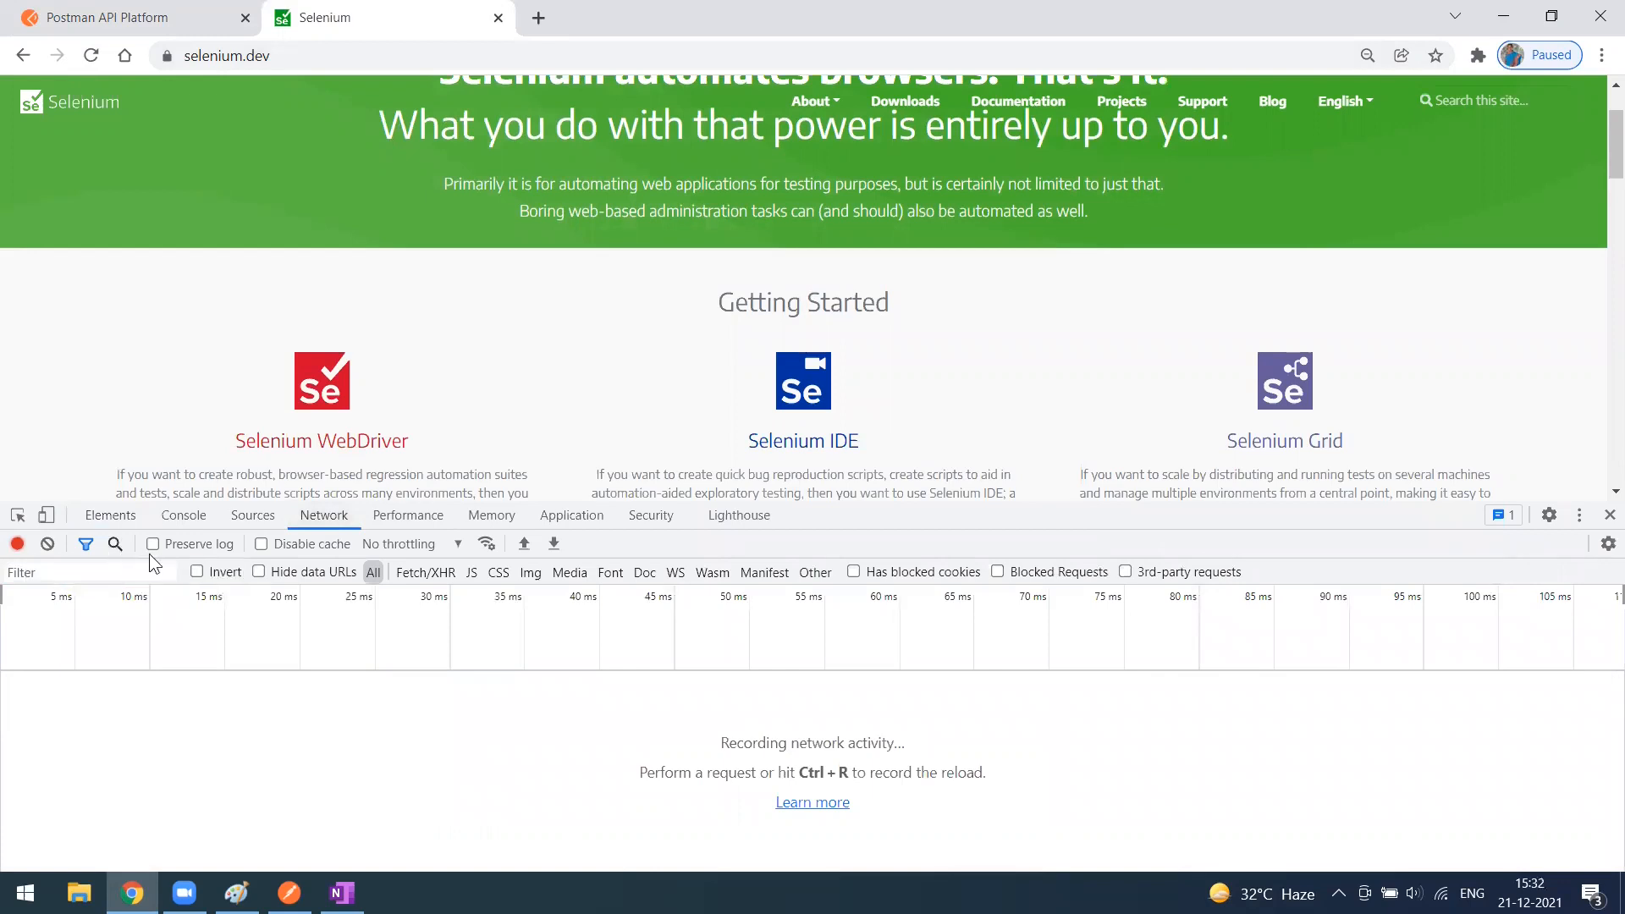
left_click(152, 543)
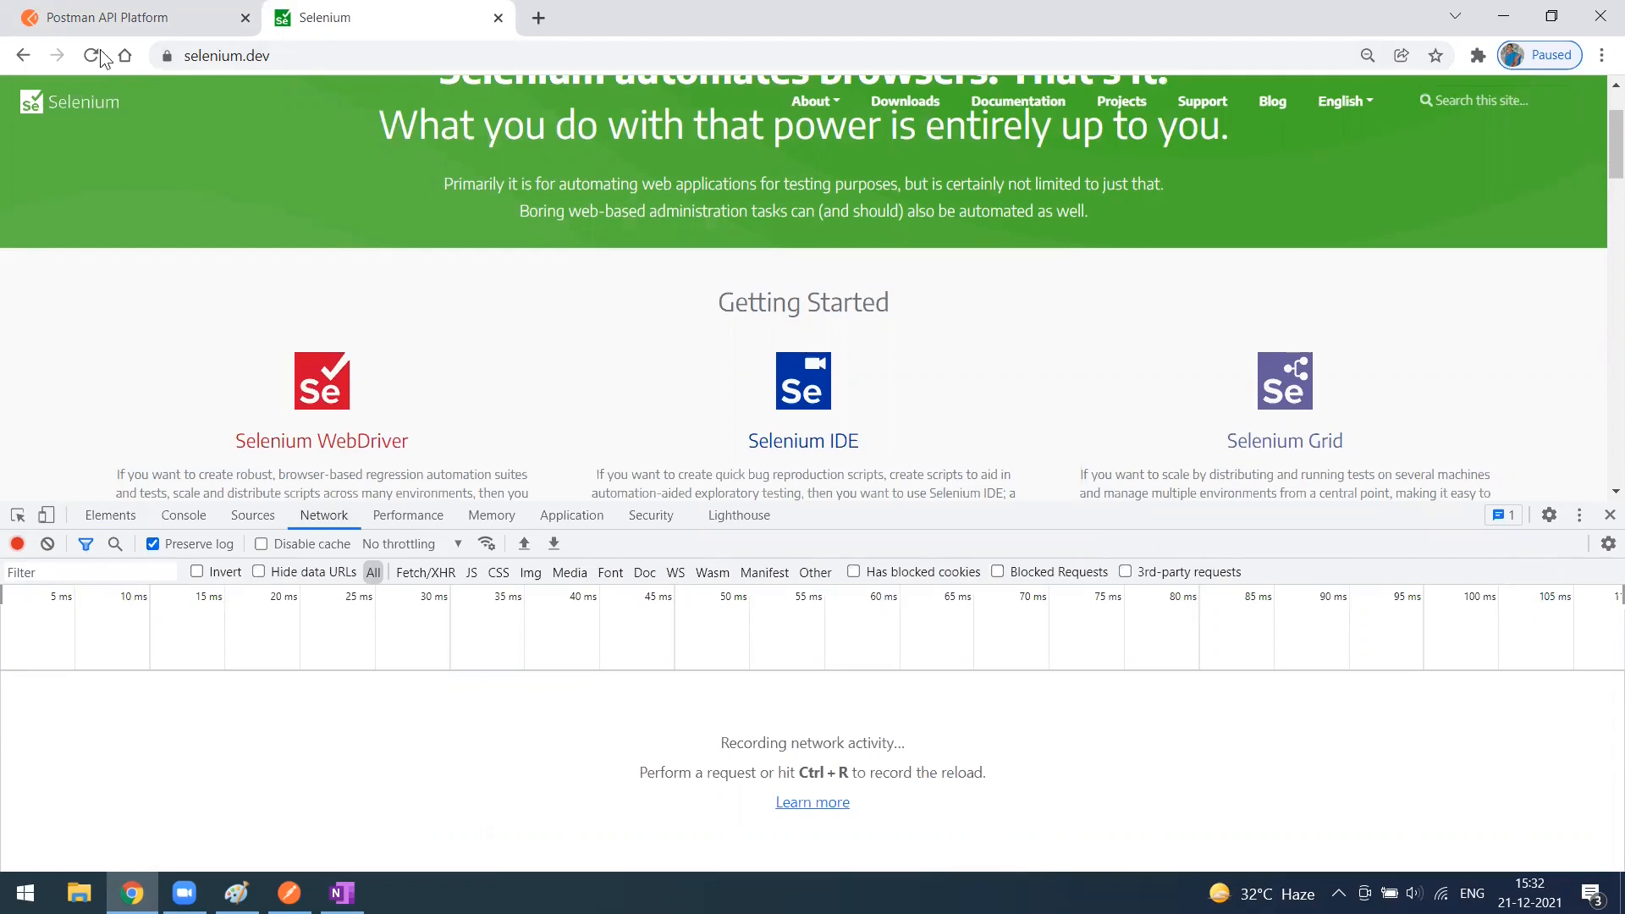
left_click(92, 54)
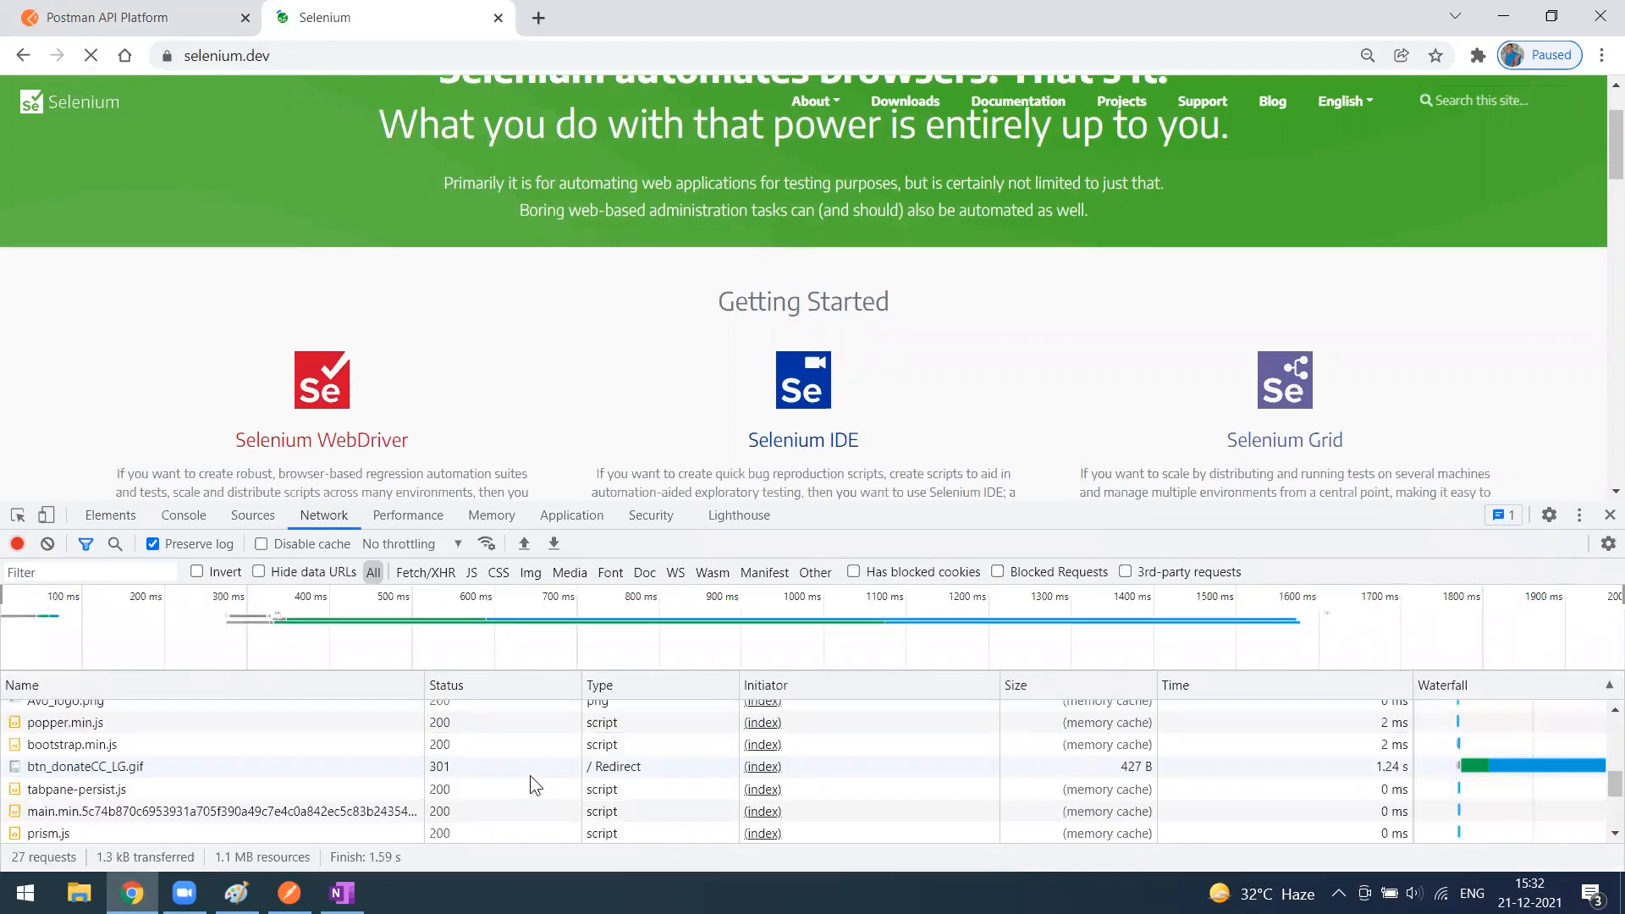
left_click(92, 55)
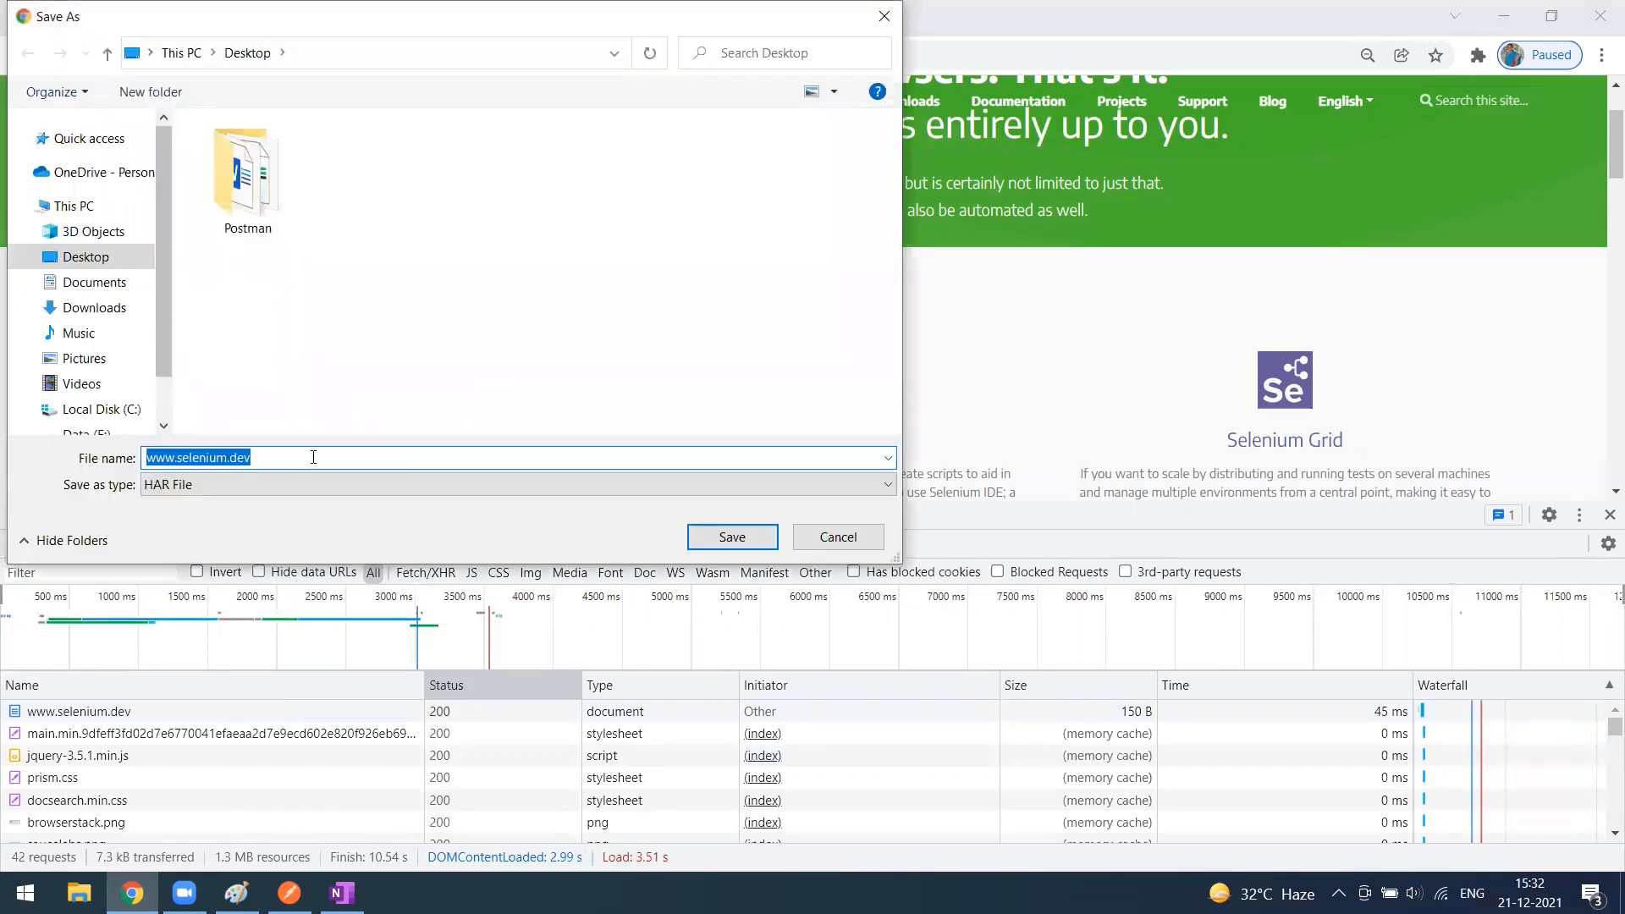
Save the network log to the desktop as a HAR file named Selenium.
type("Selen")
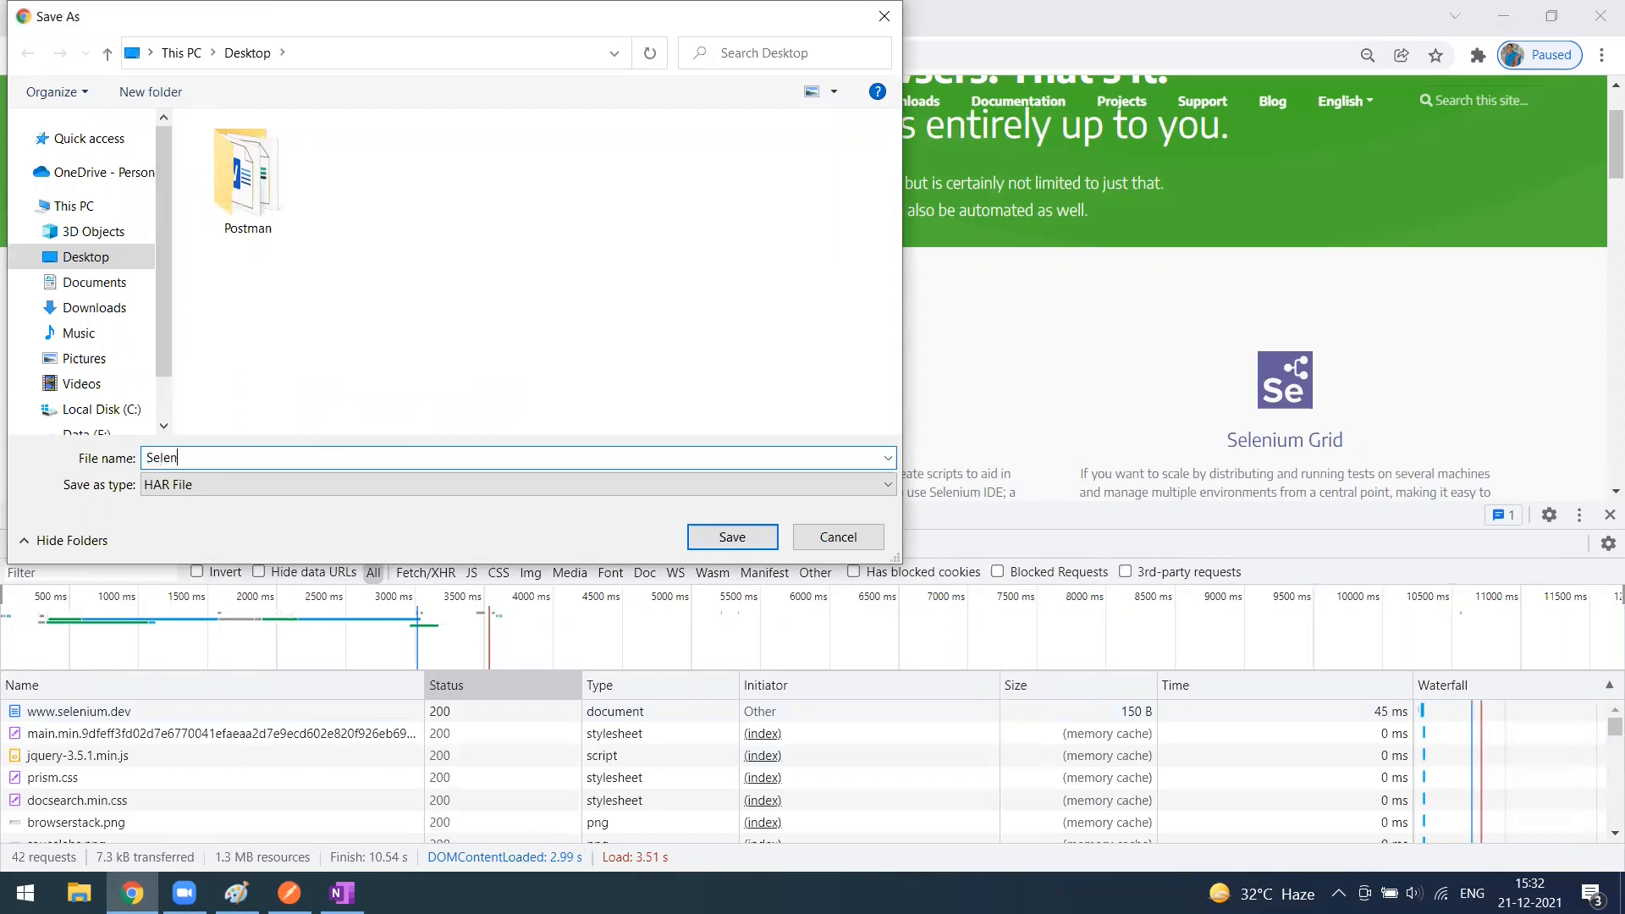
type("ium")
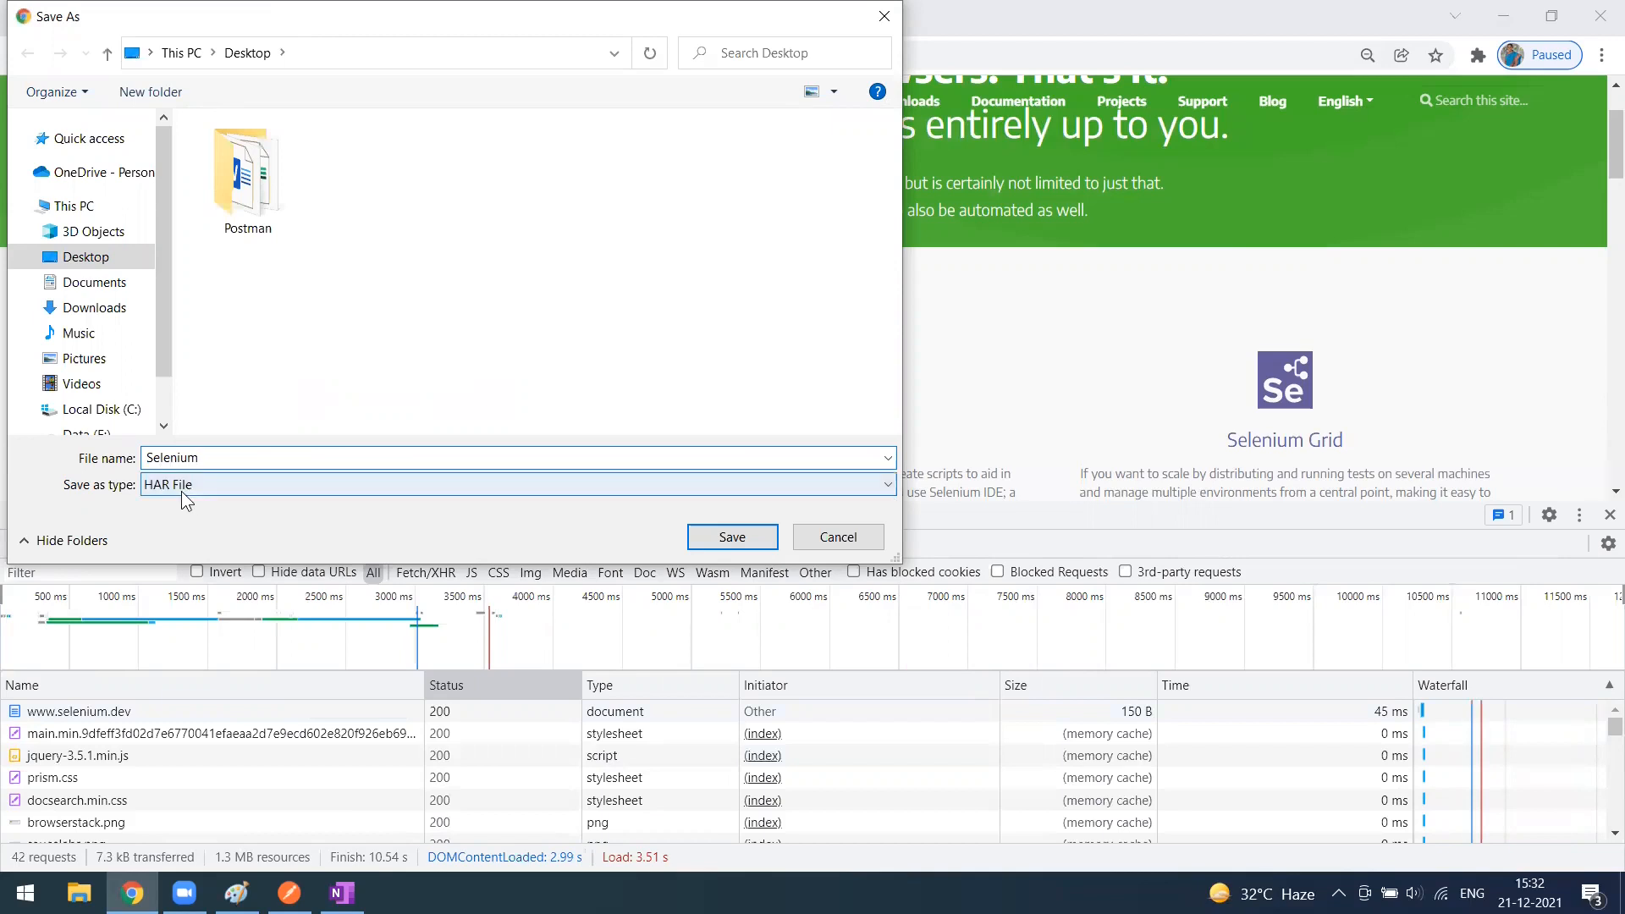
left_click(514, 481)
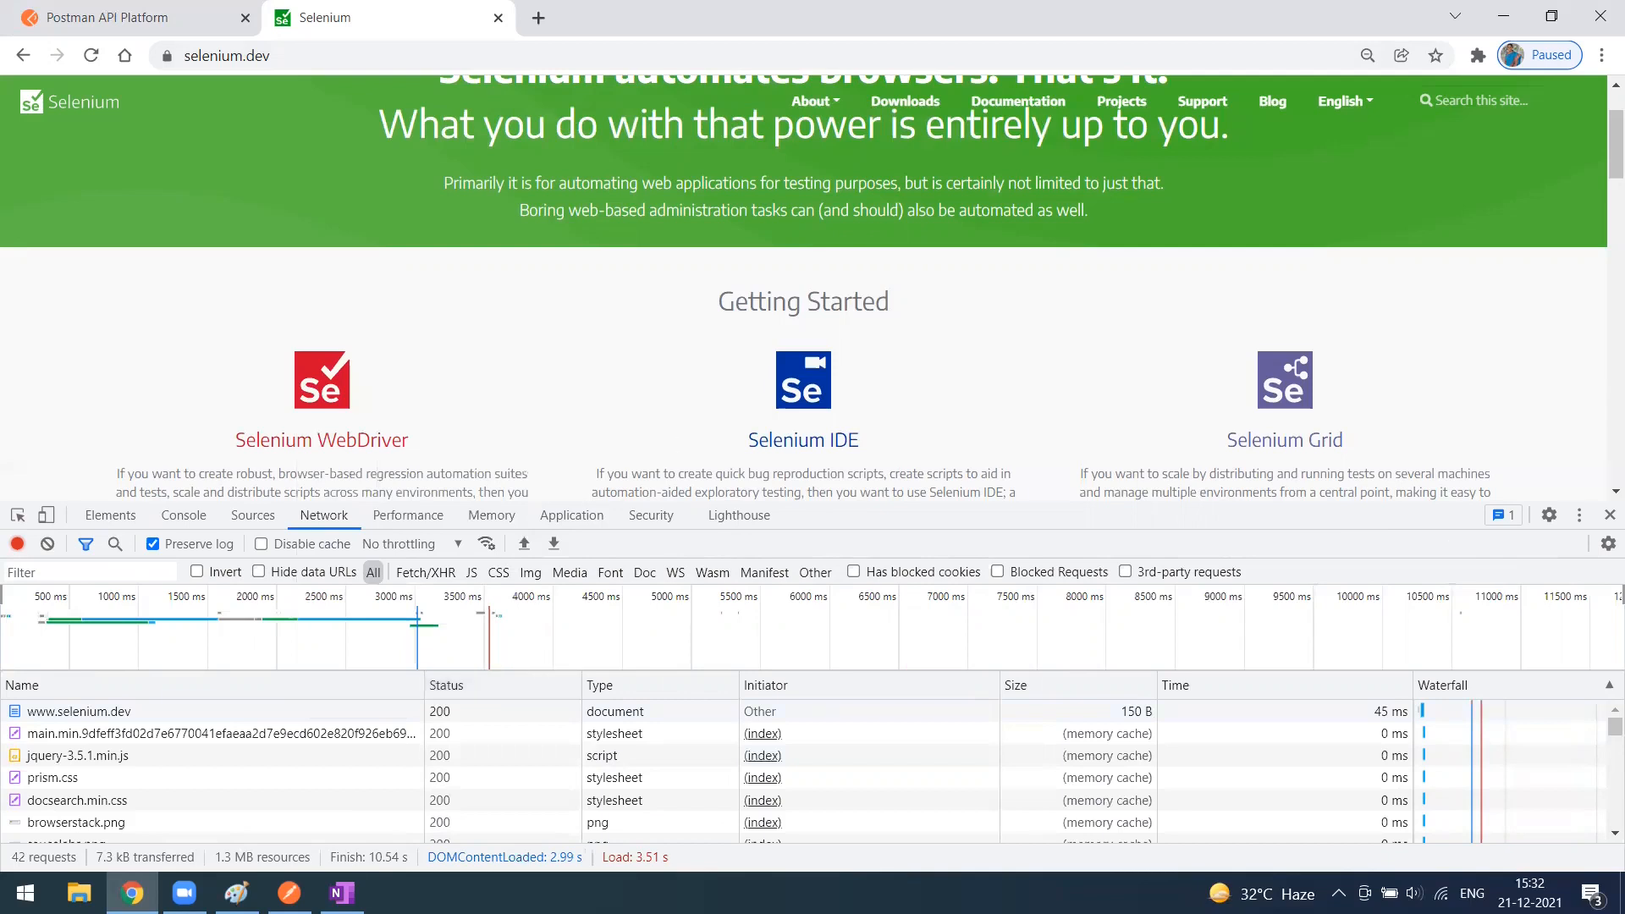
left_click(291, 894)
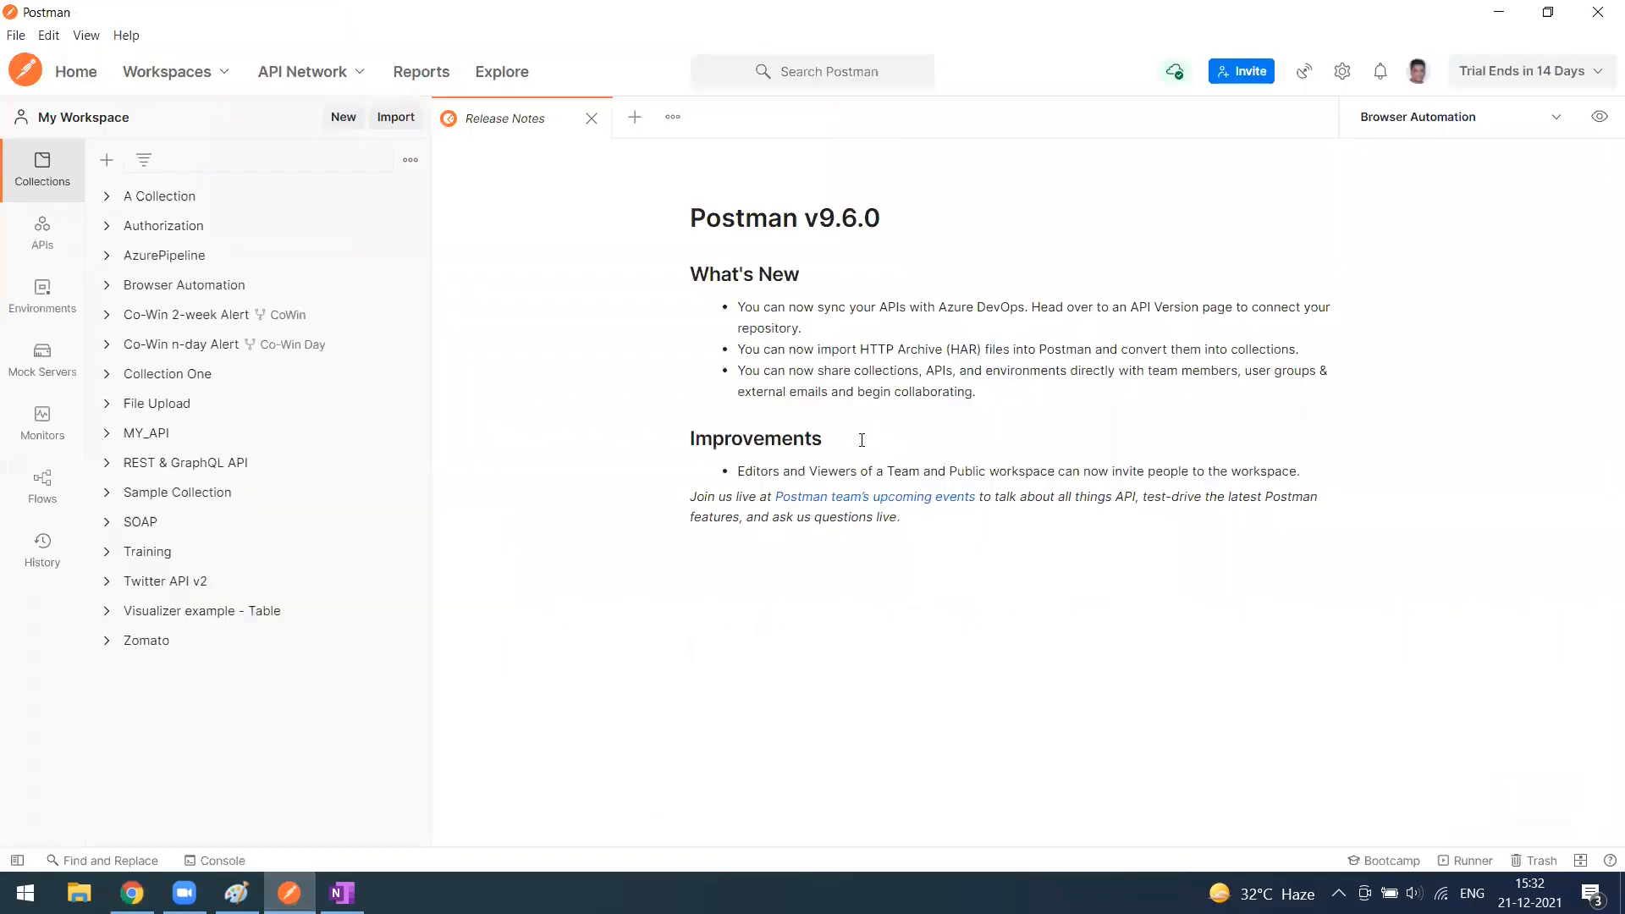
left_click(396, 116)
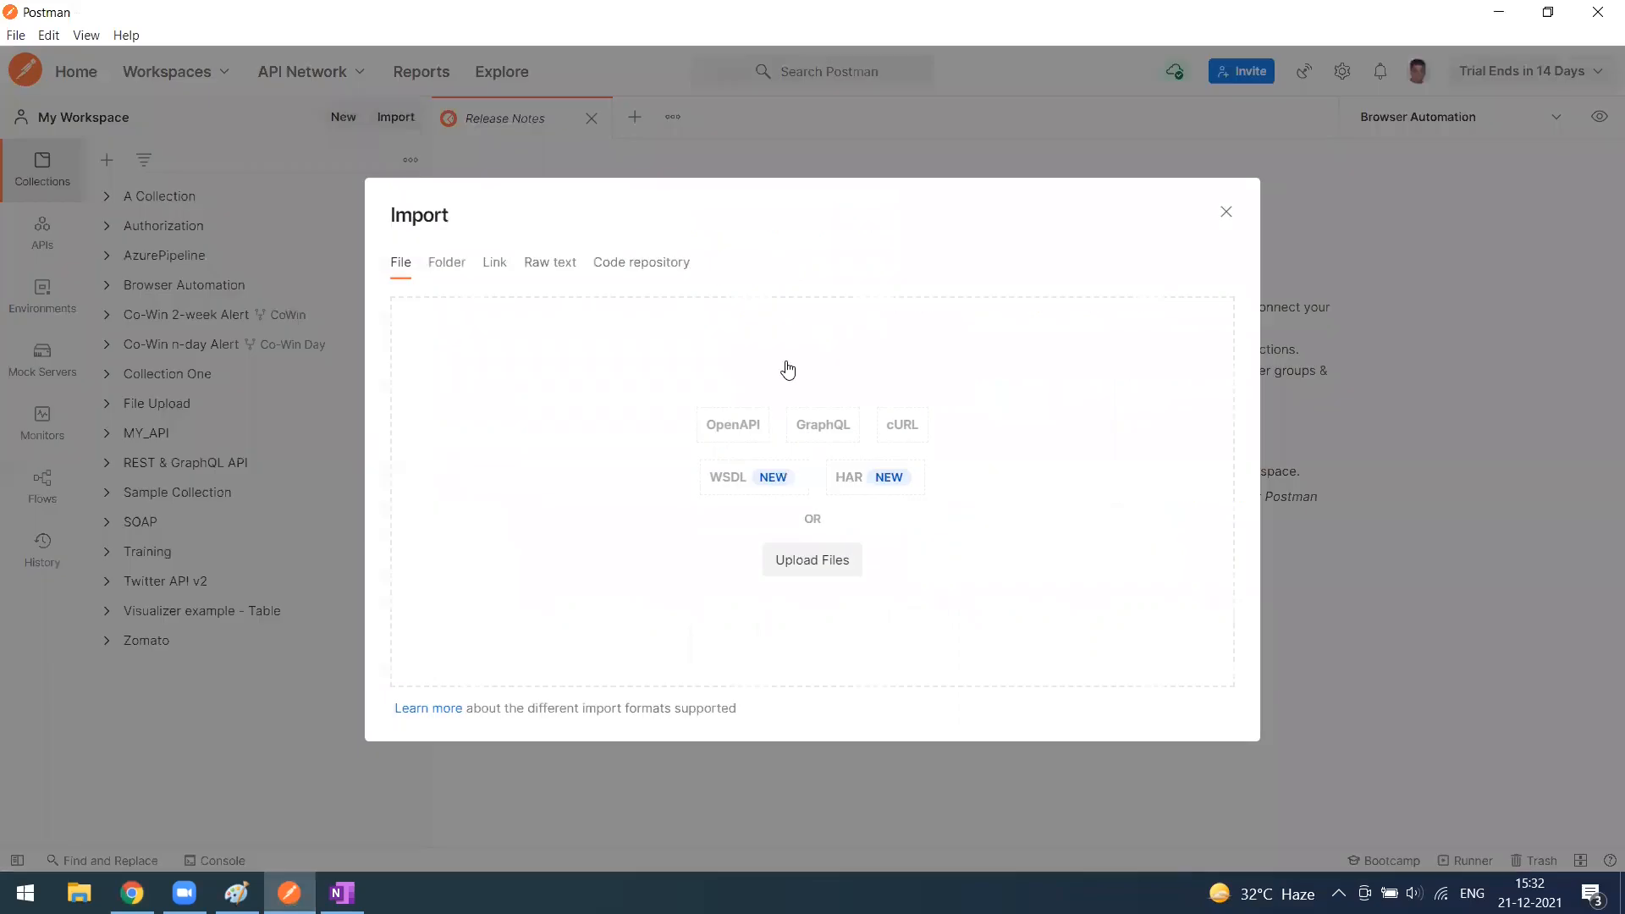
mouse_move(853, 491)
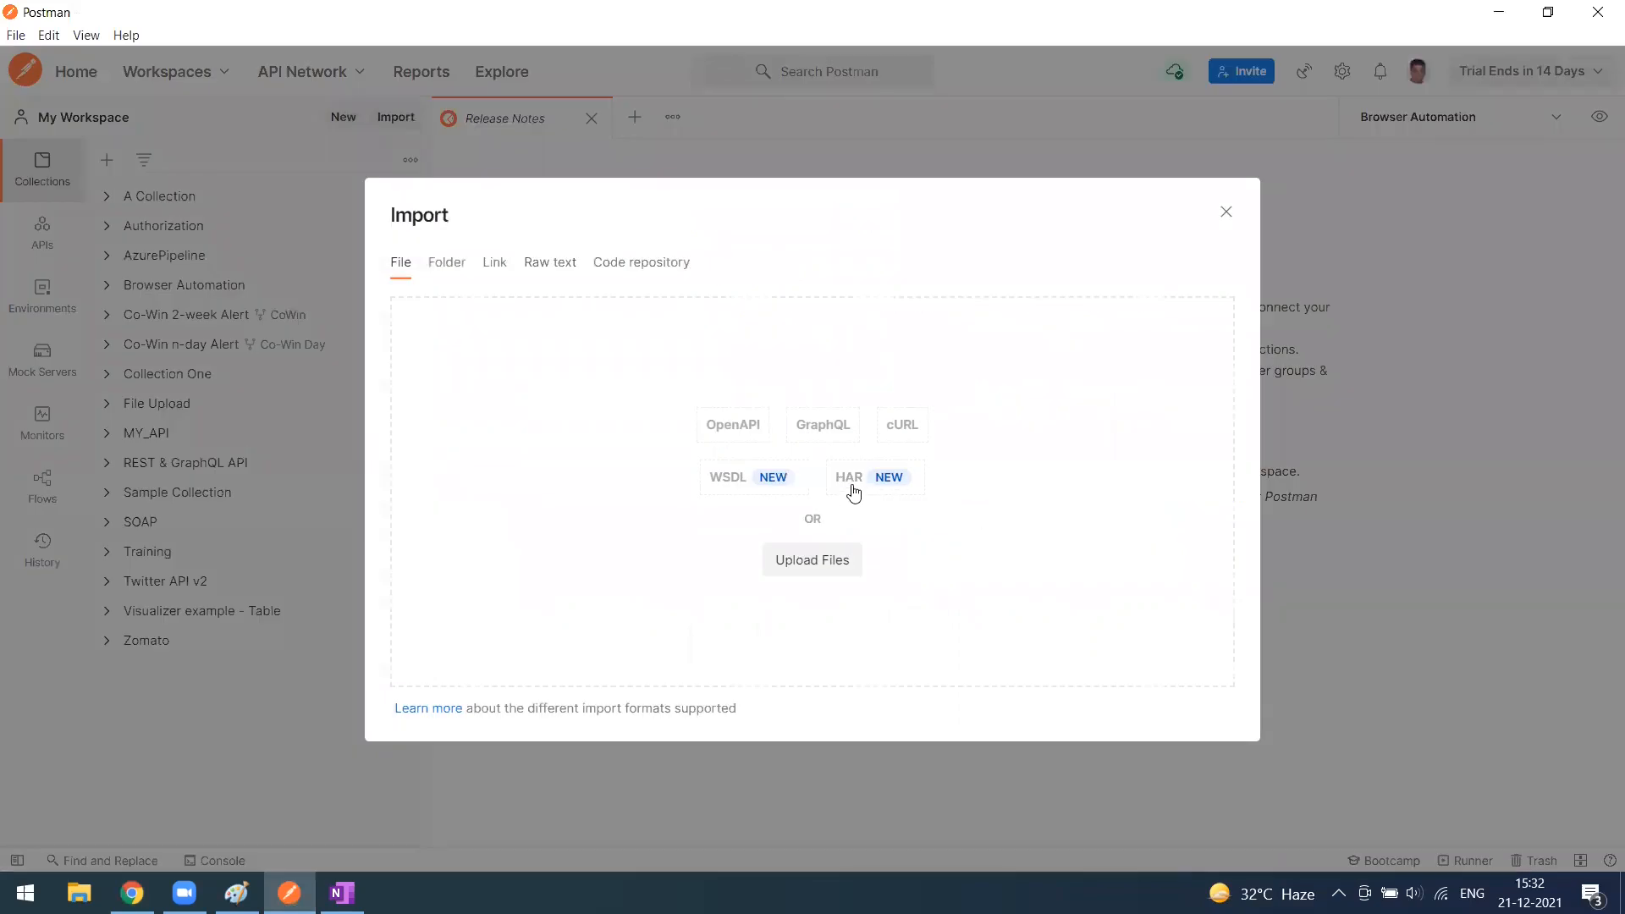
mouse_move(911, 501)
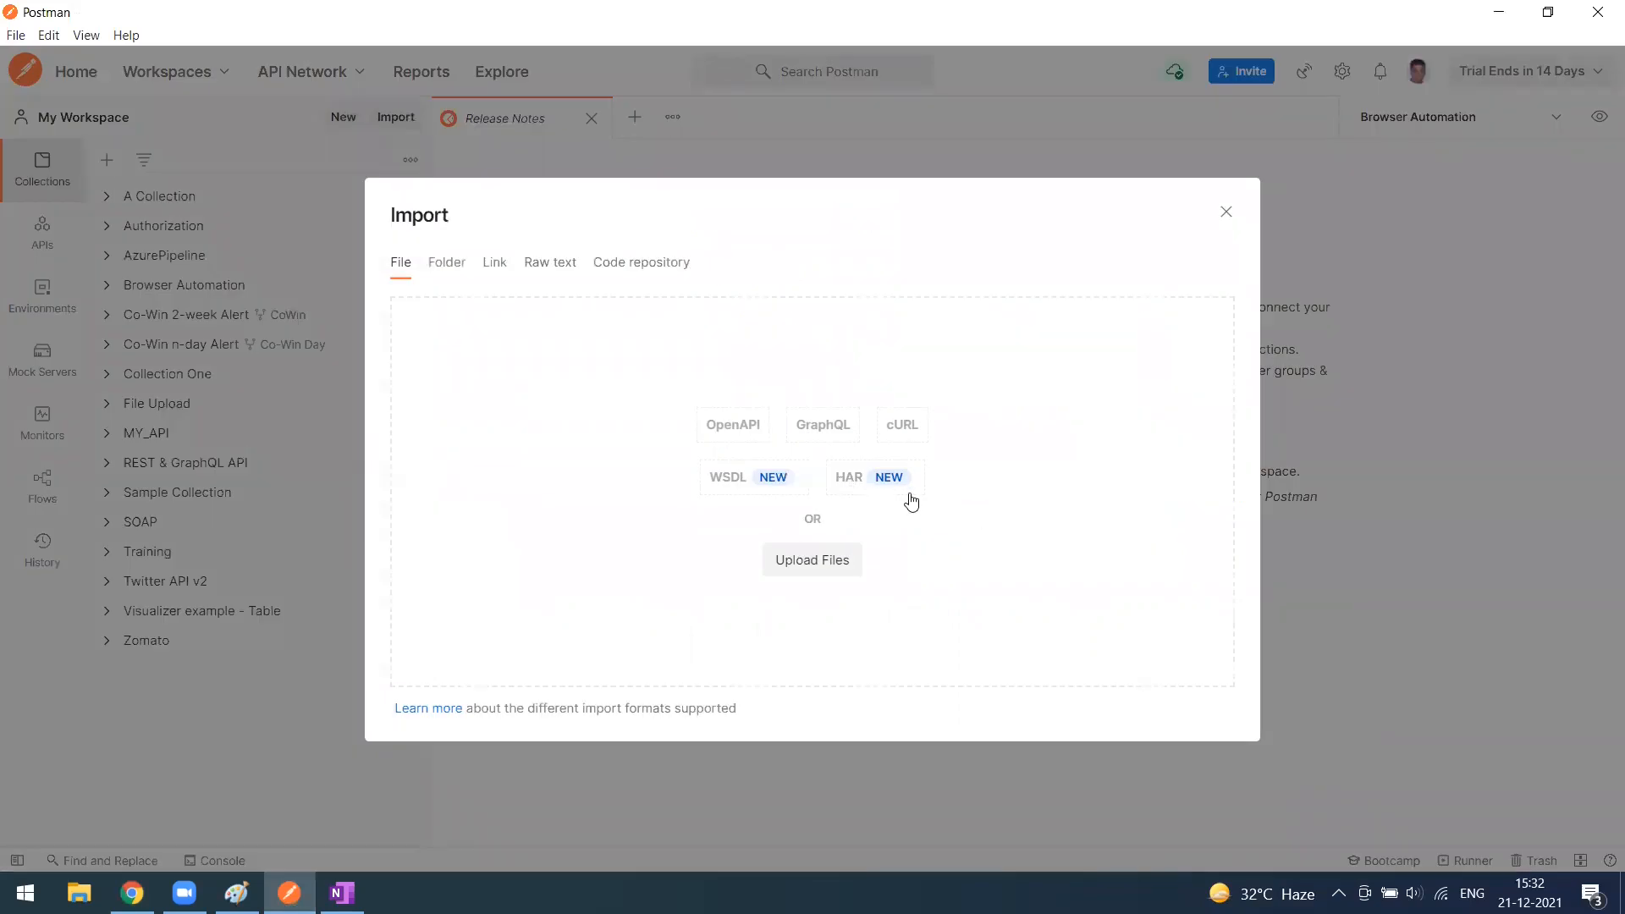
mouse_move(835, 569)
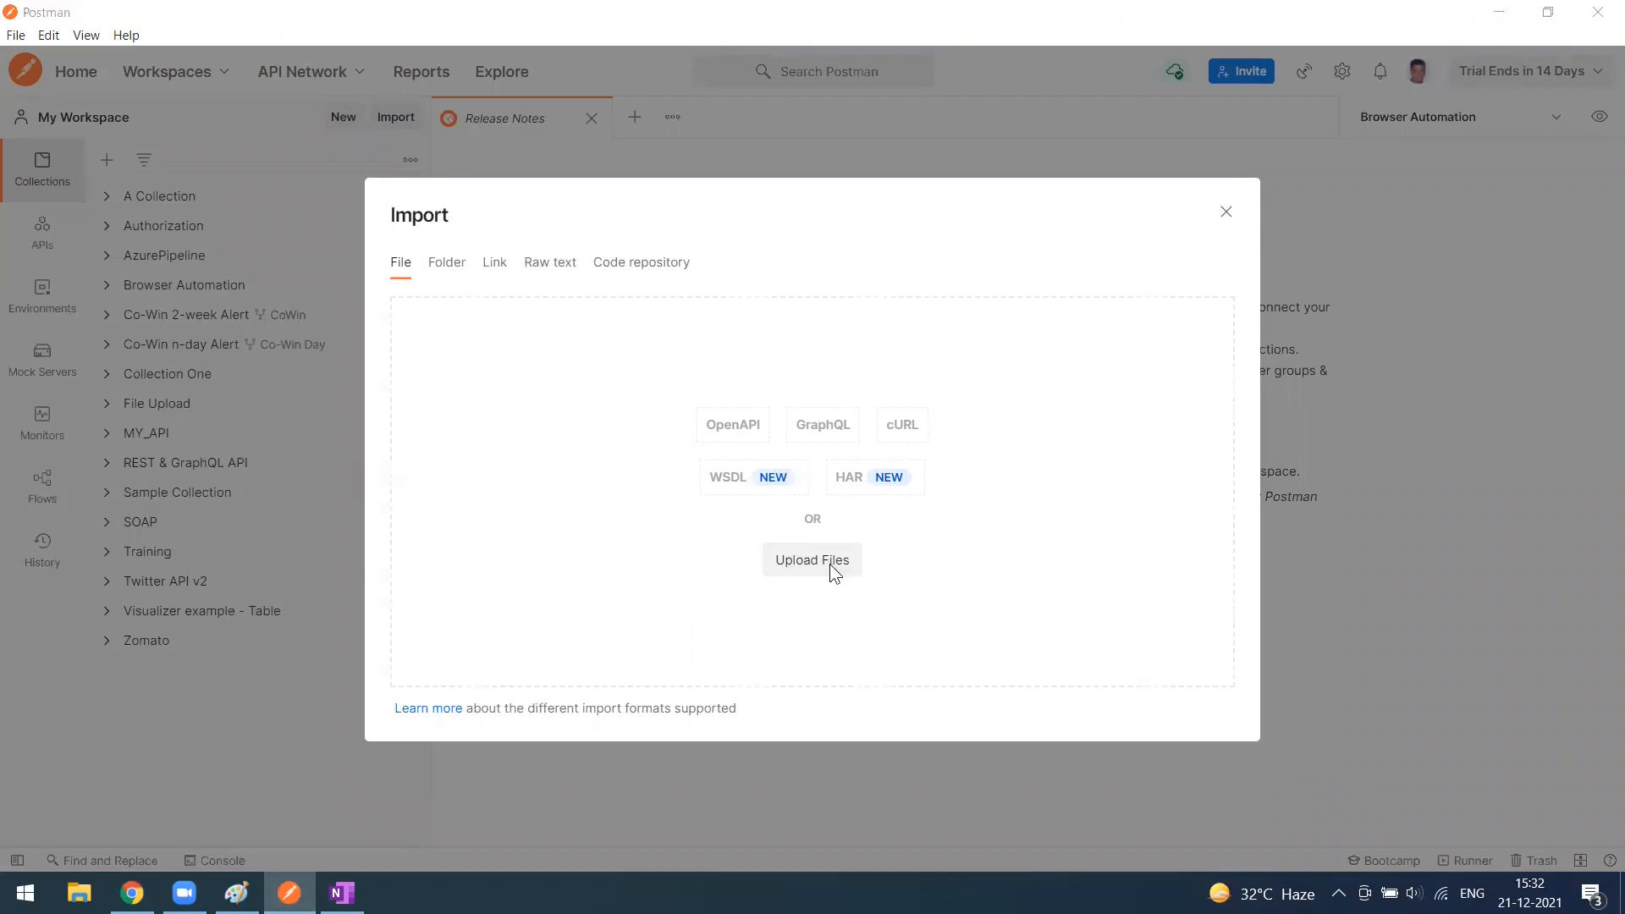
left_click(812, 561)
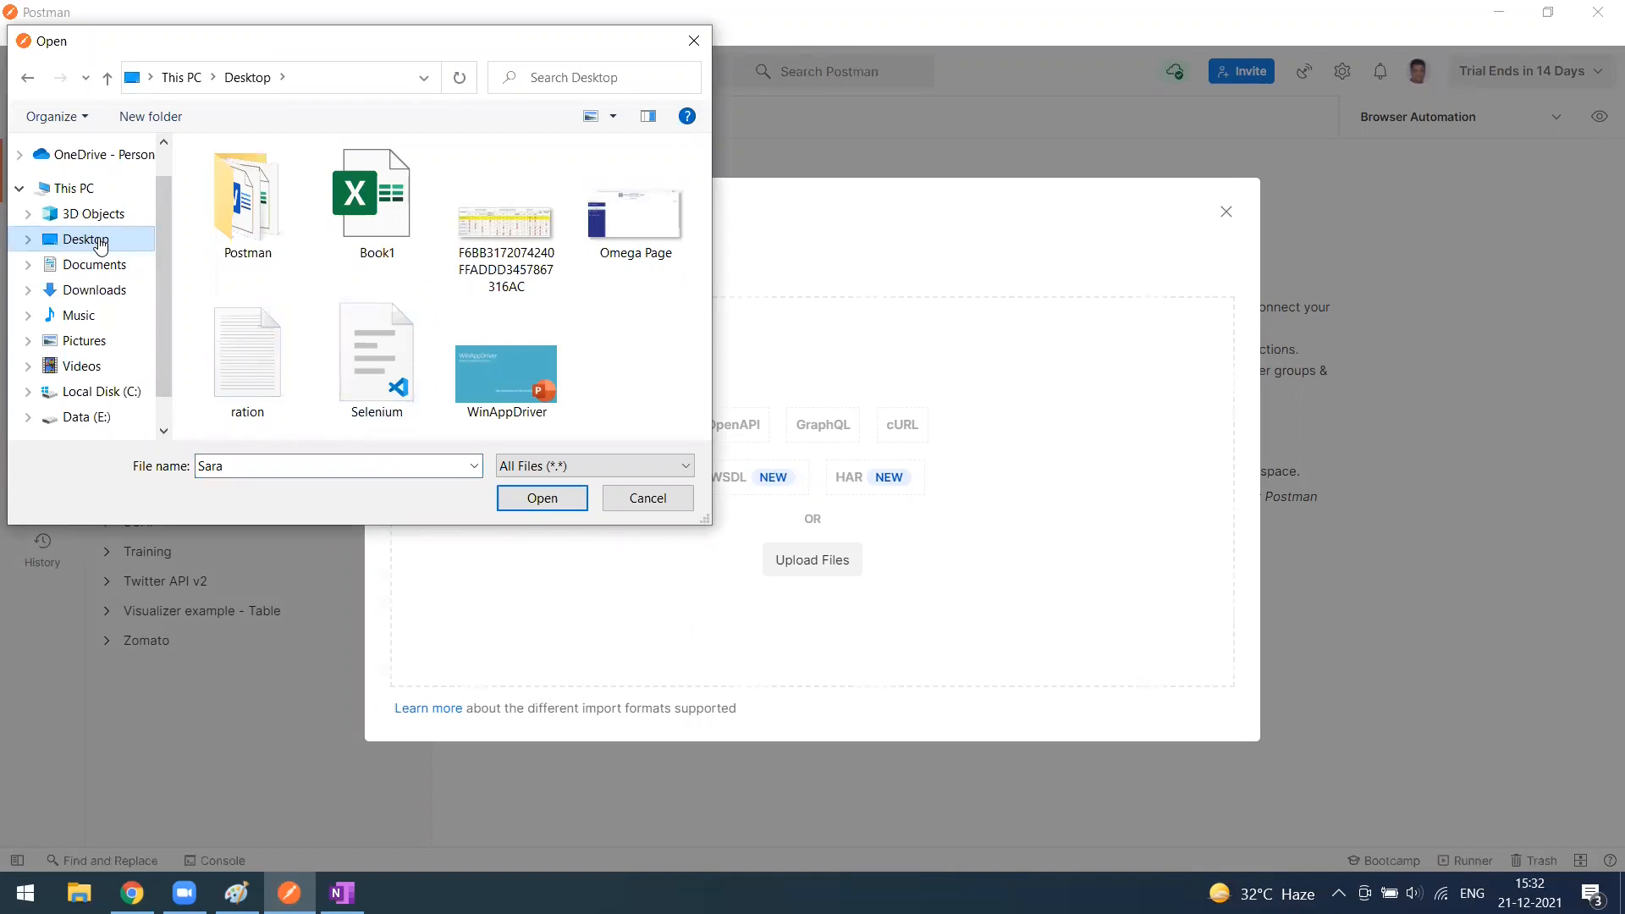
left_click(375, 352)
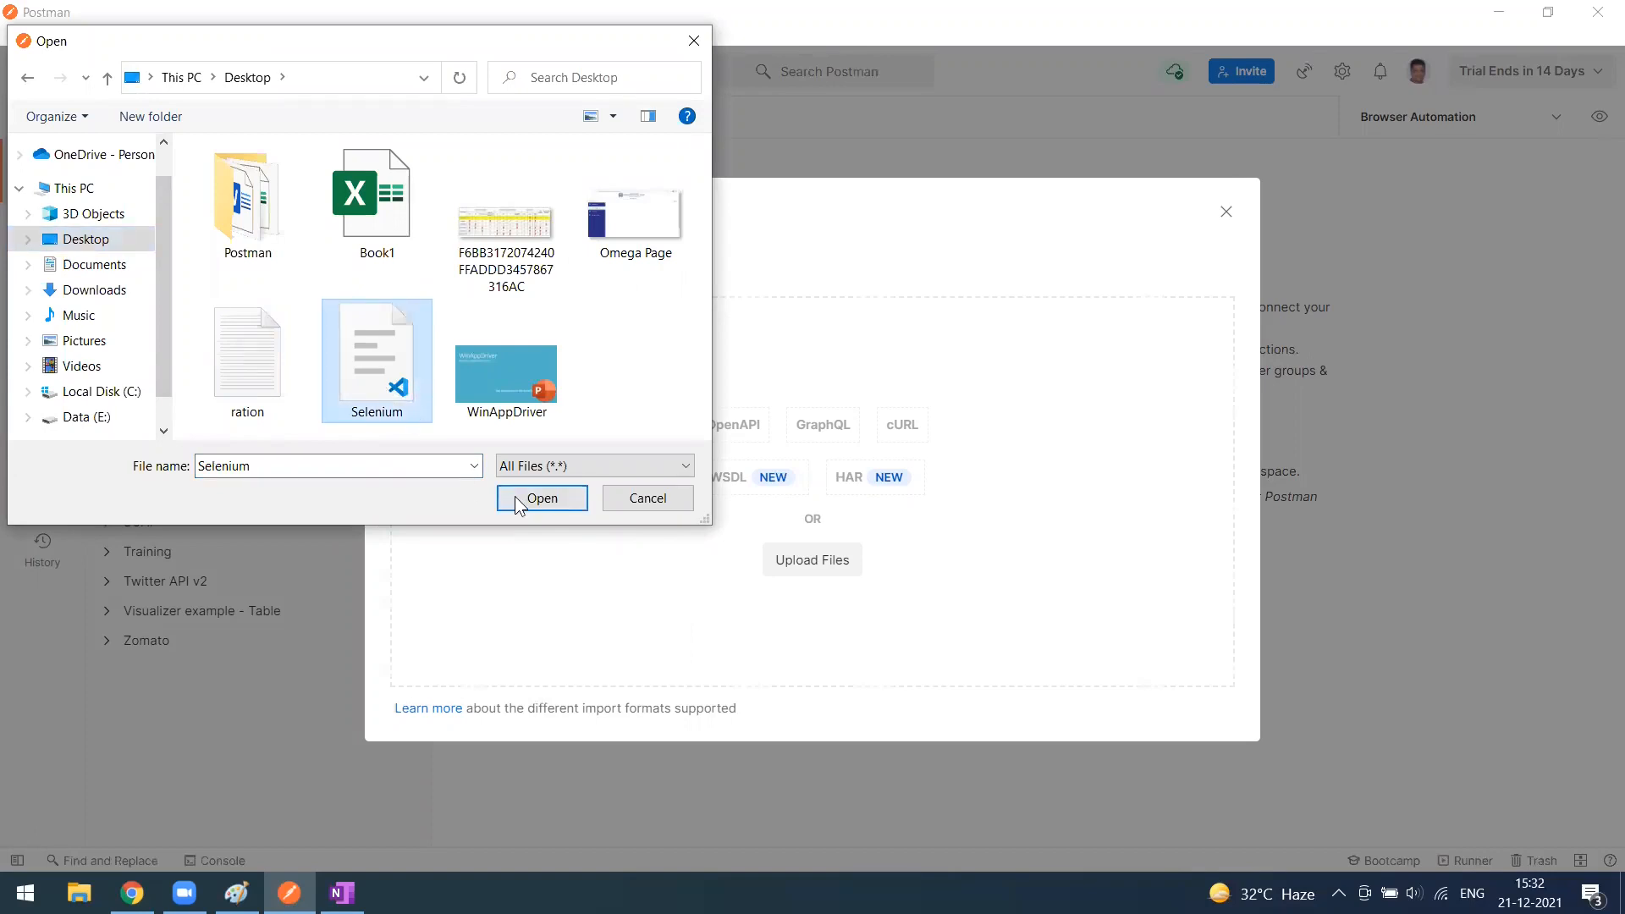
left_click(542, 498)
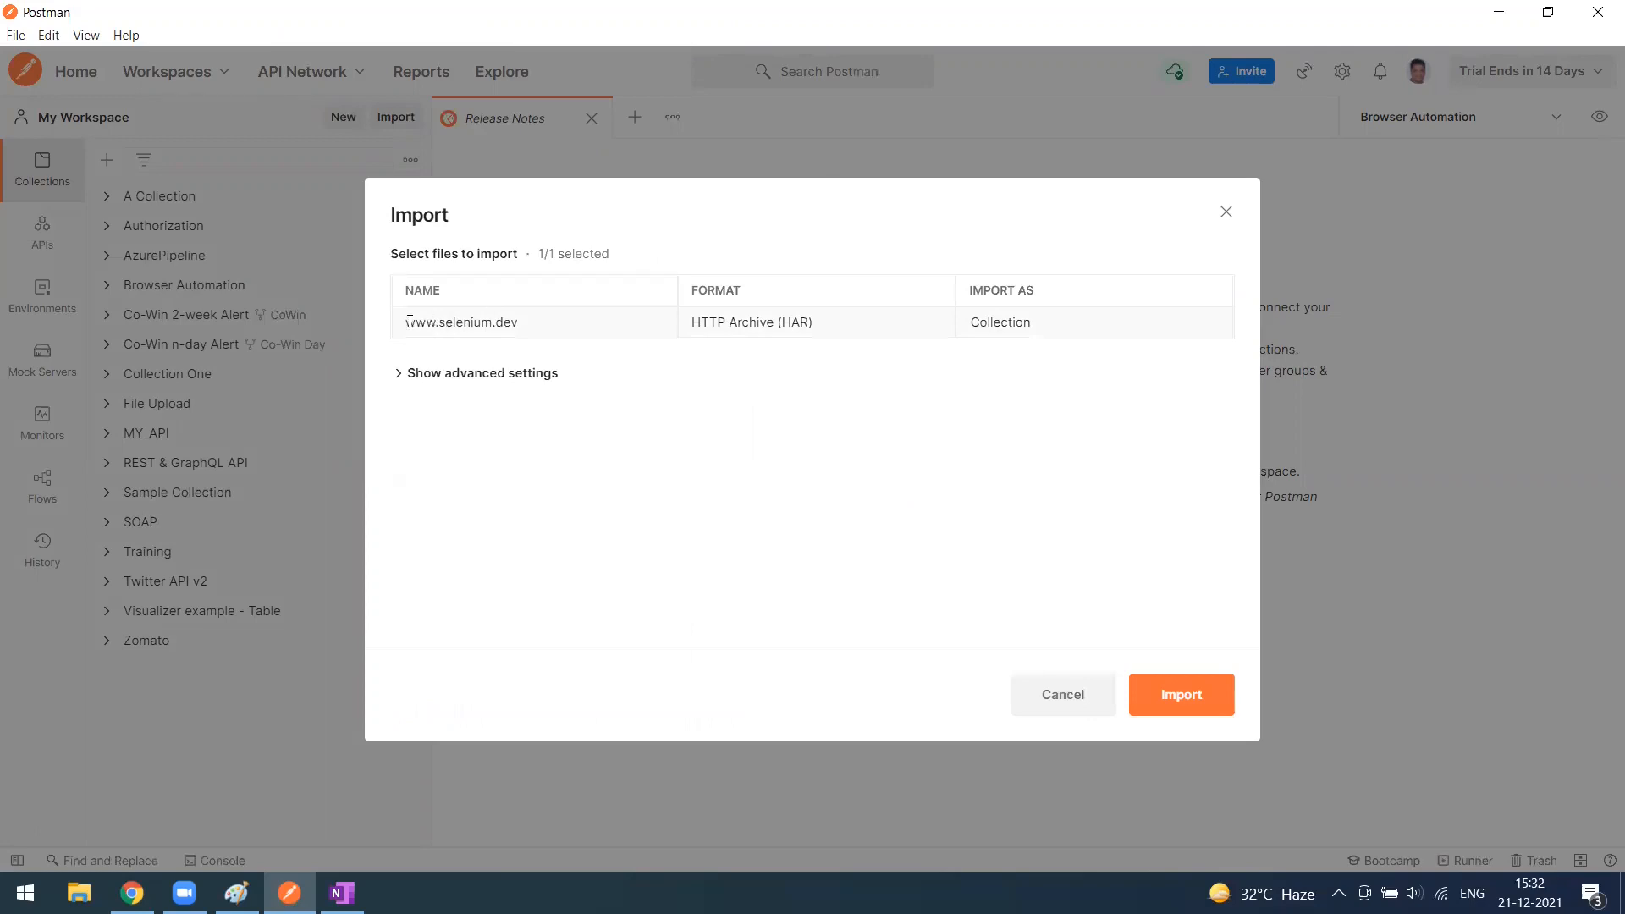
double_click(460, 321)
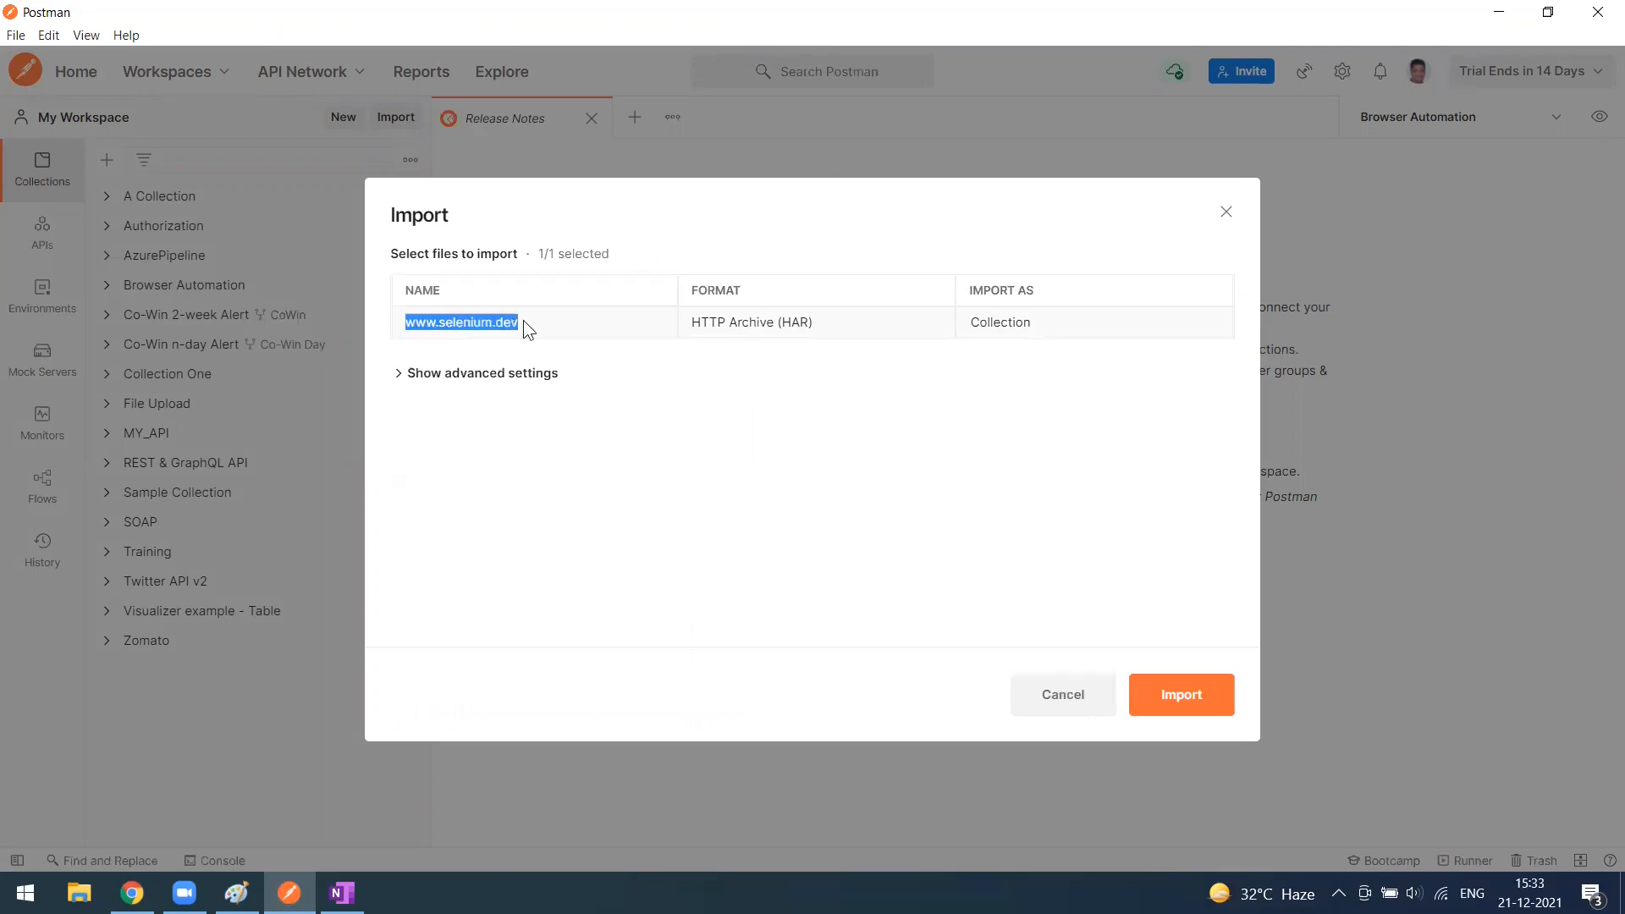
mouse_move(767, 427)
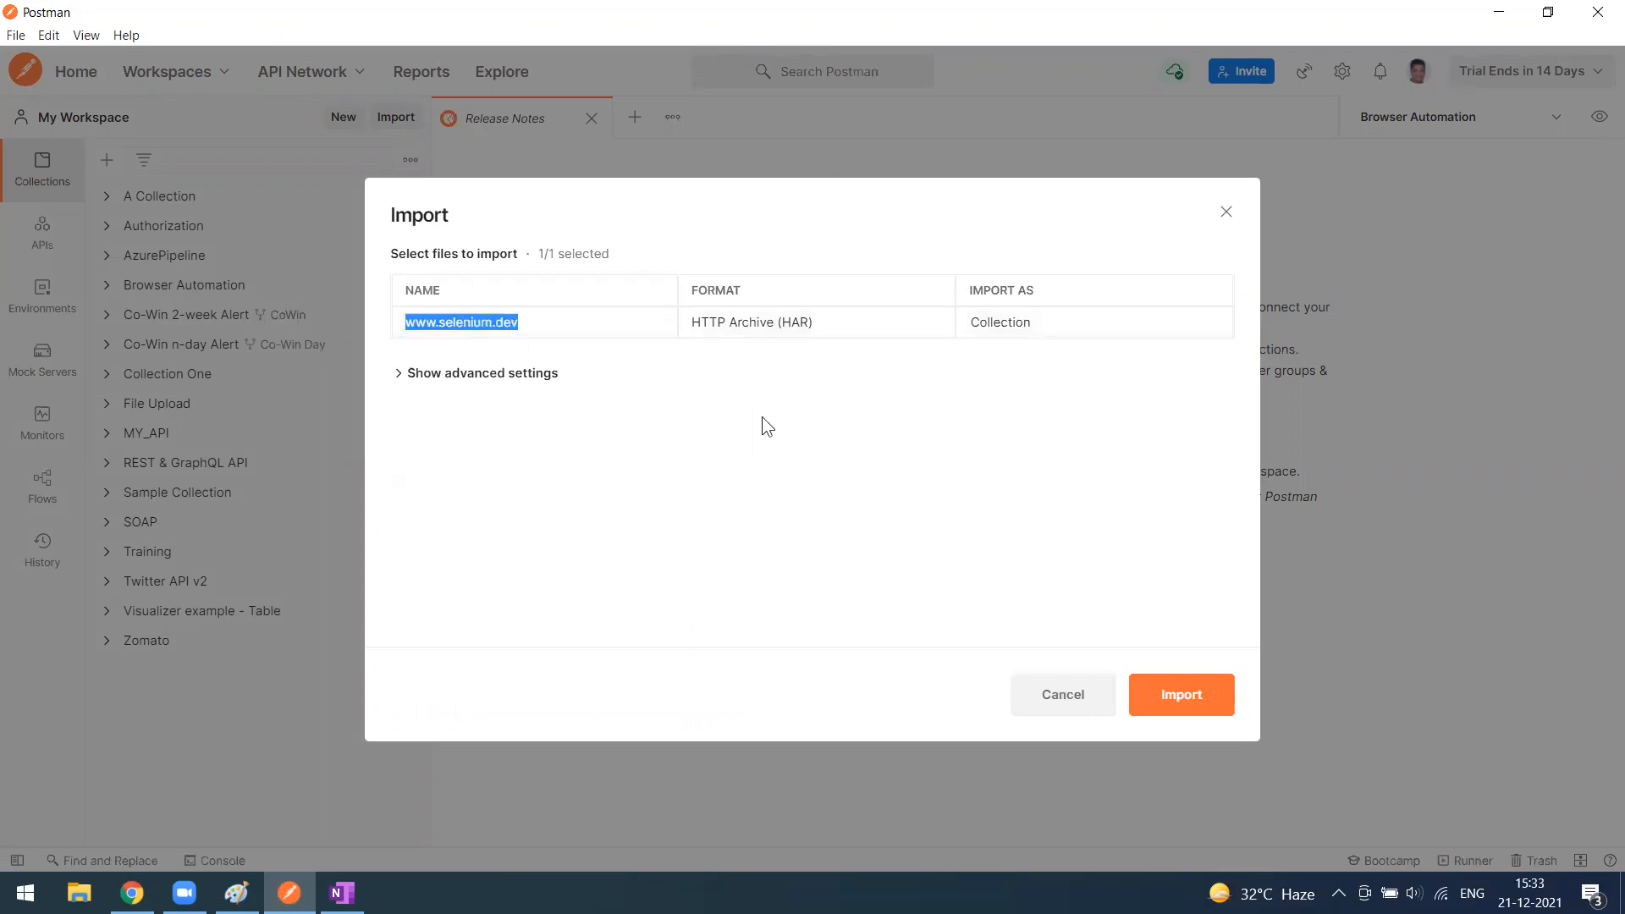
mouse_move(694, 321)
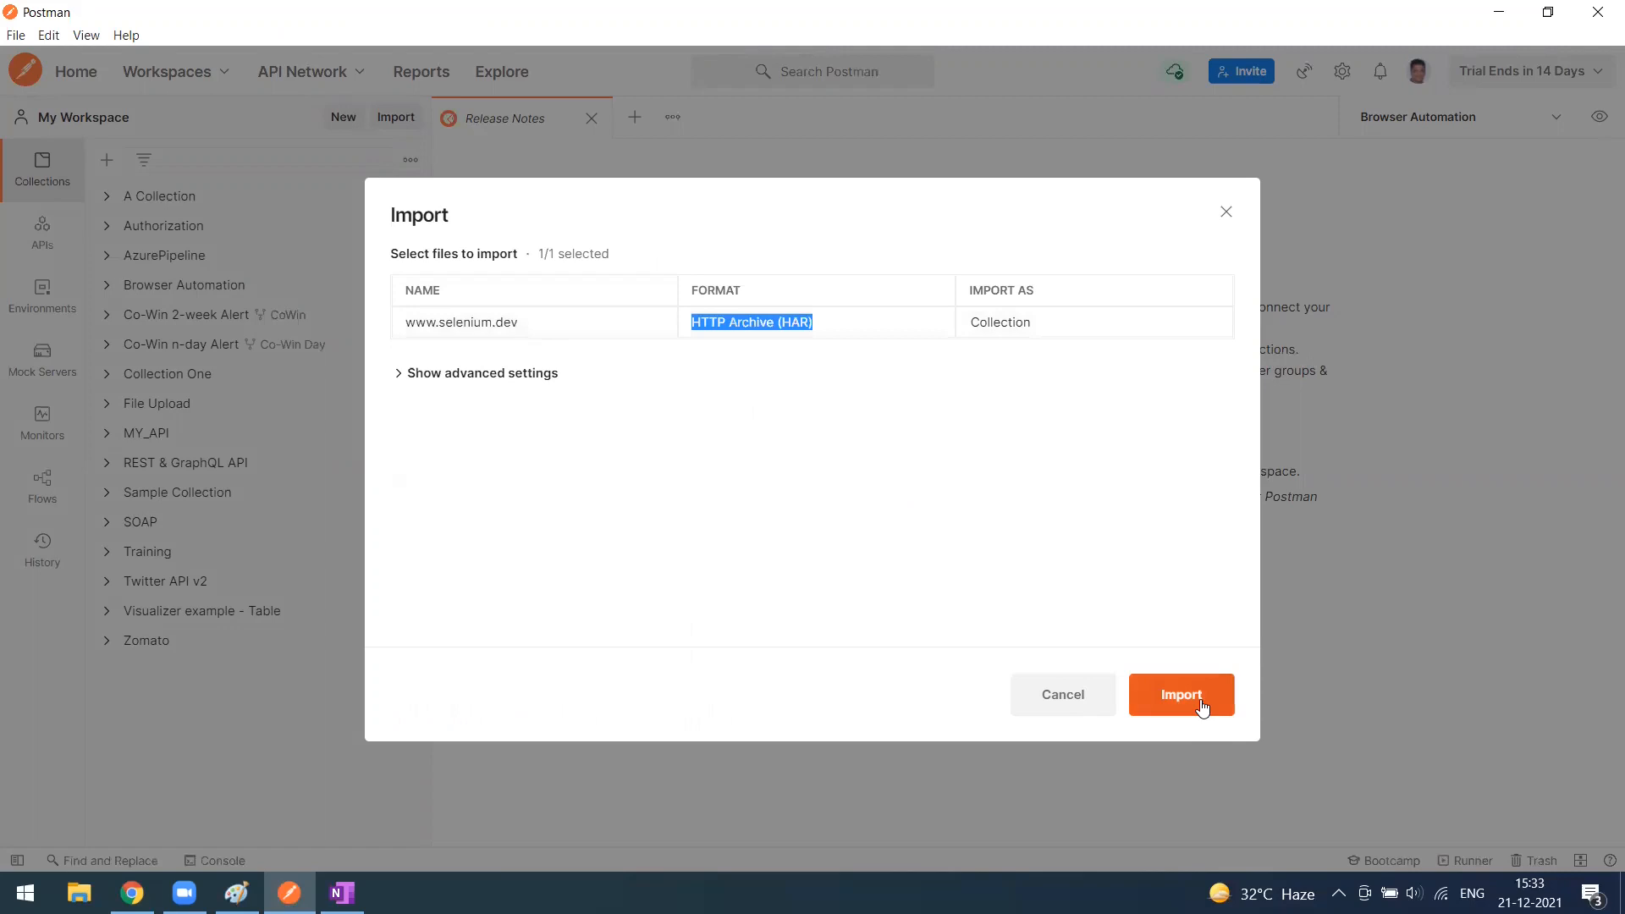
mouse_move(1188, 719)
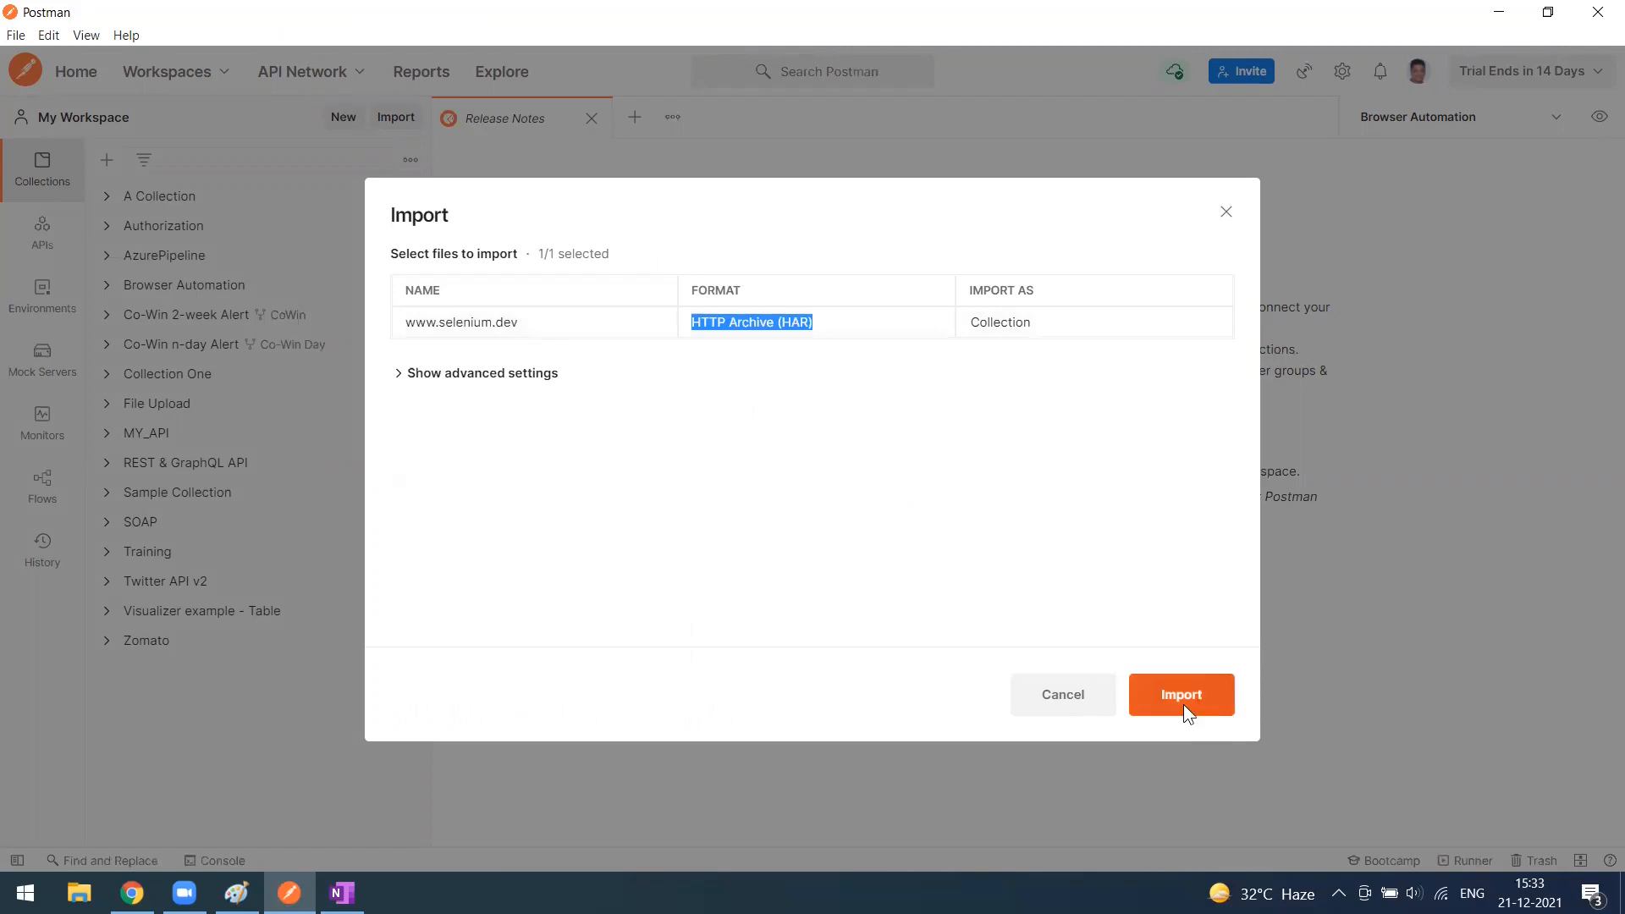
left_click(1182, 694)
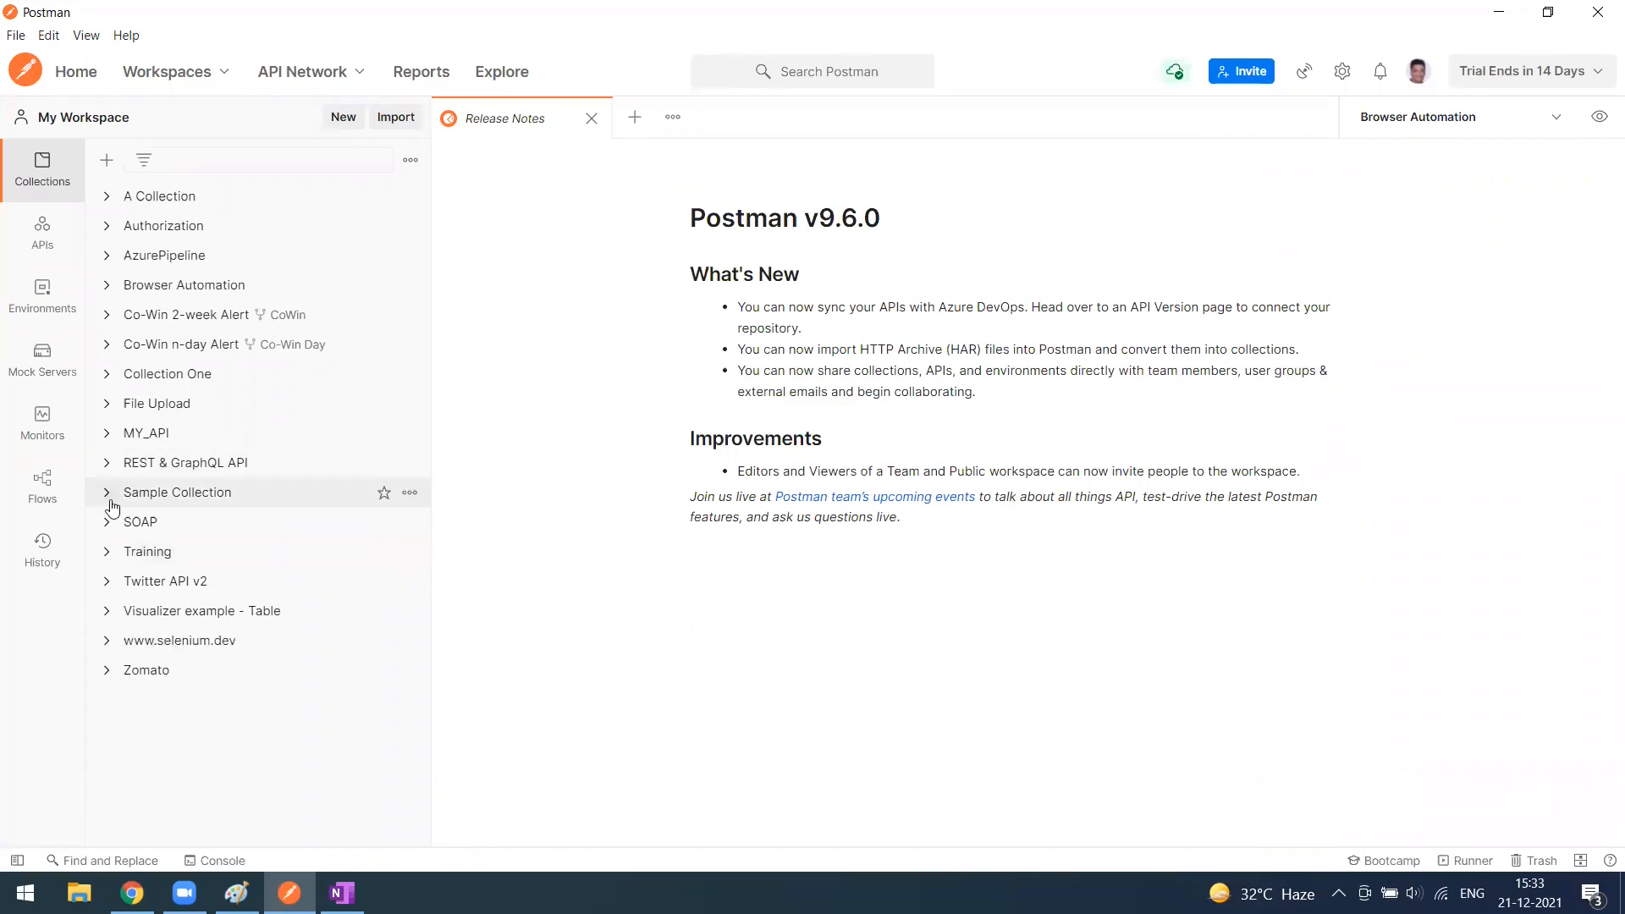
mouse_move(222, 712)
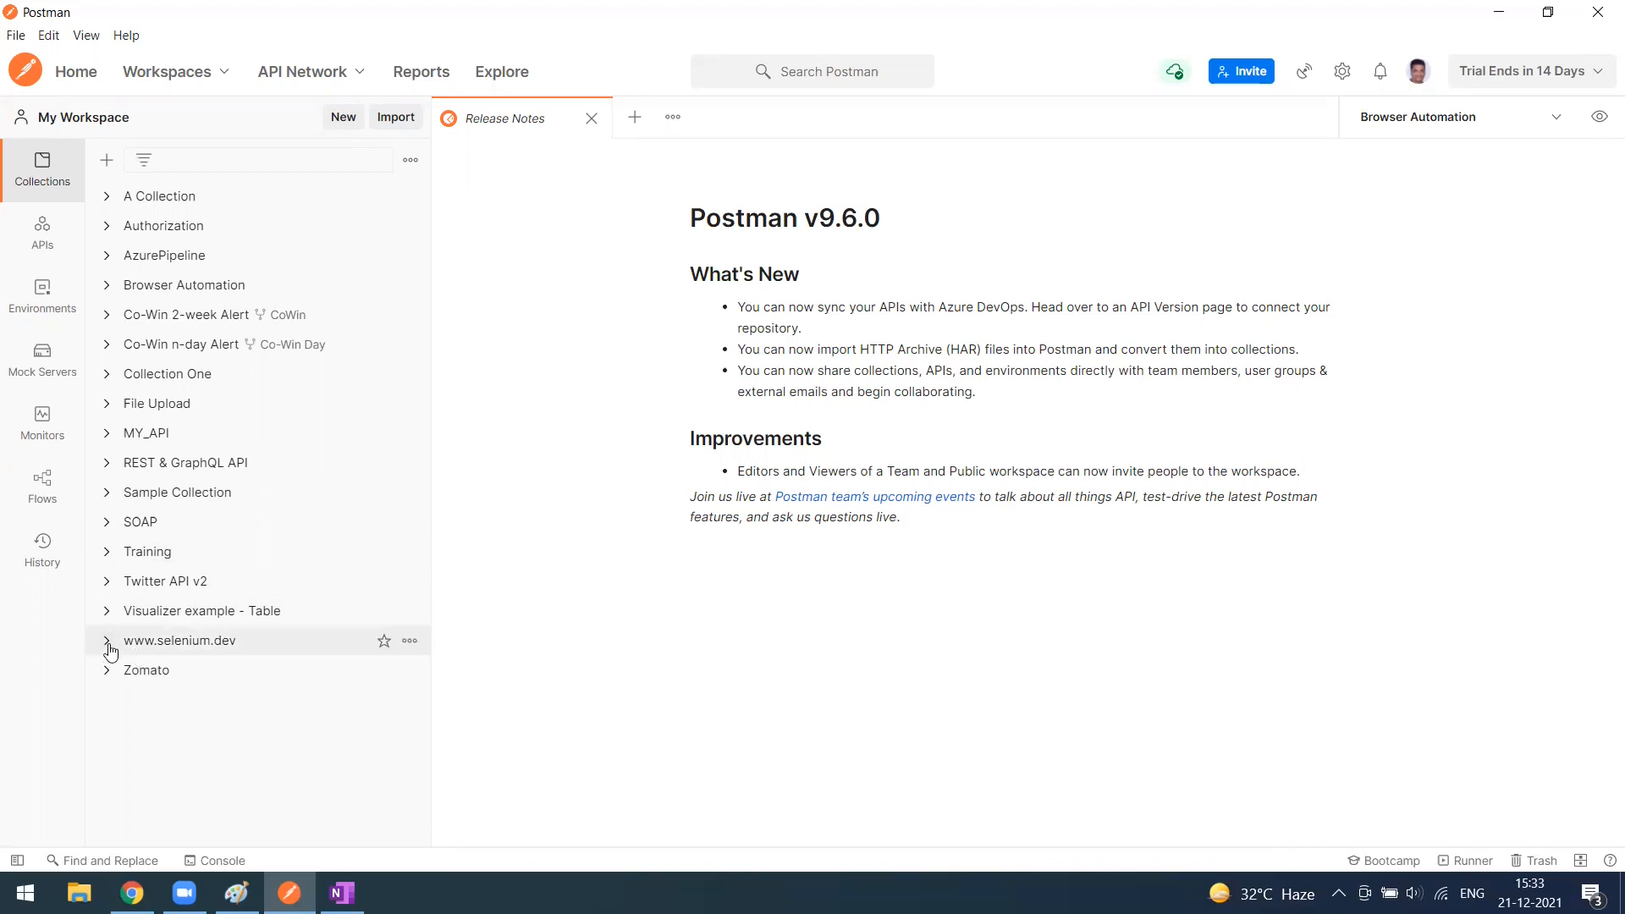
left_click(106, 639)
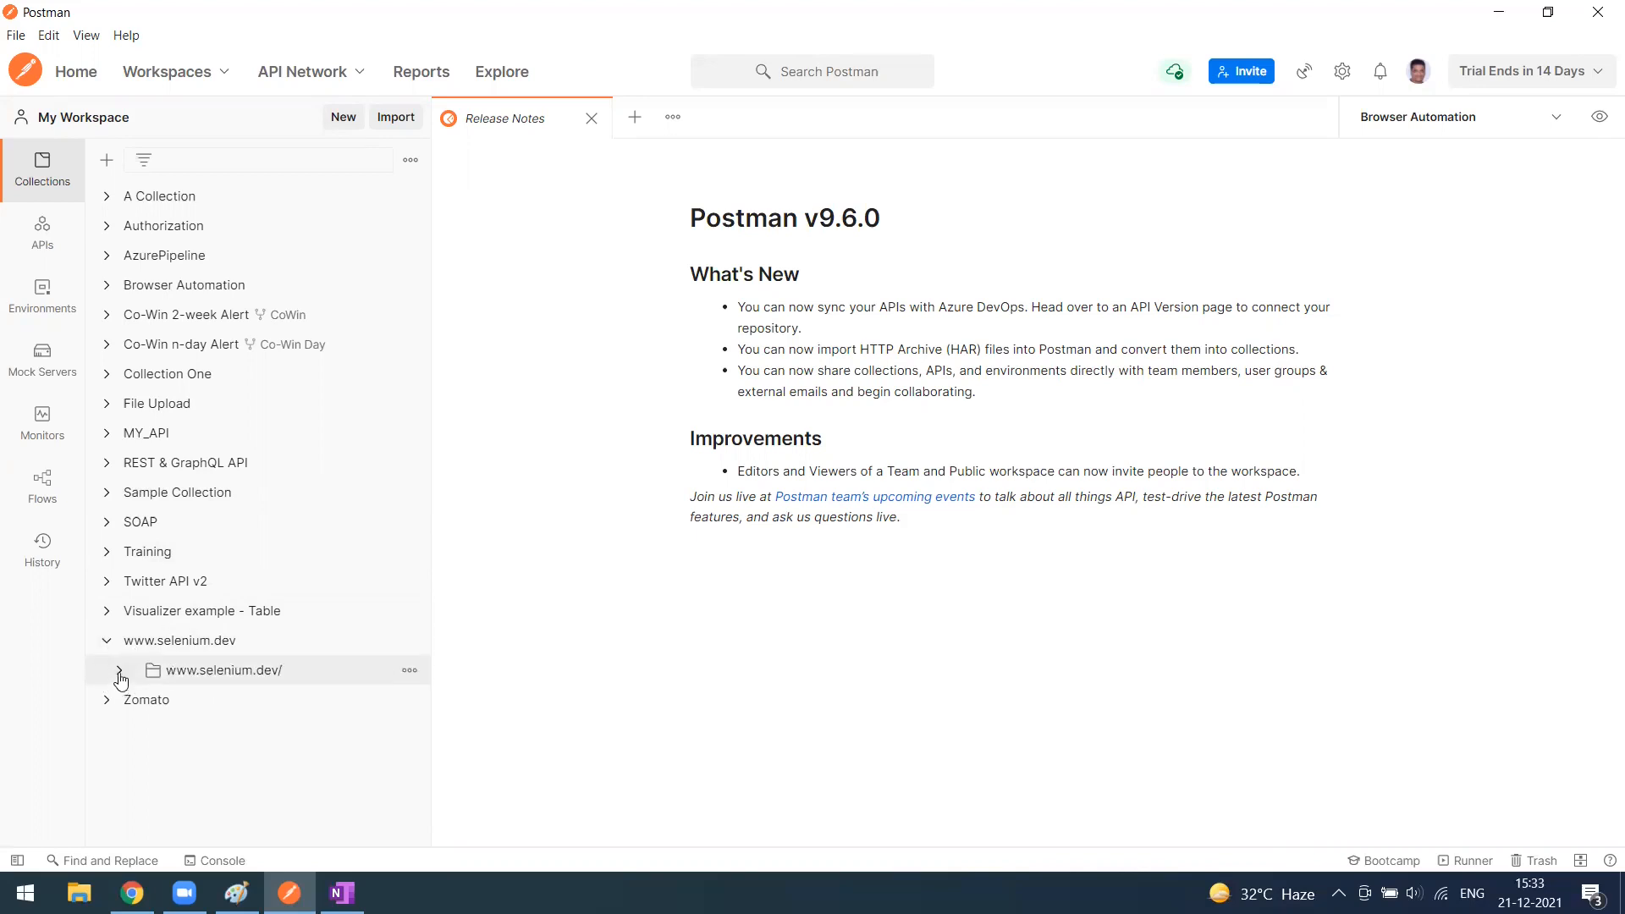
left_click(120, 671)
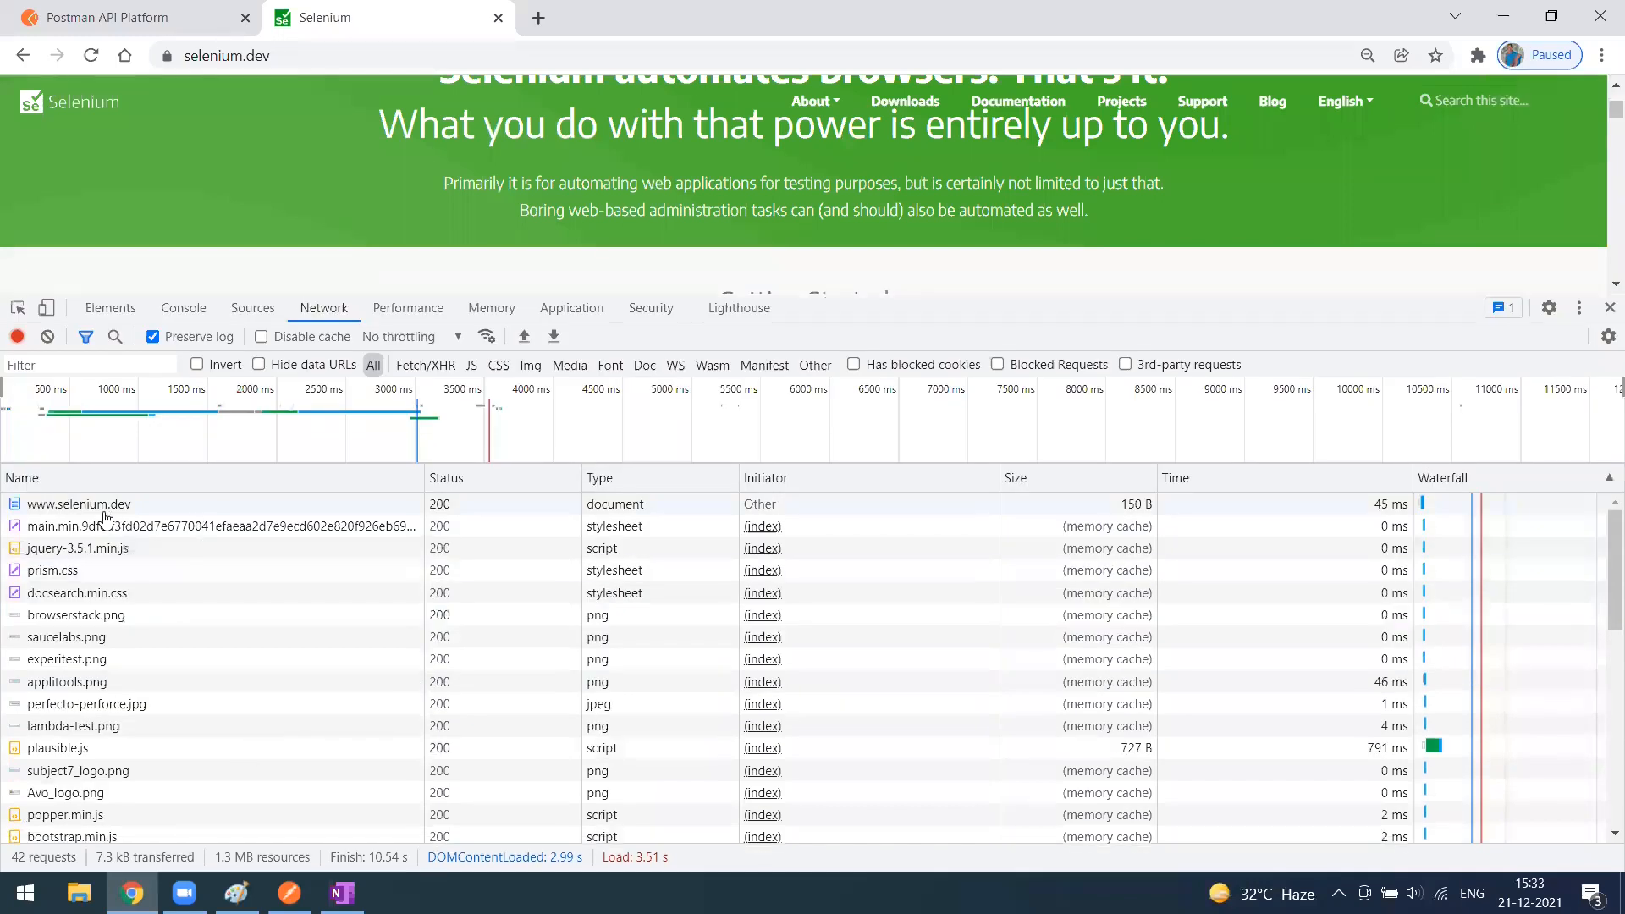
left_click(78, 504)
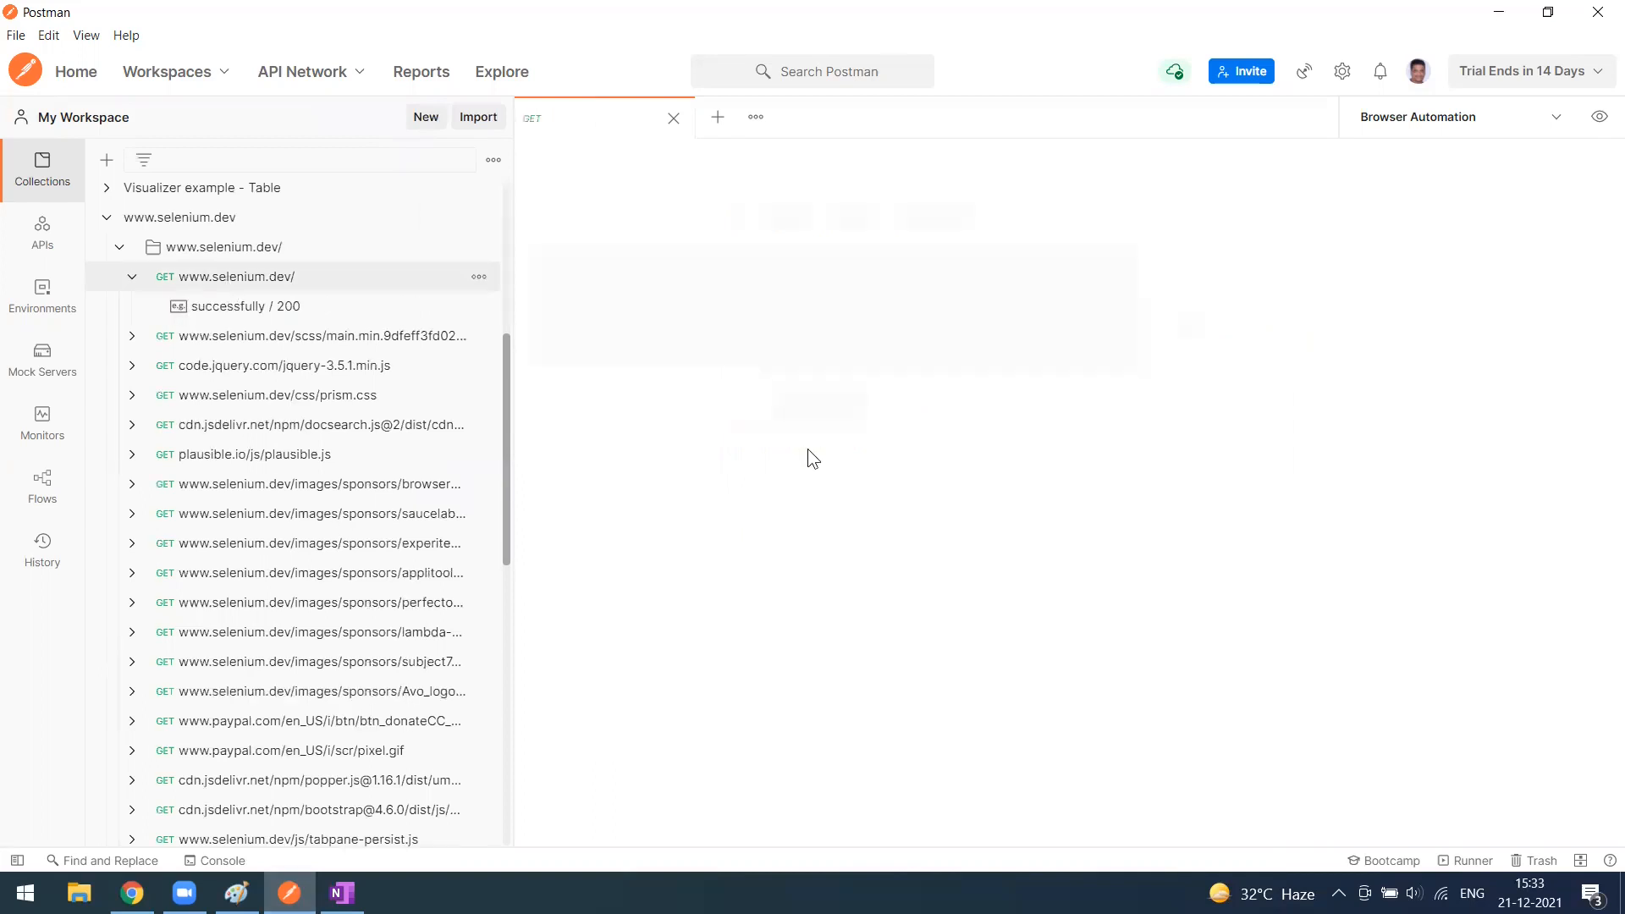
left_click(244, 277)
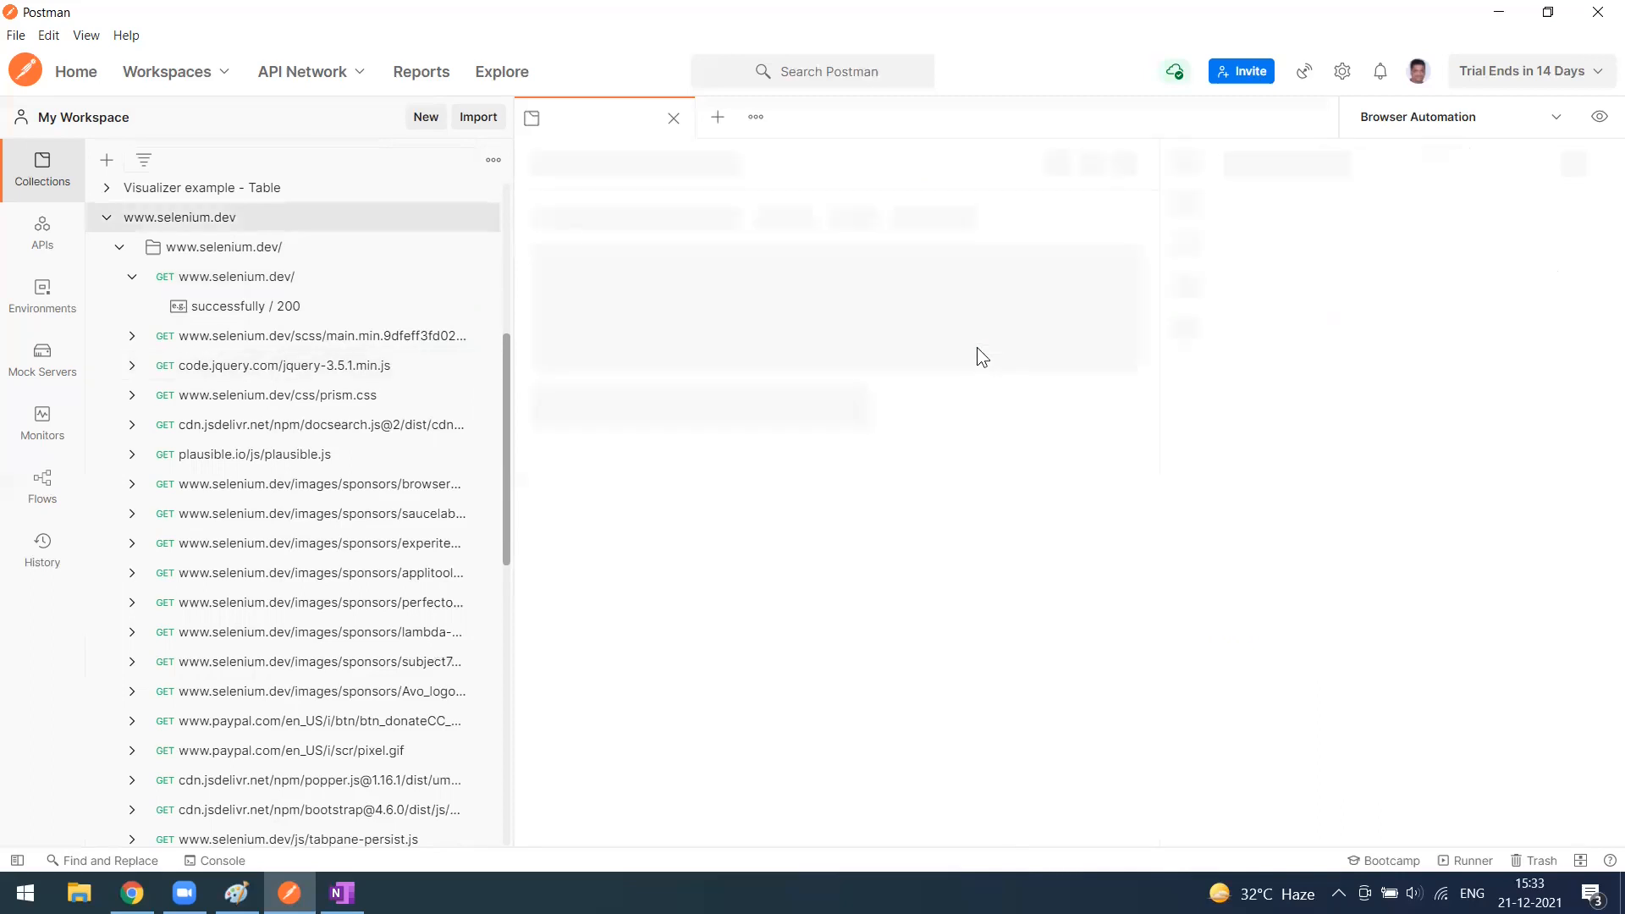
mouse_move(674, 399)
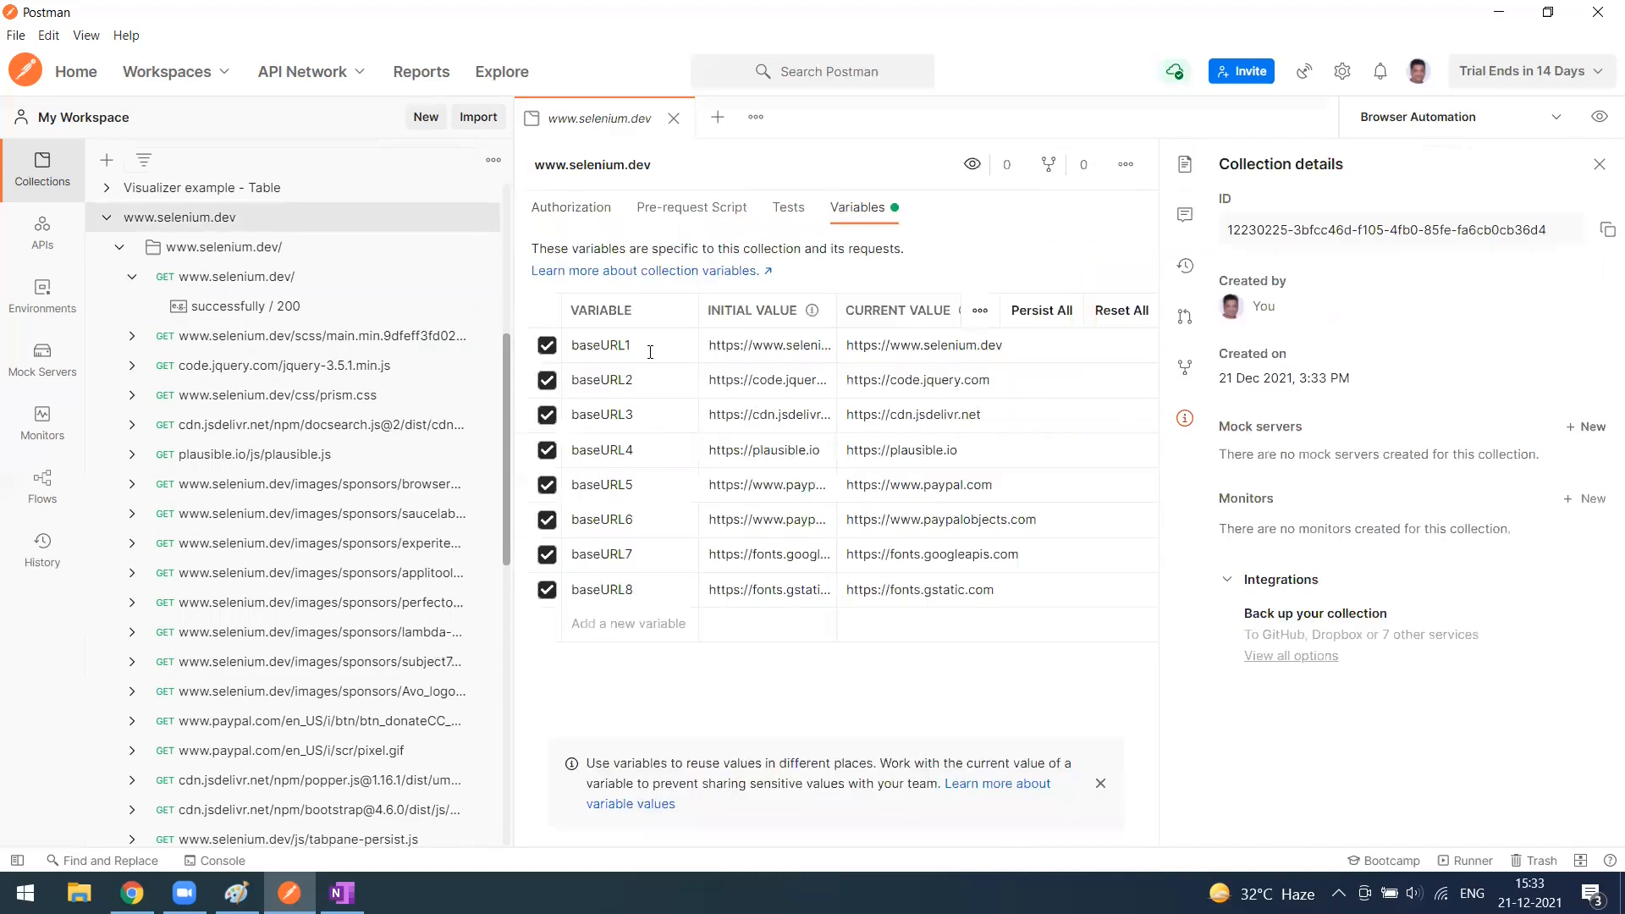
mouse_move(48, 473)
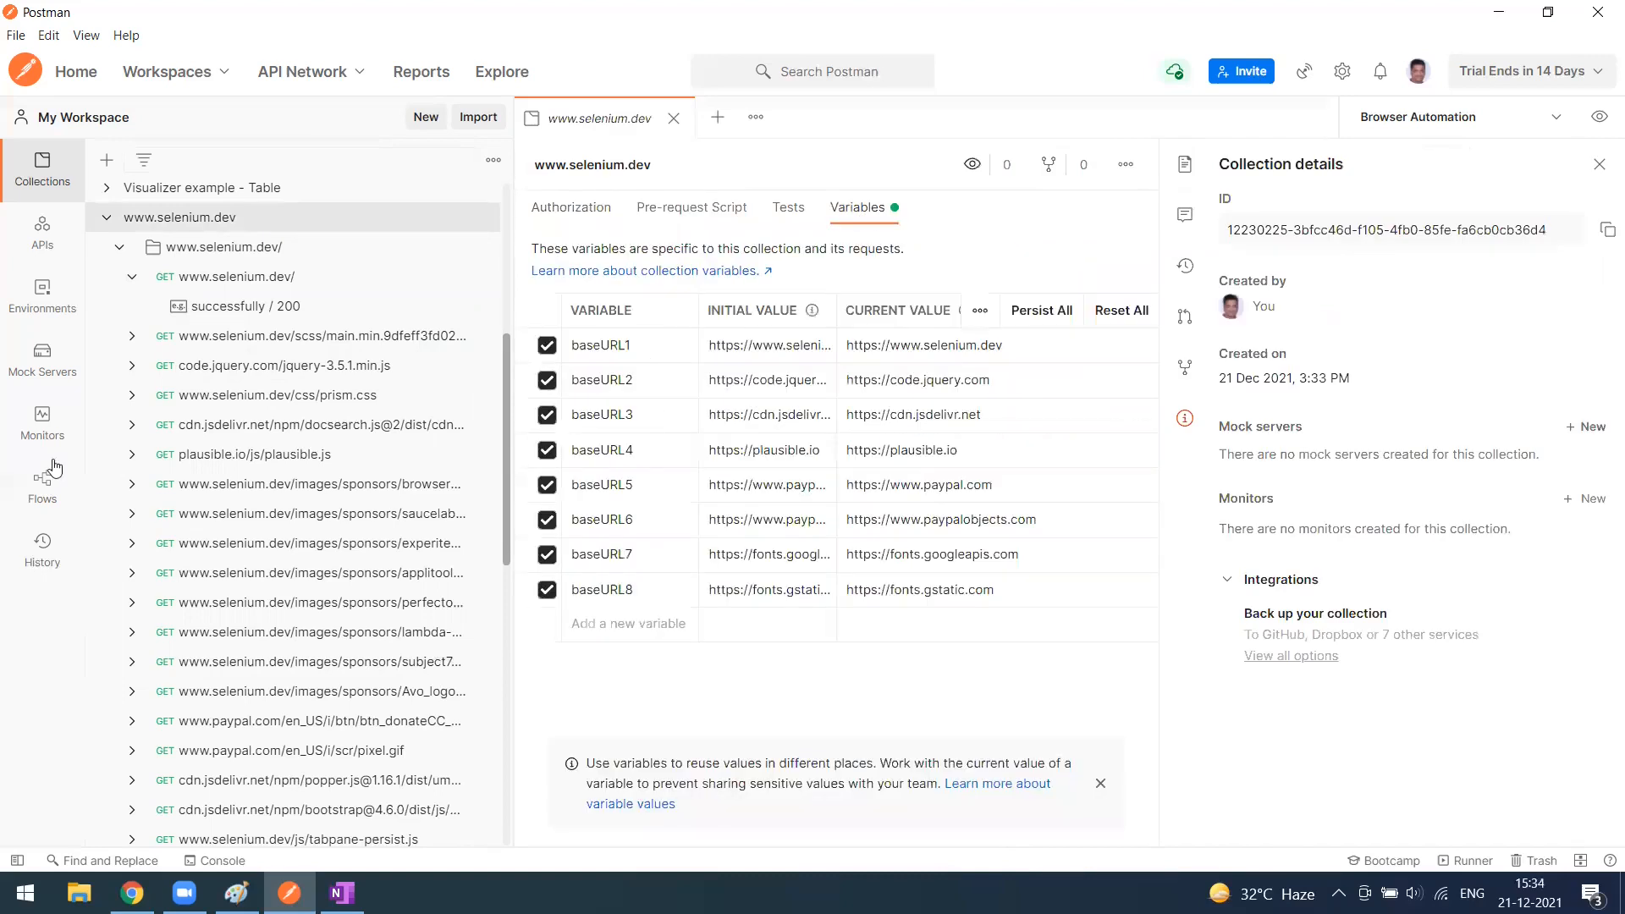
mouse_move(280, 285)
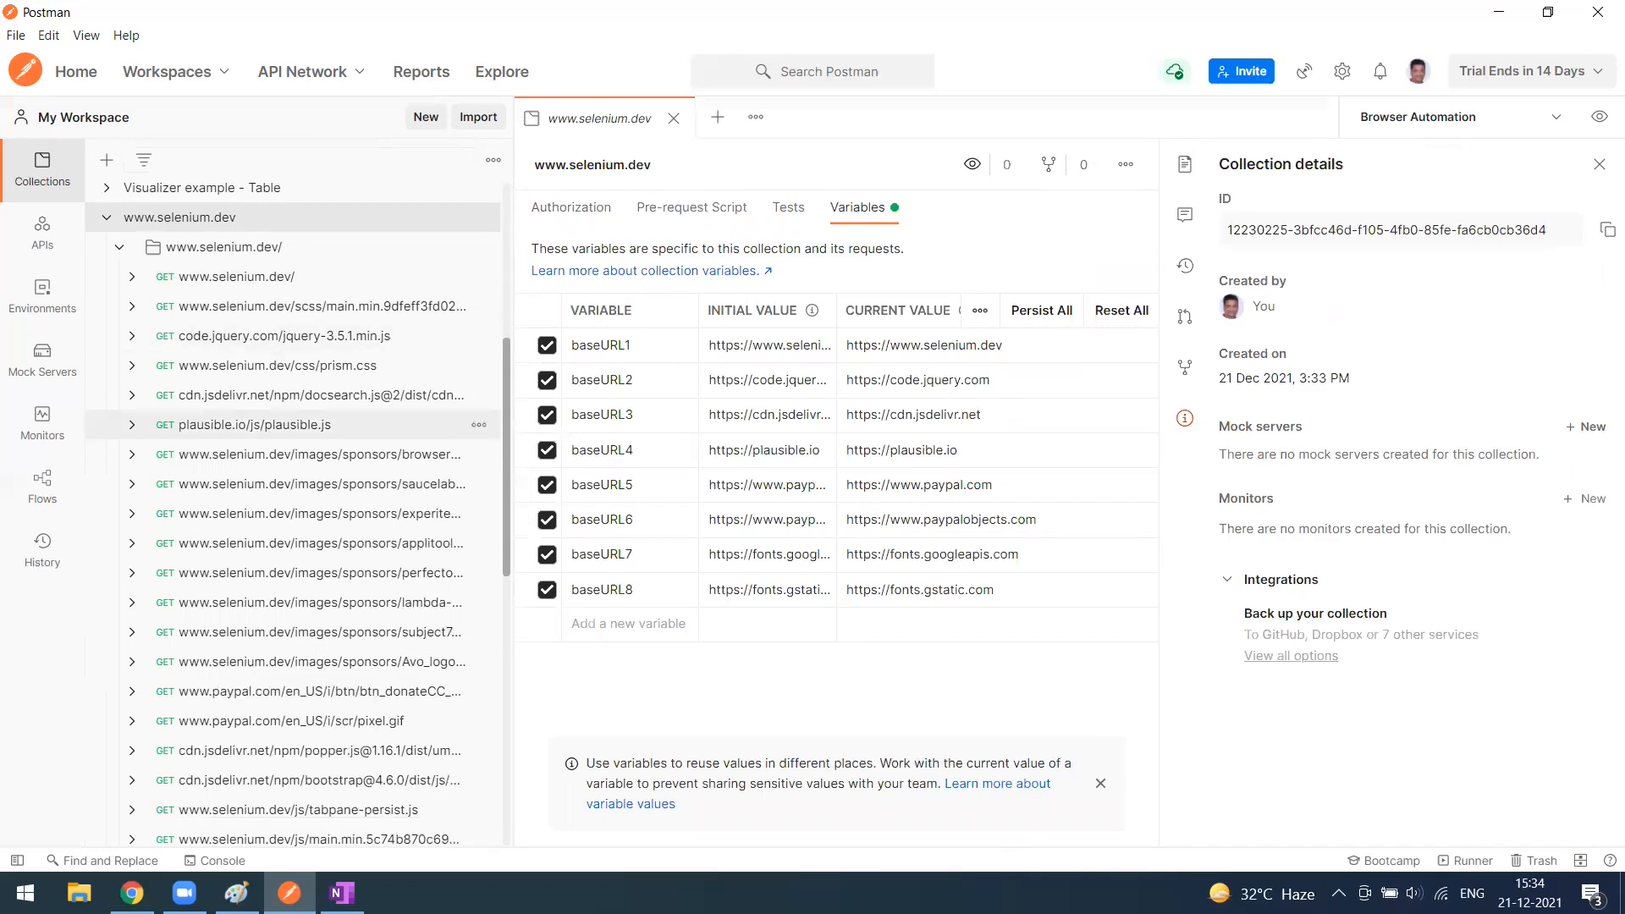
left_click(130, 893)
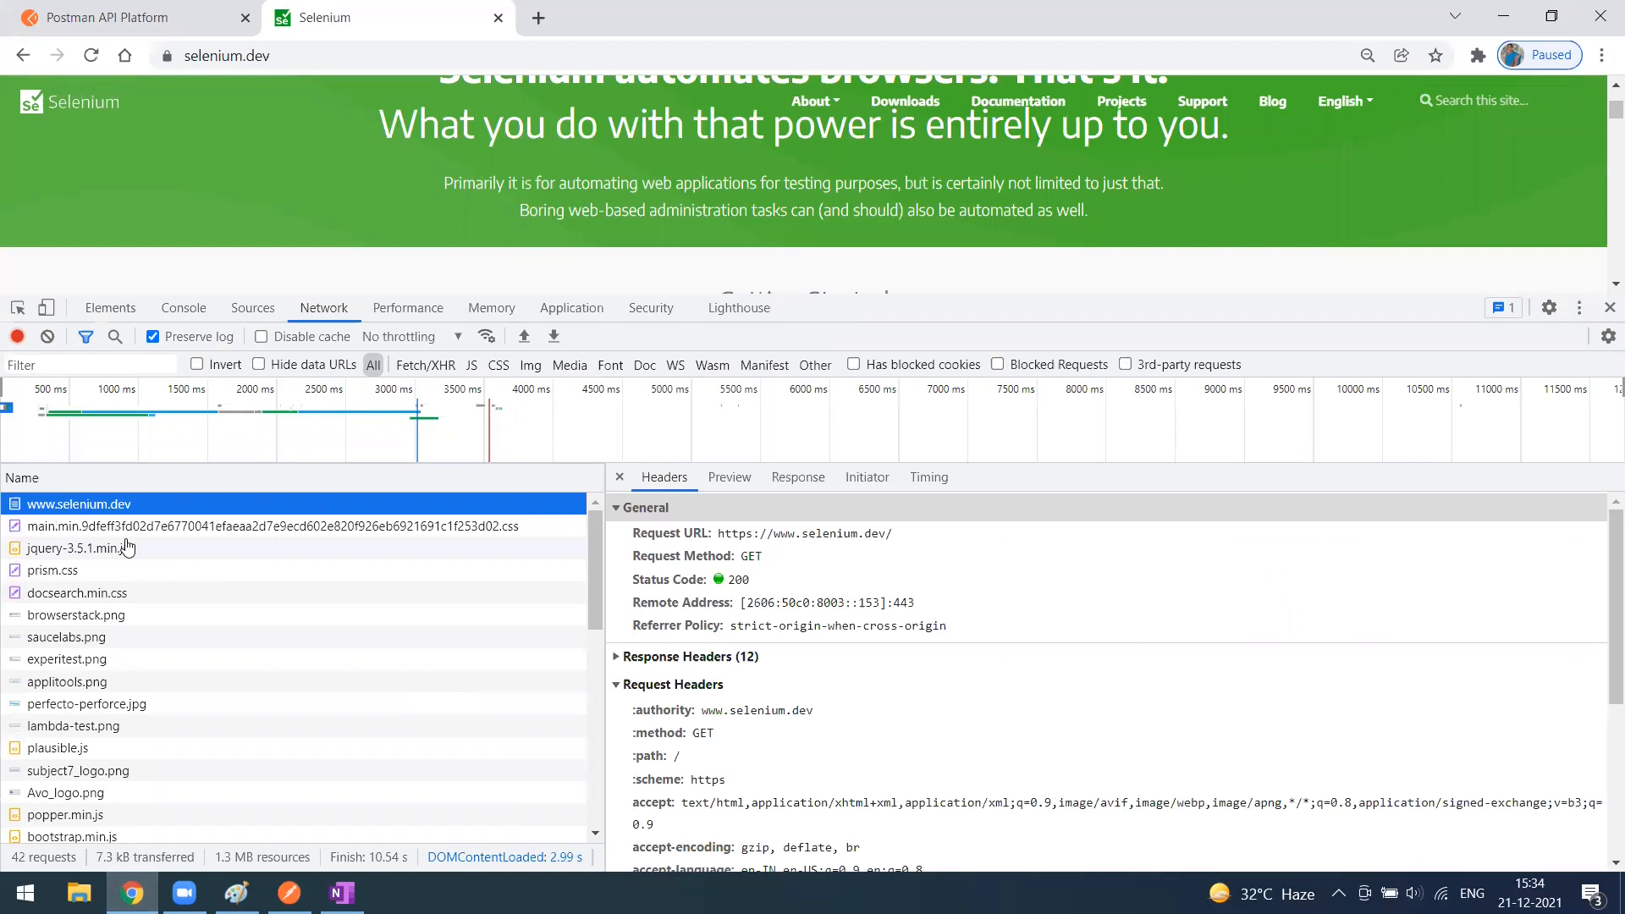
Inspect the headers of the jquery-3.5.1.min.js and experitest.png requests in the Network panel.
left_click(76, 549)
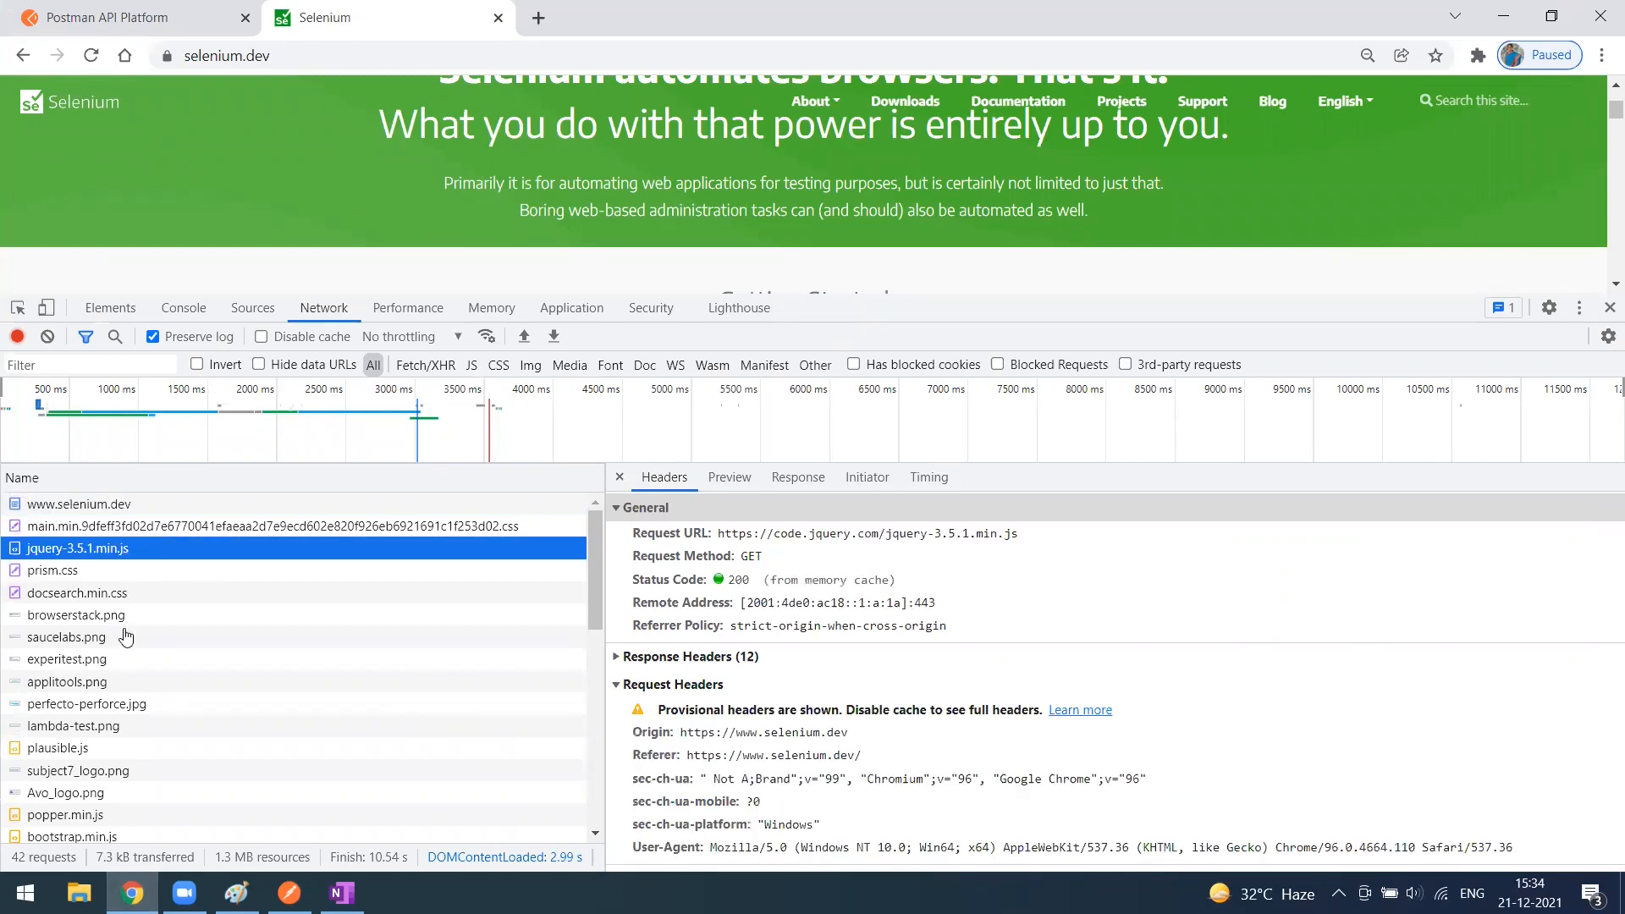
scroll("down", 3)
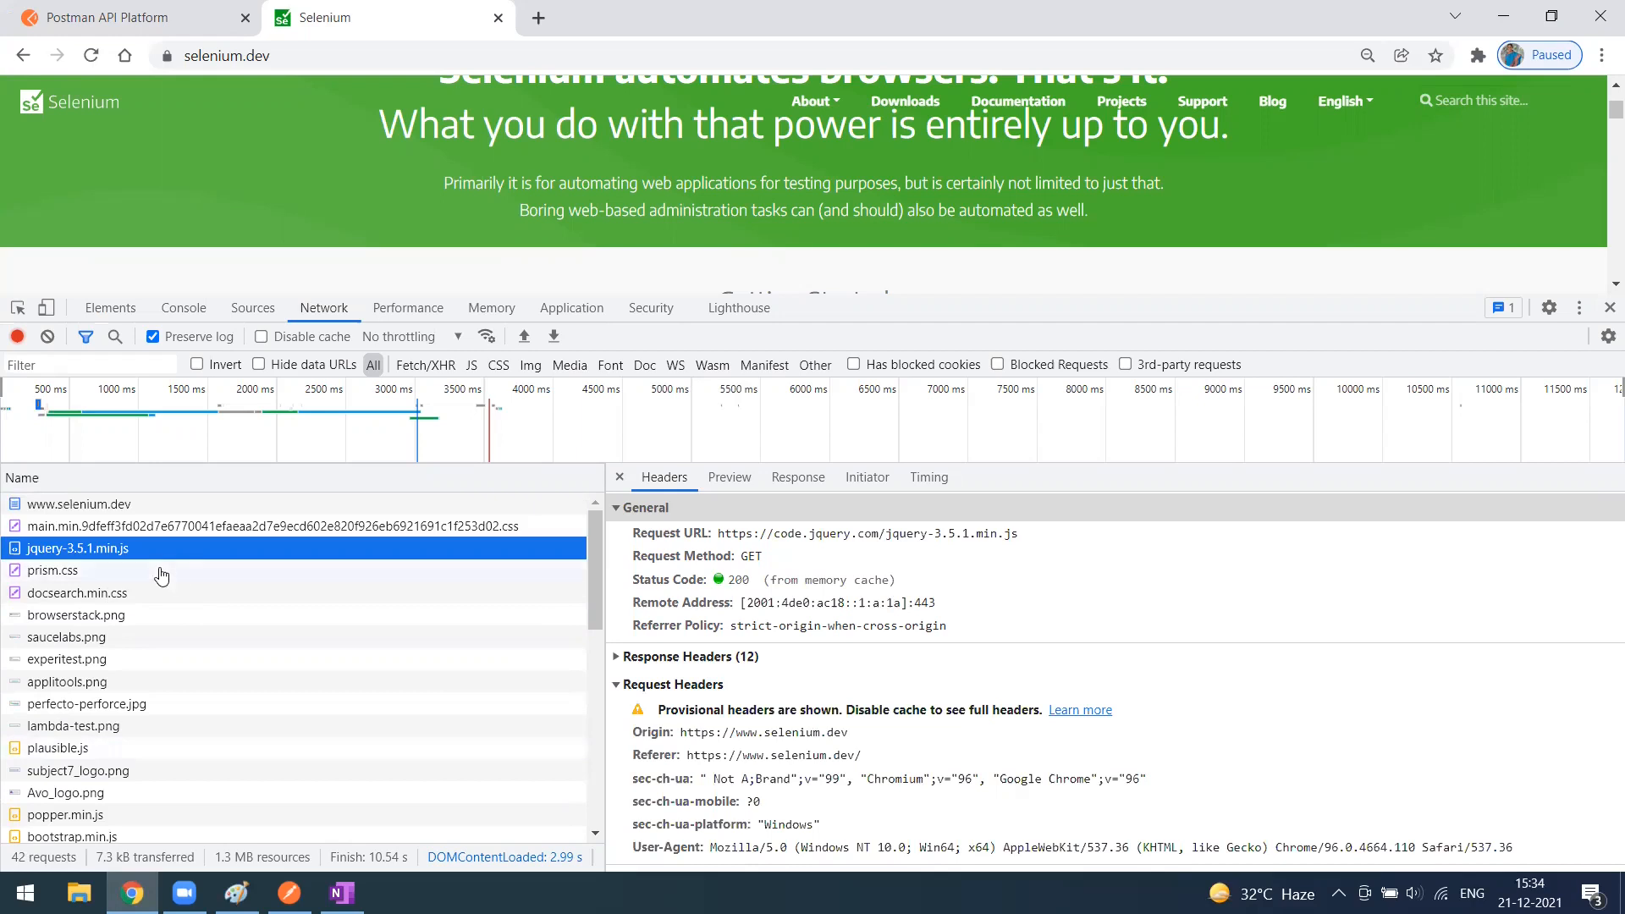
left_click(76, 616)
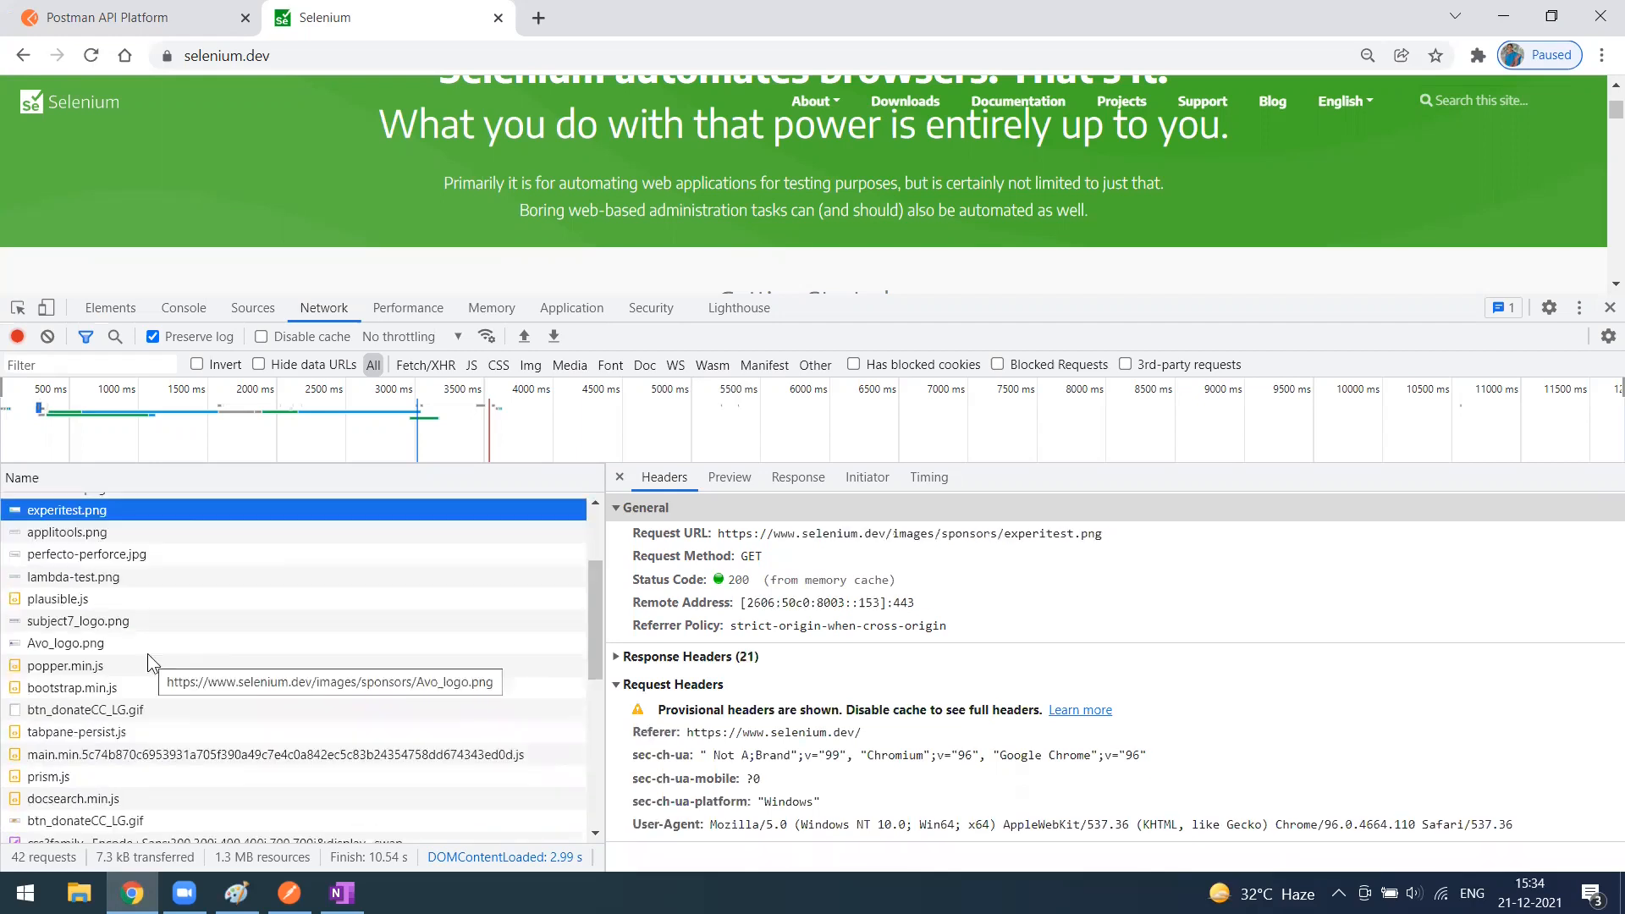
left_click(288, 891)
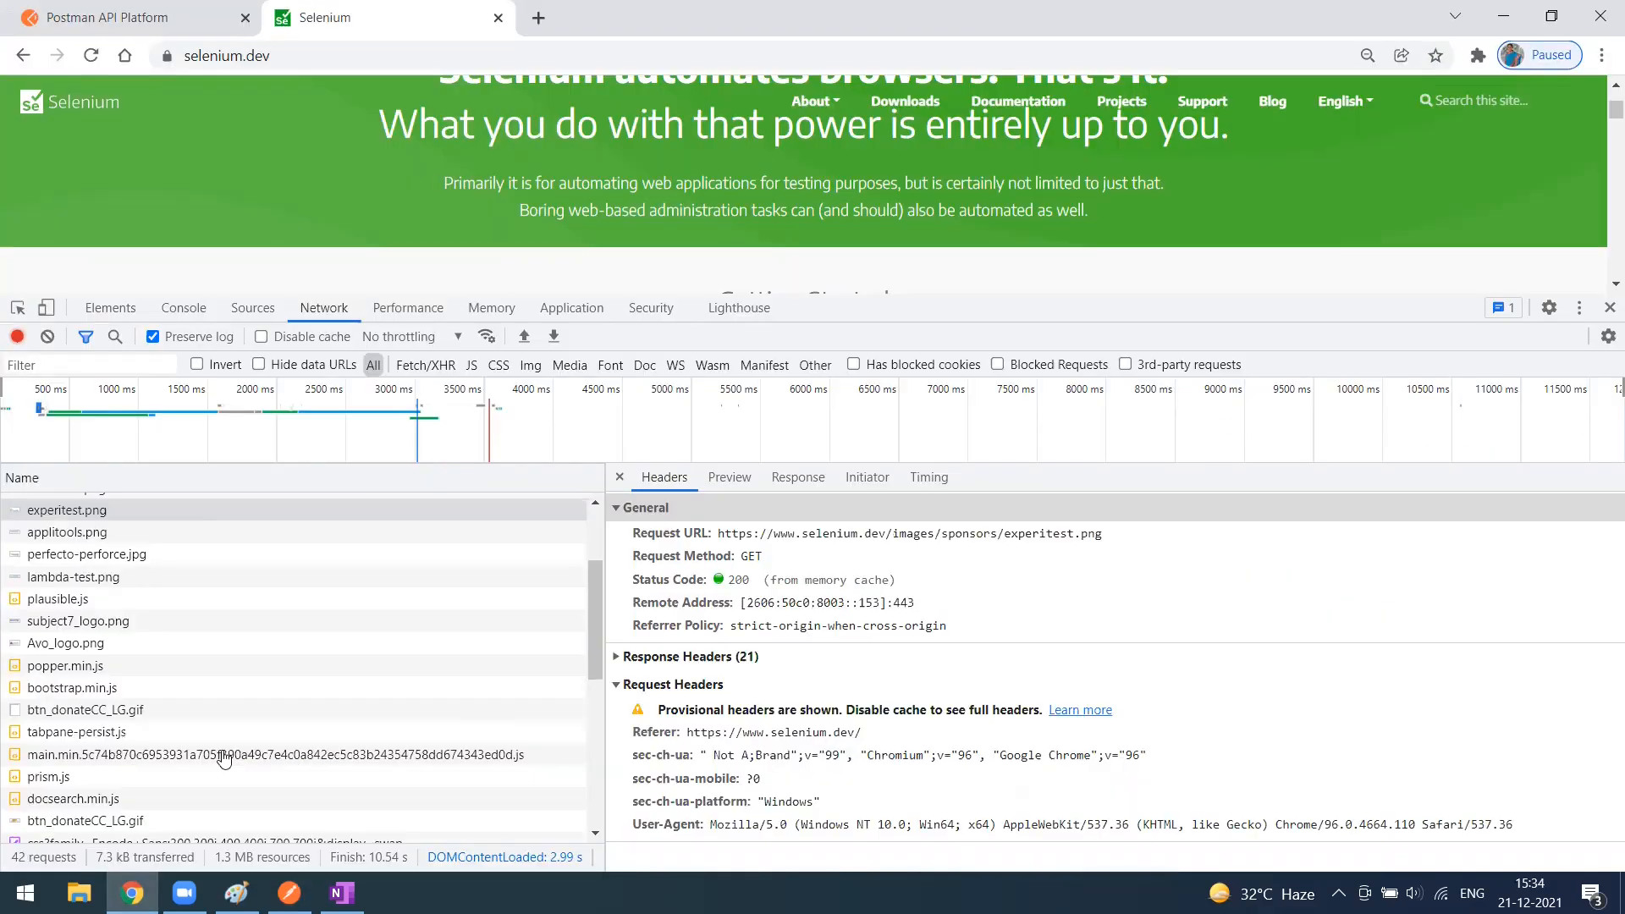
scroll("down", 3)
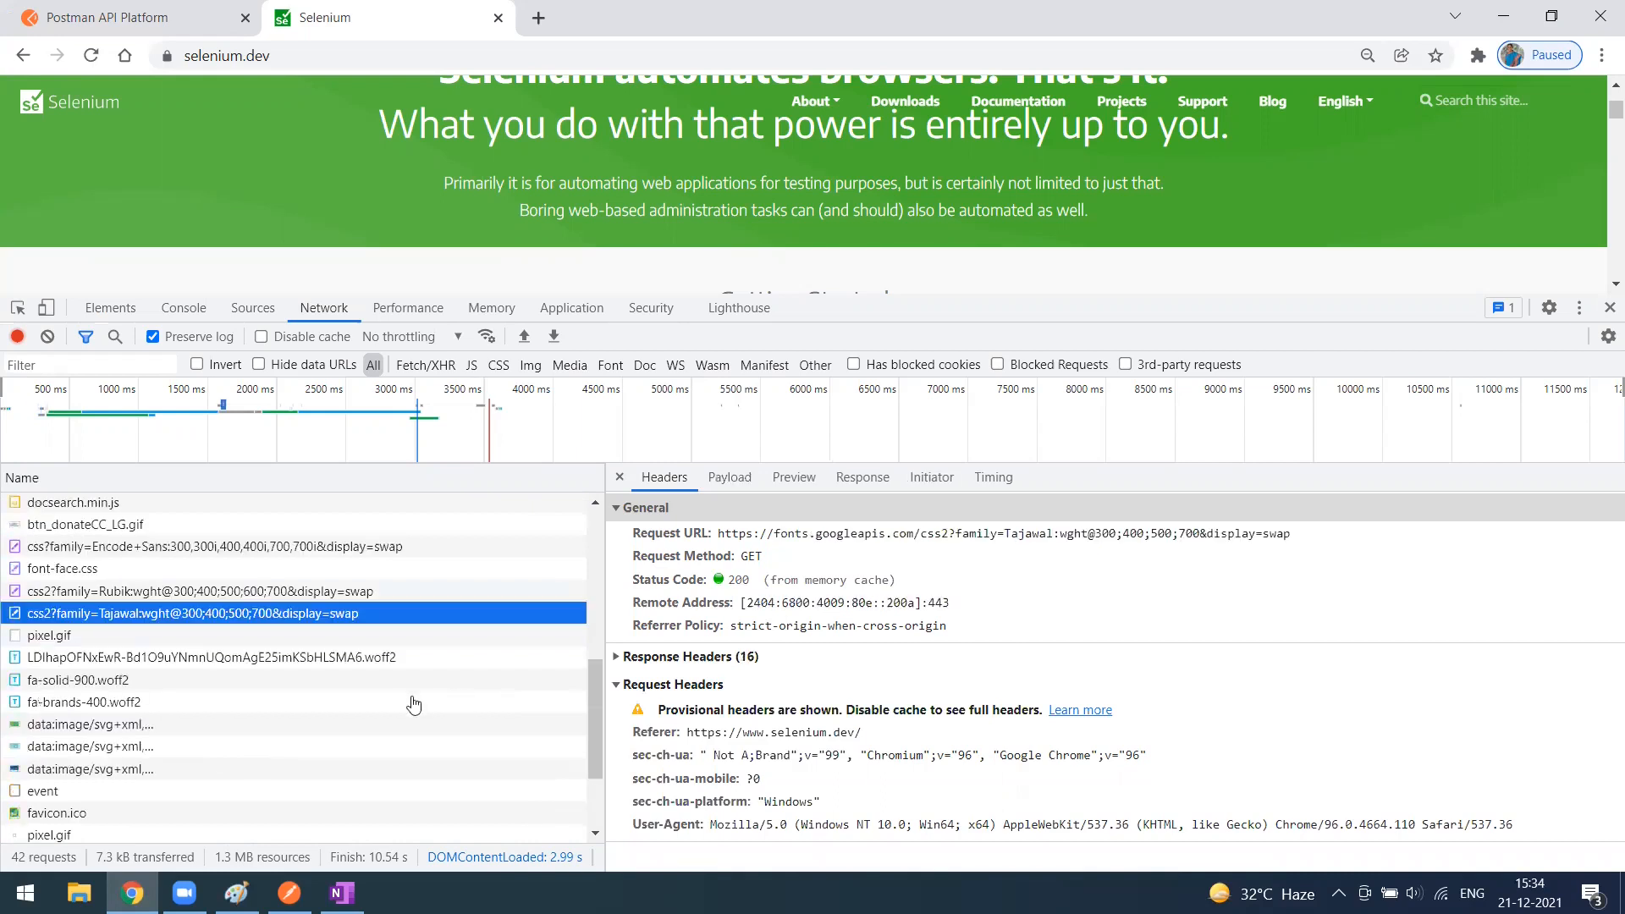
scroll("down", 3)
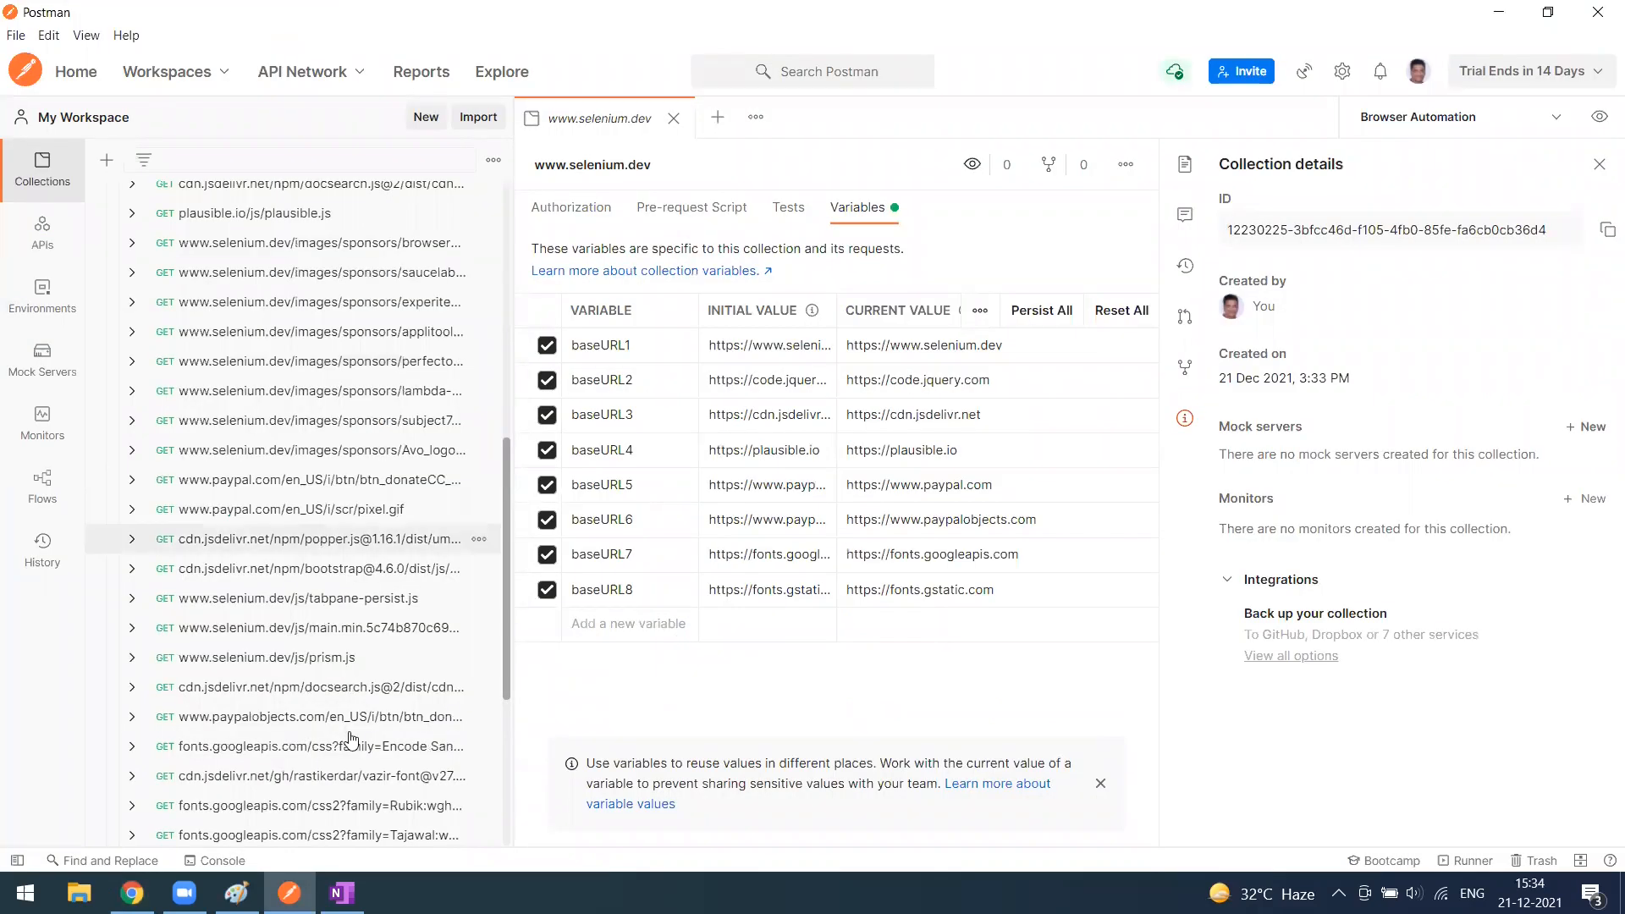
scroll("down", 3)
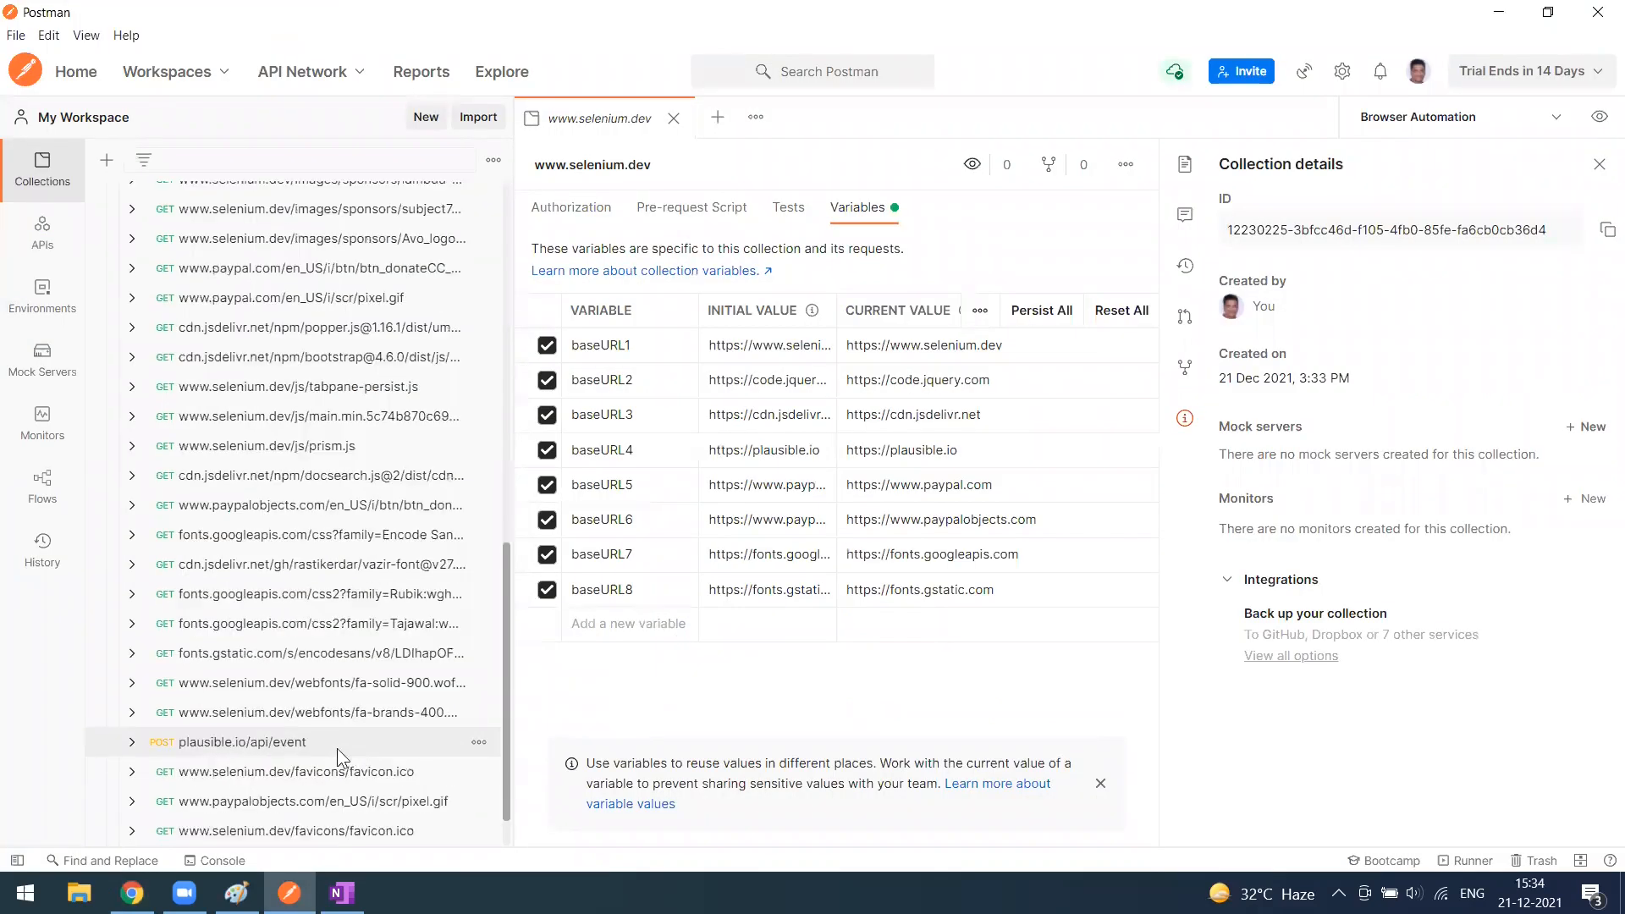
scroll("down", 3)
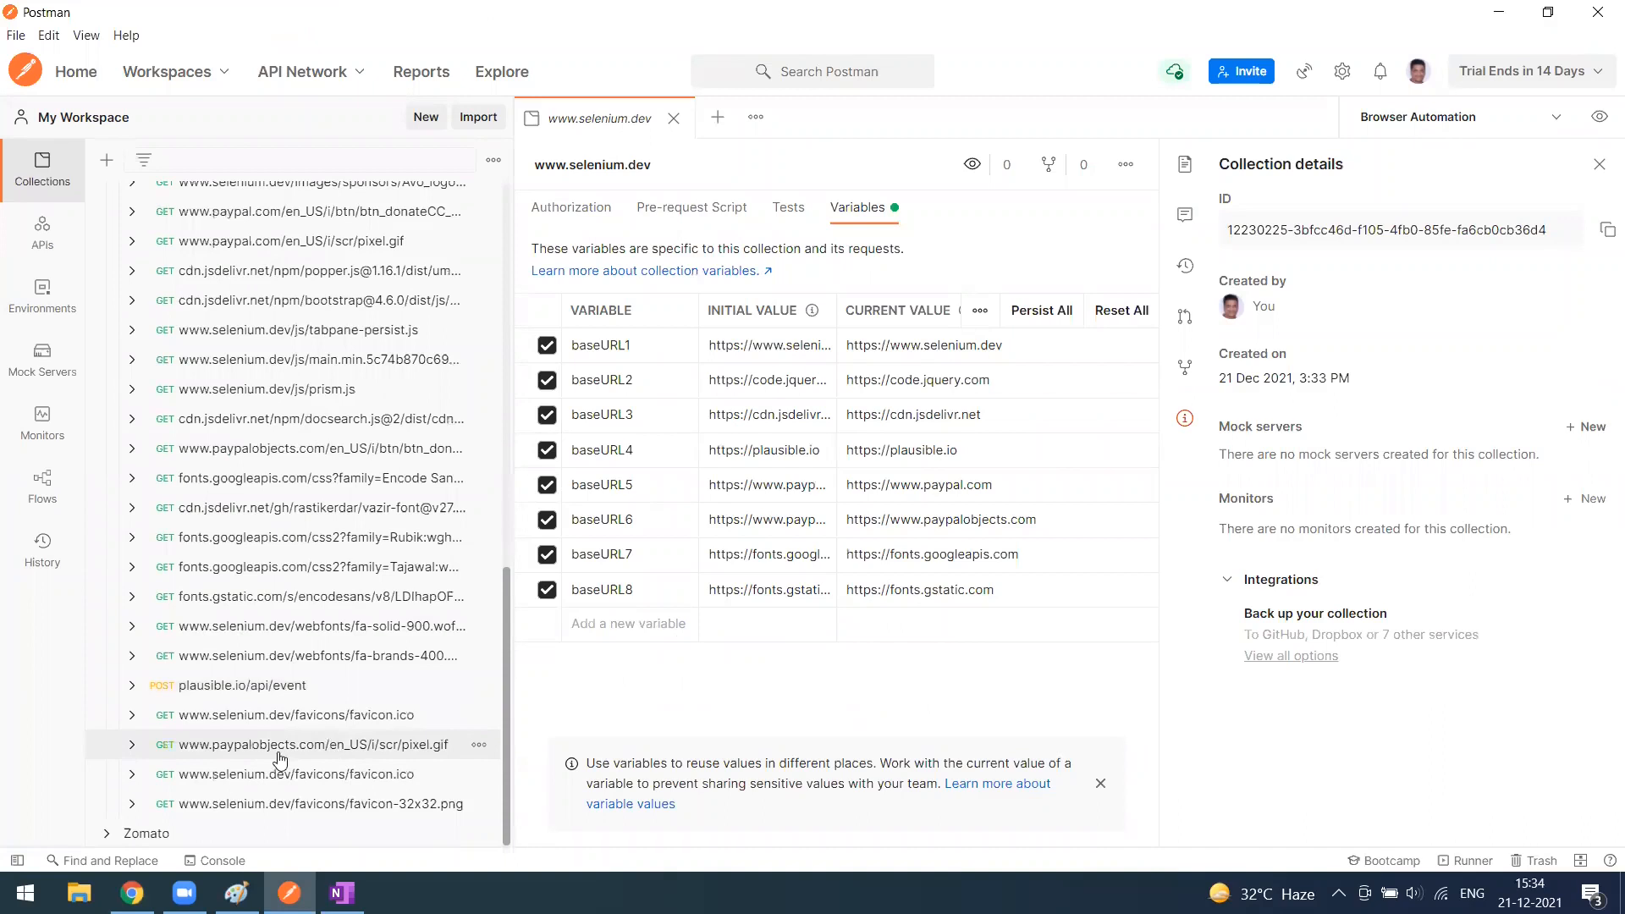
left_click(303, 745)
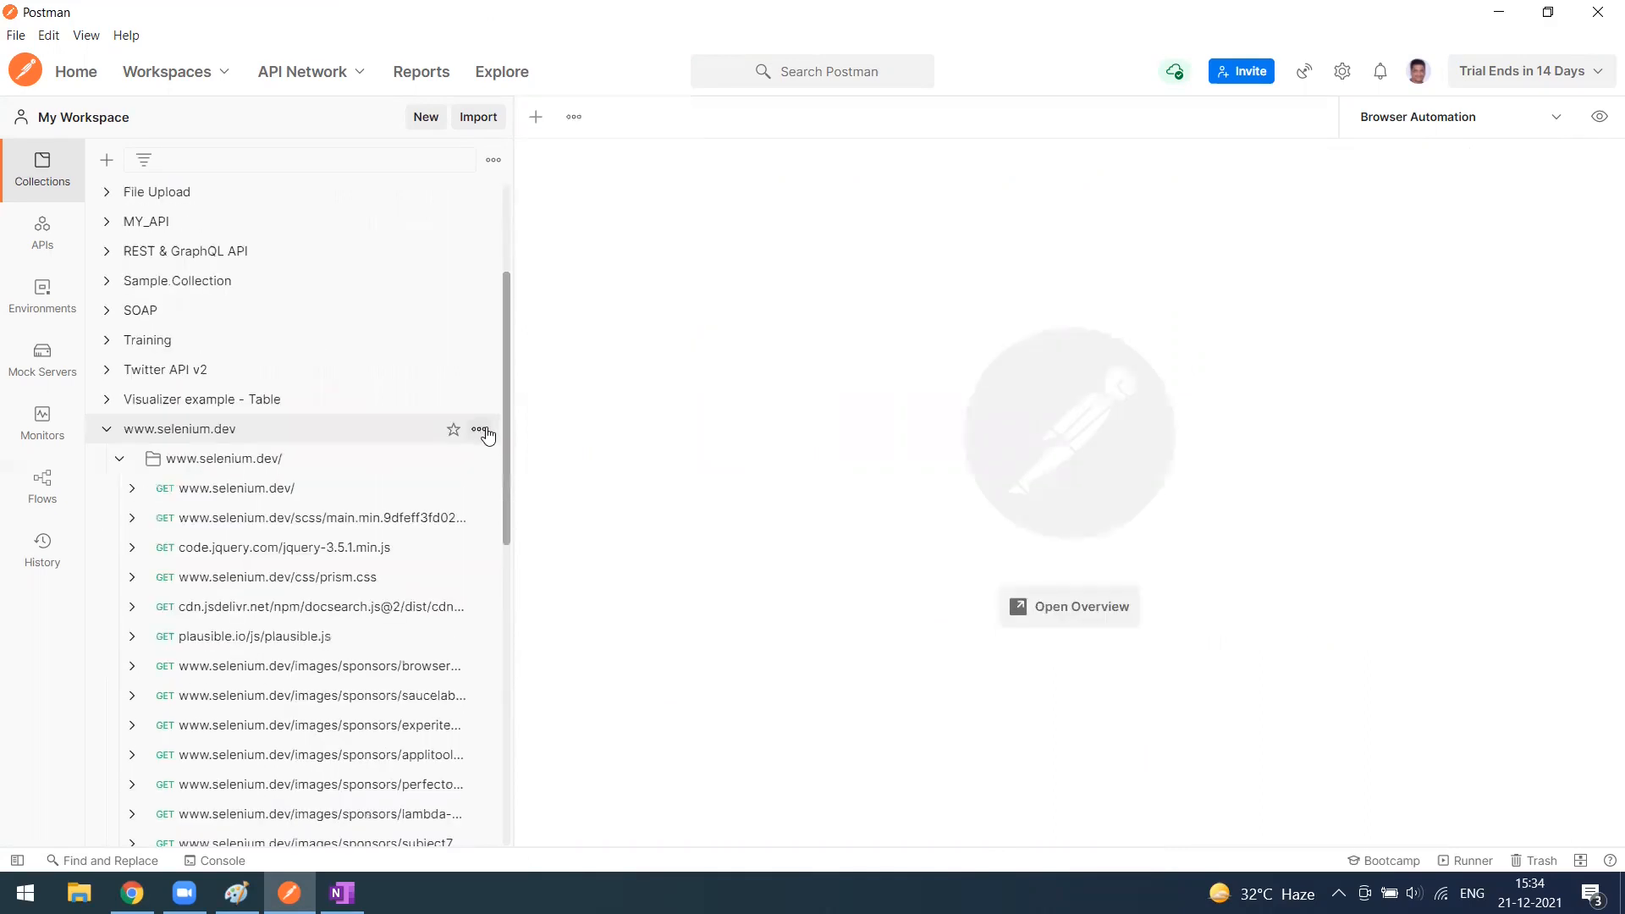
left_click(480, 430)
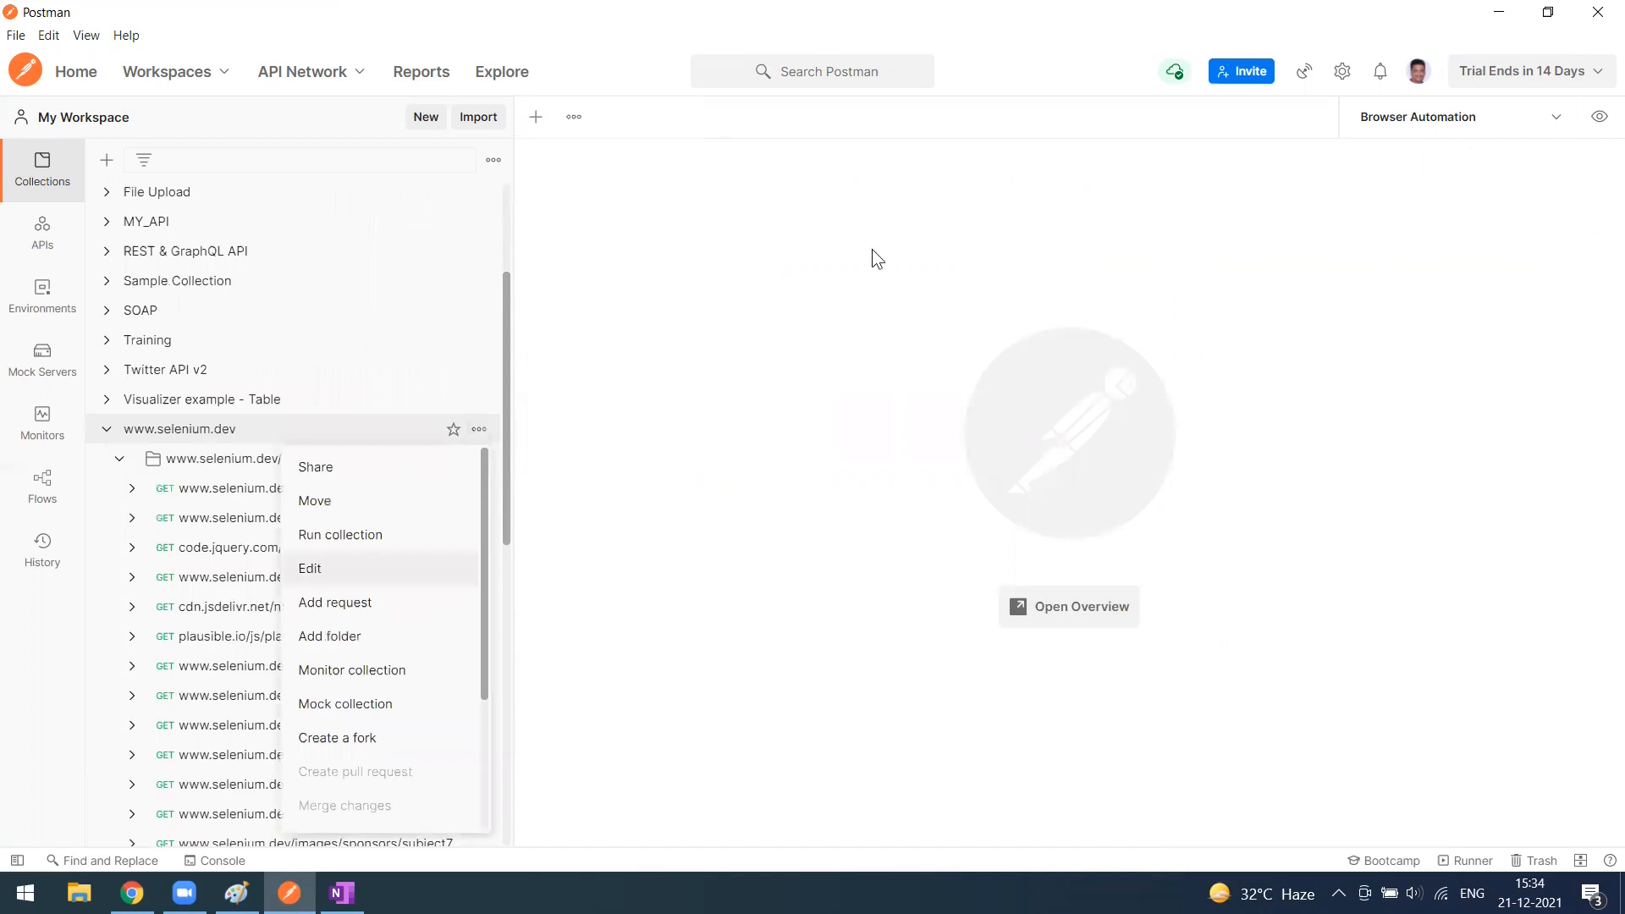
left_click(310, 569)
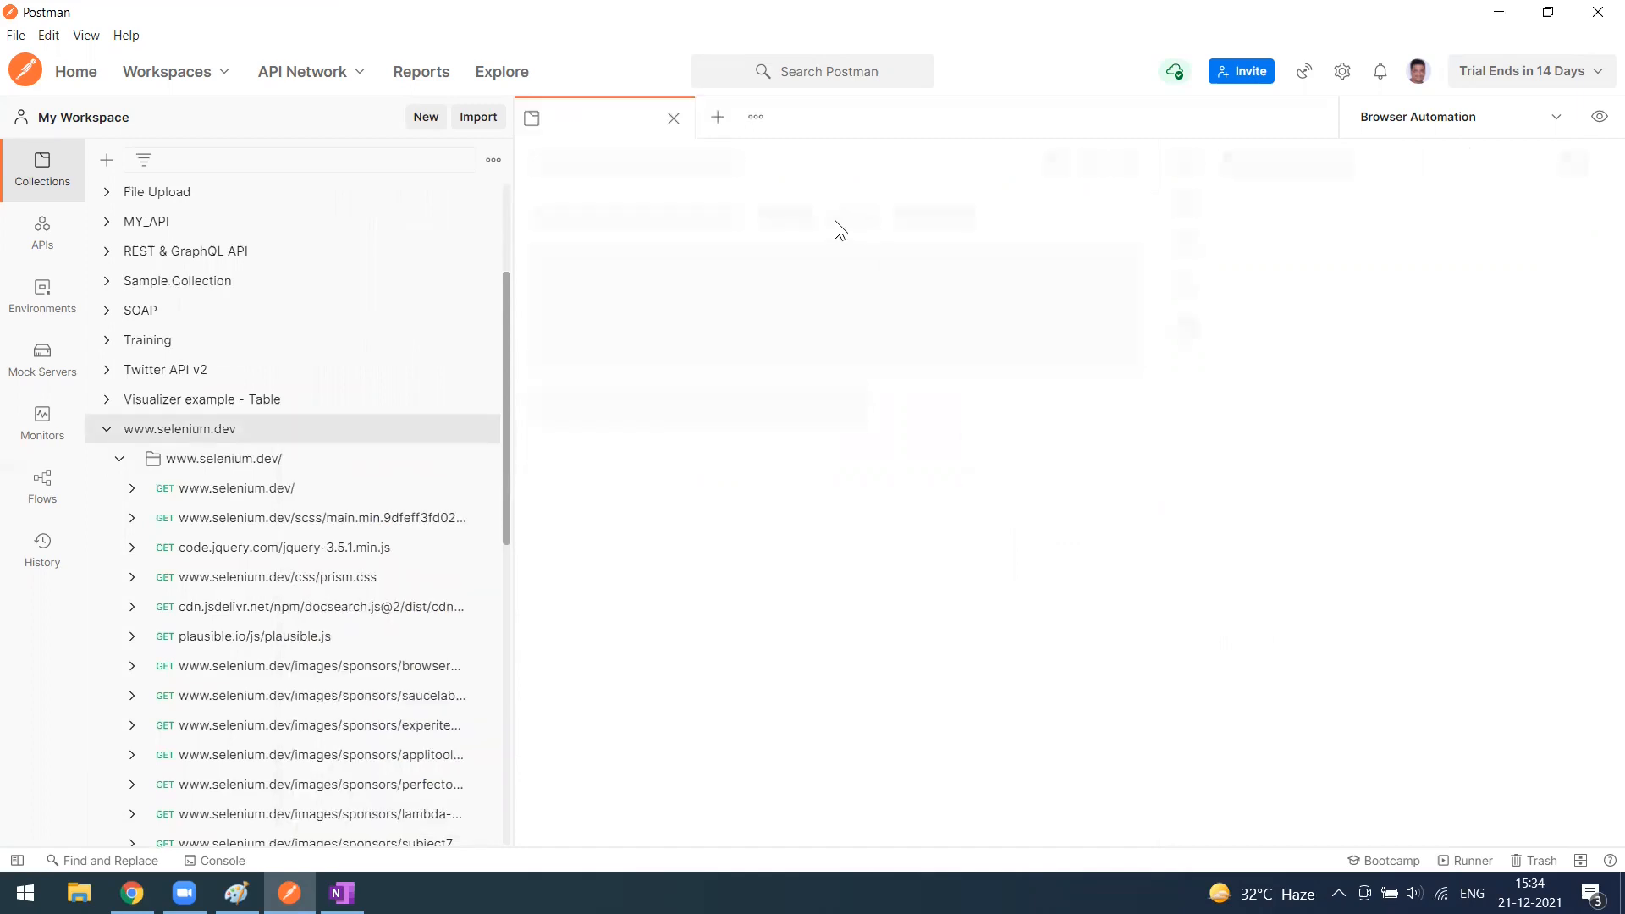
left_click(178, 428)
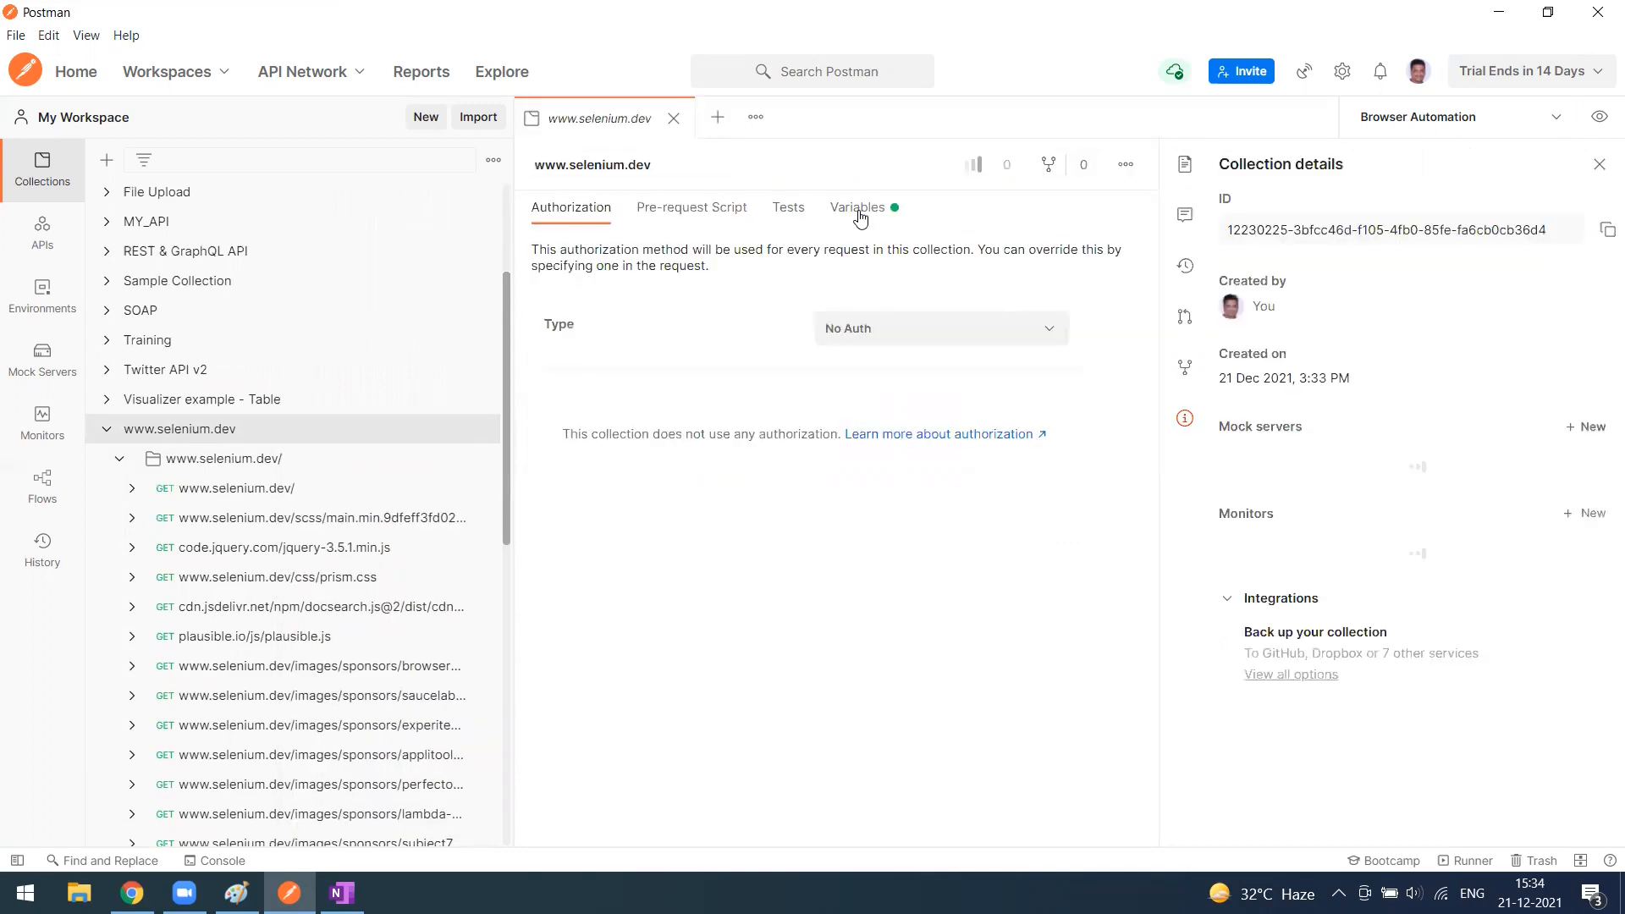
left_click(856, 206)
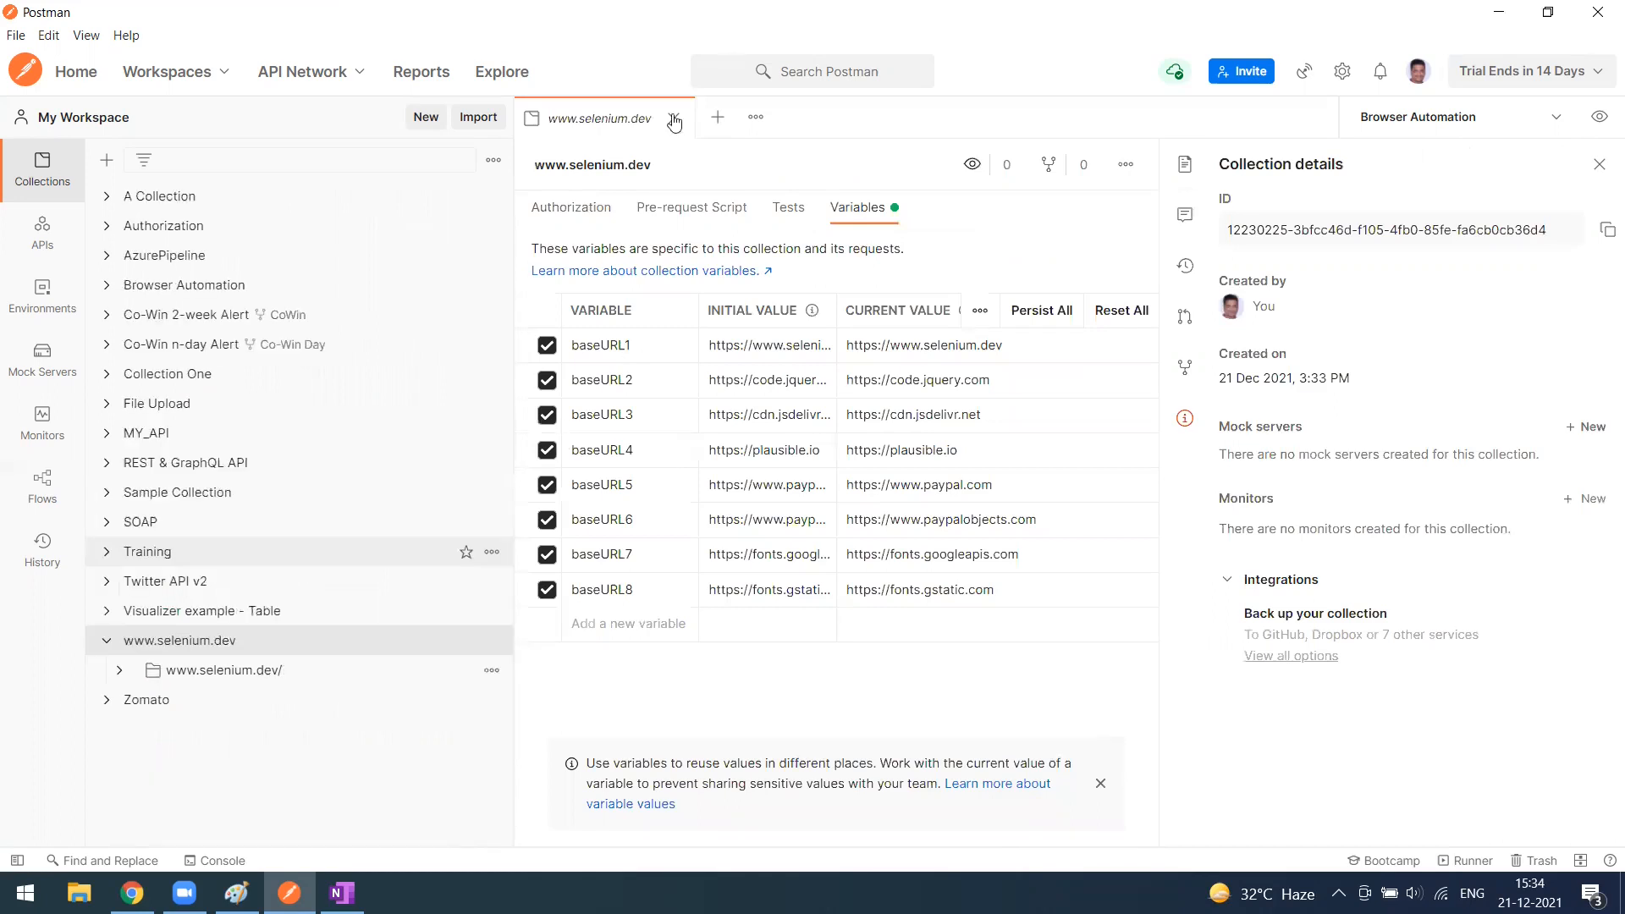
left_click(676, 120)
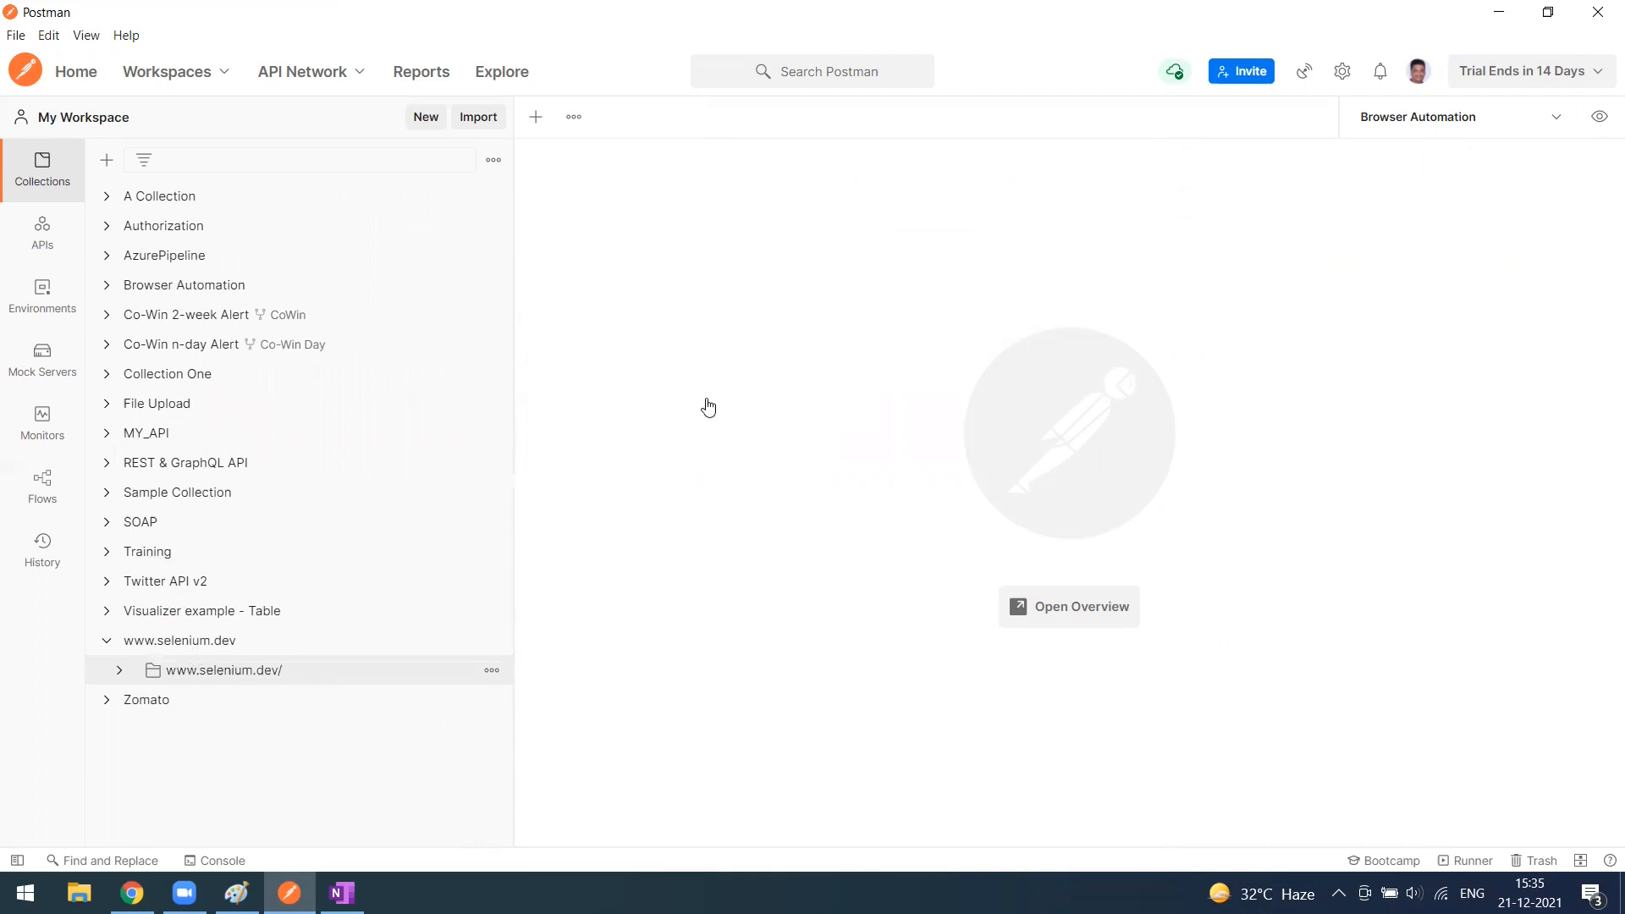
left_click(178, 640)
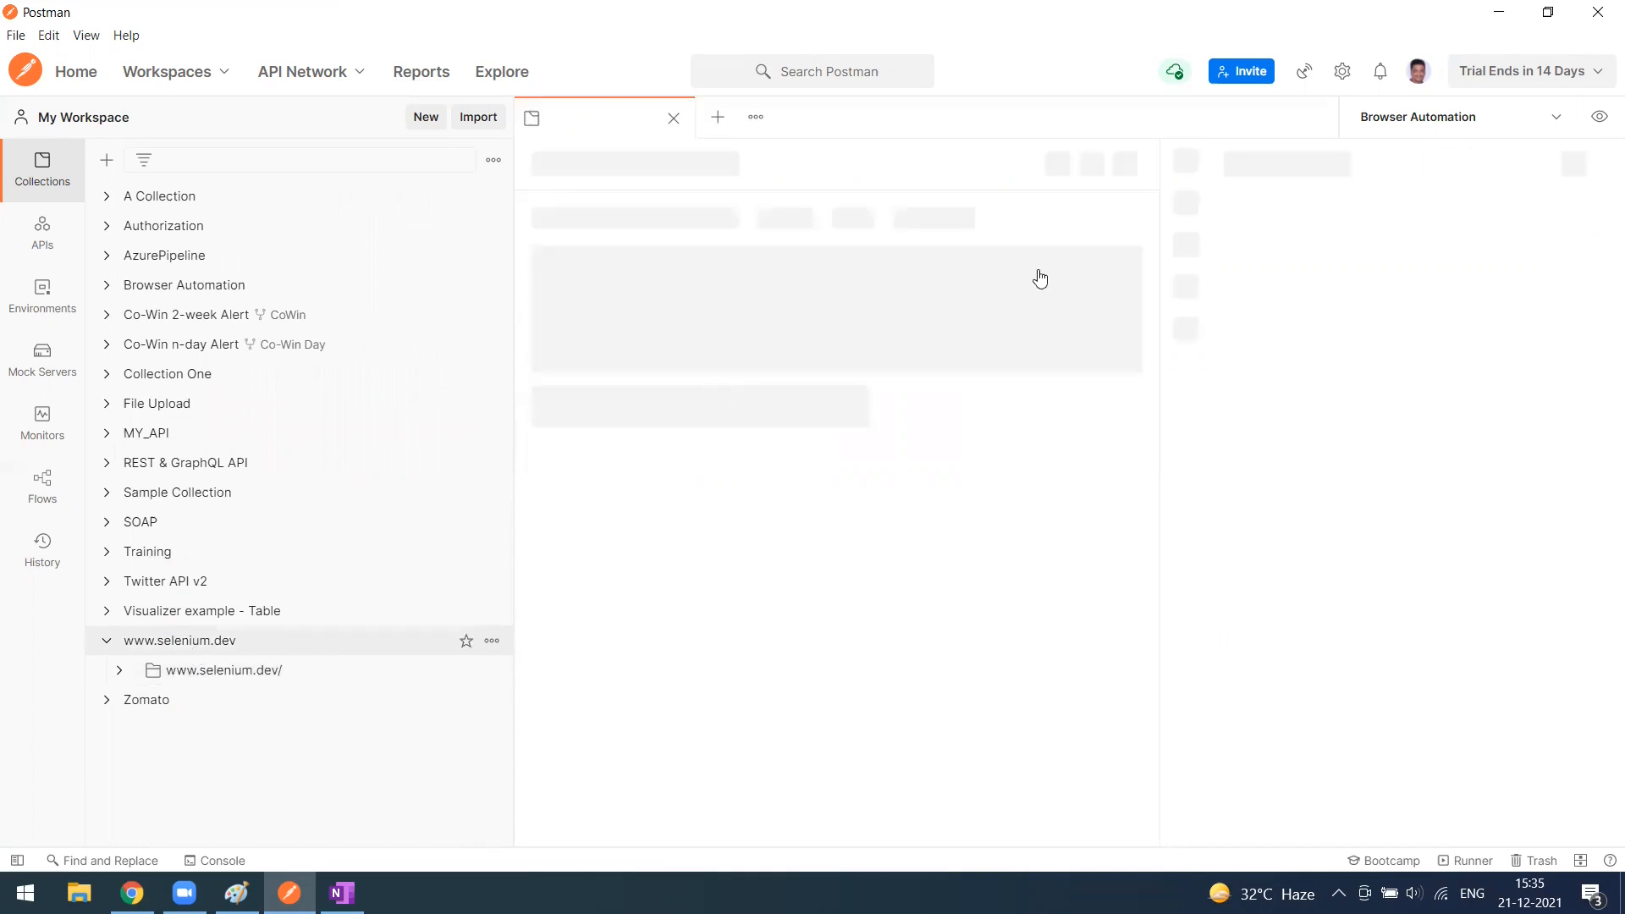
left_click(190, 639)
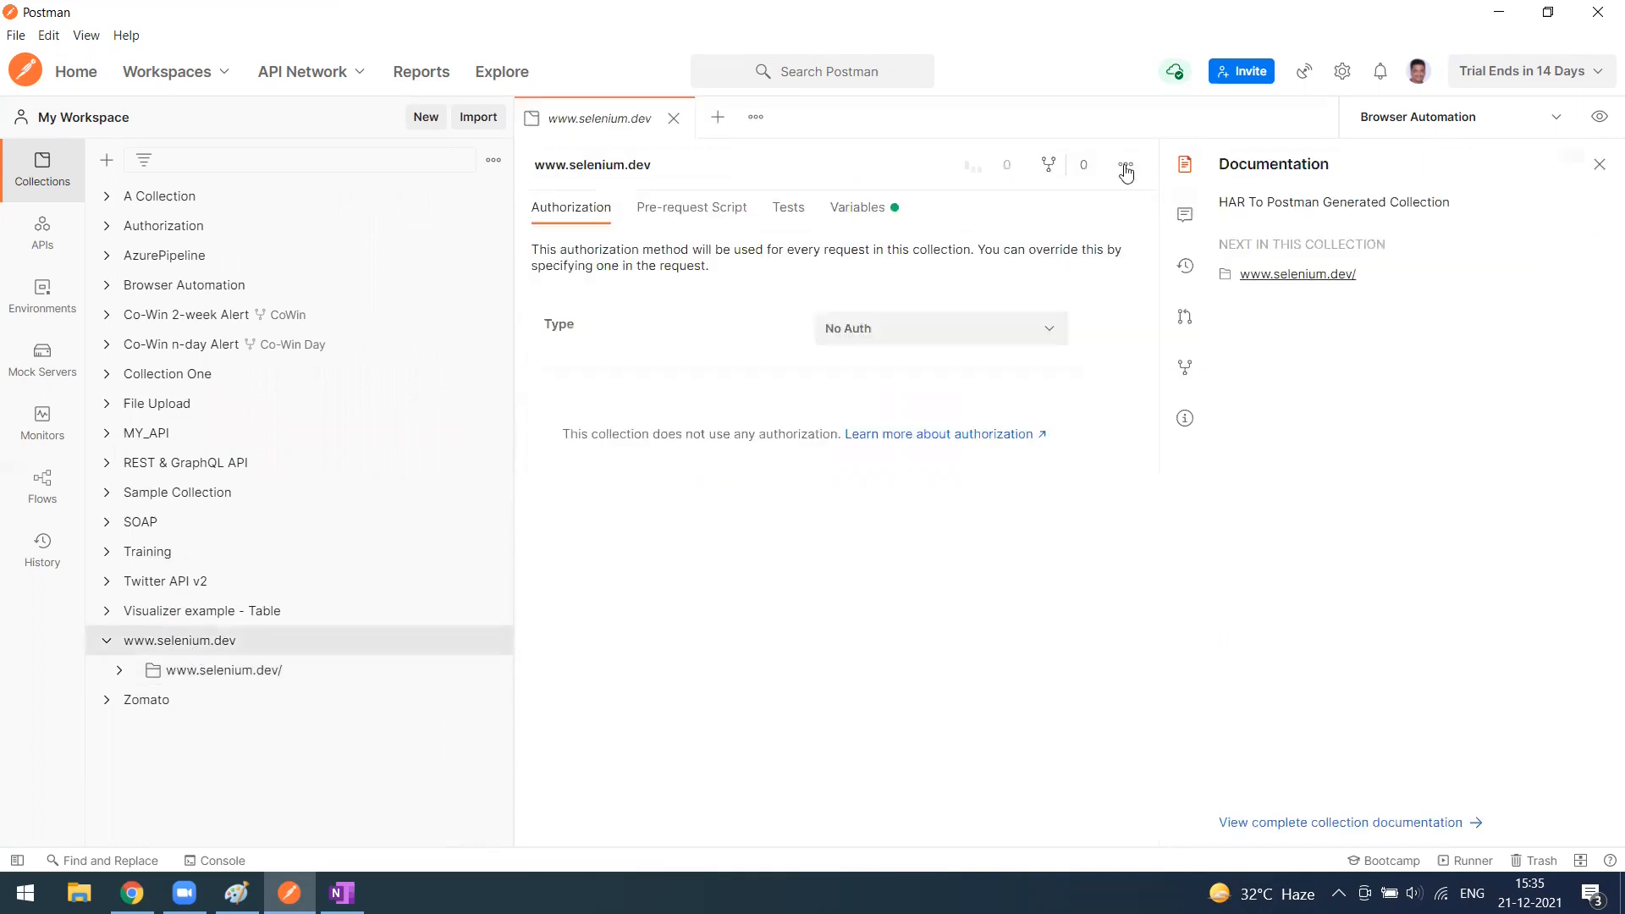
left_click(1124, 164)
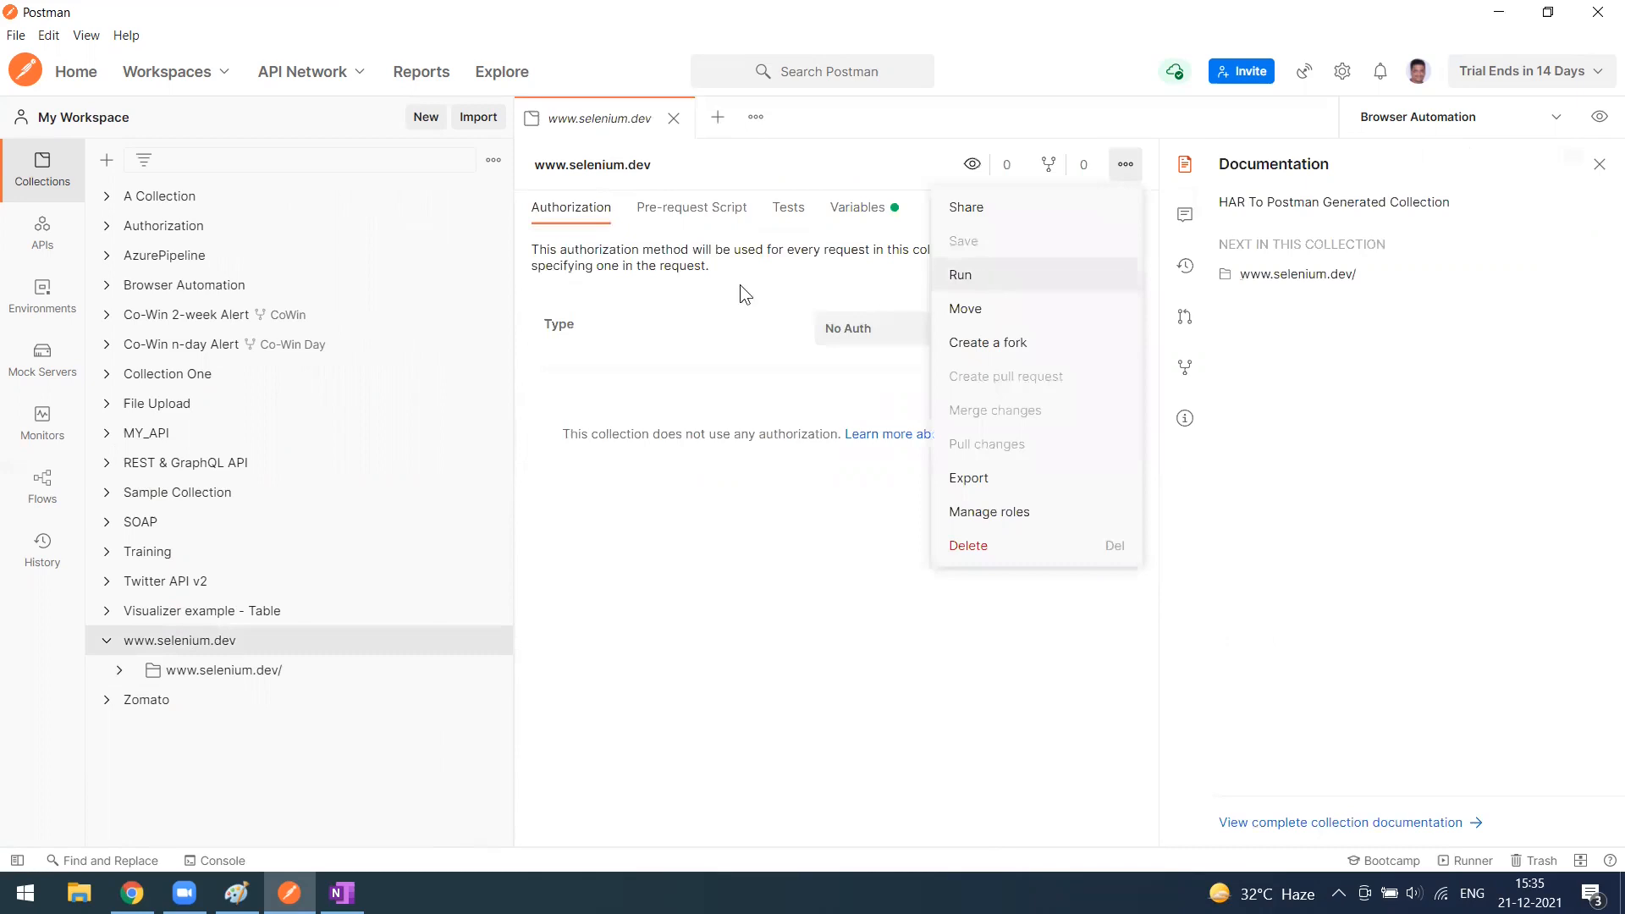
left_click(959, 274)
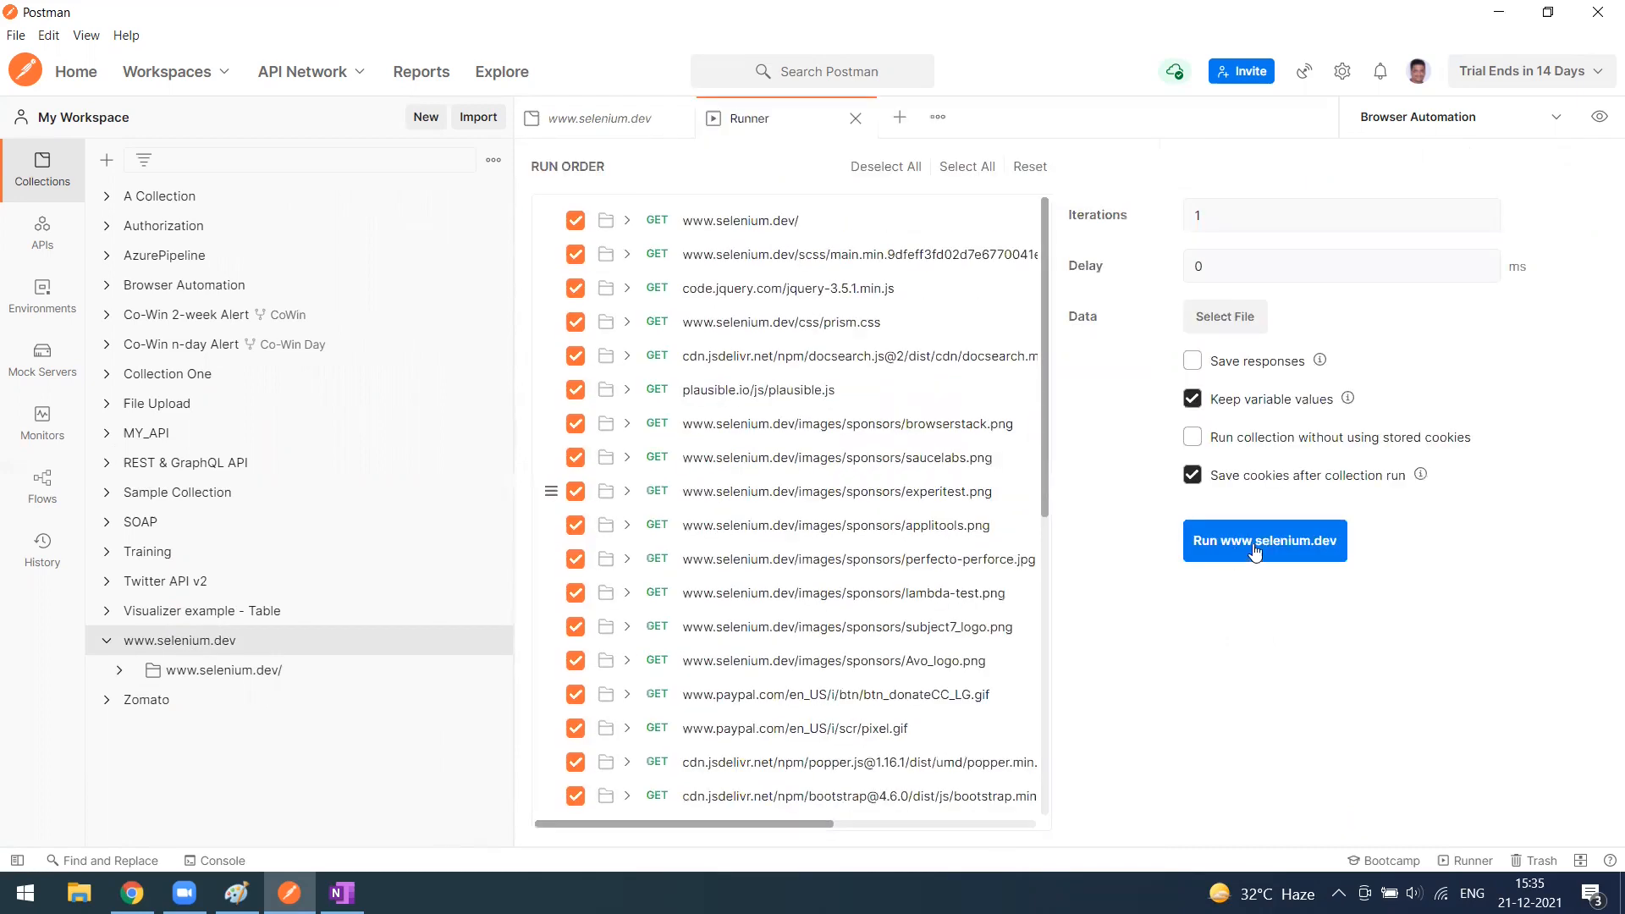
left_click(1264, 541)
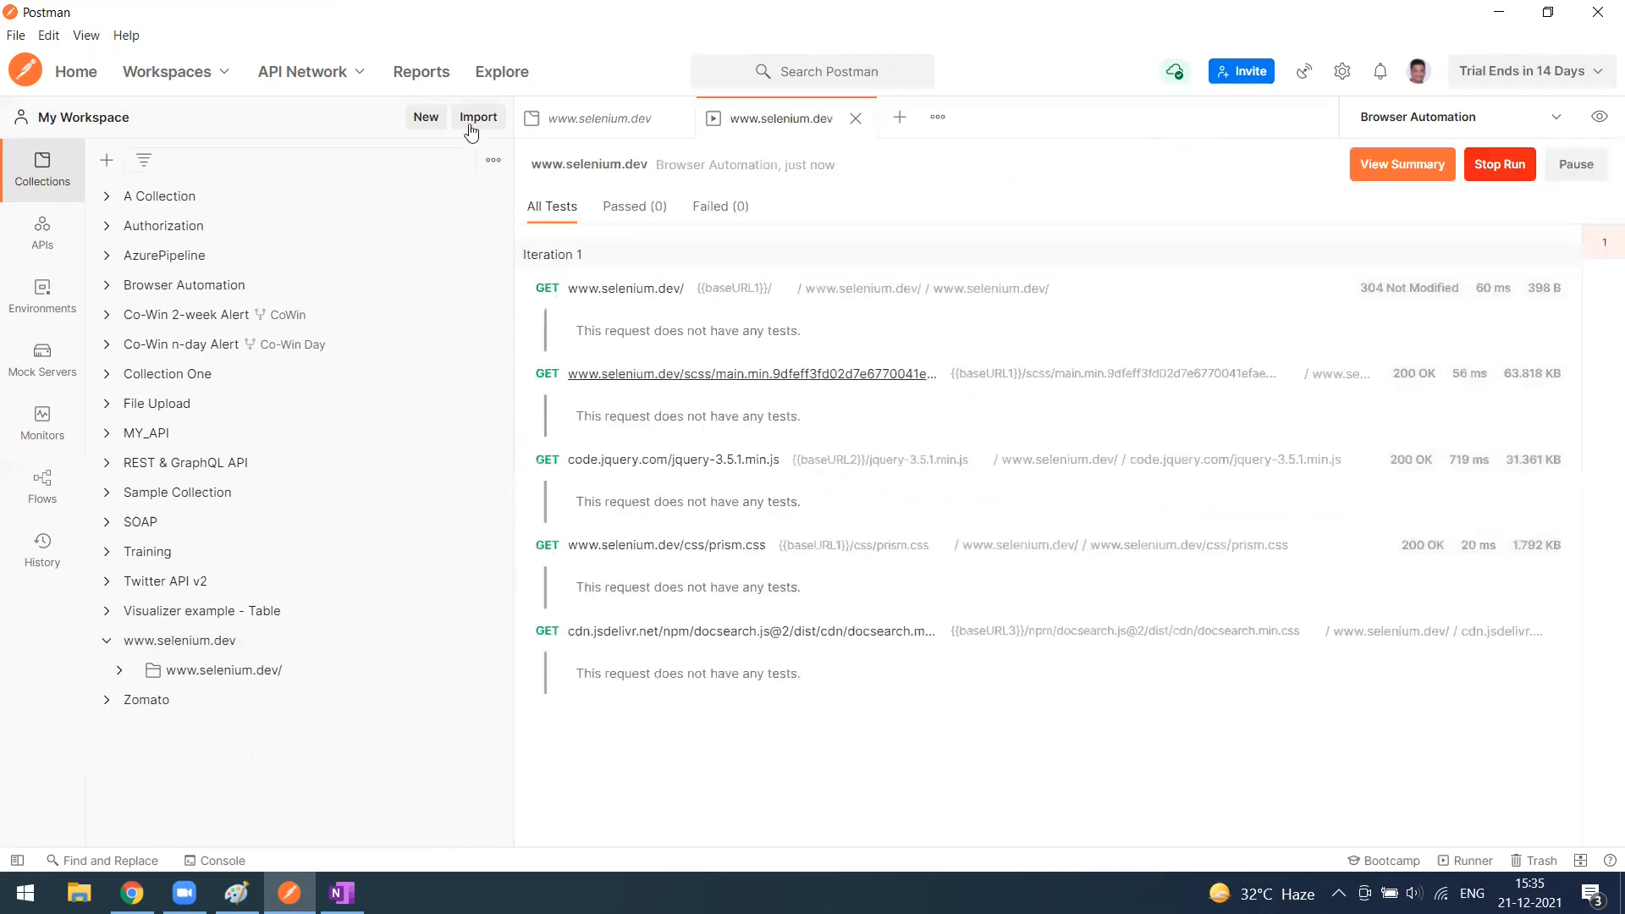
left_click(477, 117)
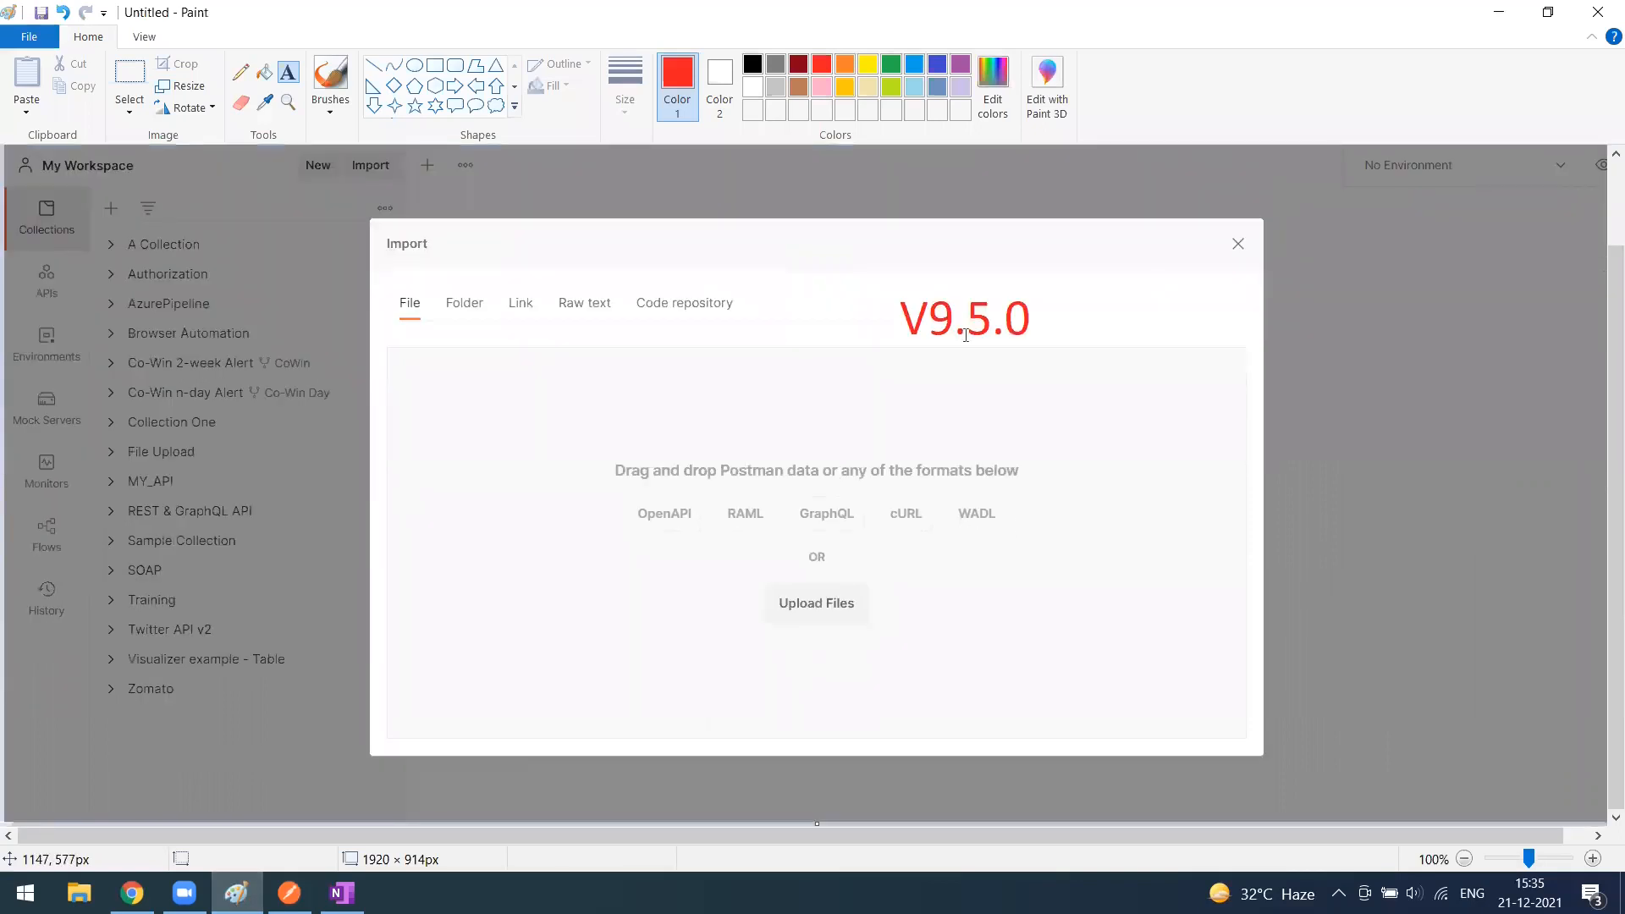
mouse_move(1019, 354)
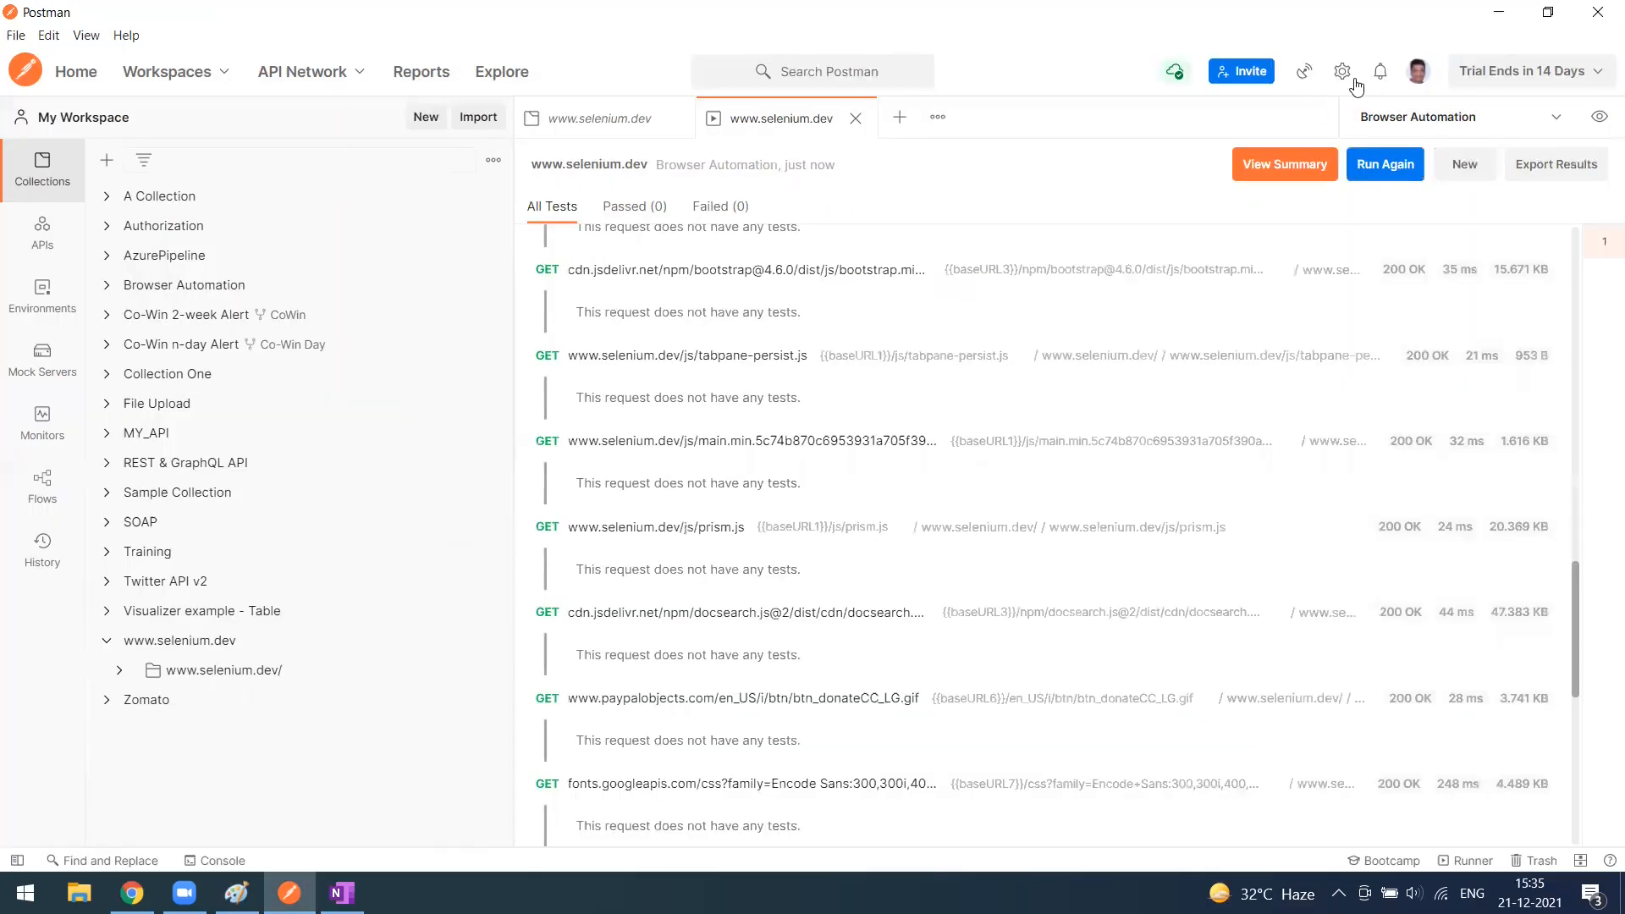
Bring up the v9.6.0 Release Notes from the help menu.
left_click(1341, 72)
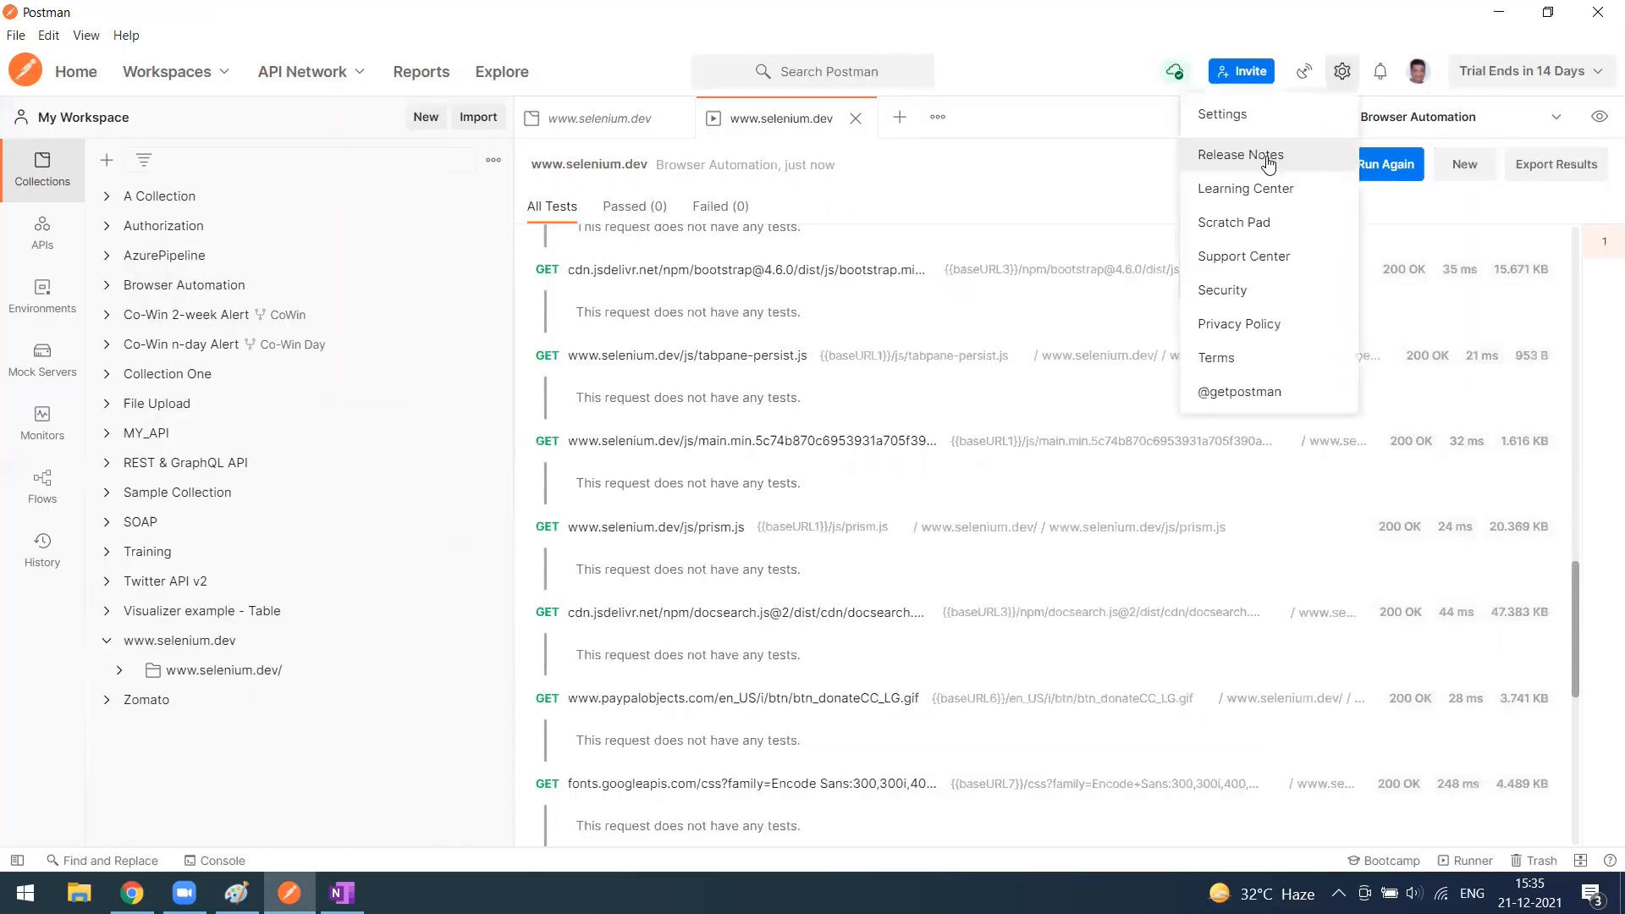
left_click(1239, 154)
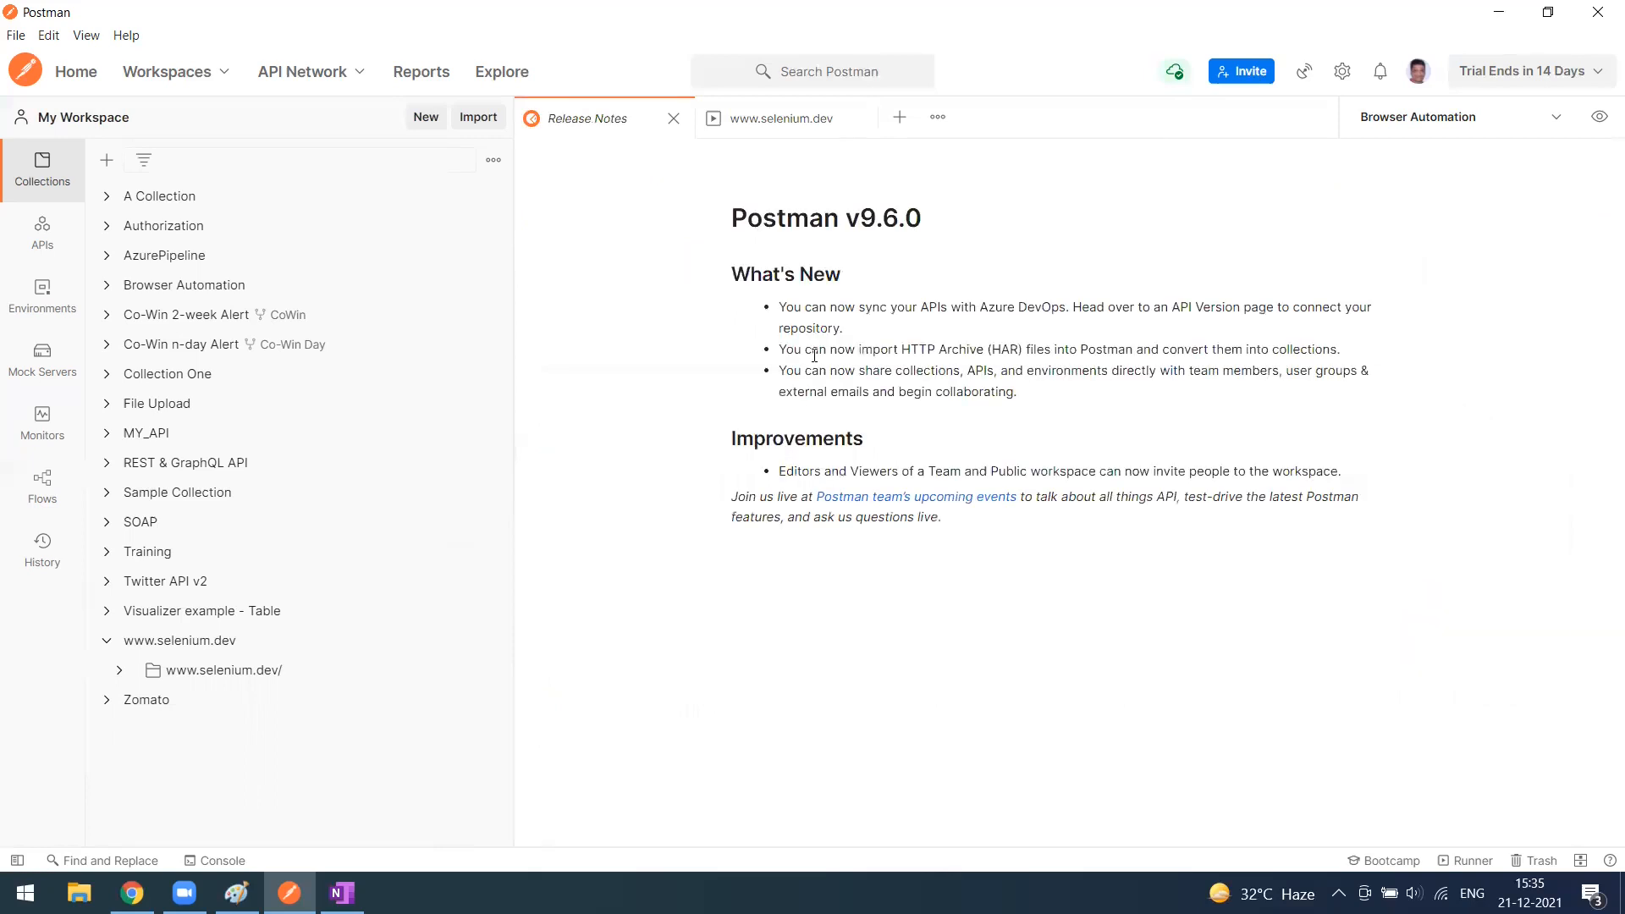
Highlight the release notes about sharing collections and importing HAR files.
left_click_drag(779, 371, 1022, 371)
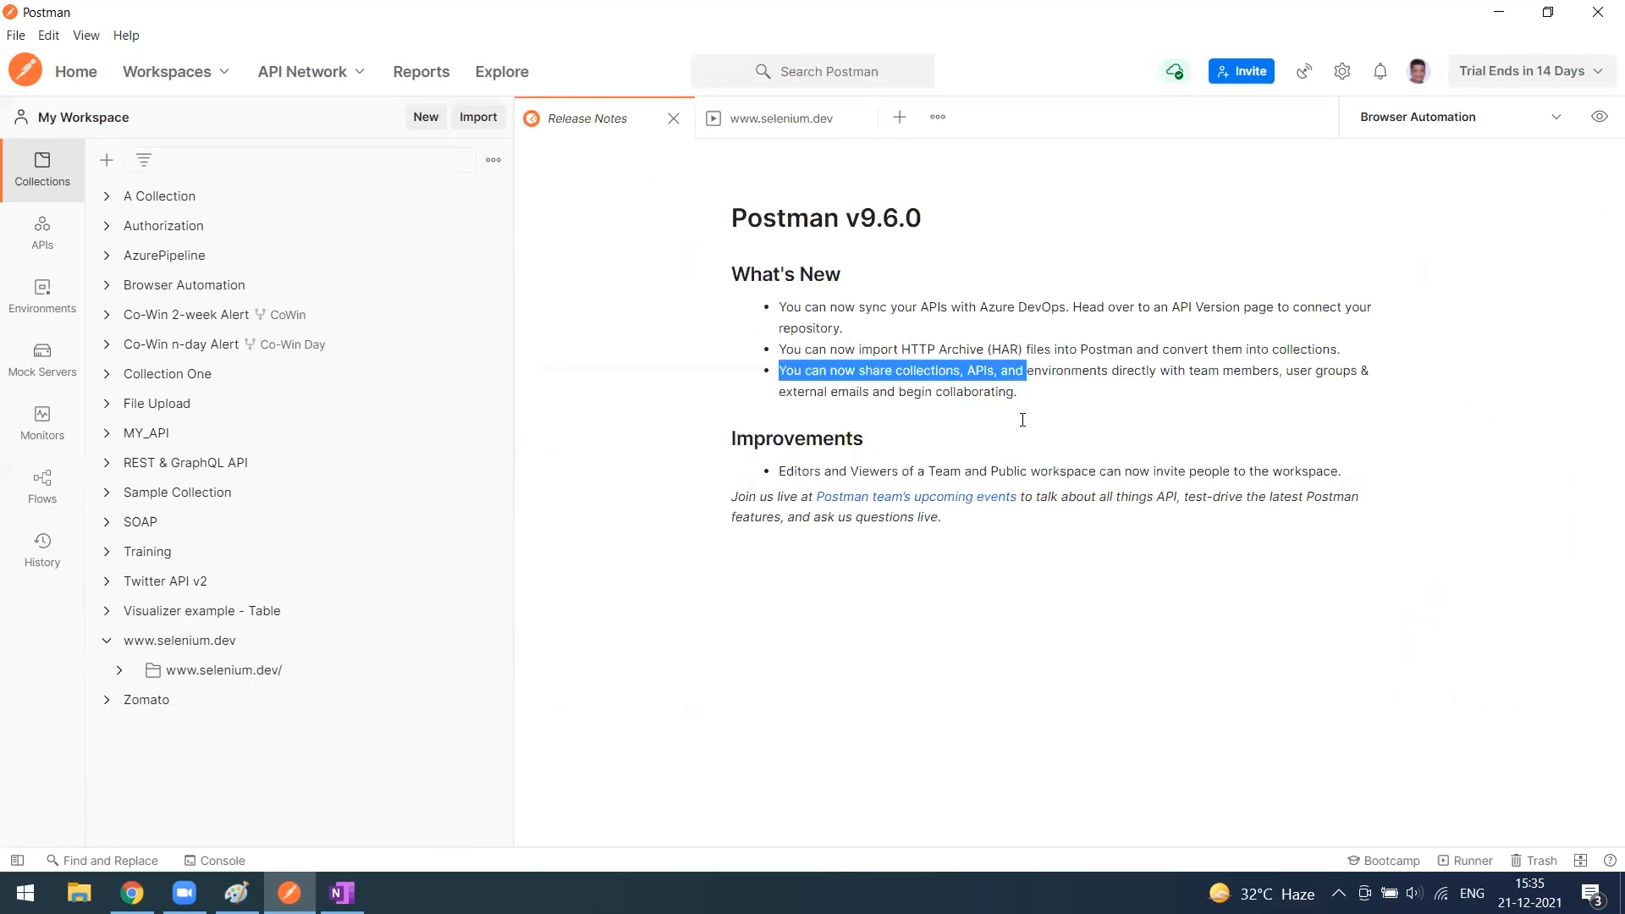
left_click(775, 349)
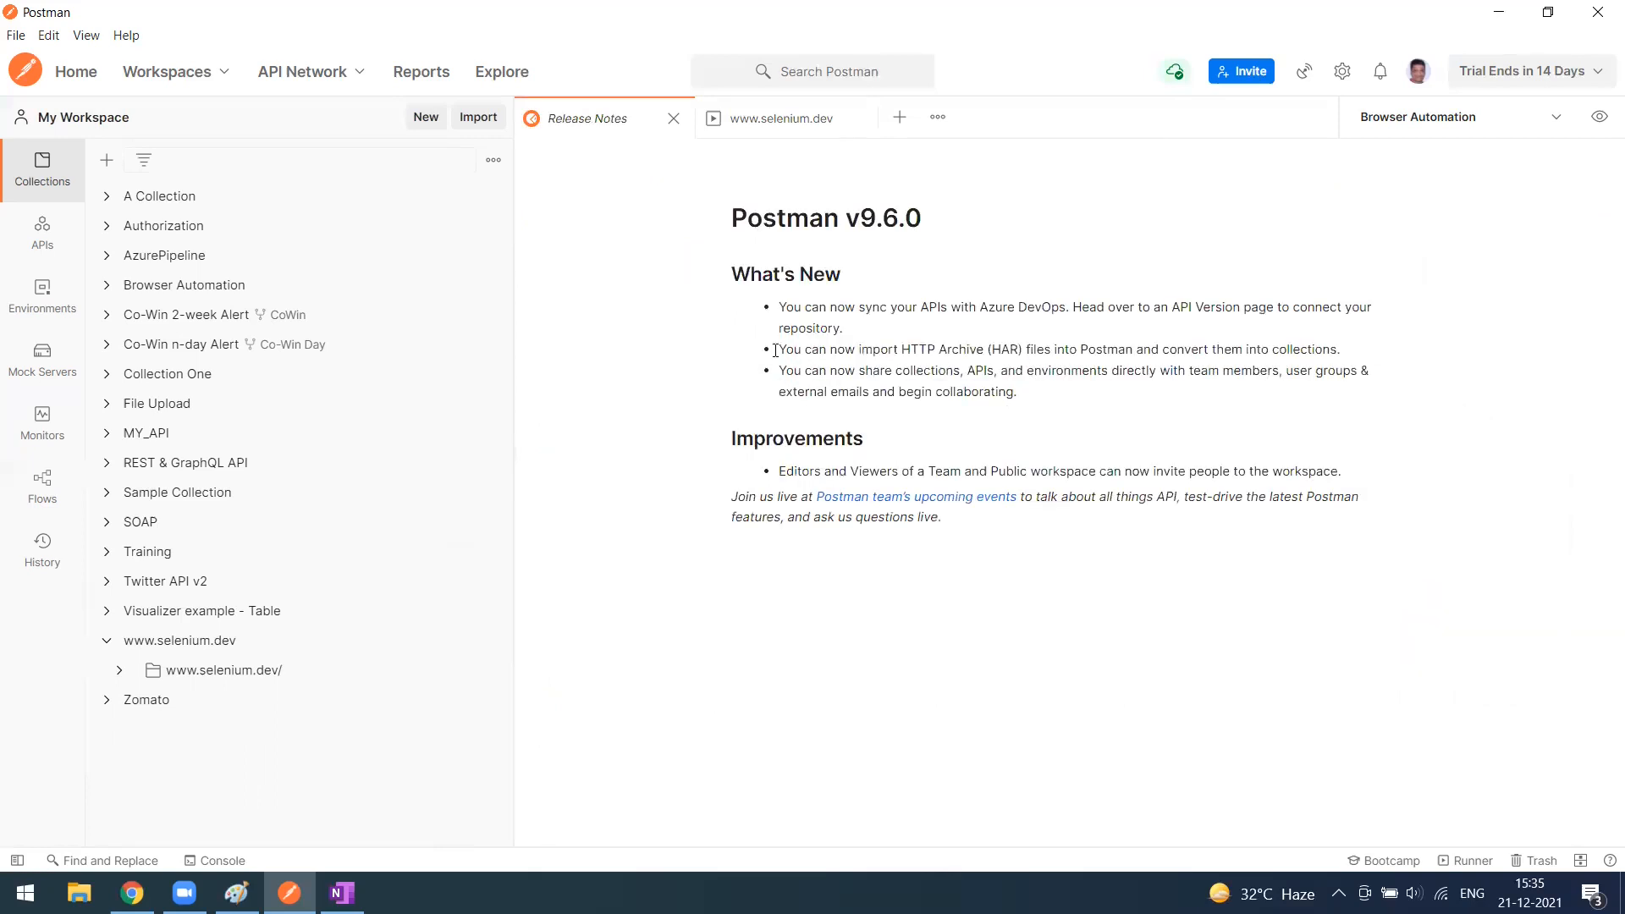
left_click_drag(778, 349, 1337, 349)
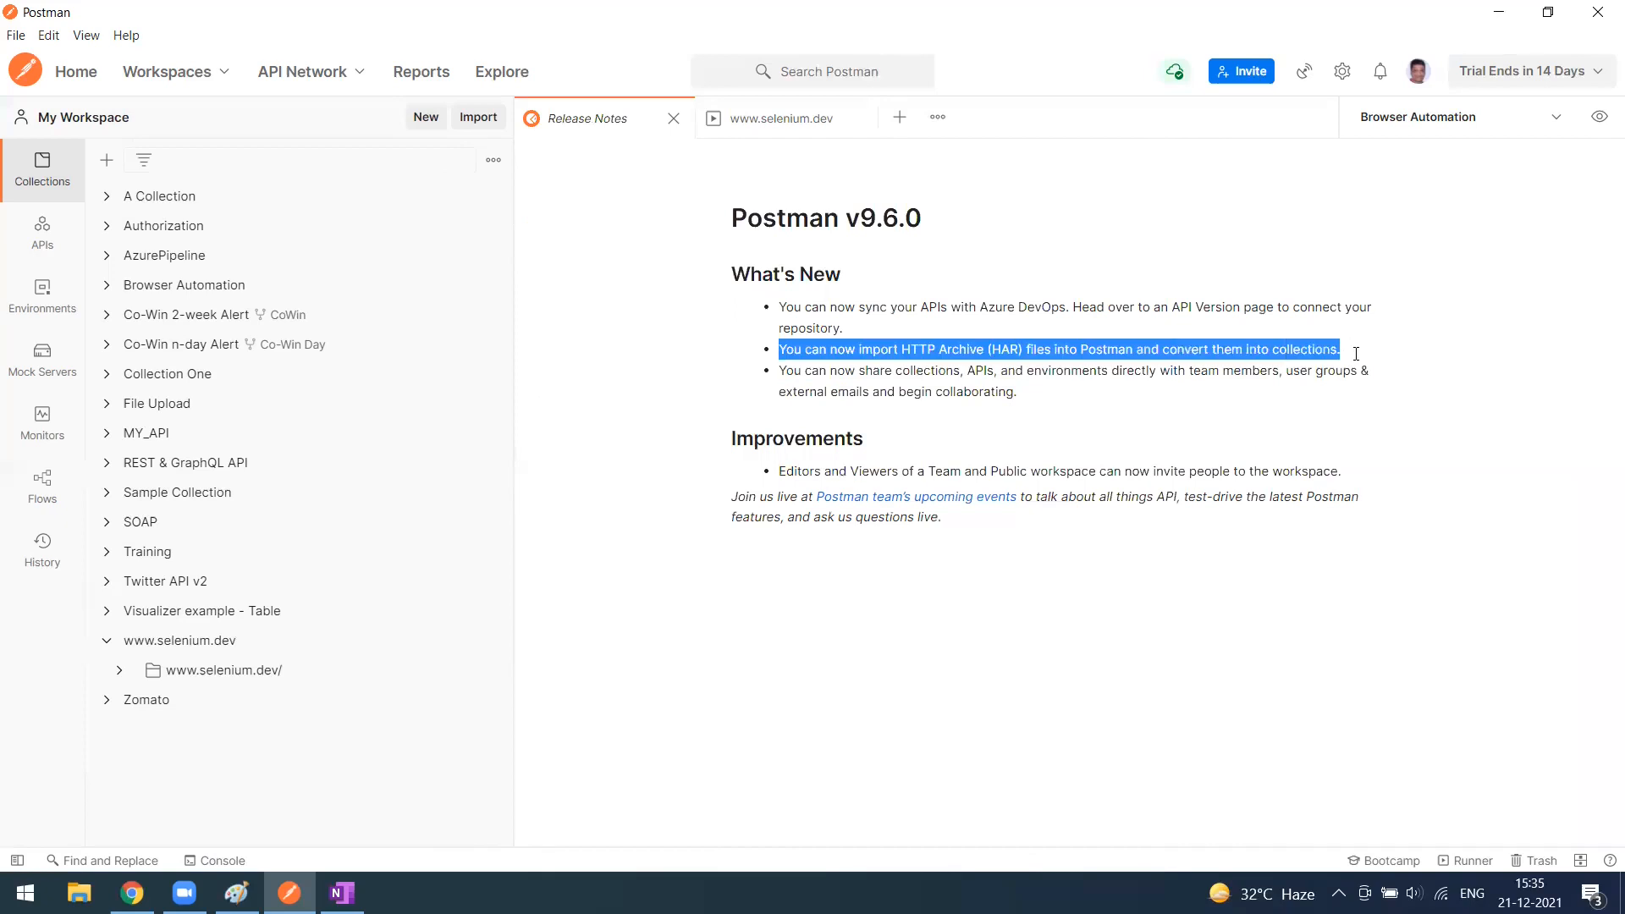
left_click(1249, 359)
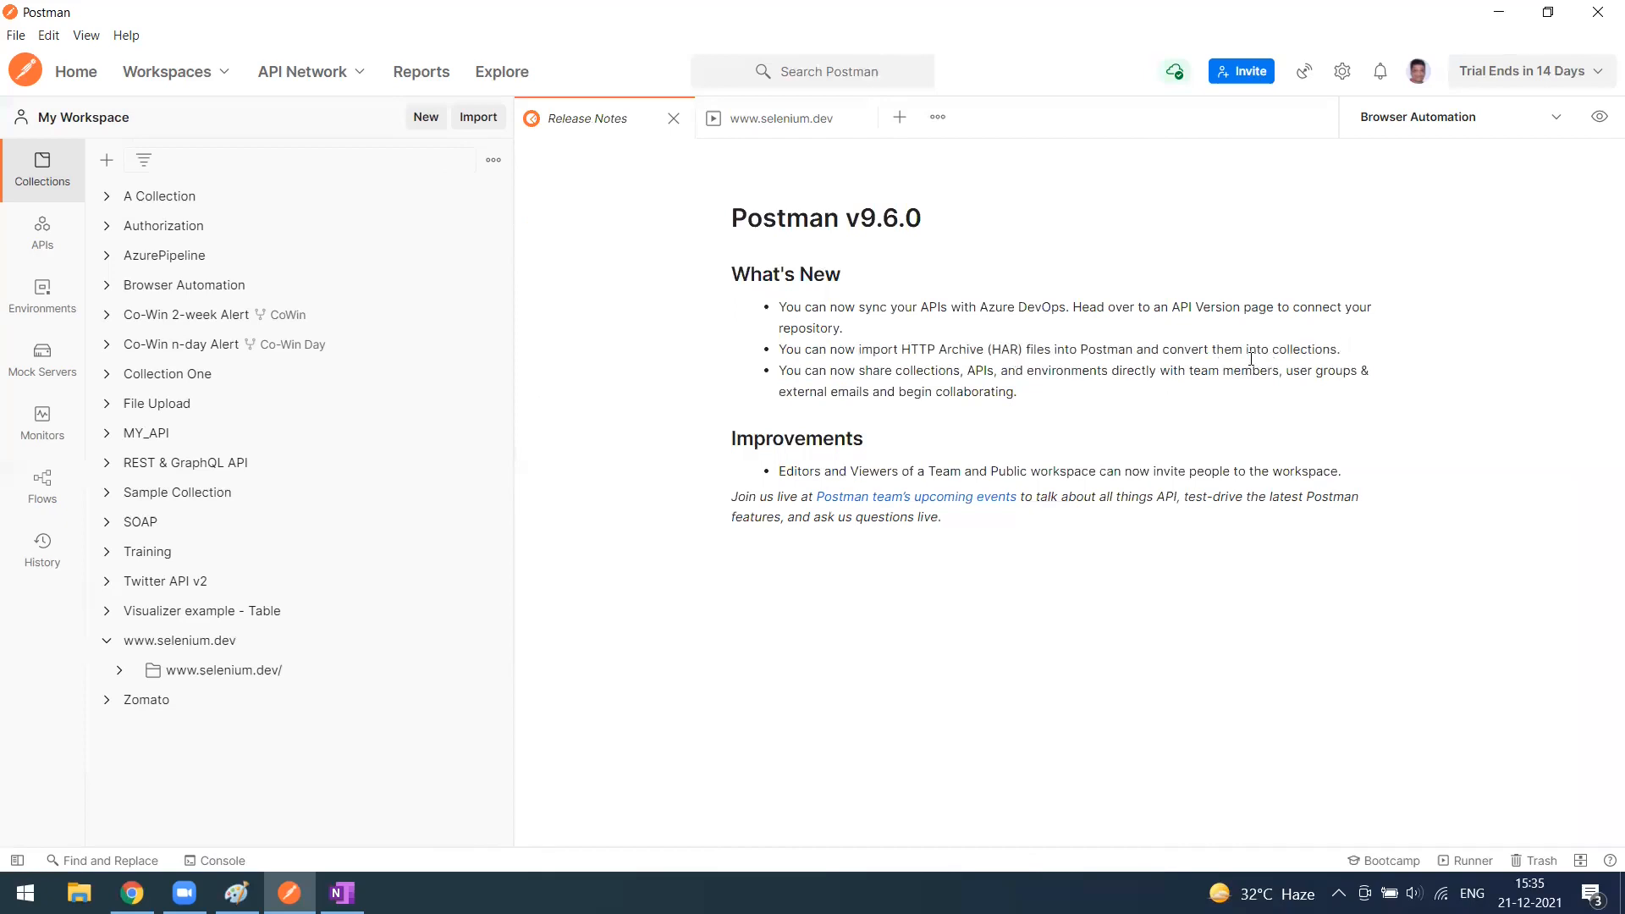
mouse_move(970, 435)
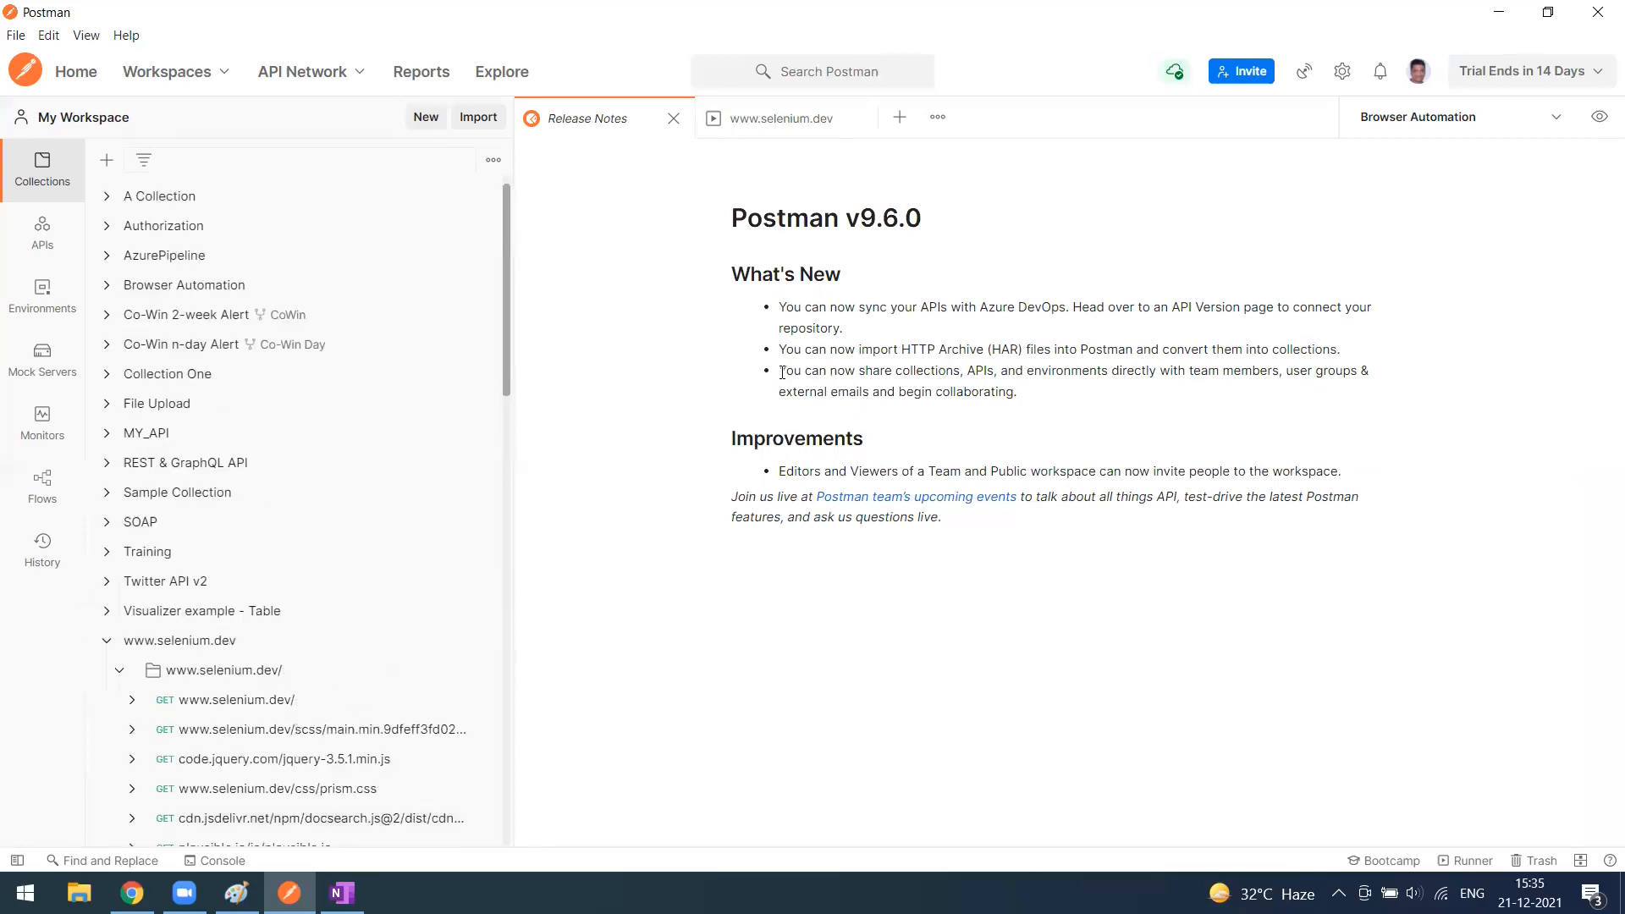
mouse_move(1125, 391)
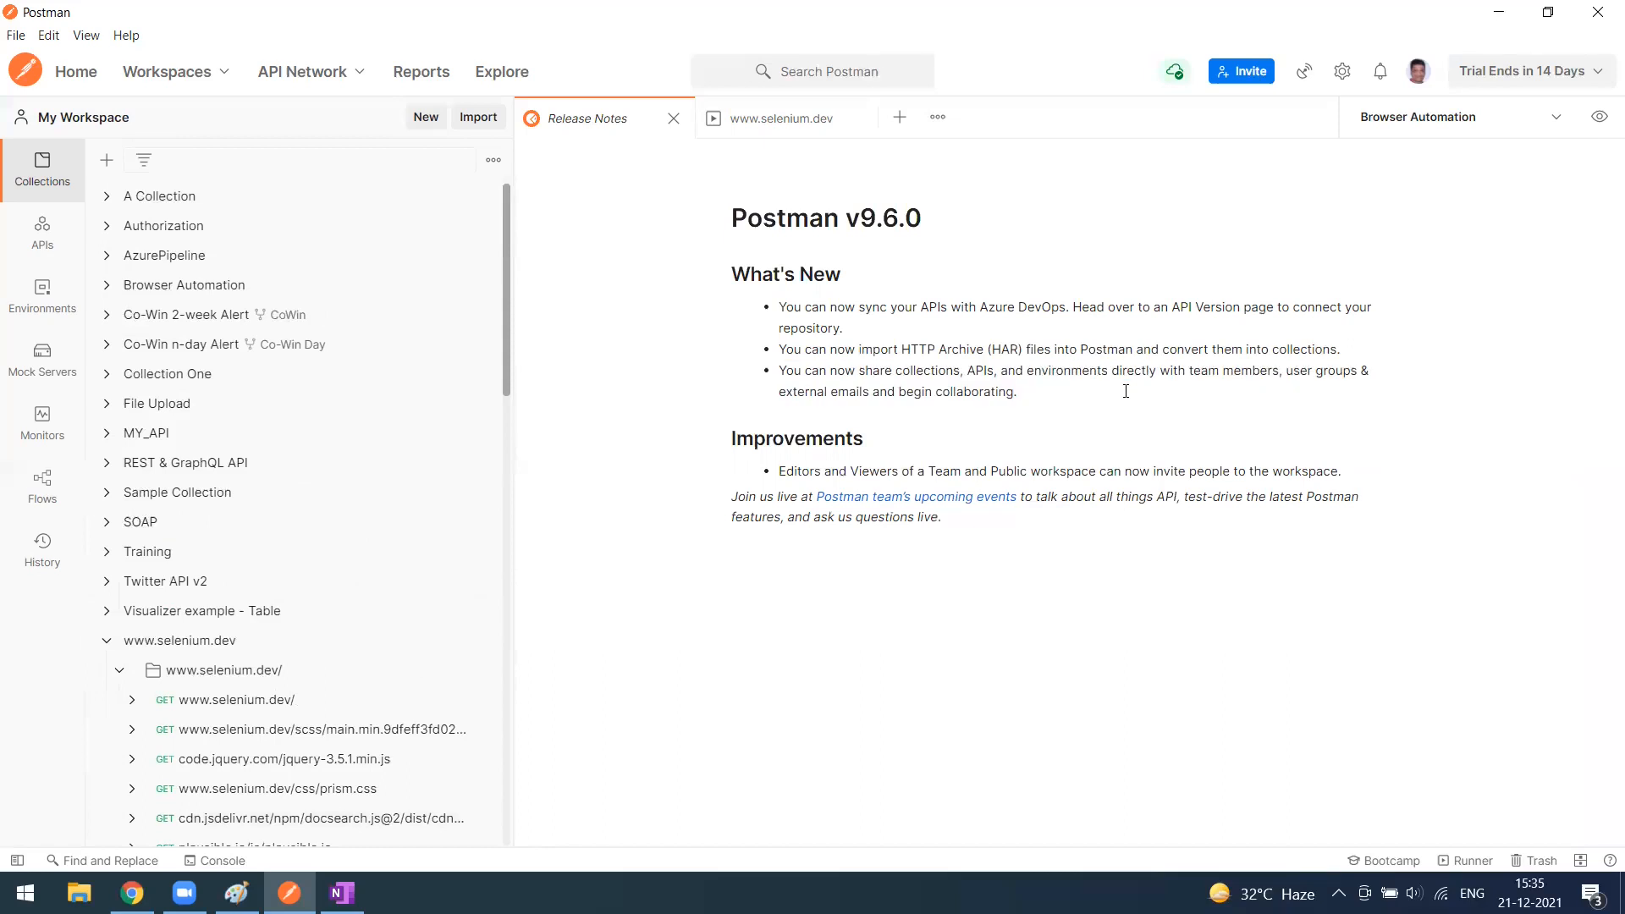
mouse_move(1083, 407)
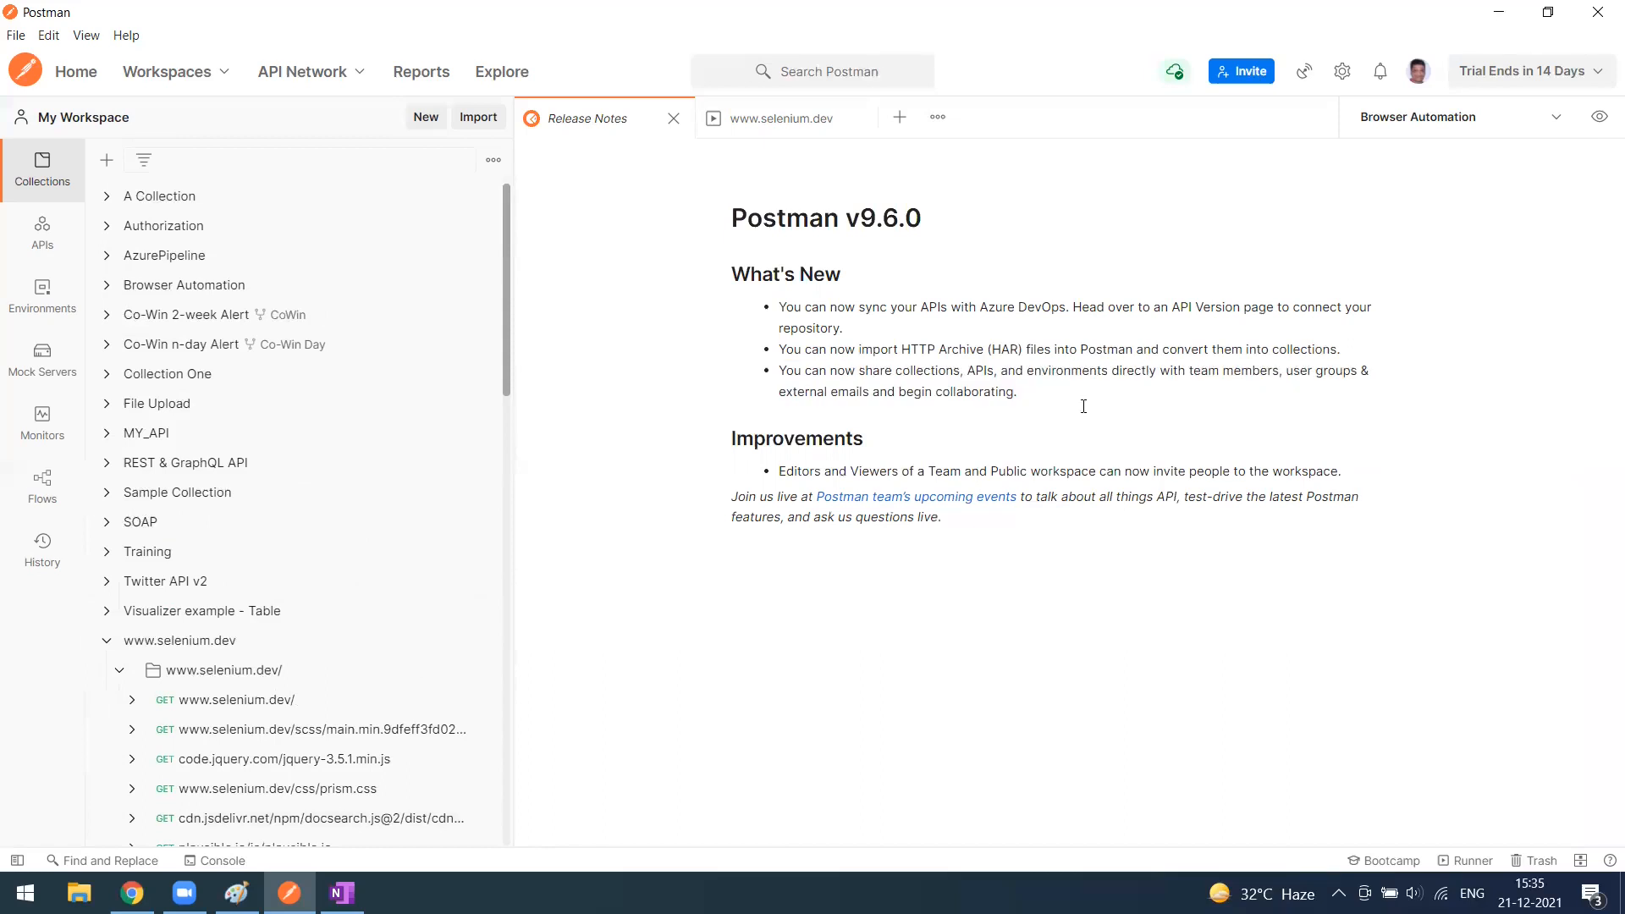
mouse_move(214, 653)
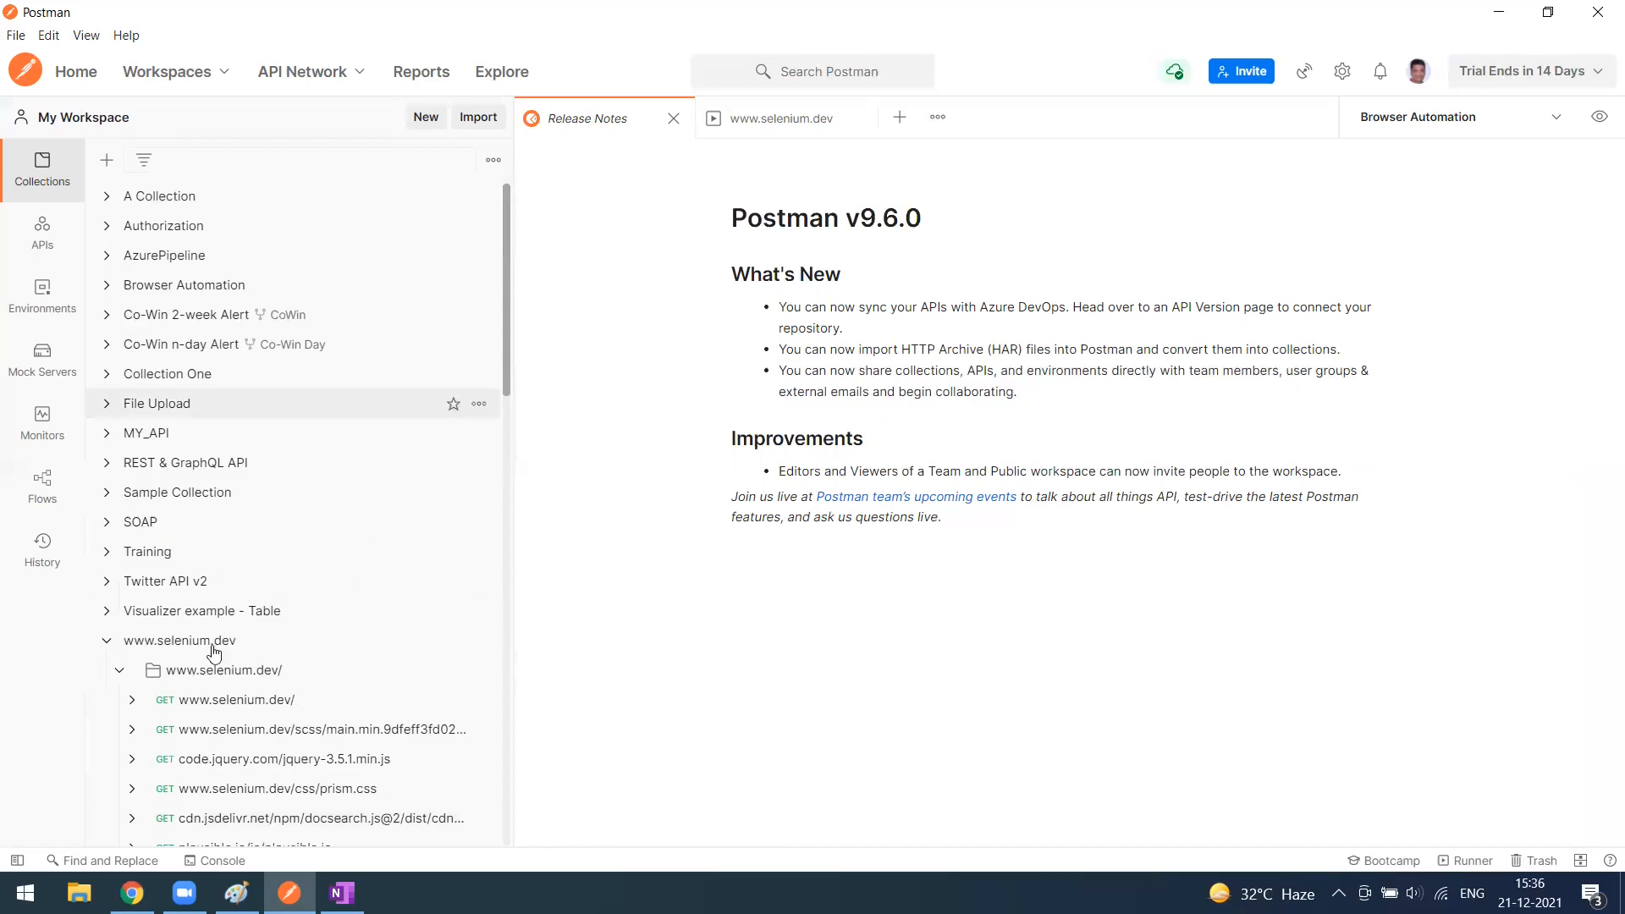
left_click(479, 430)
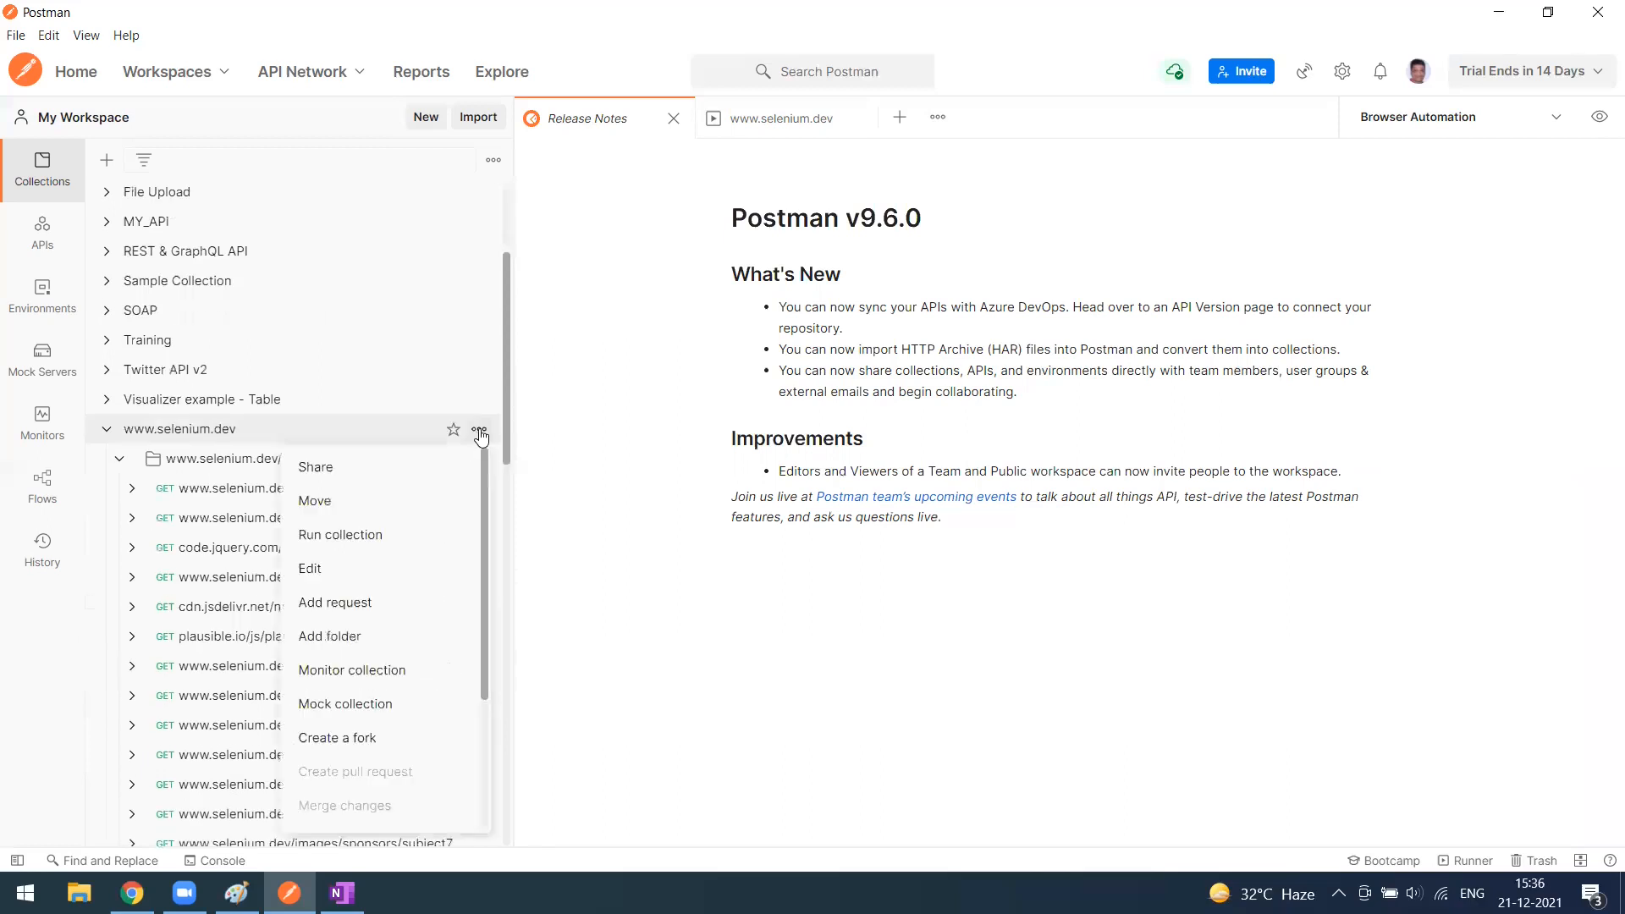
left_click(315, 467)
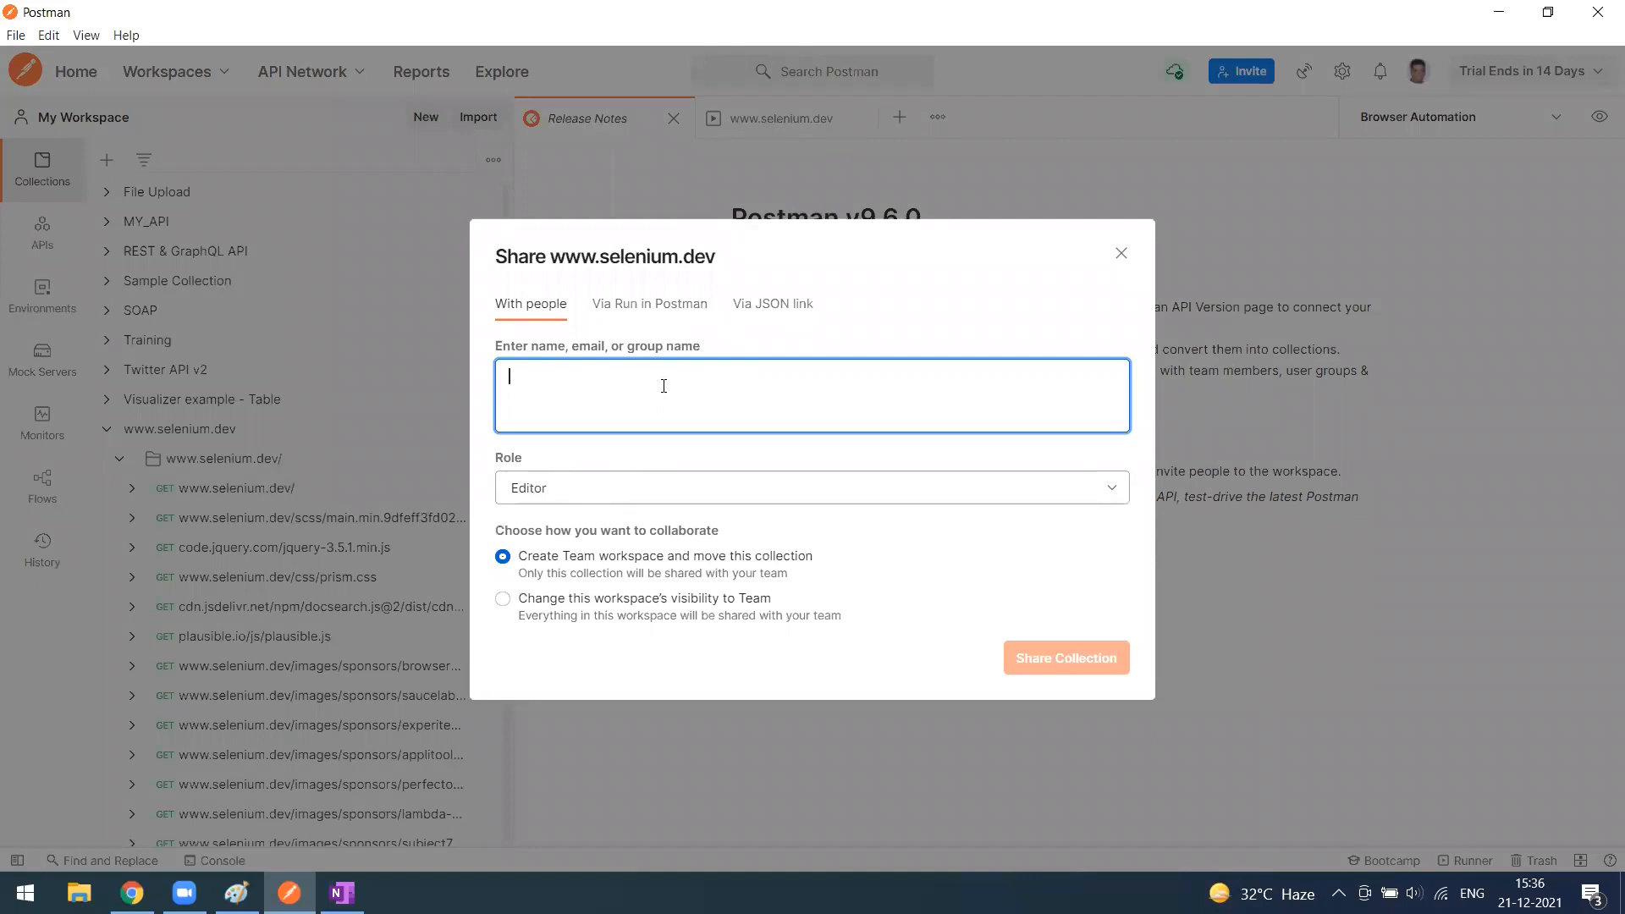
left_click(809, 488)
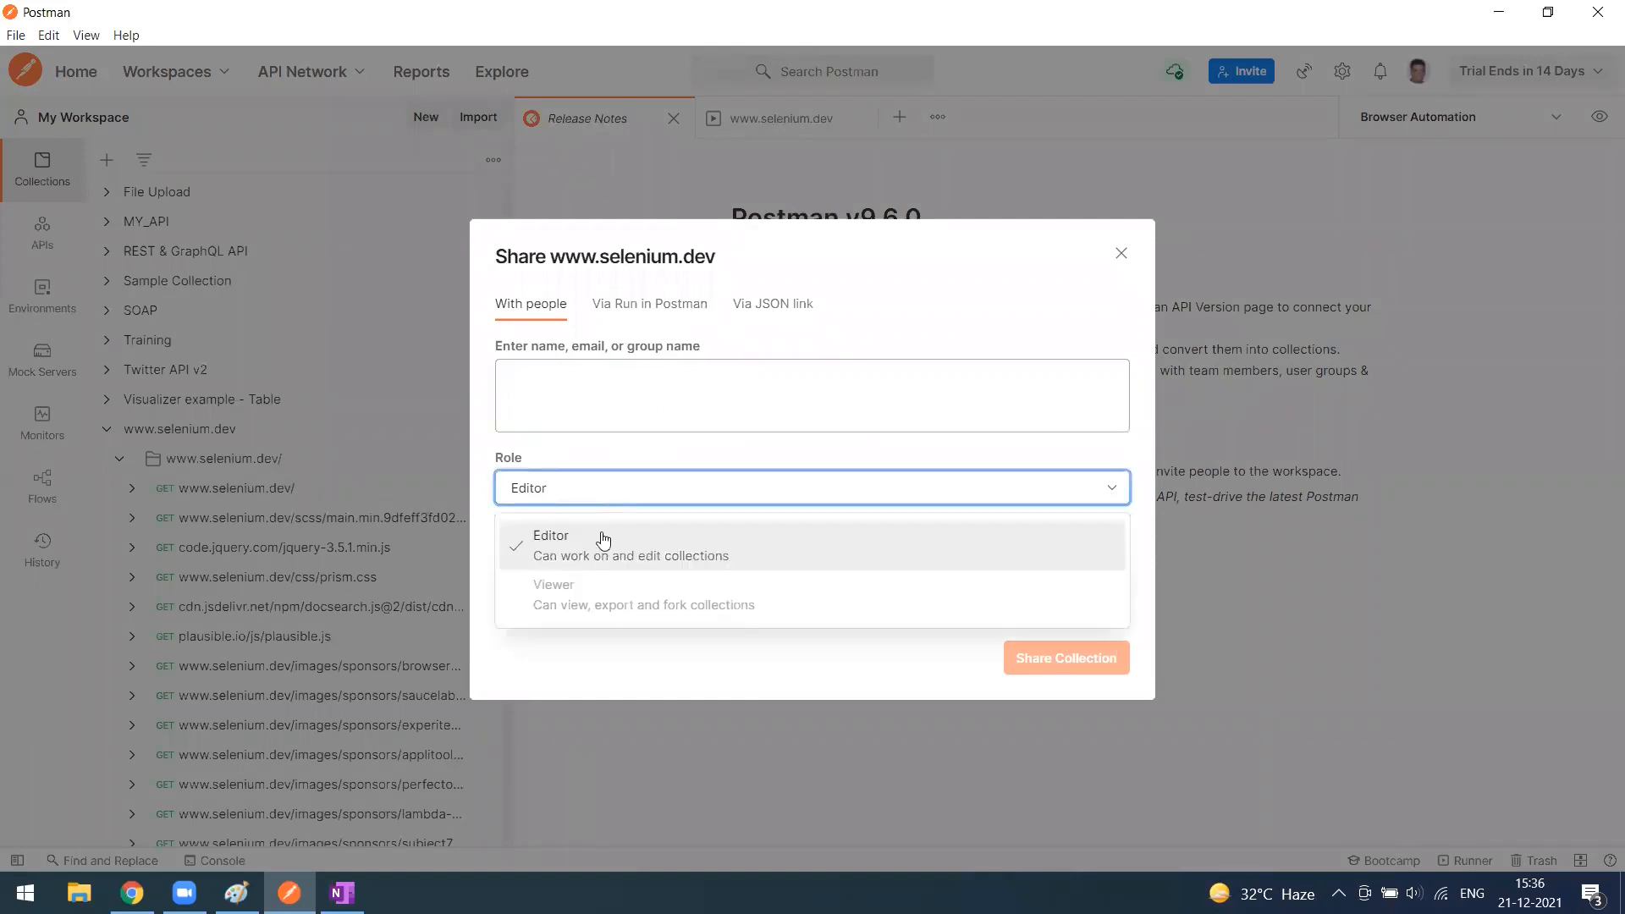
left_click(584, 545)
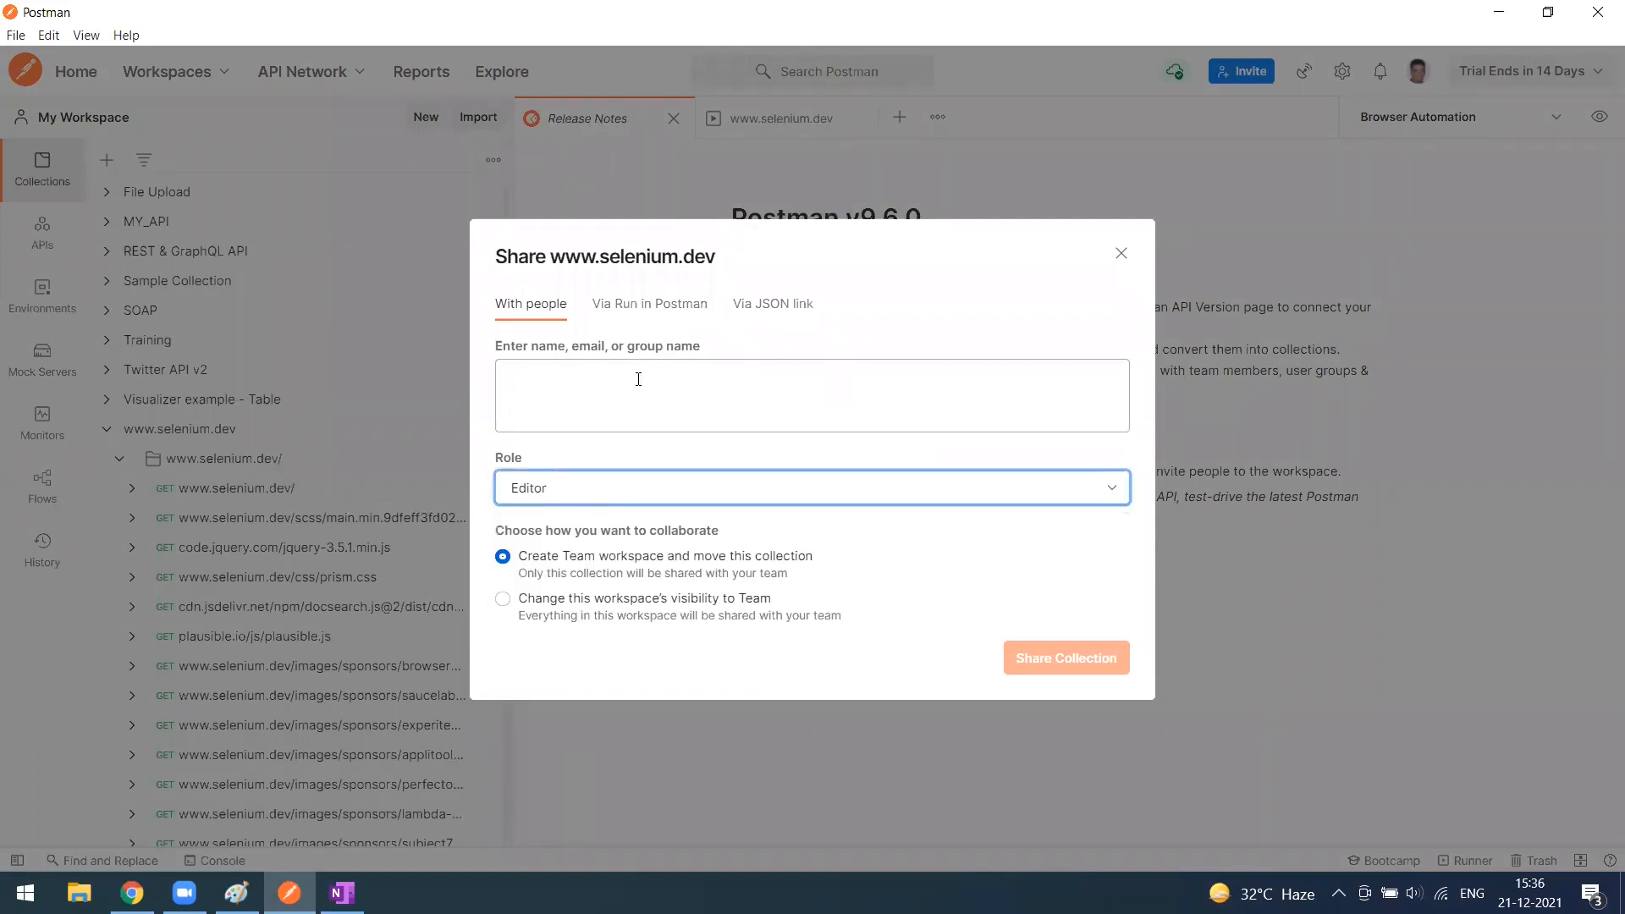
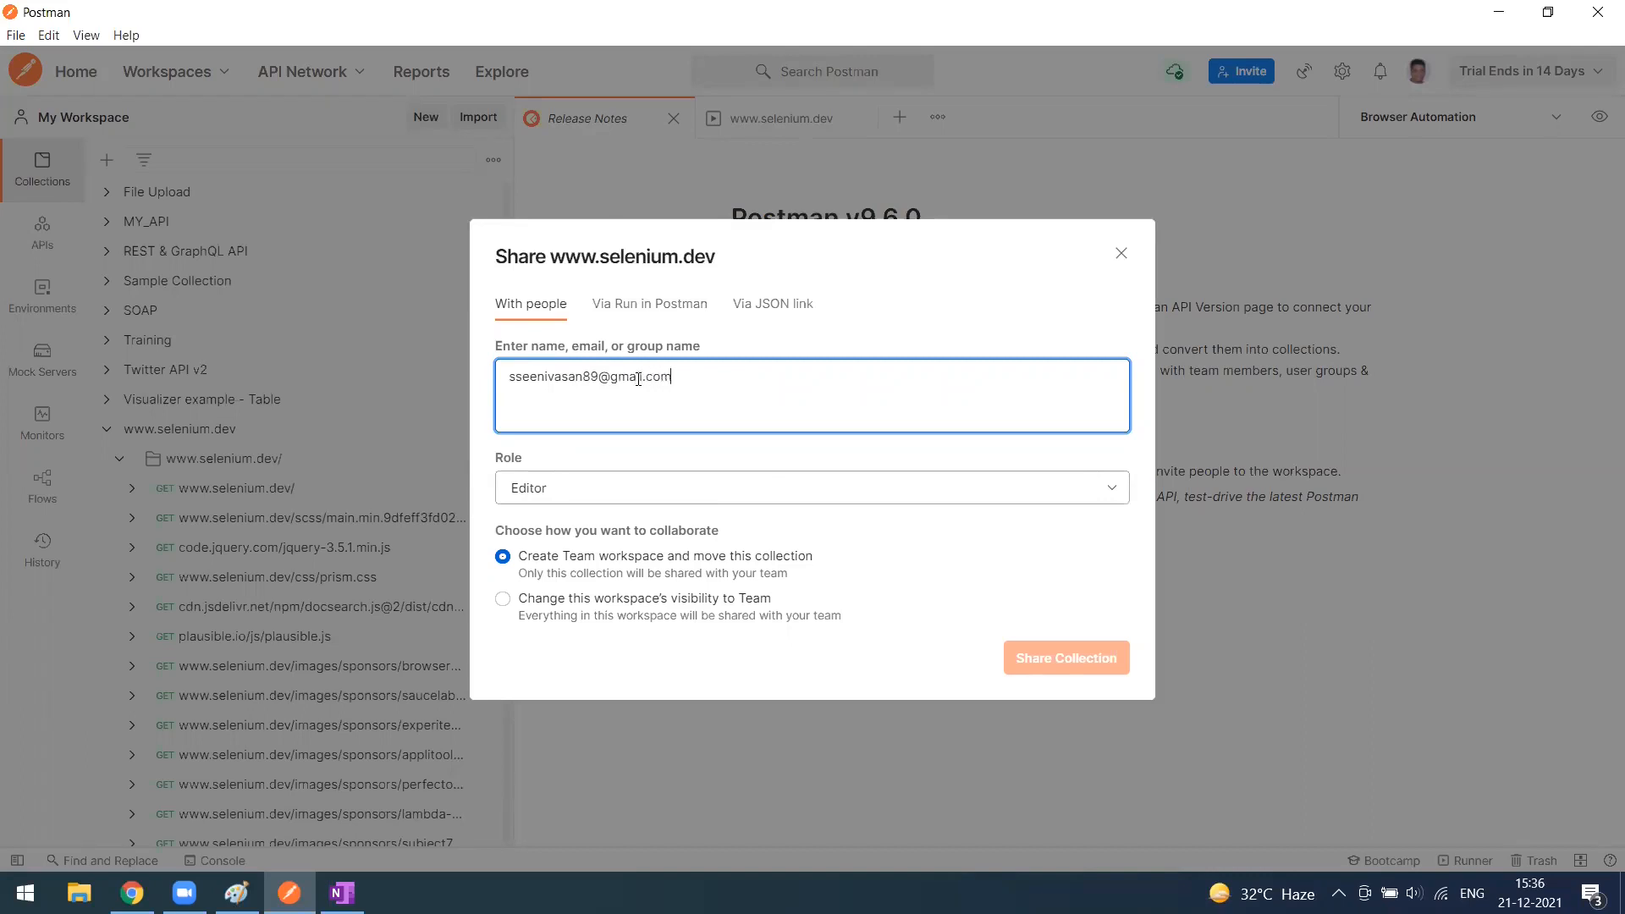
key("Enter")
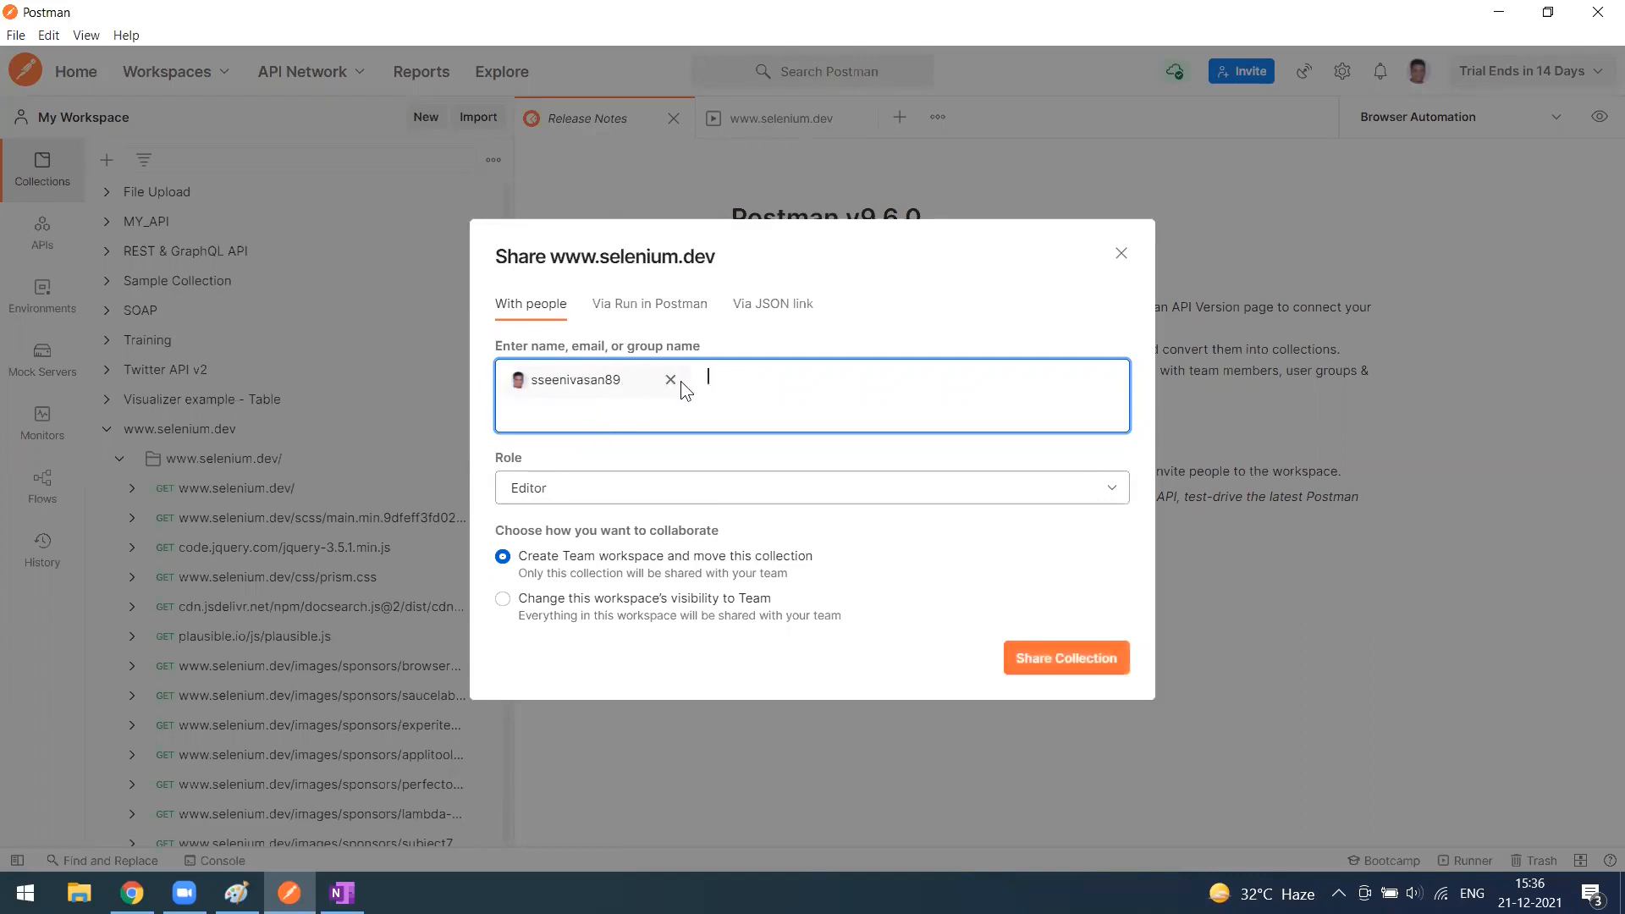
left_click(670, 380)
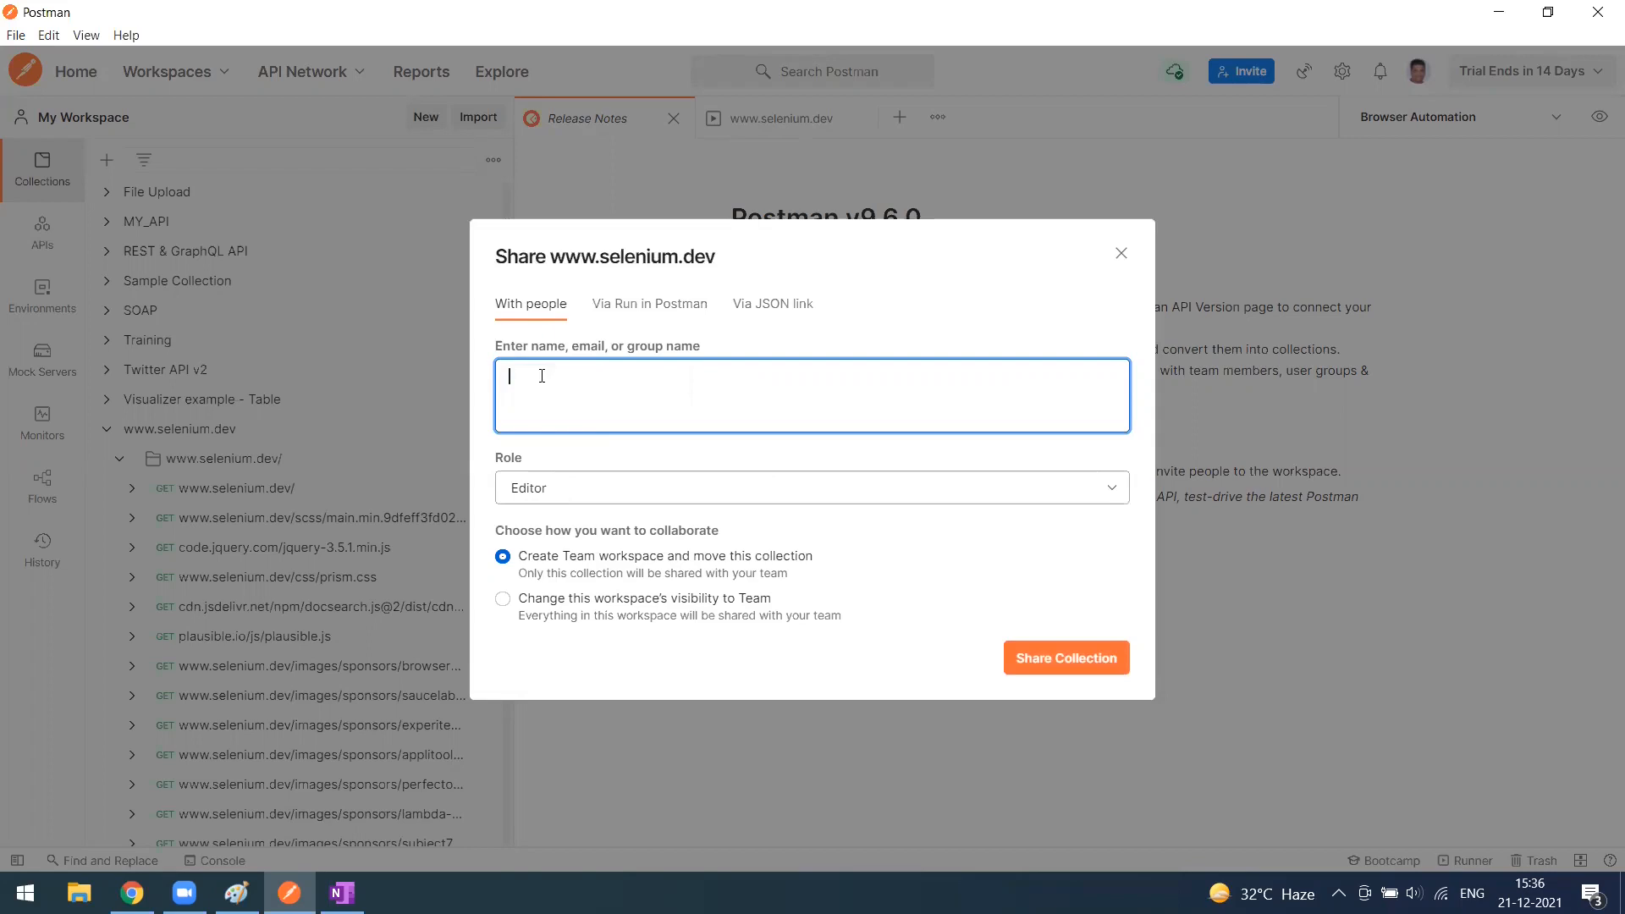
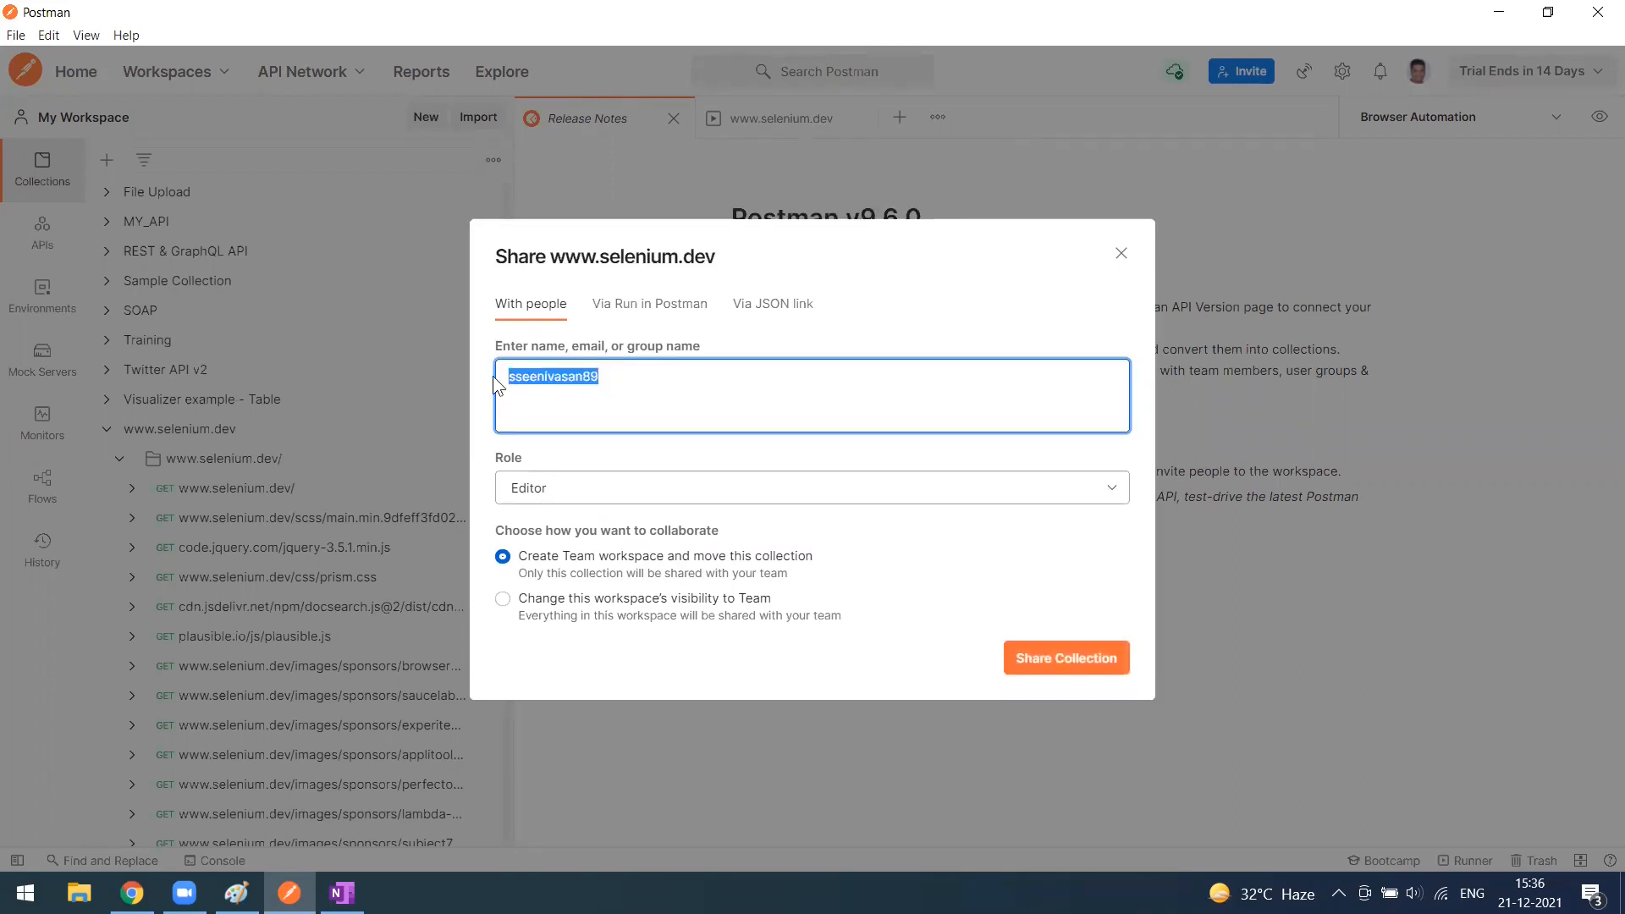
left_click(619, 378)
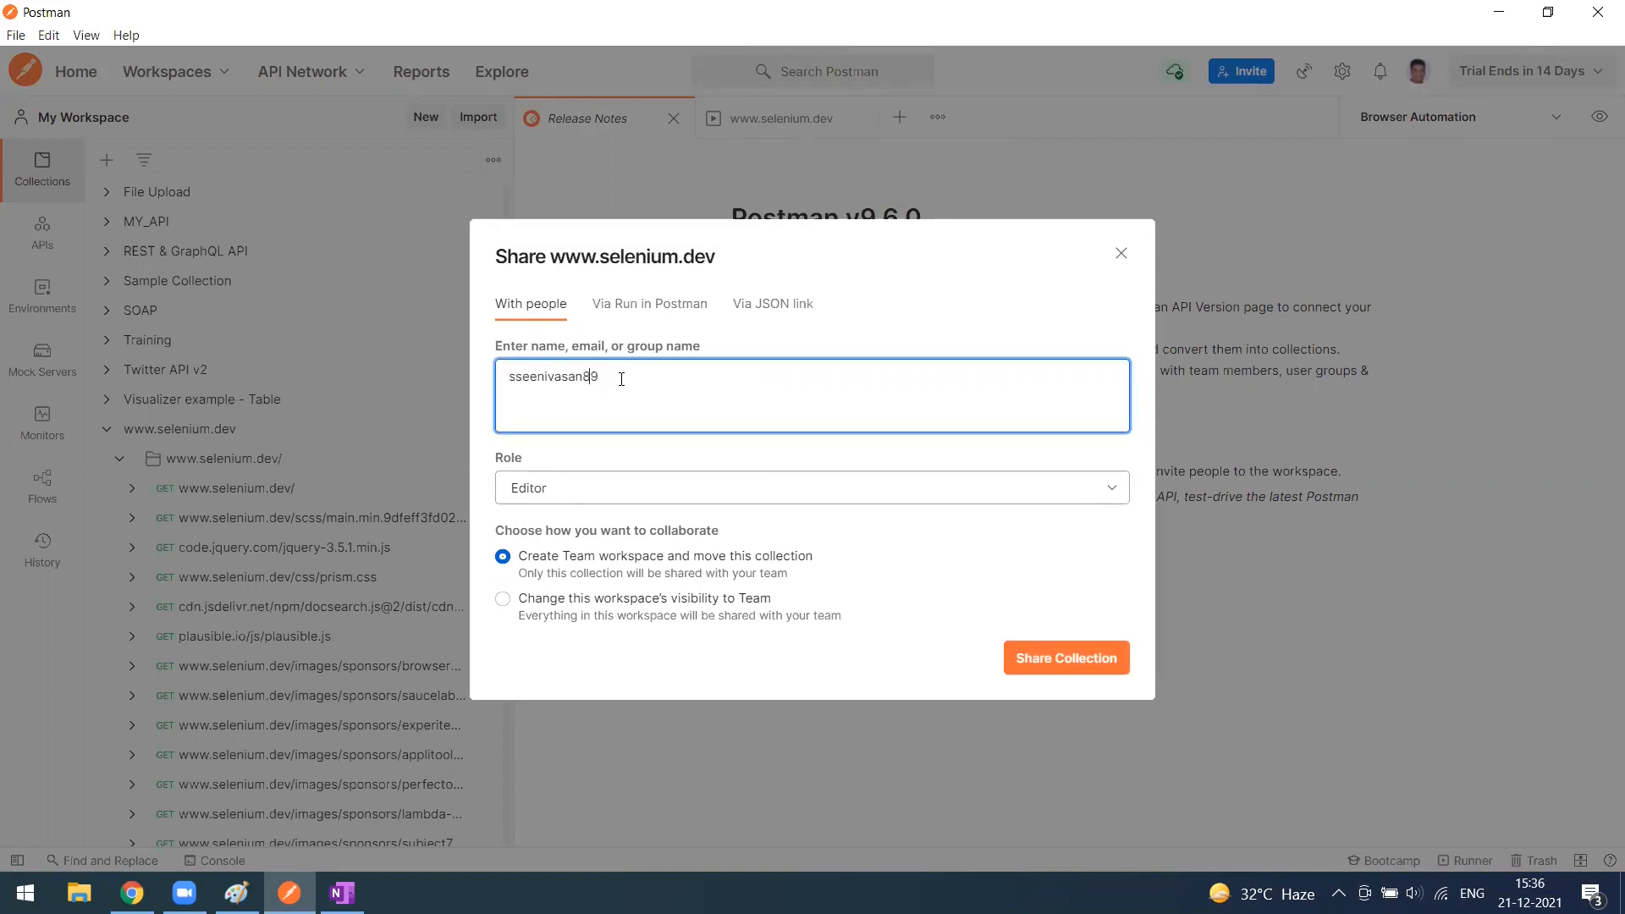
double_click(552, 375)
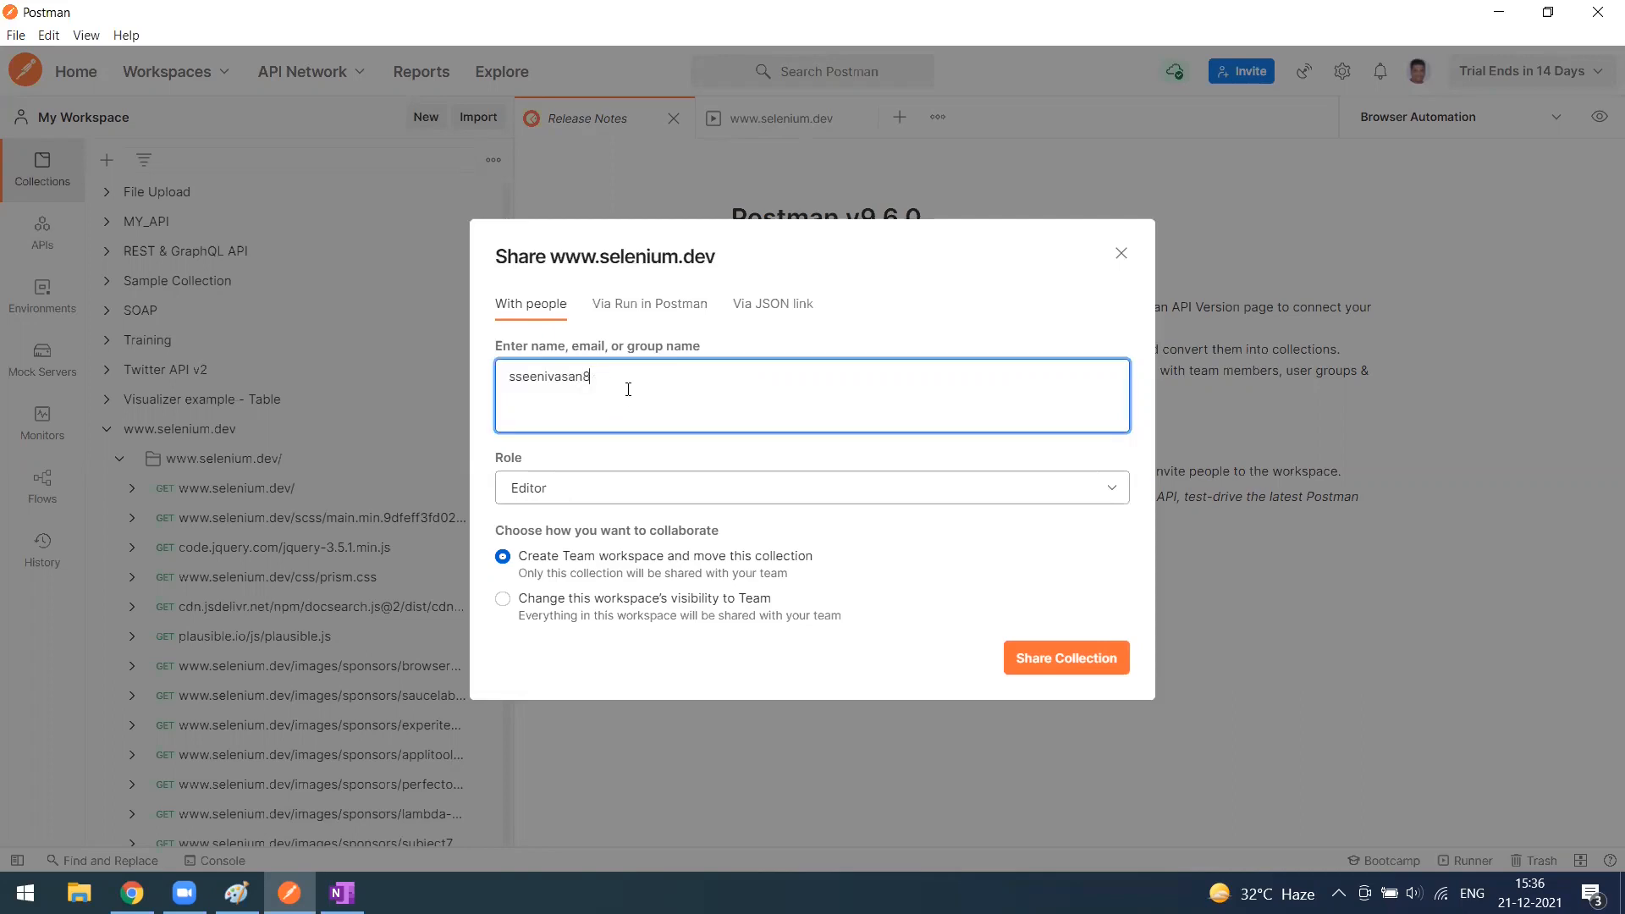
type("sar")
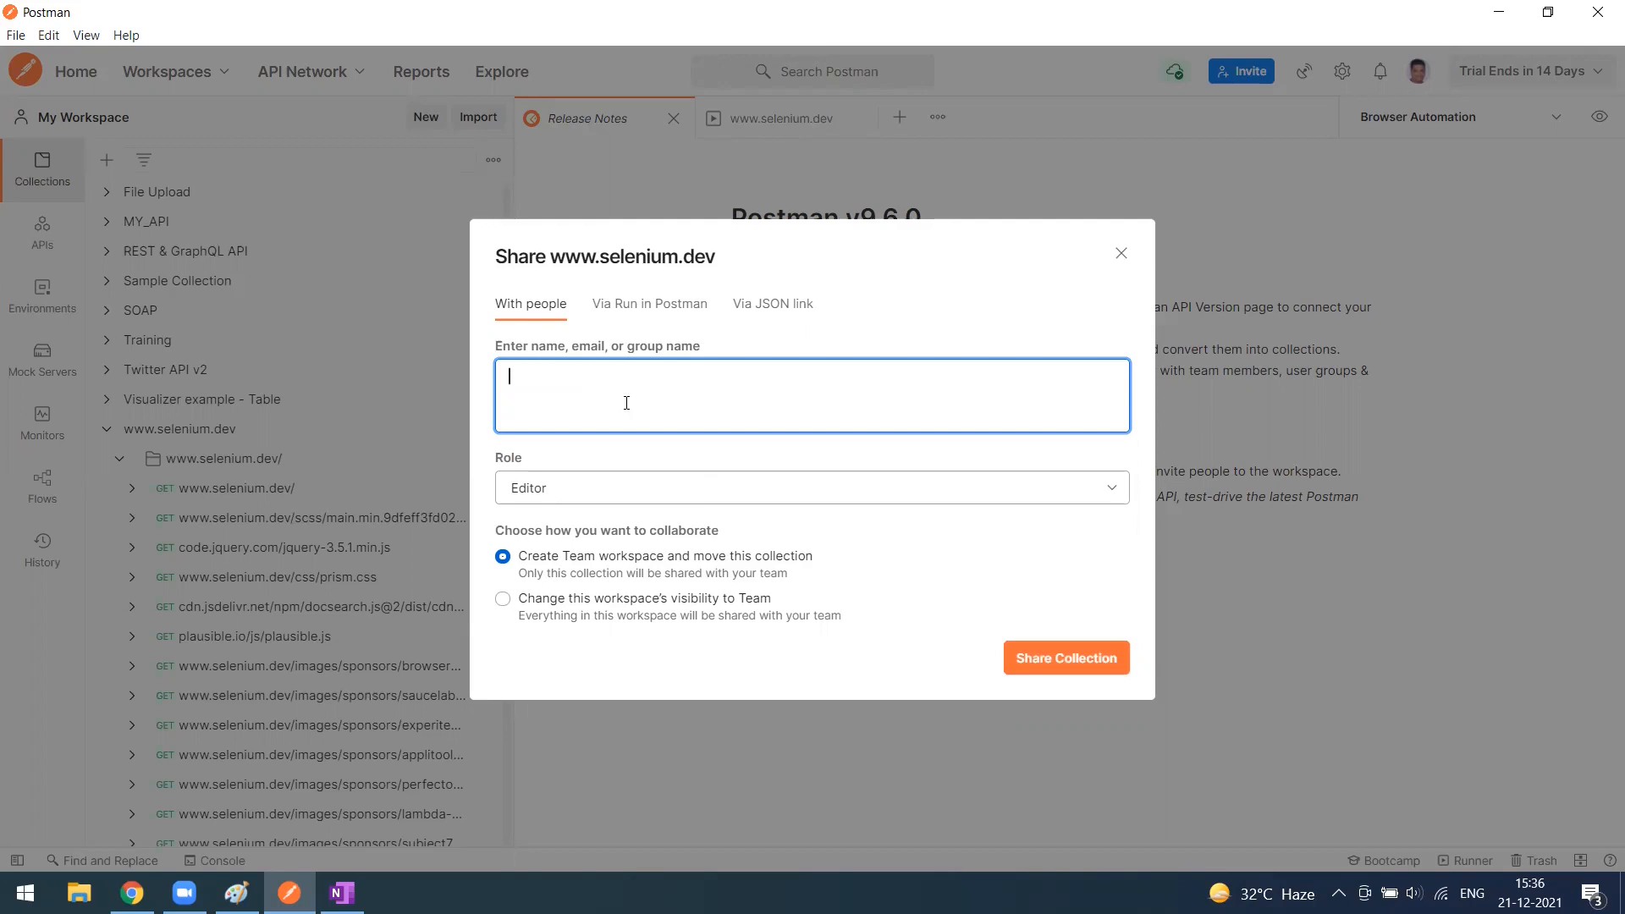
mouse_move(557, 390)
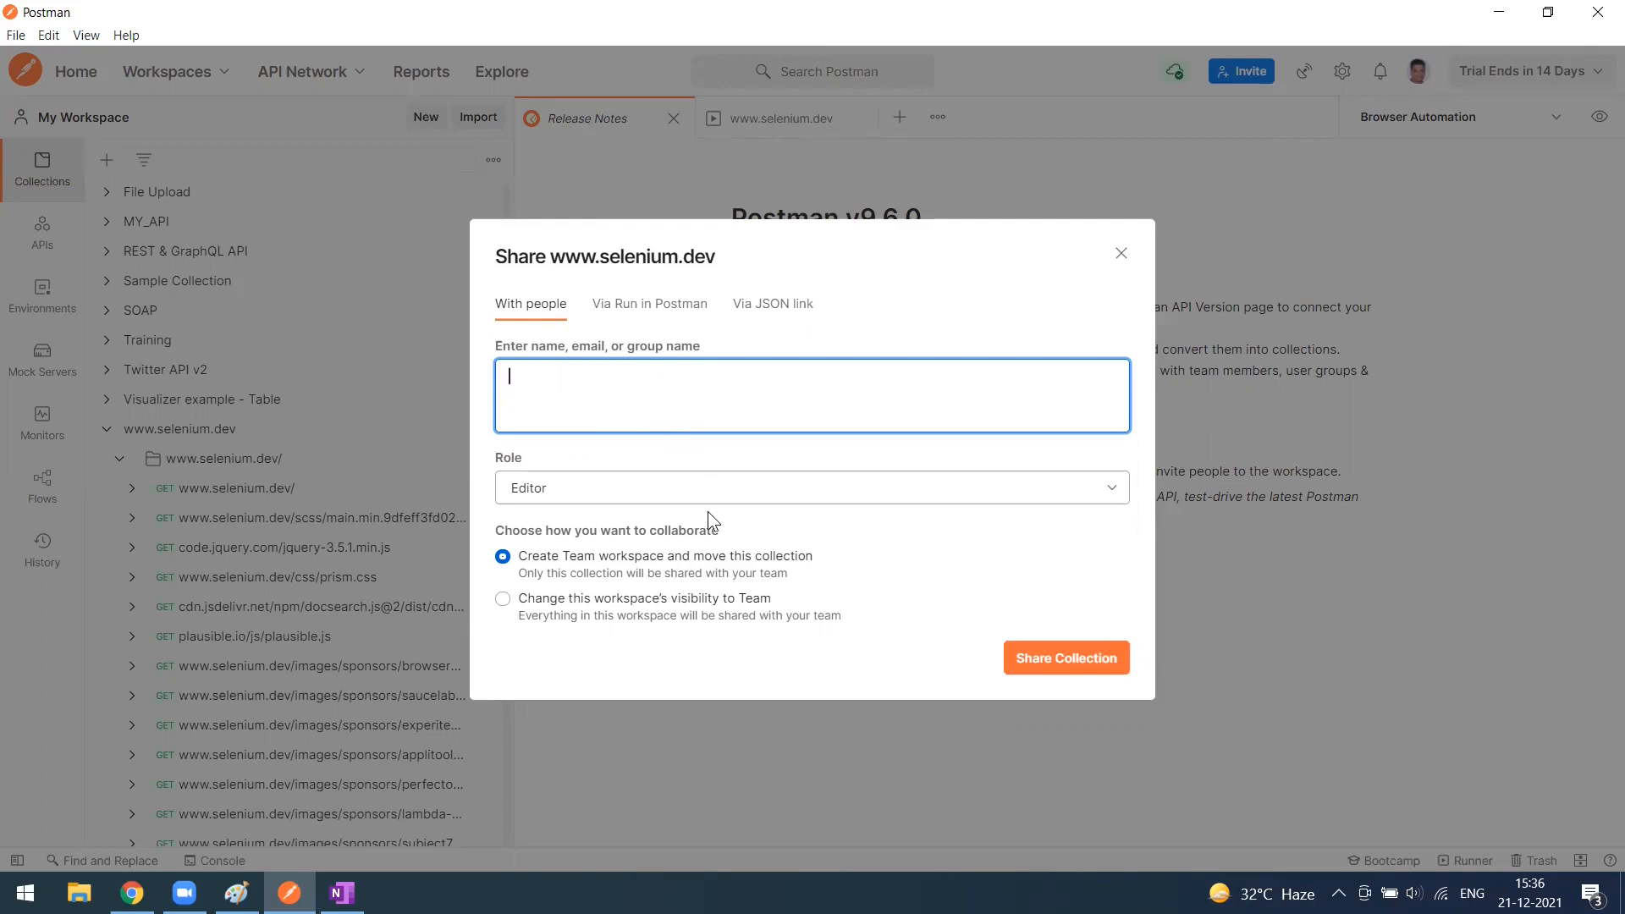
Close the Share dialog without inviting anyone and switch to the OneNote notes.
left_click(1121, 254)
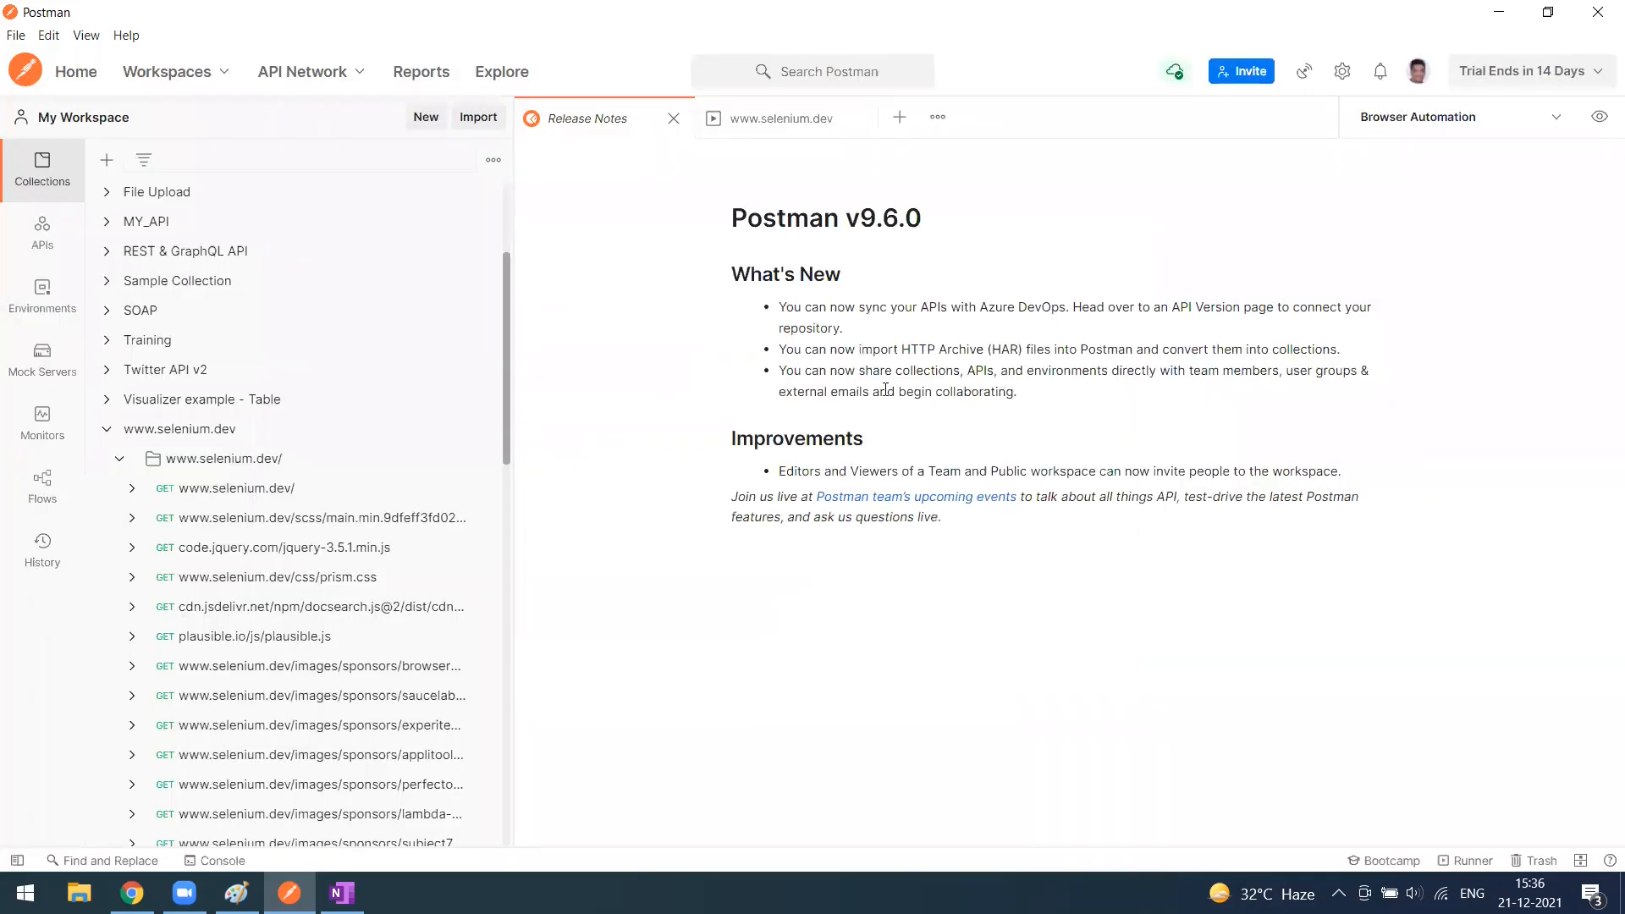
left_click_drag(779, 371, 1017, 391)
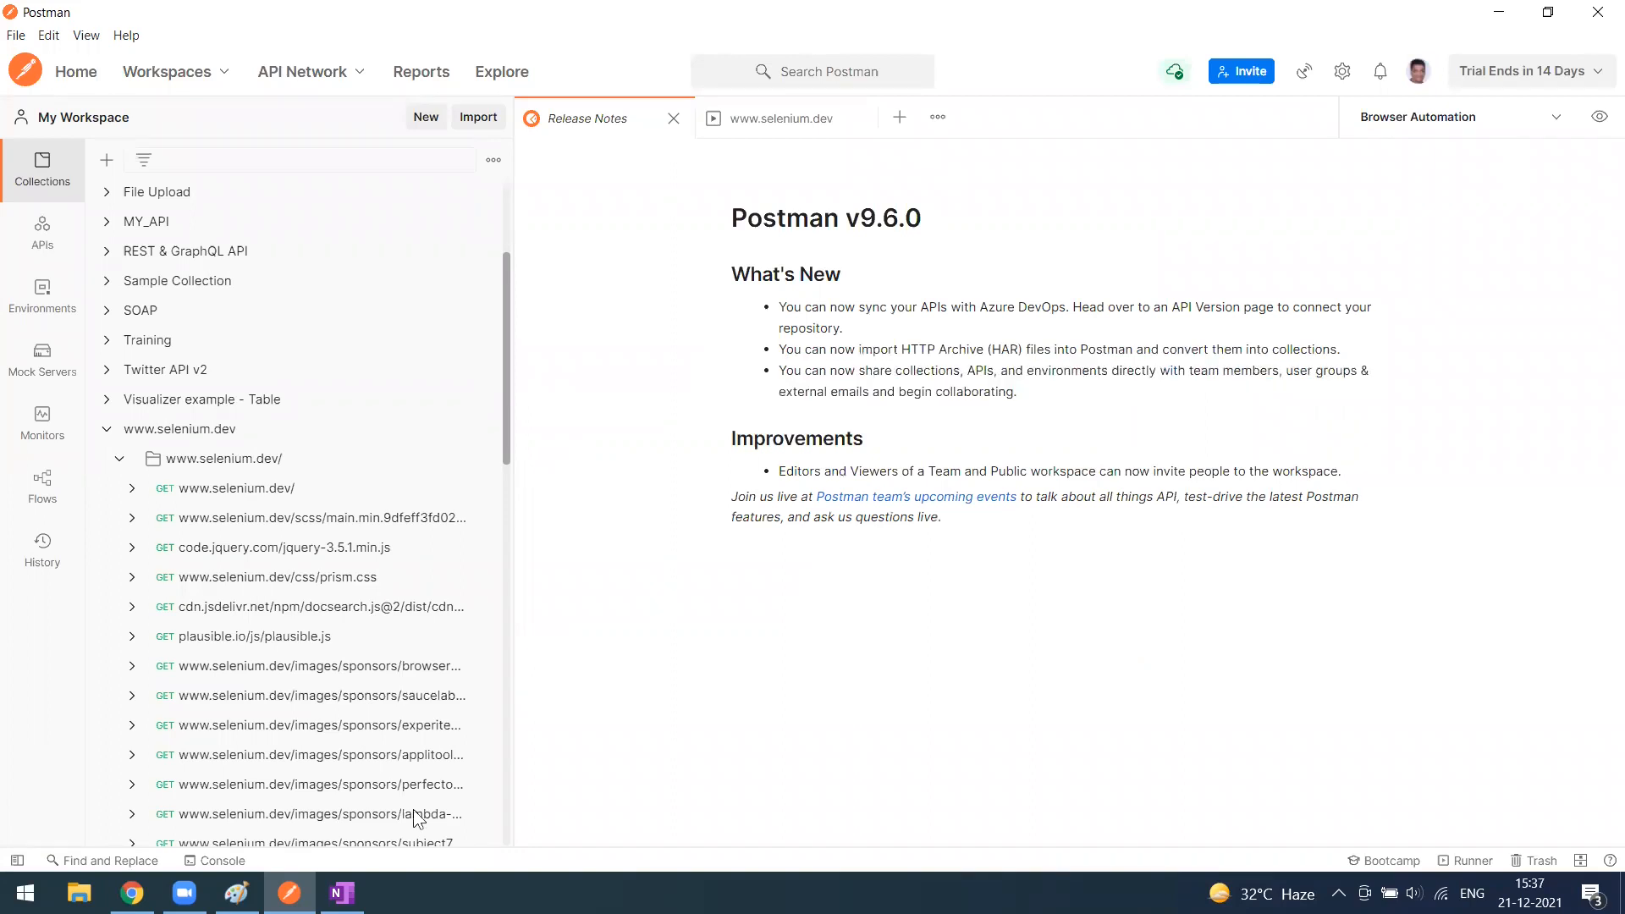
left_click(340, 892)
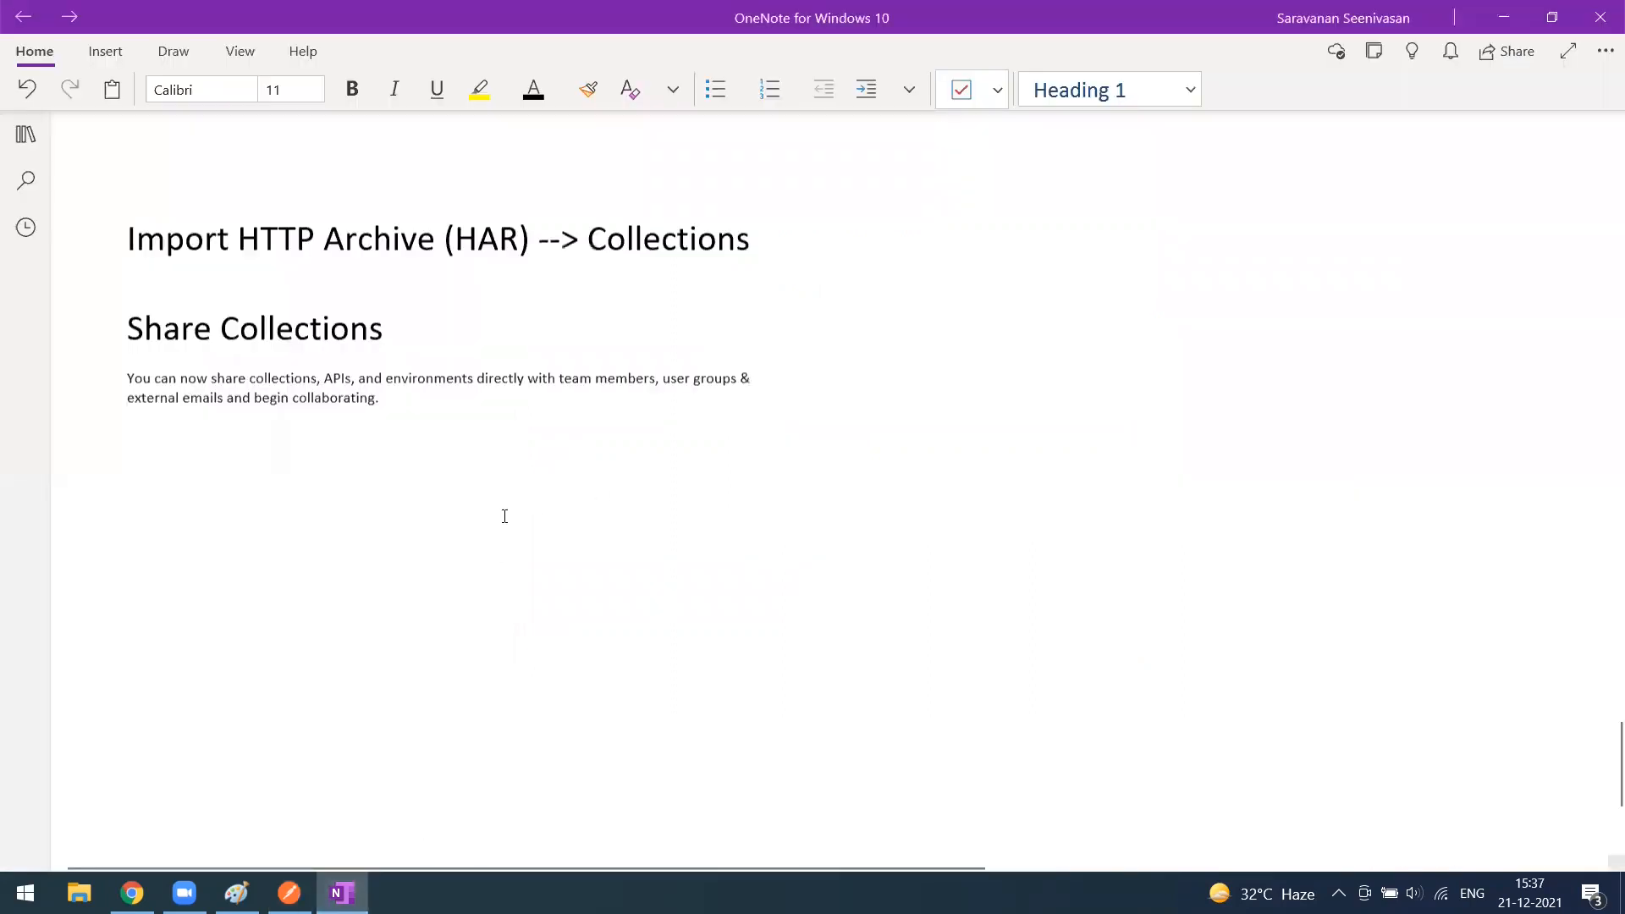